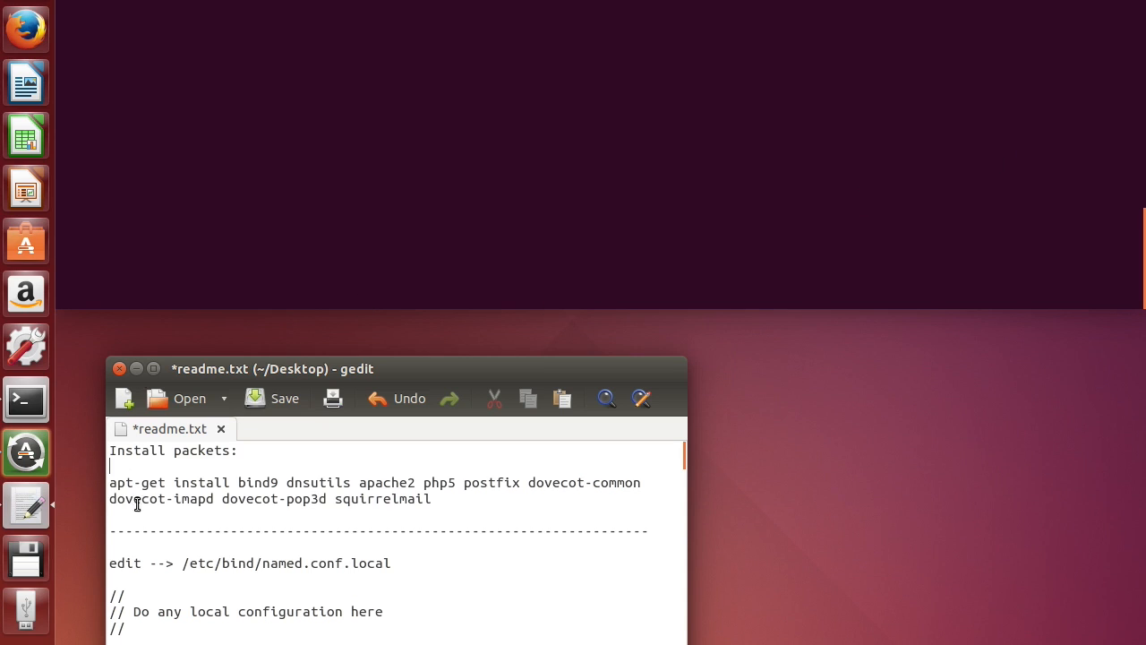
Paste the apt-get install line for bind9, dnsutils, apache2, php5, postfix, dovecot, squirrelmail and confirm with y
double_click(118, 483)
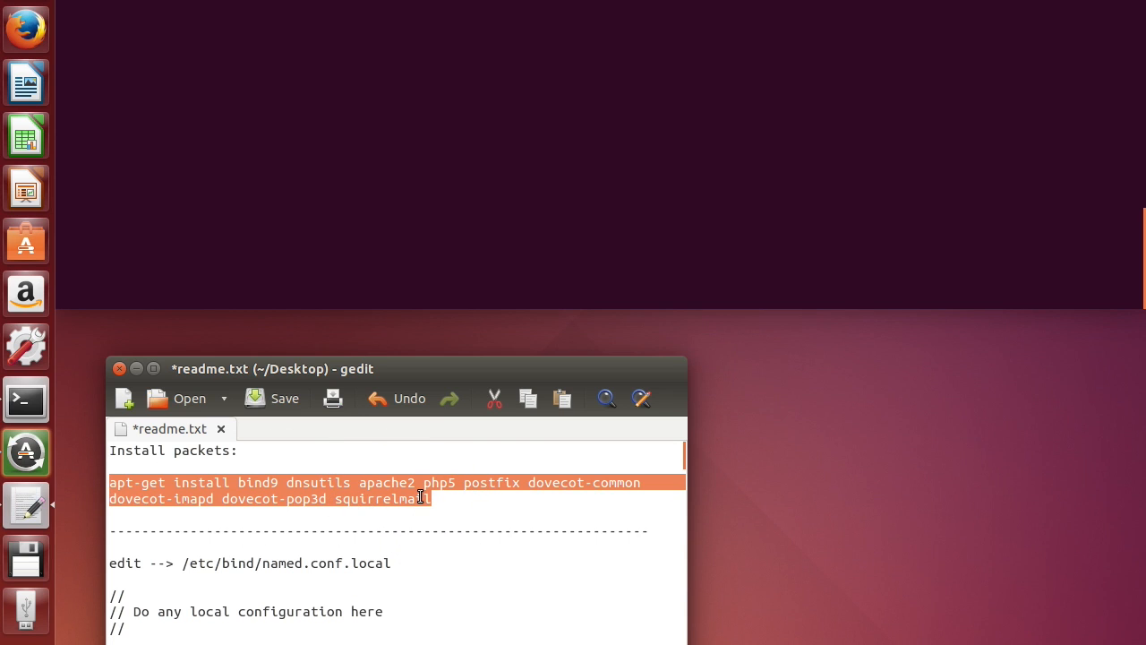
right_click(421, 496)
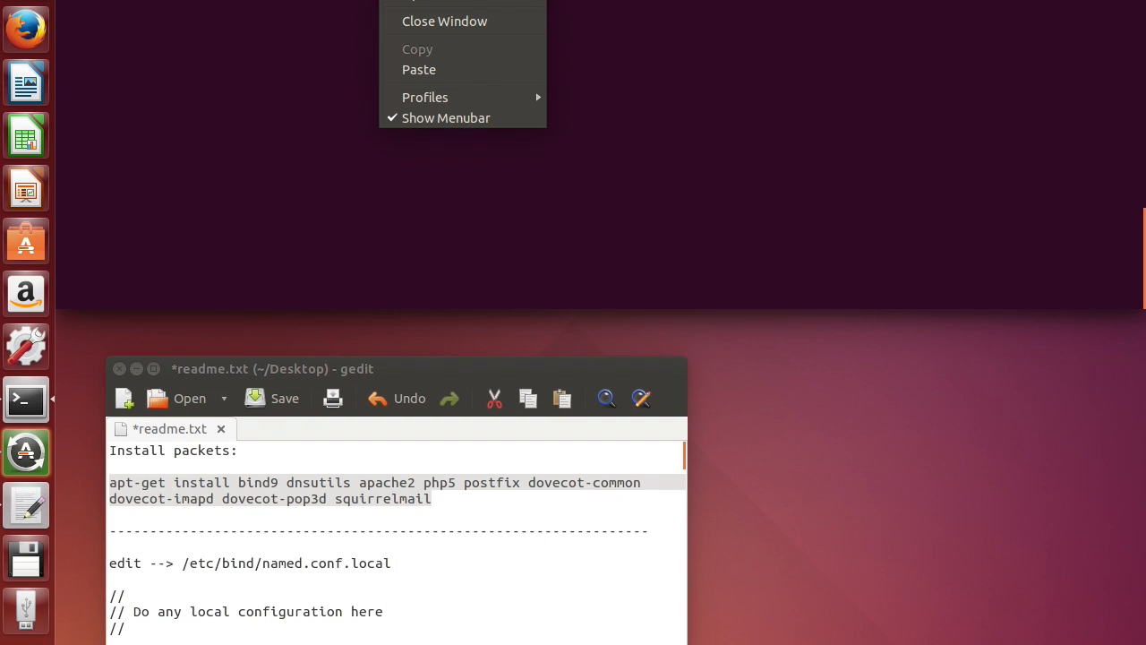
left_click(434, 74)
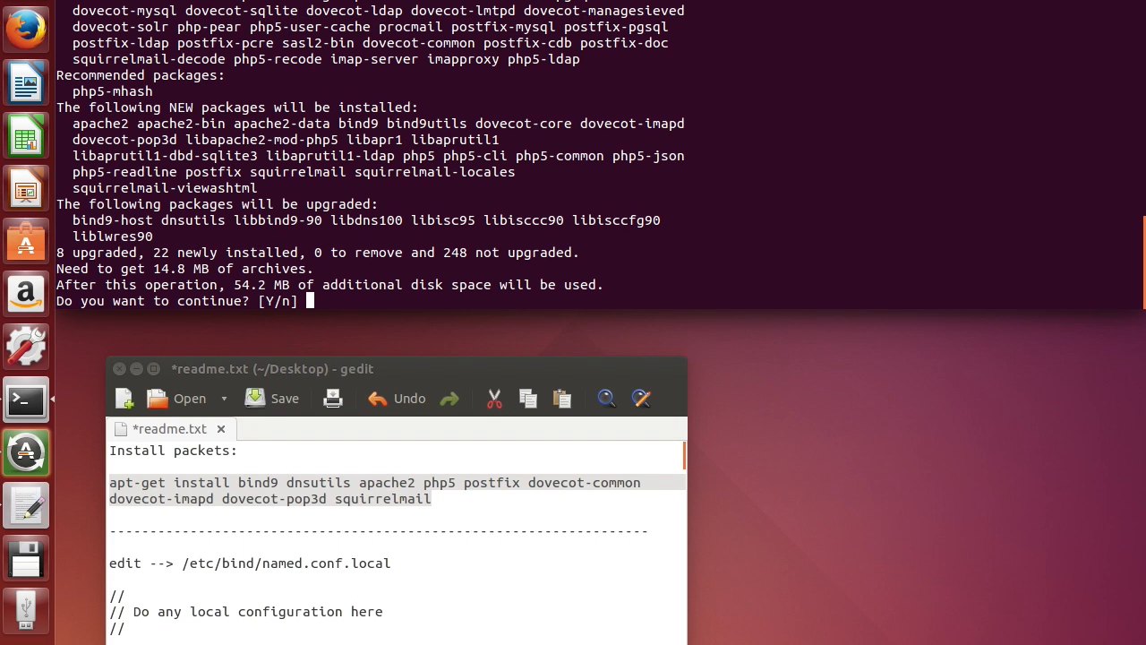
type("y")
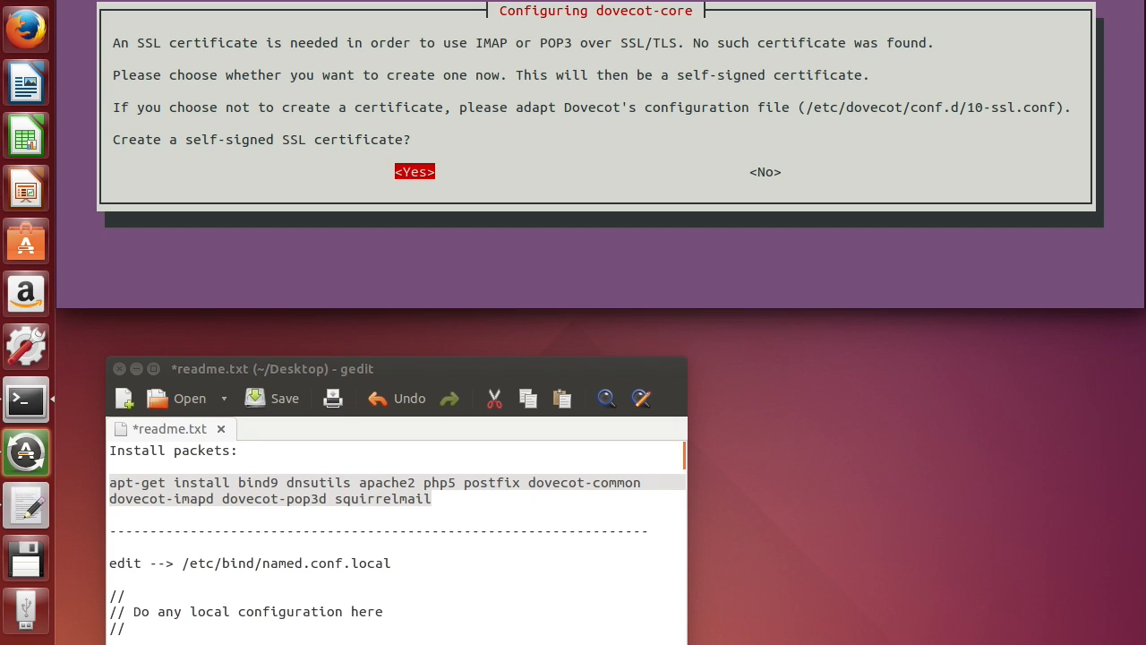
Create dovecot's self-signed certificate for localhost and confirm the Postfix mail configuration type
left_click(414, 171)
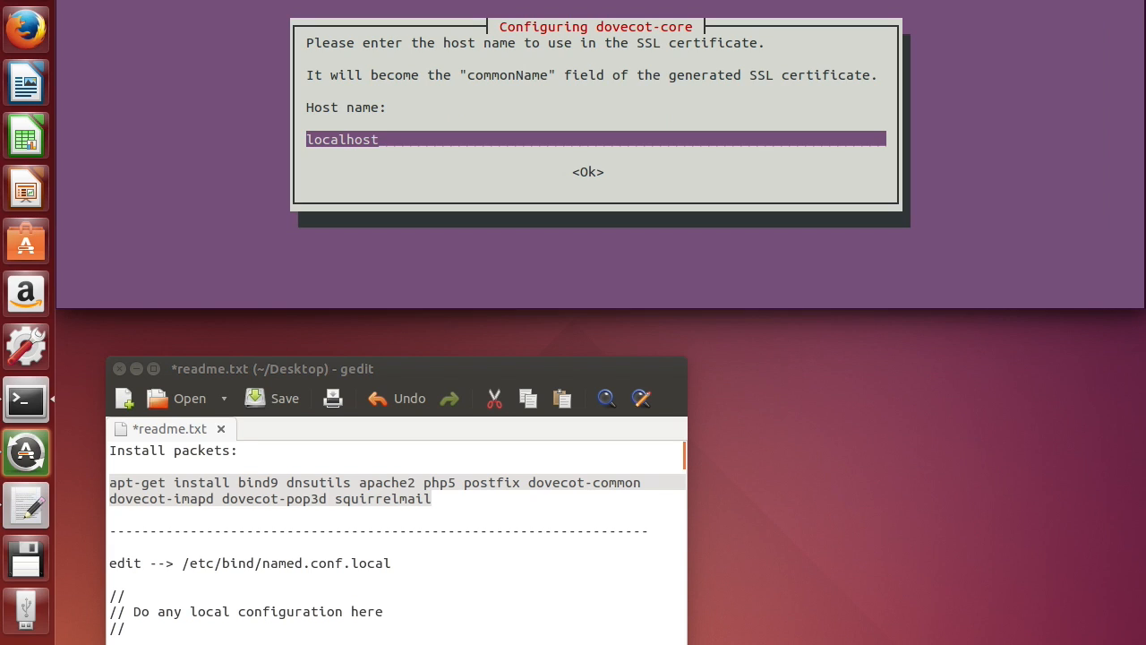
left_click(588, 171)
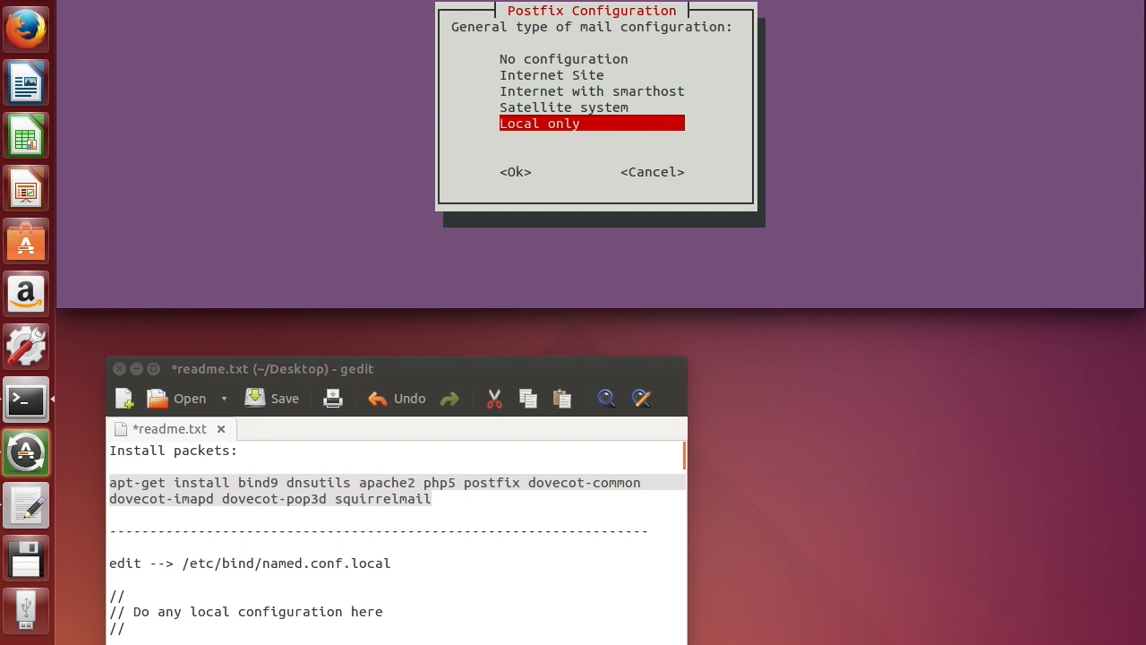
left_click(515, 171)
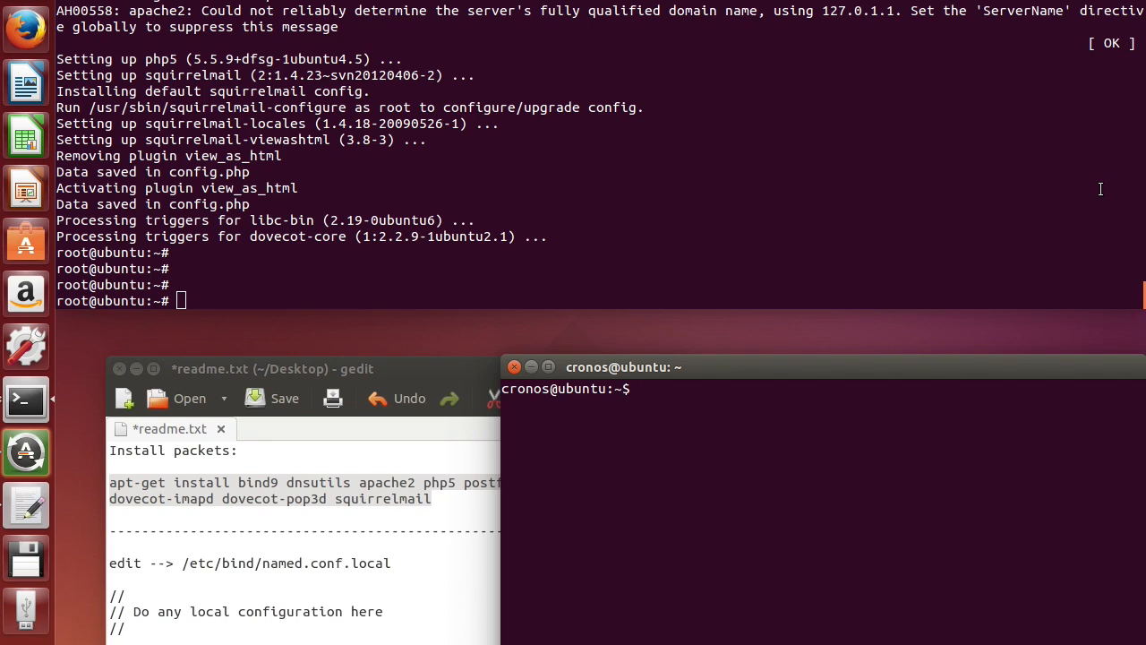
Run gksudo nautilus in a second terminal and dismiss the 'Oops! Something went wrong' error
type("gksu")
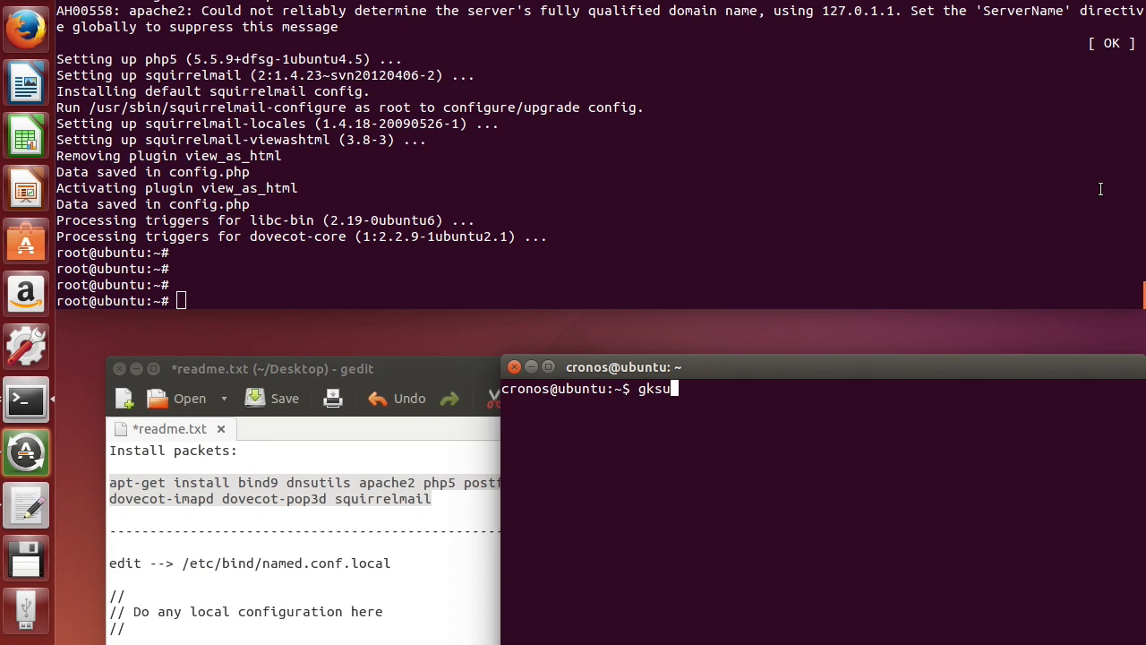
type("do nautil")
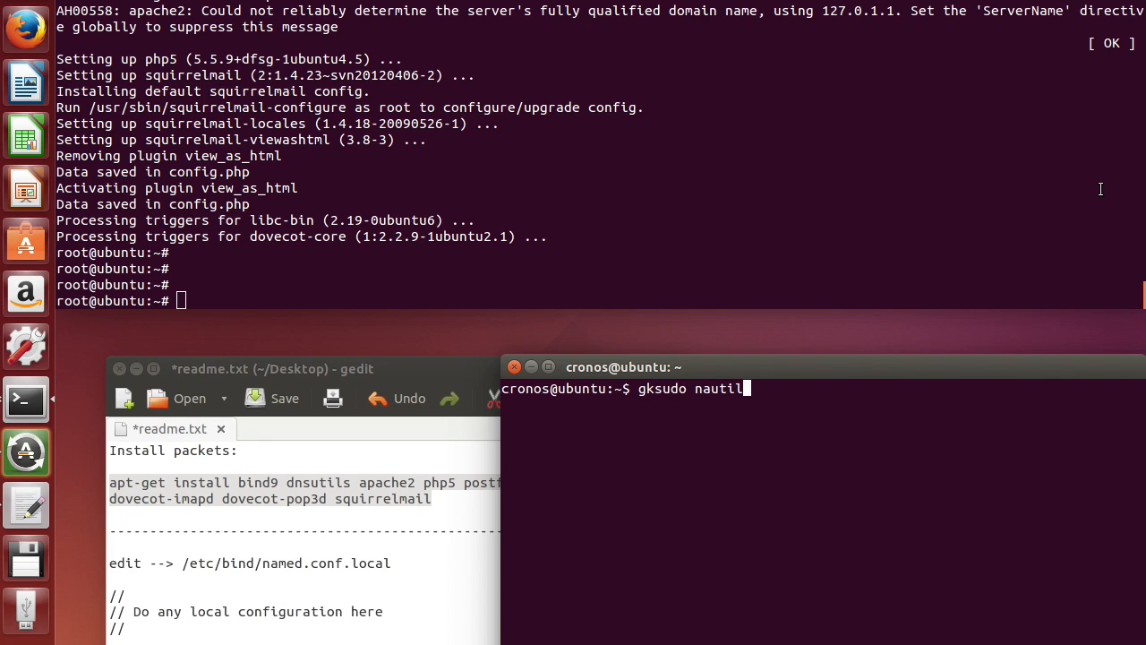
key("Return")
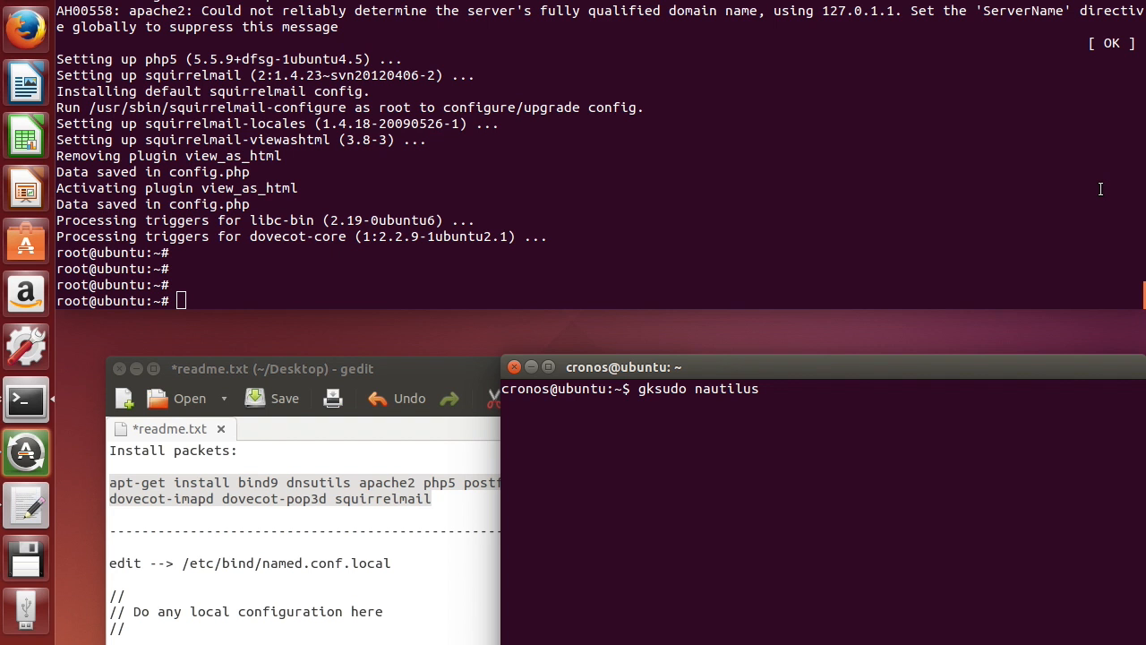
key("Return")
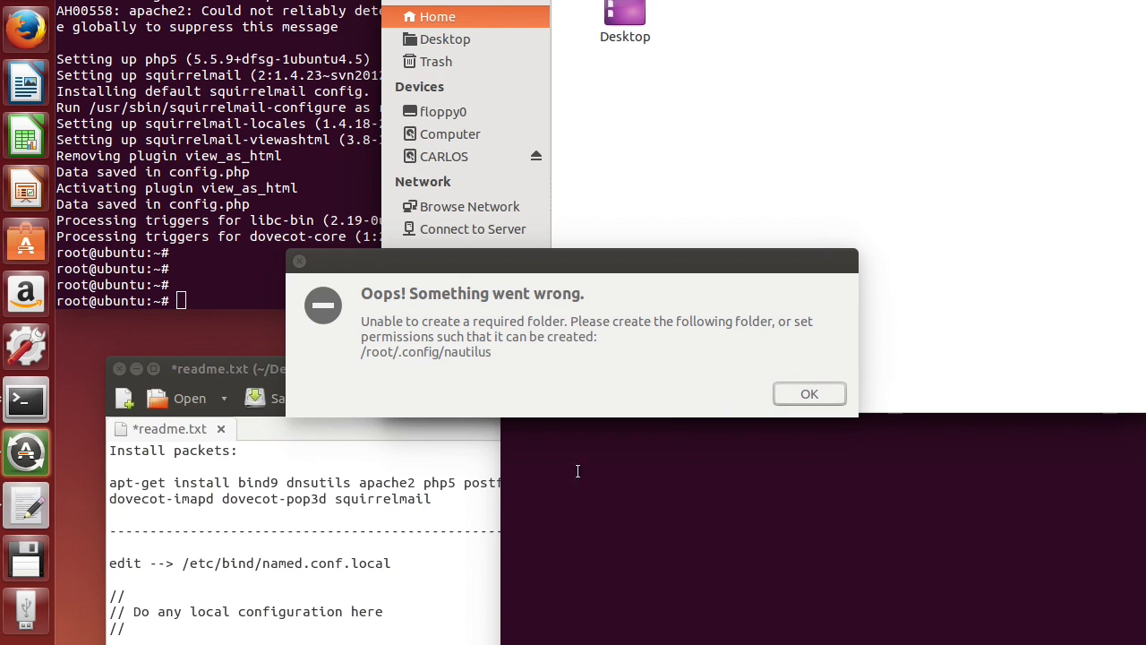
left_click(808, 394)
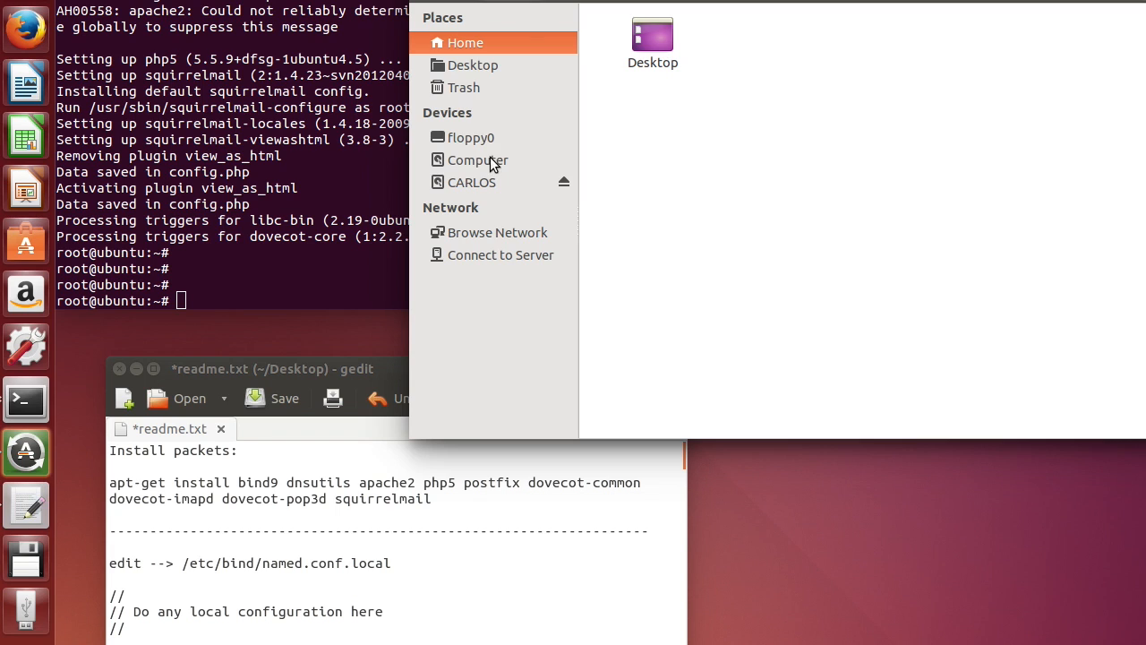
mouse_move(484, 246)
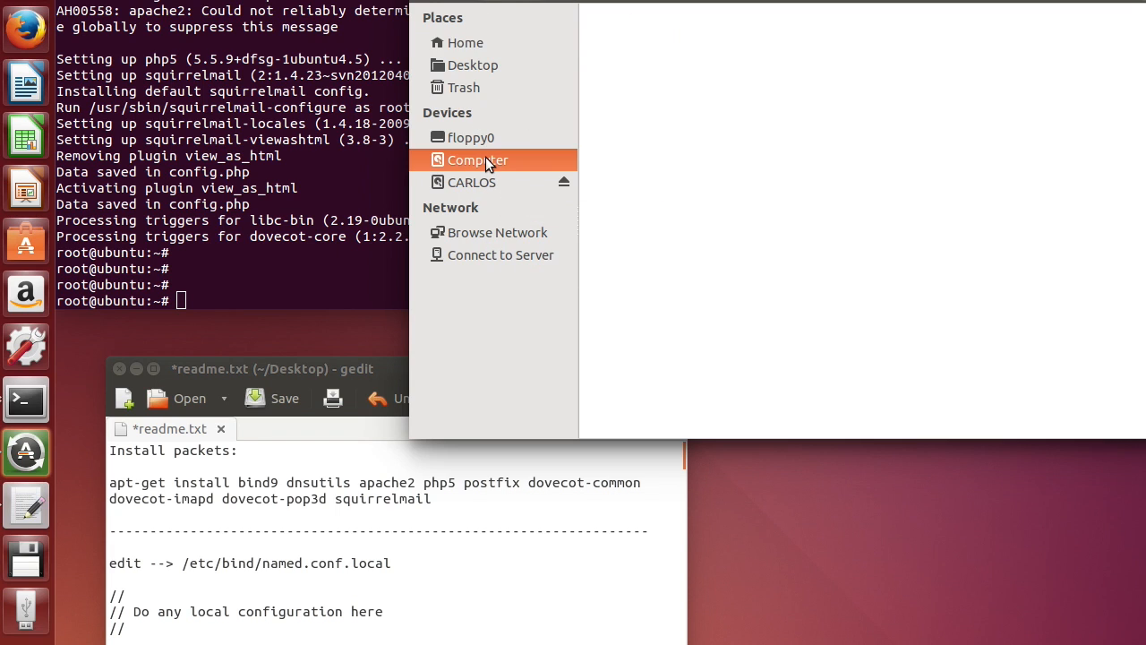
Browse from Computer into /etc/bind and select named.conf.local
left_click(472, 159)
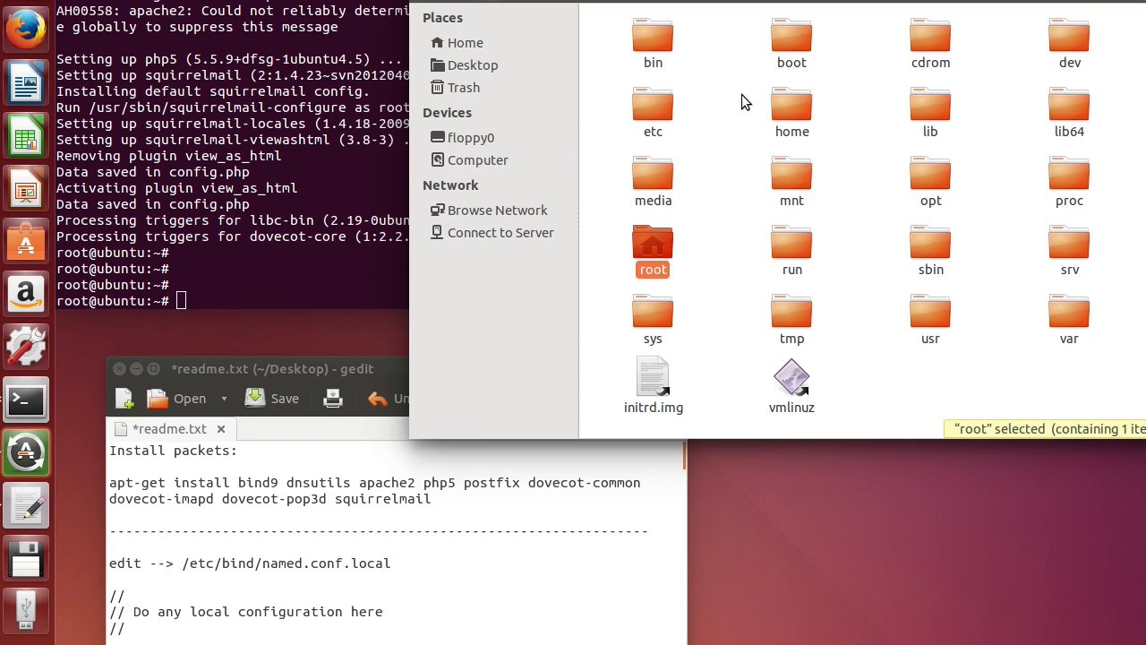
mouse_move(850, 41)
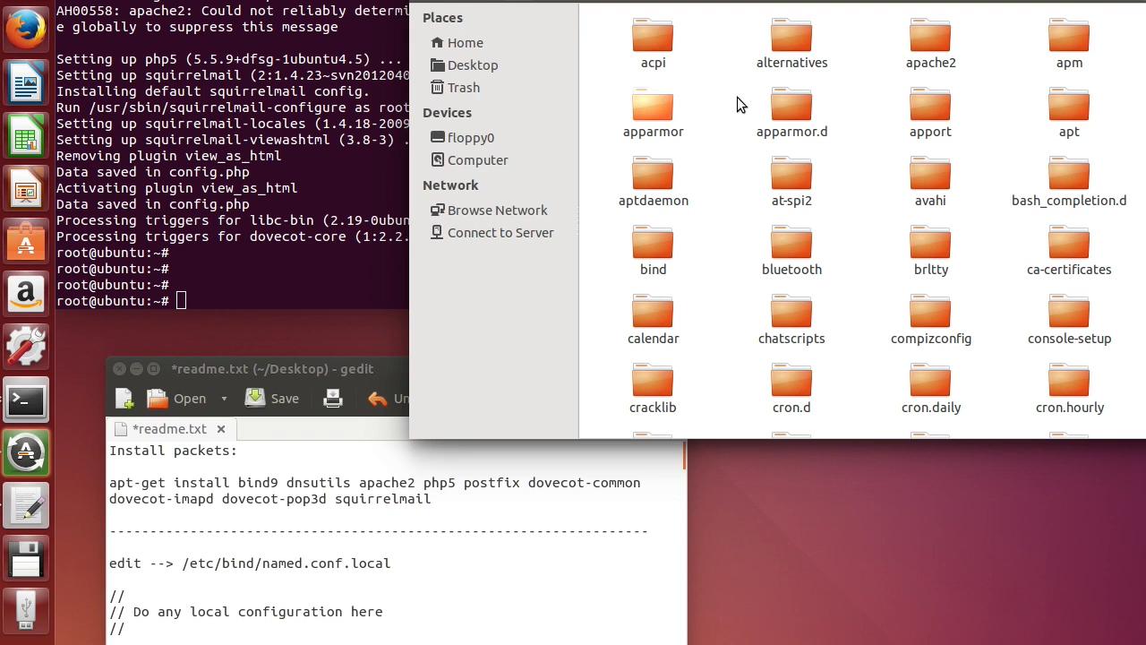
scroll("down", 3)
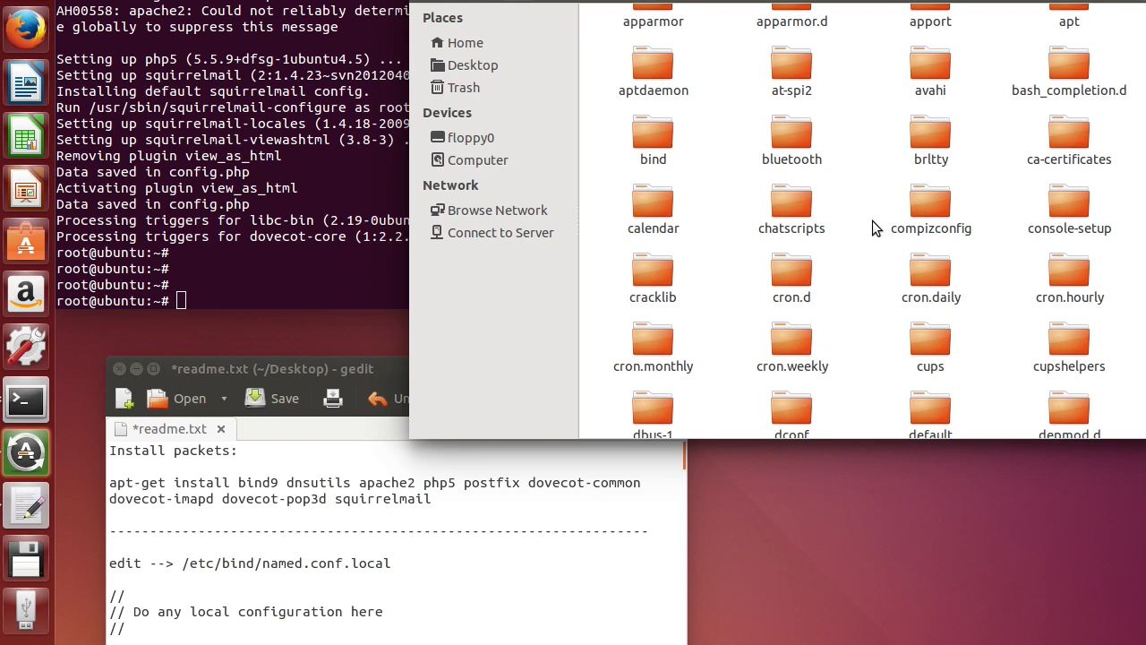
double_click(653, 128)
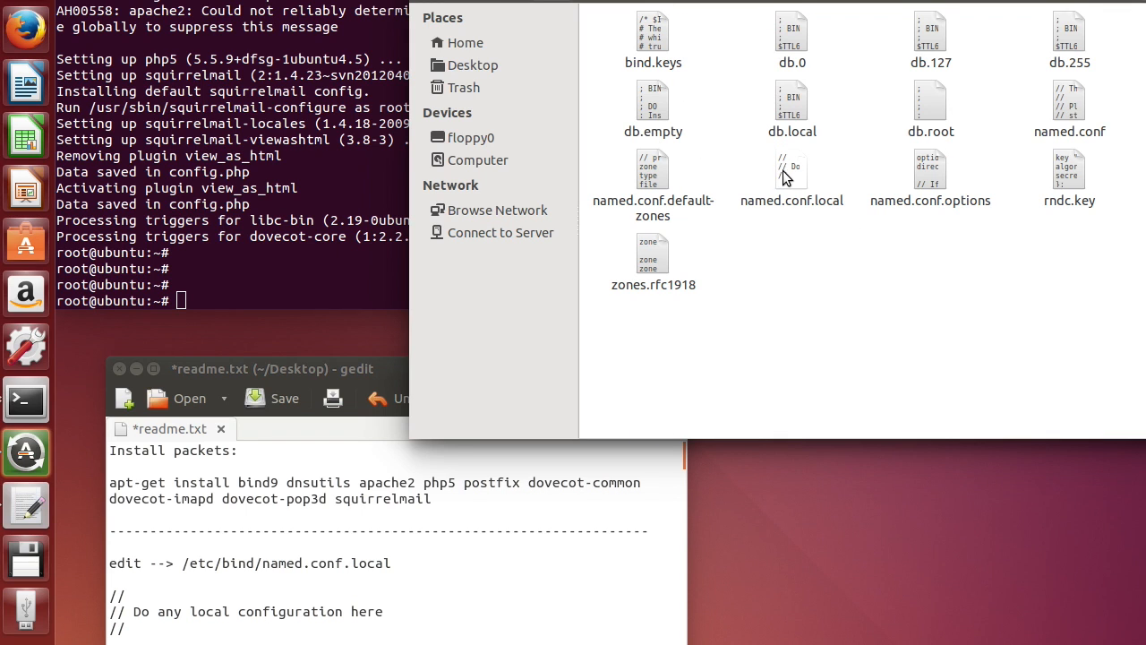
left_click(791, 170)
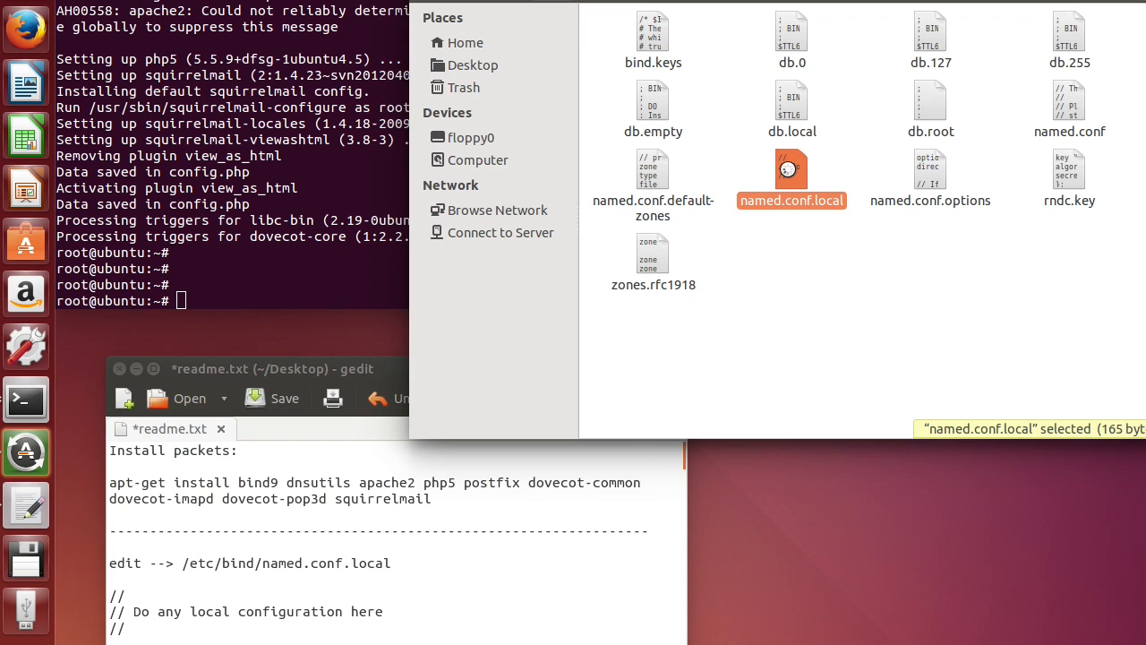
Paste the zombie.net and 0.168.192.in-addr.arpa zone blocks from readme.txt into named.conf.local, then save and close
double_click(791, 169)
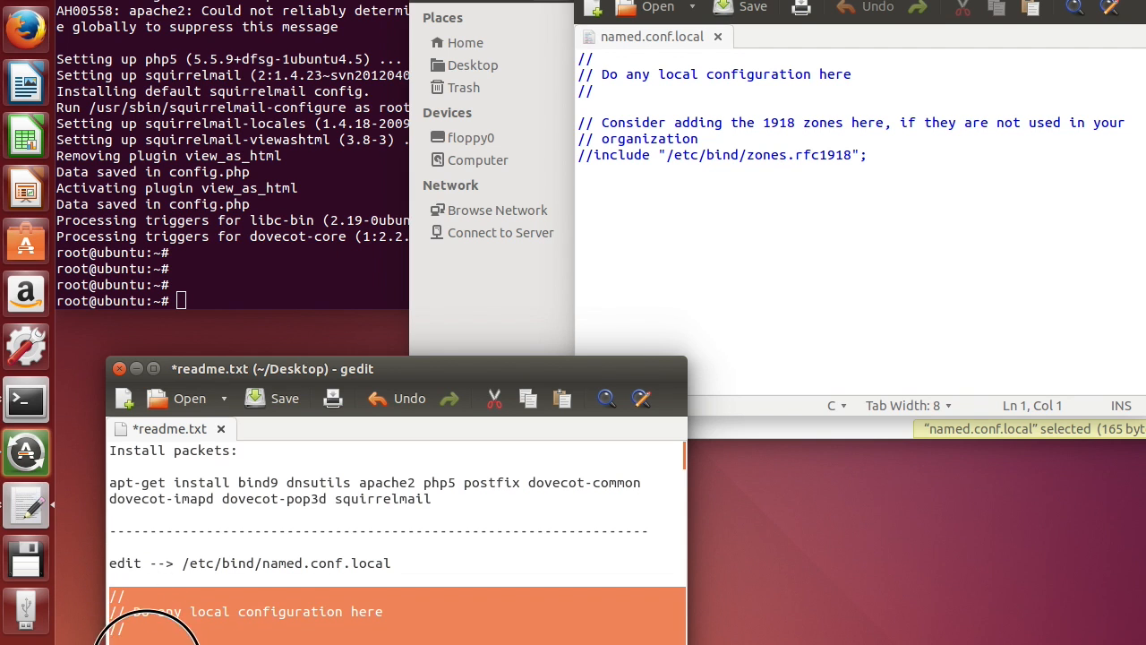
scroll("down", 3)
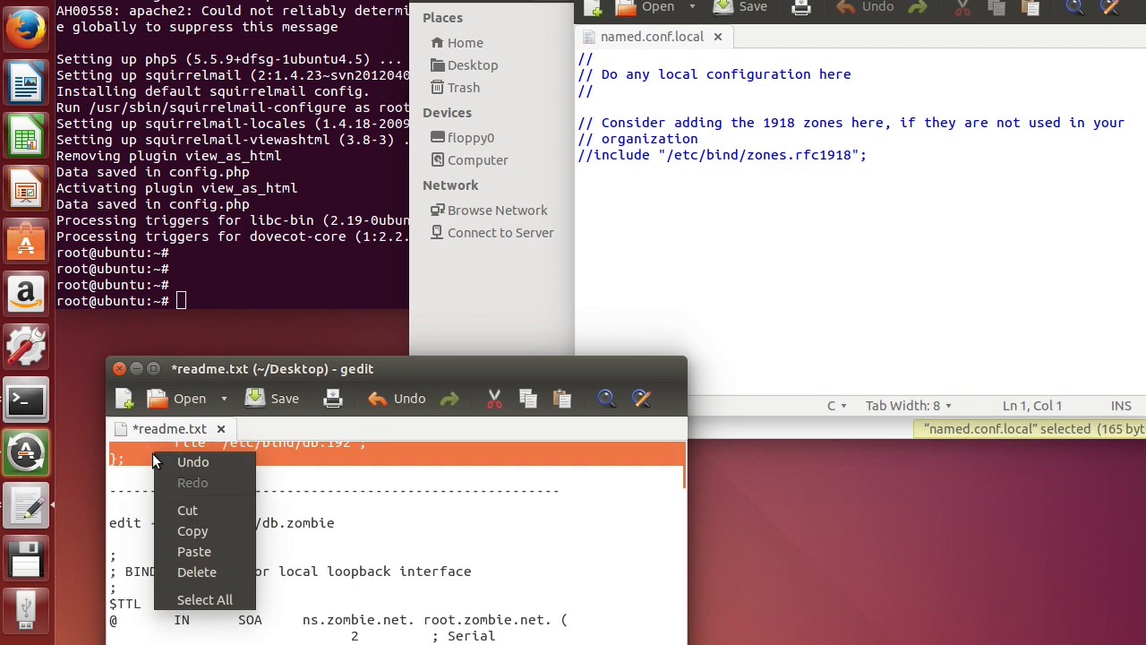
left_click(928, 214)
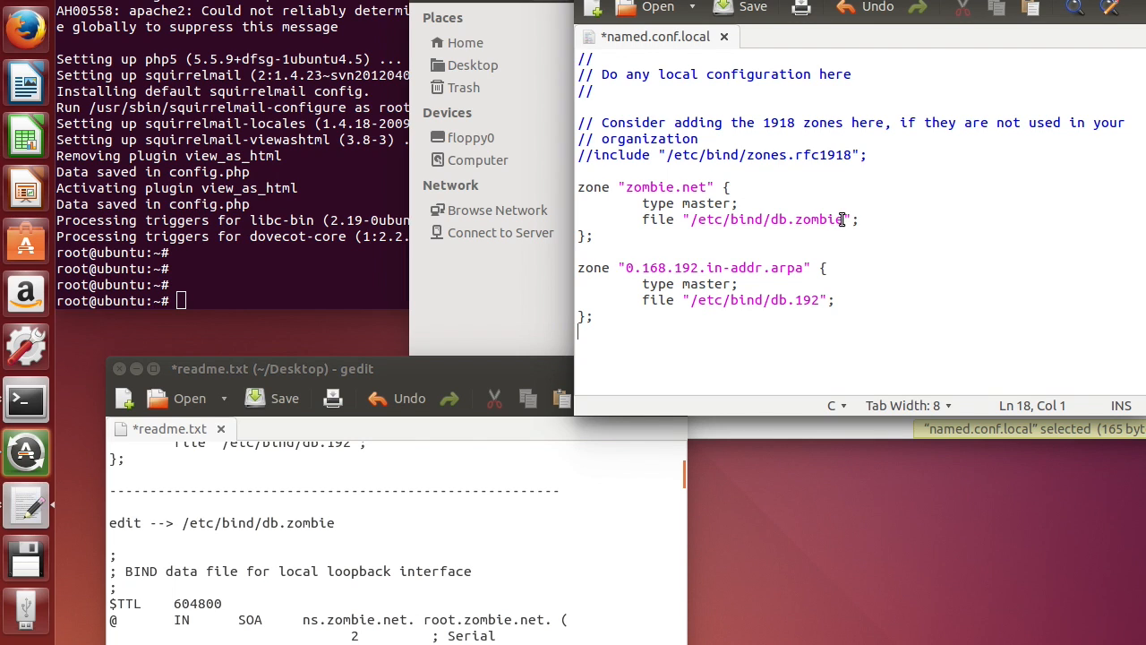
left_click(741, 9)
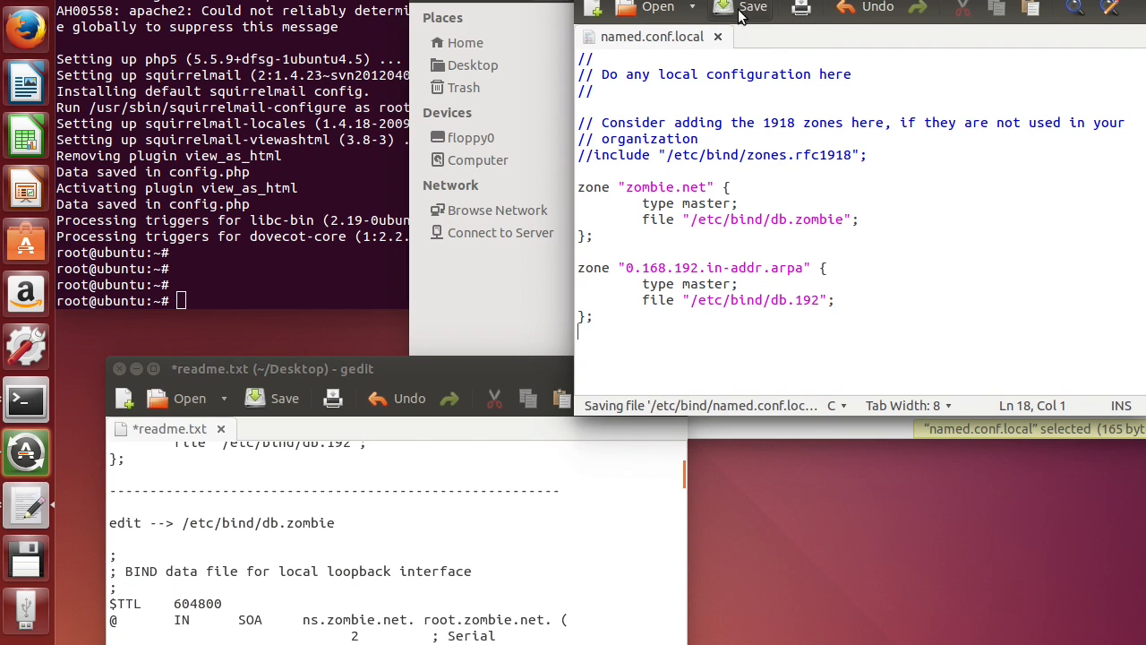
left_click(740, 9)
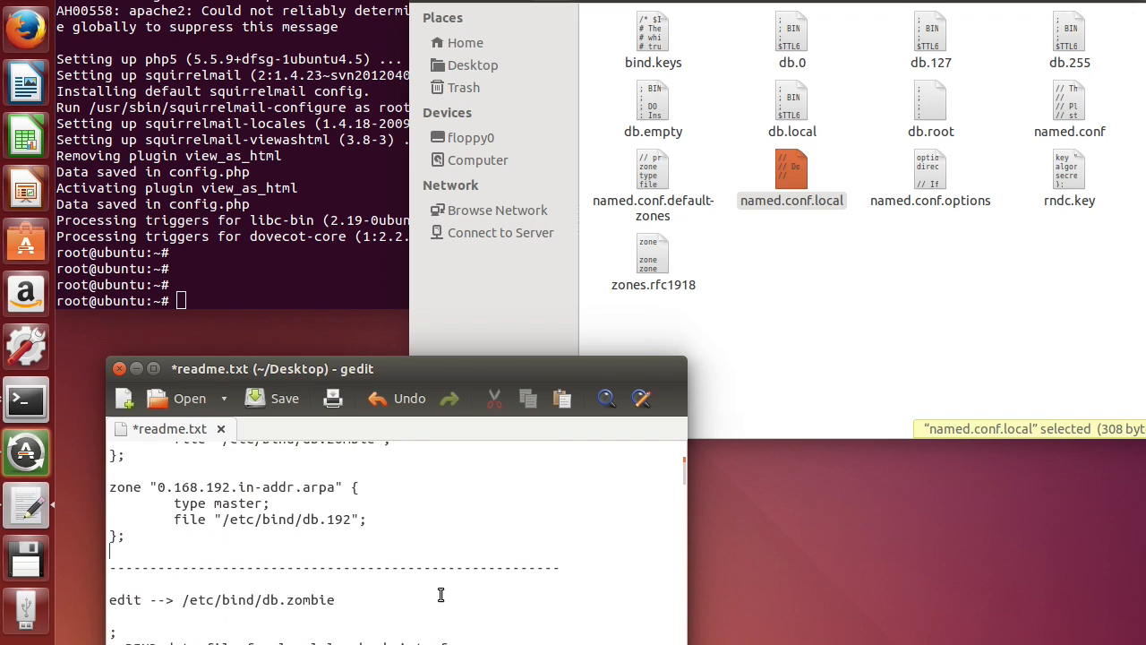
Duplicate db.local in /etc/bind and rename the copy to db.zombie
scroll("down", 3)
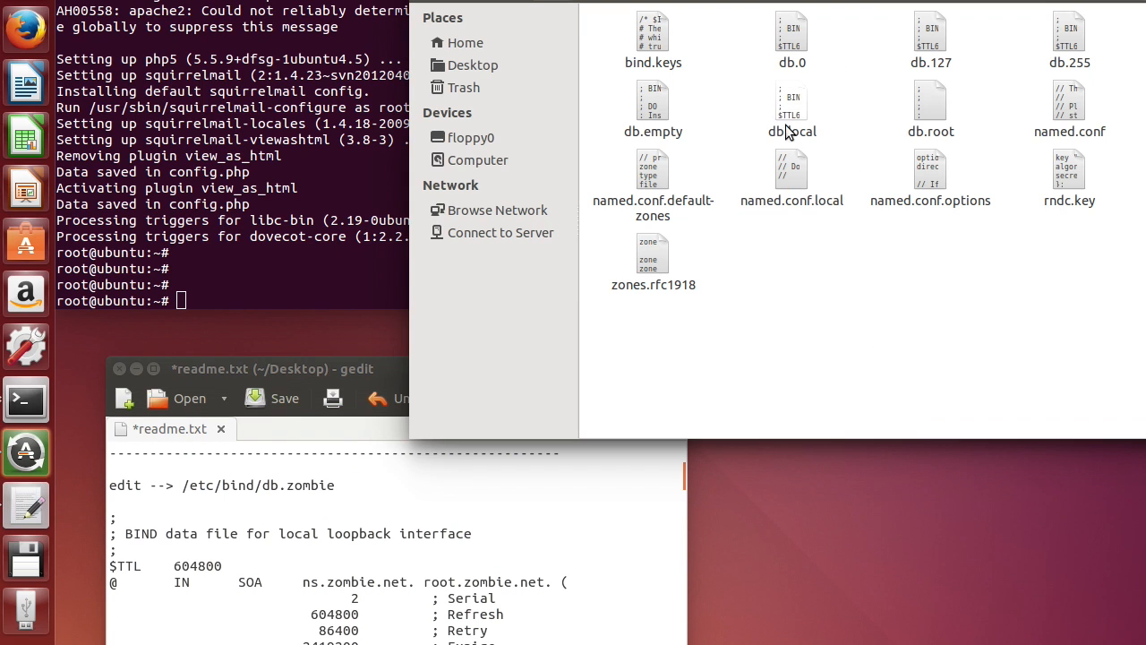
left_click(791, 108)
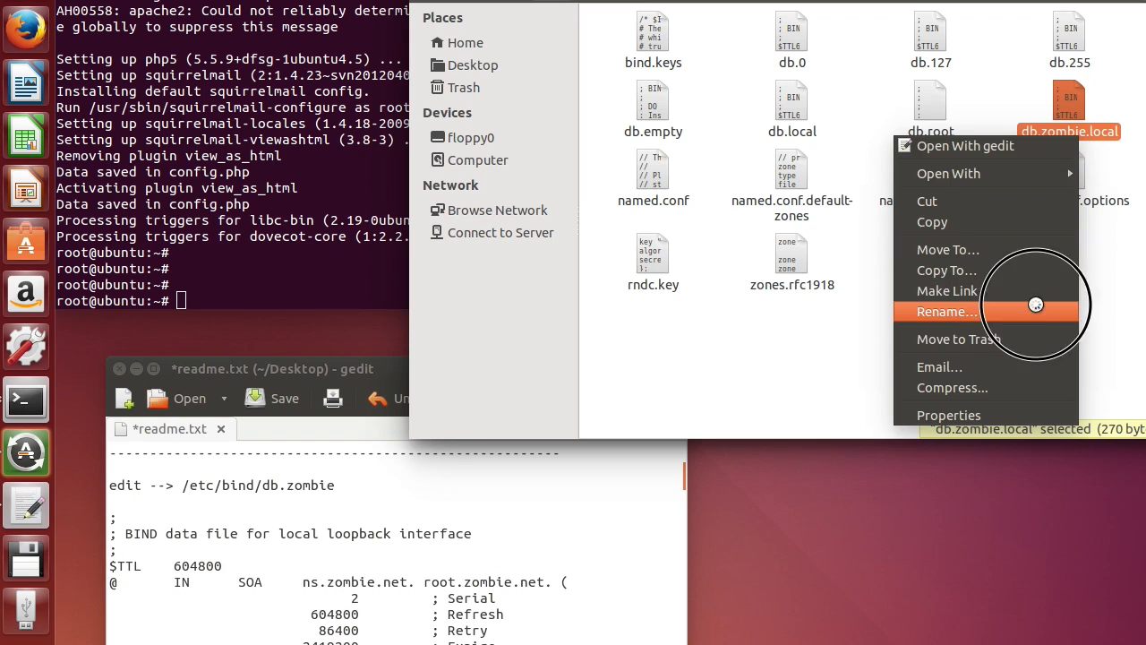
left_click(945, 312)
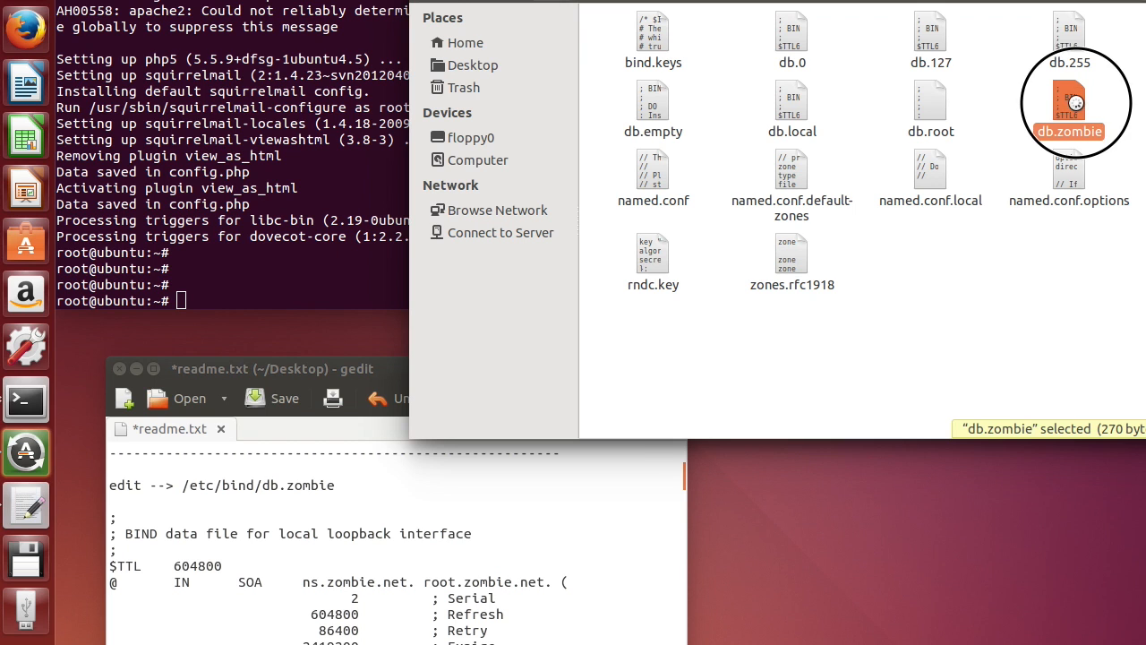
Paste the SOA, NS, A, MX and CNAME records for zombie.net into db.zombie, then save and close
double_click(1068, 102)
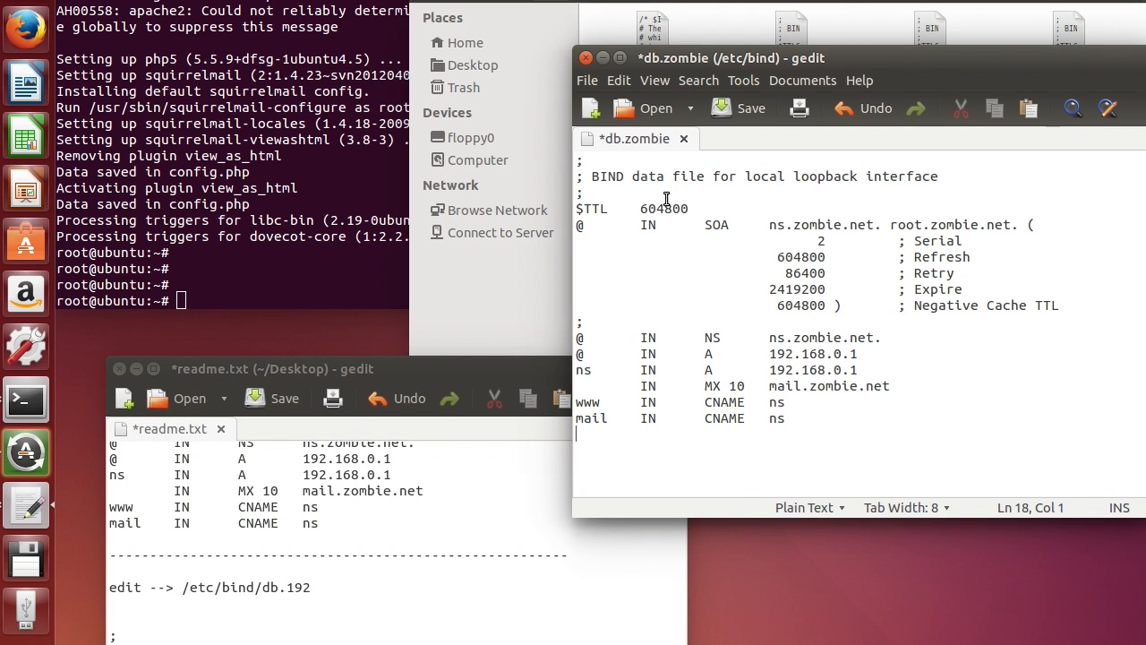
mouse_move(960, 389)
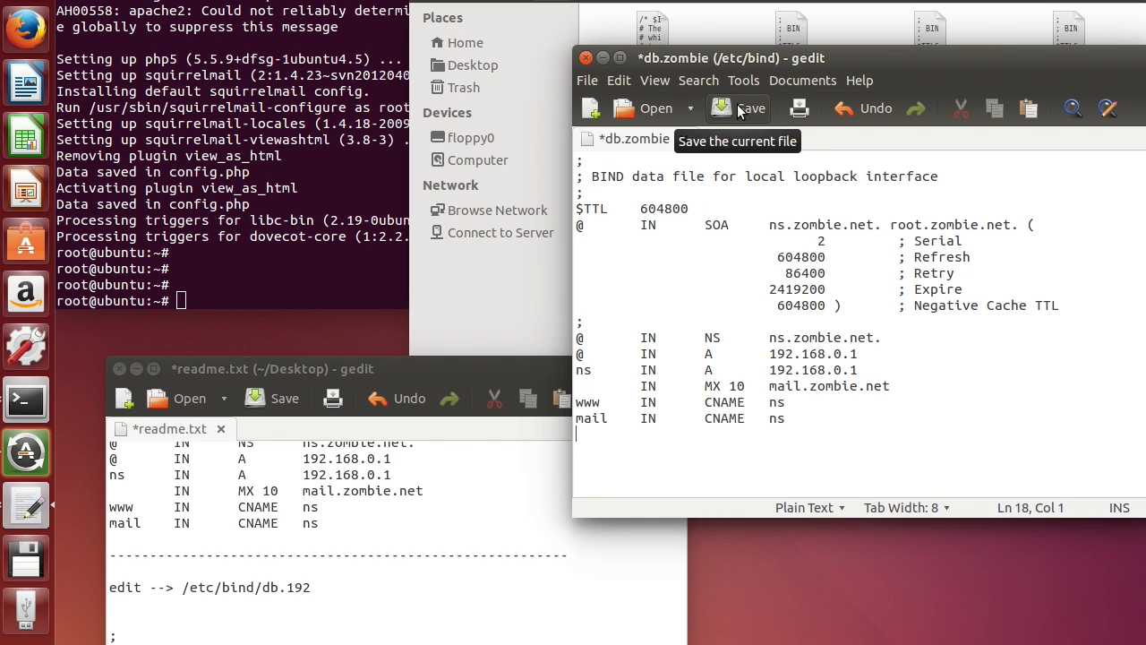
left_click(737, 107)
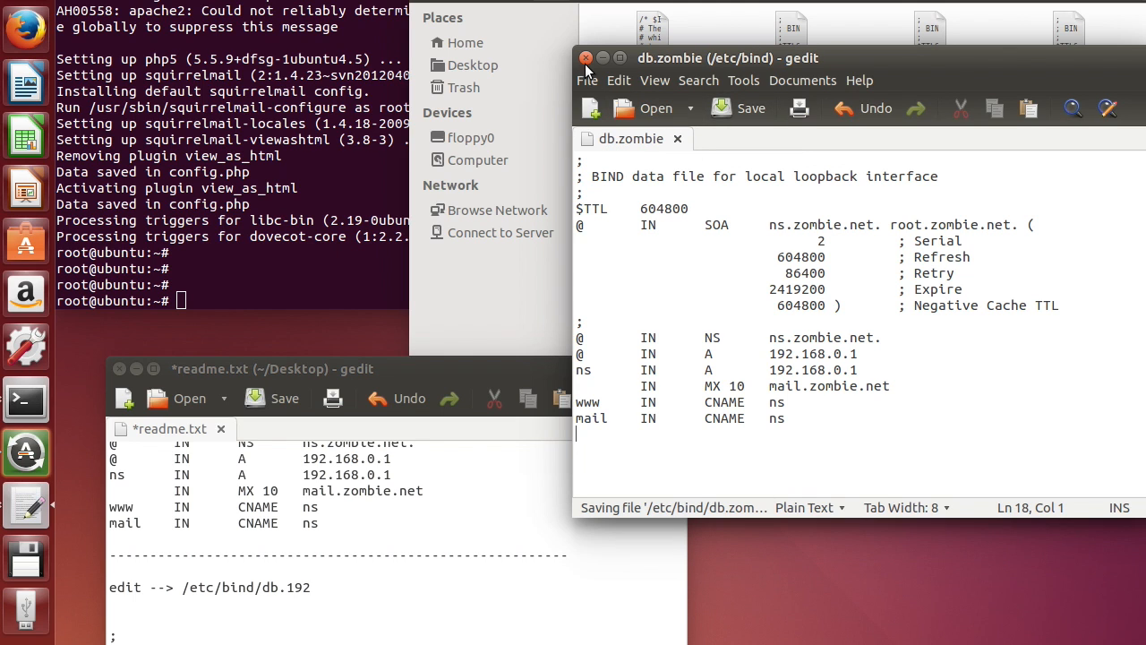
left_click(586, 57)
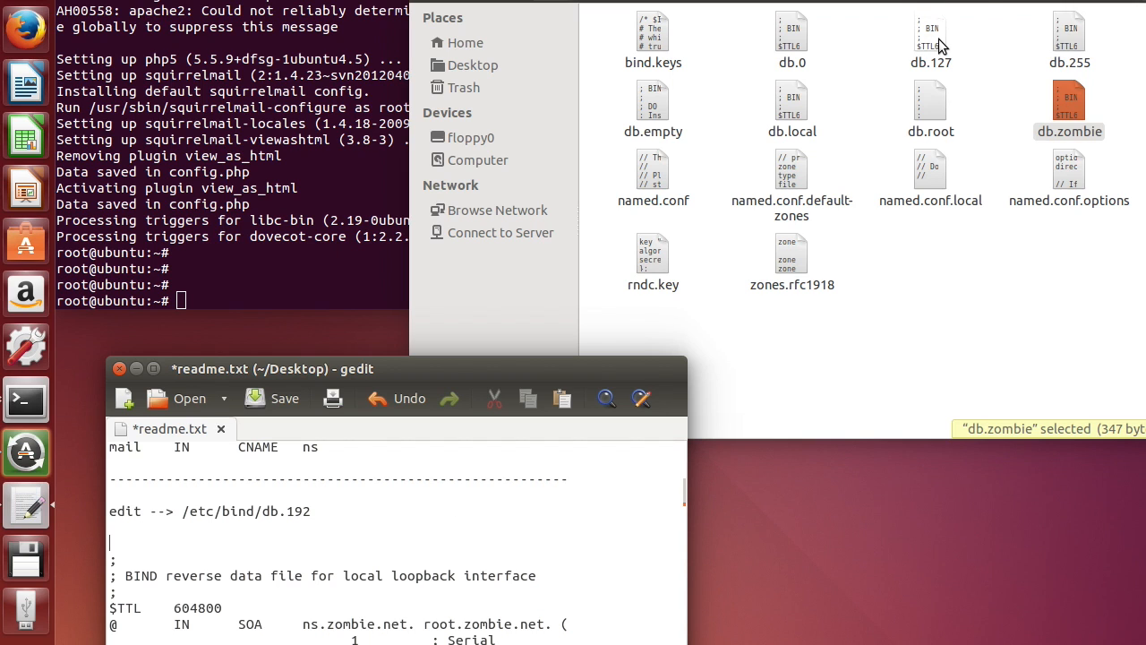
Copy db.127 and rename 'db (copy).127' to db.192
right_click(932, 35)
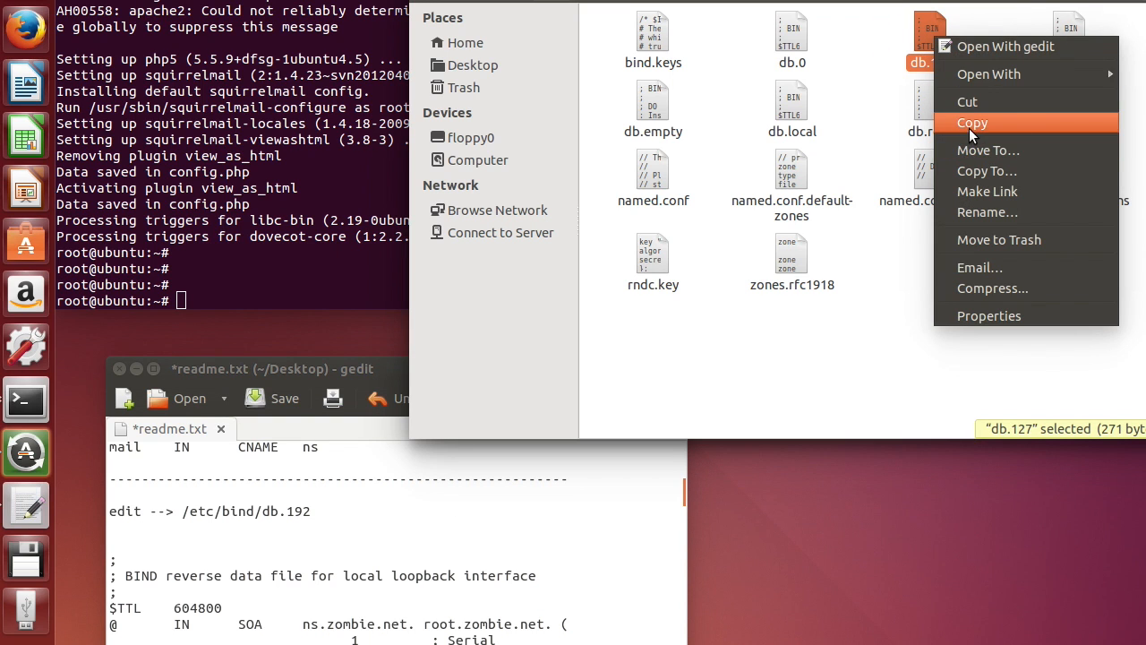
left_click(972, 122)
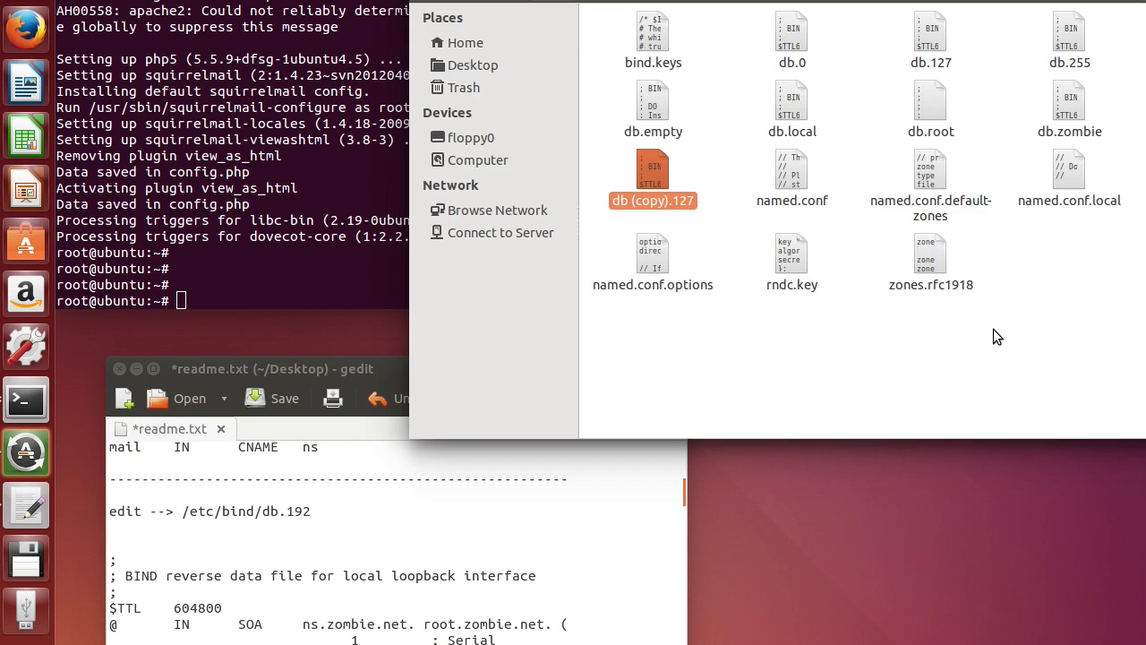
right_click(653, 170)
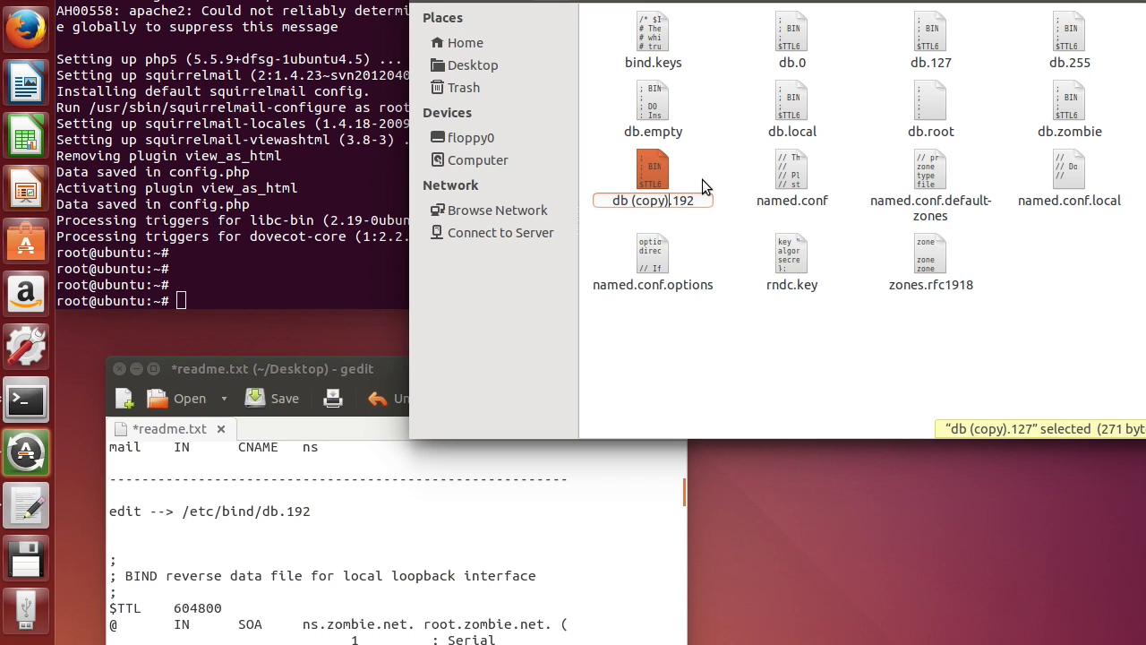
type("db.192")
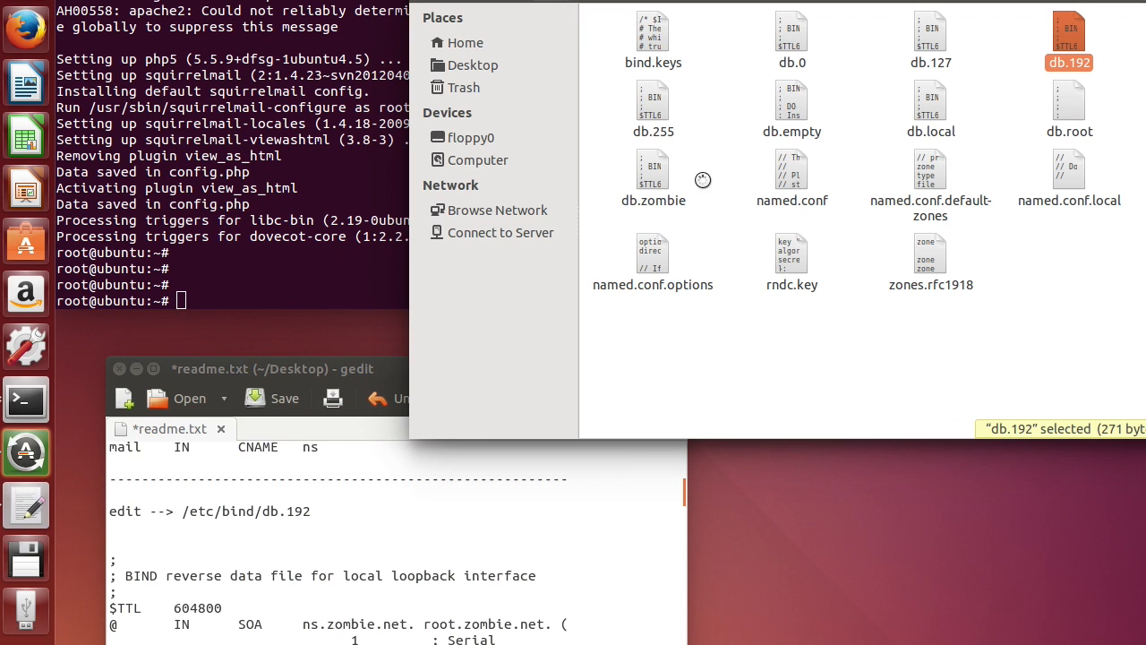
Replace db.192's contents with the SOA, NS and PTR records for ns.zombie.net and save
double_click(1069, 40)
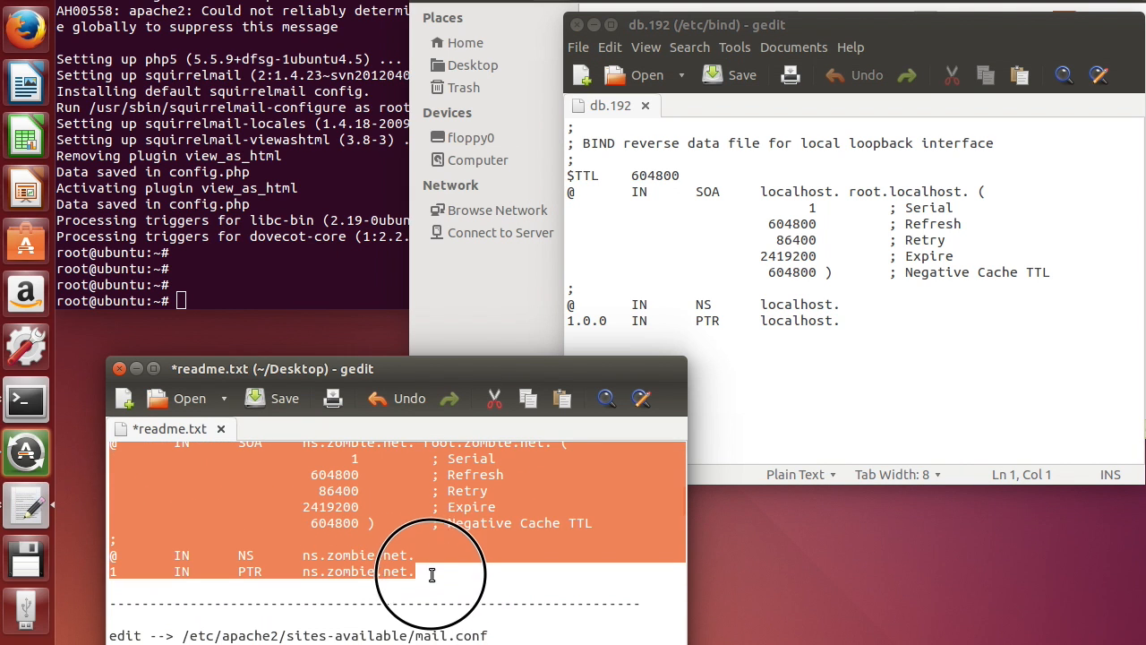
right_click(432, 574)
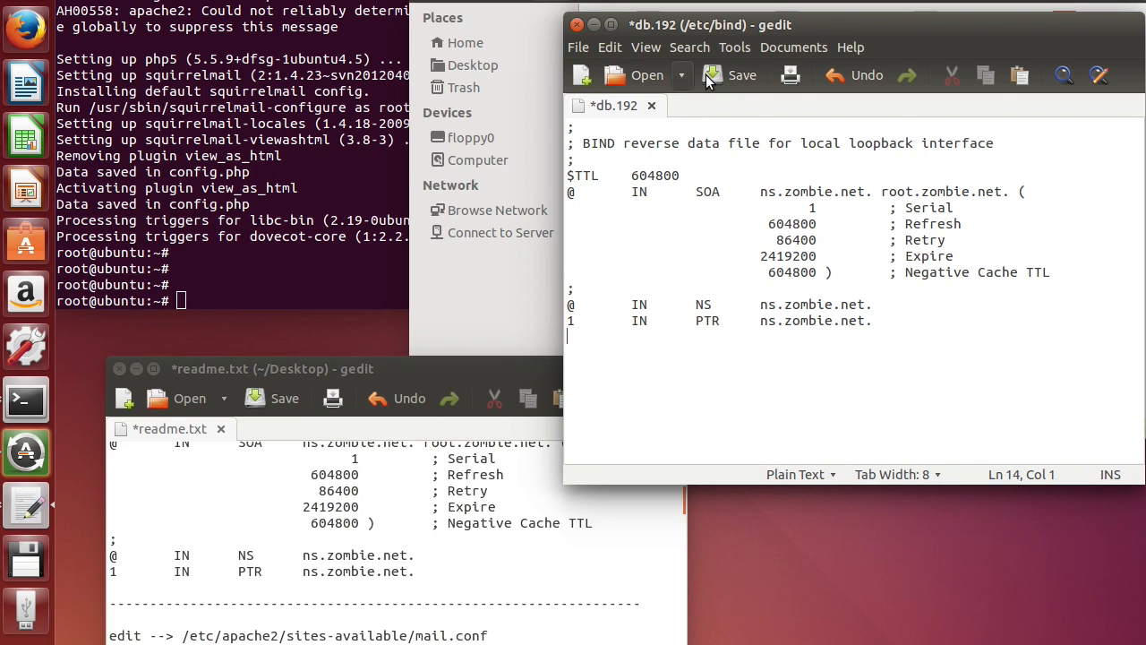
left_click(741, 75)
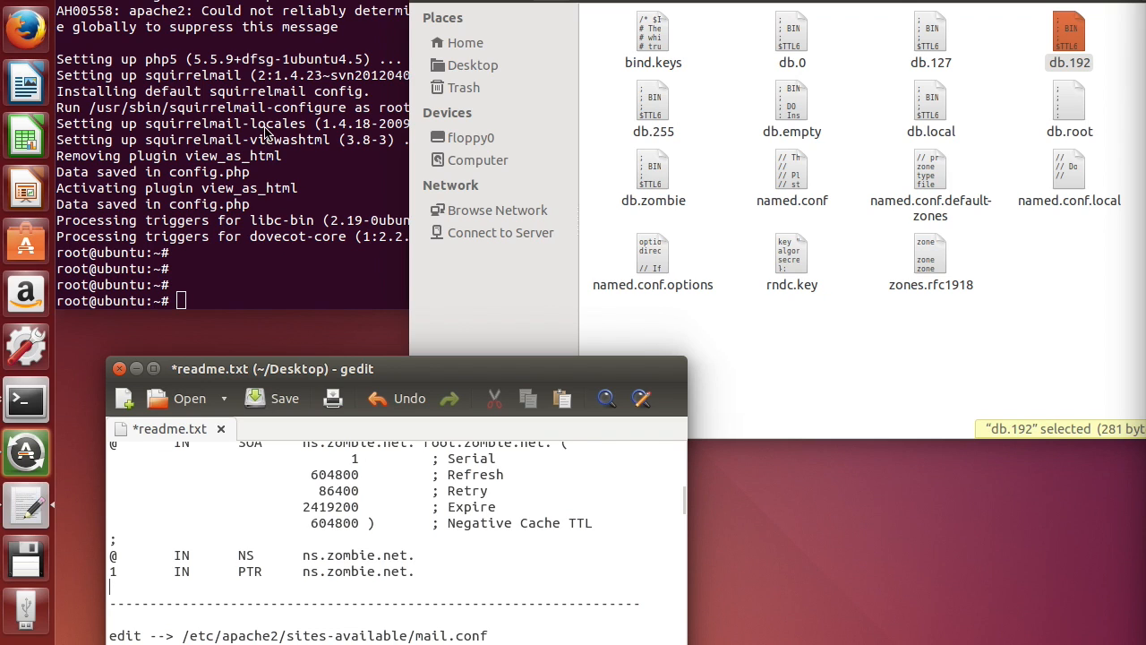
mouse_move(734, 291)
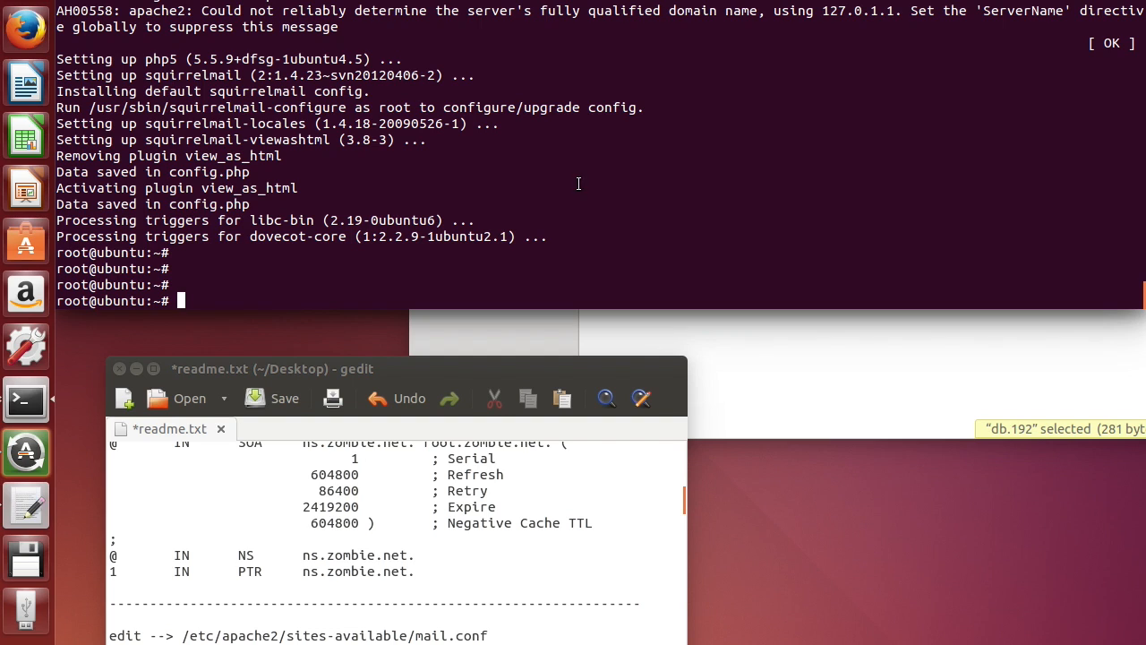
Type invoke-rc.d bind9 restart in the root terminal to restart the DNS service
type("invok")
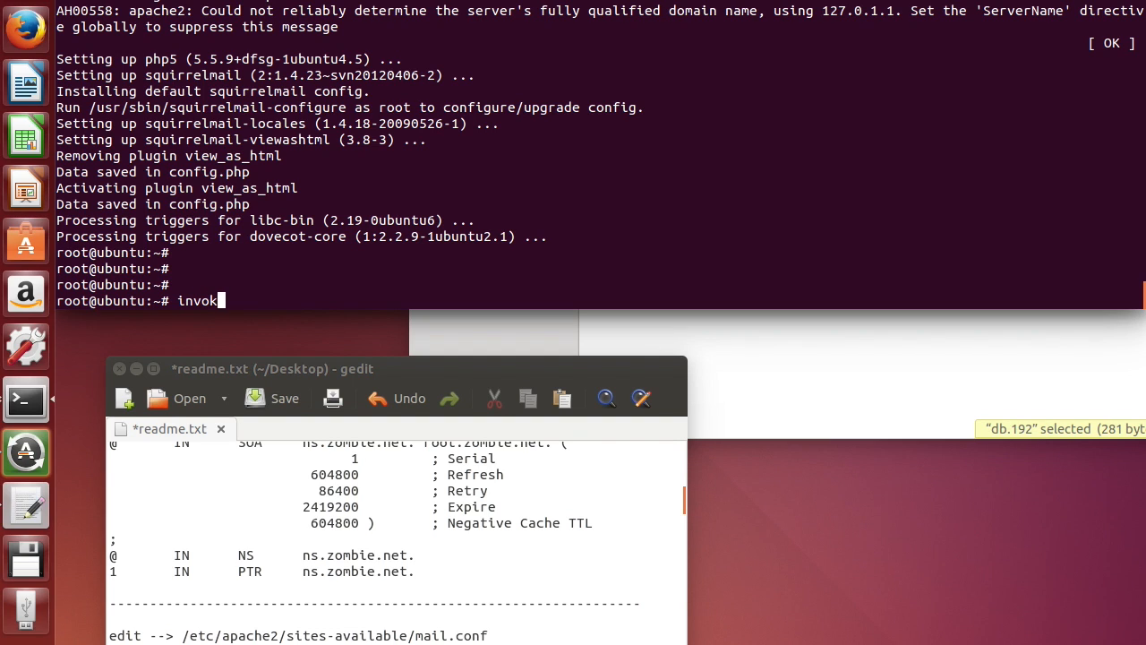
type("-")
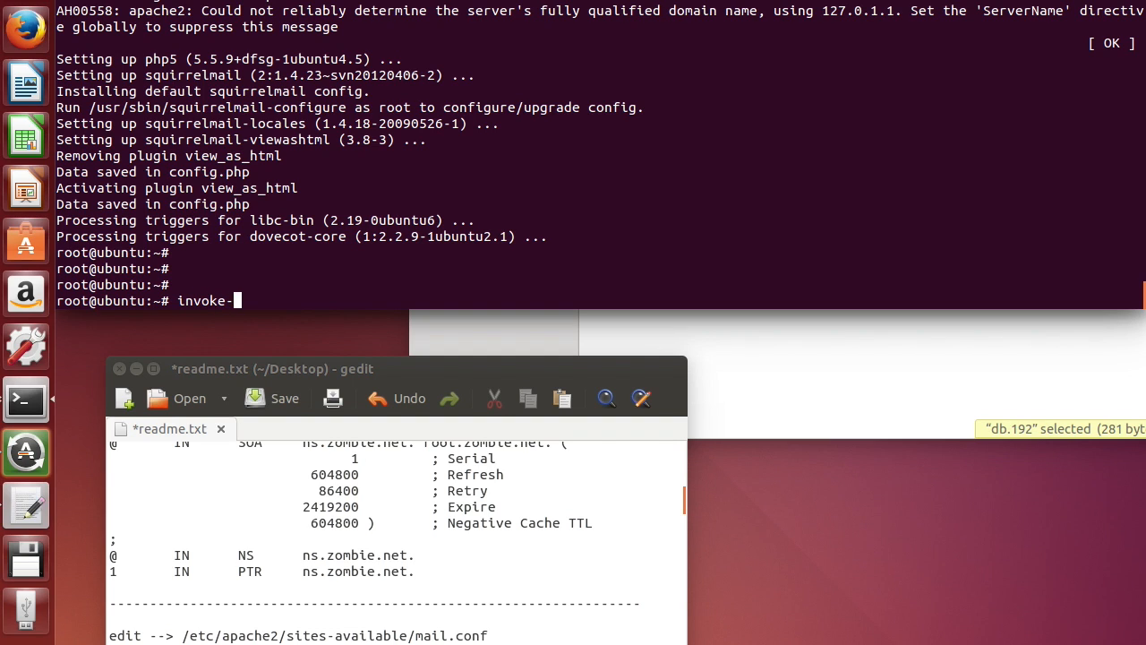
type("rc")
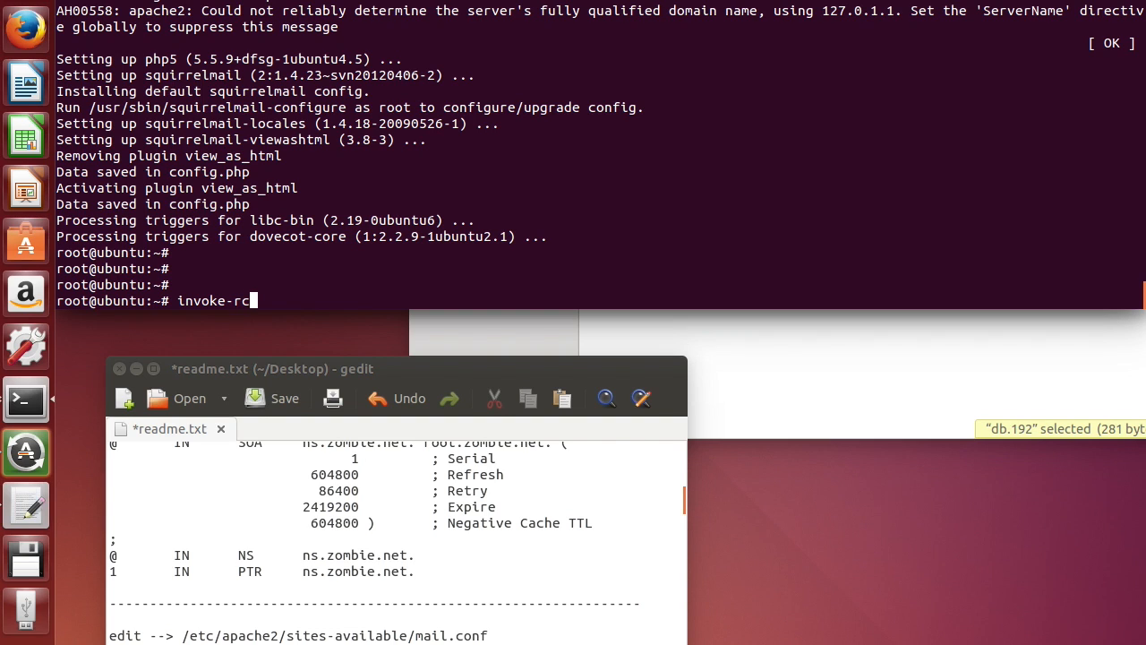
type(".d")
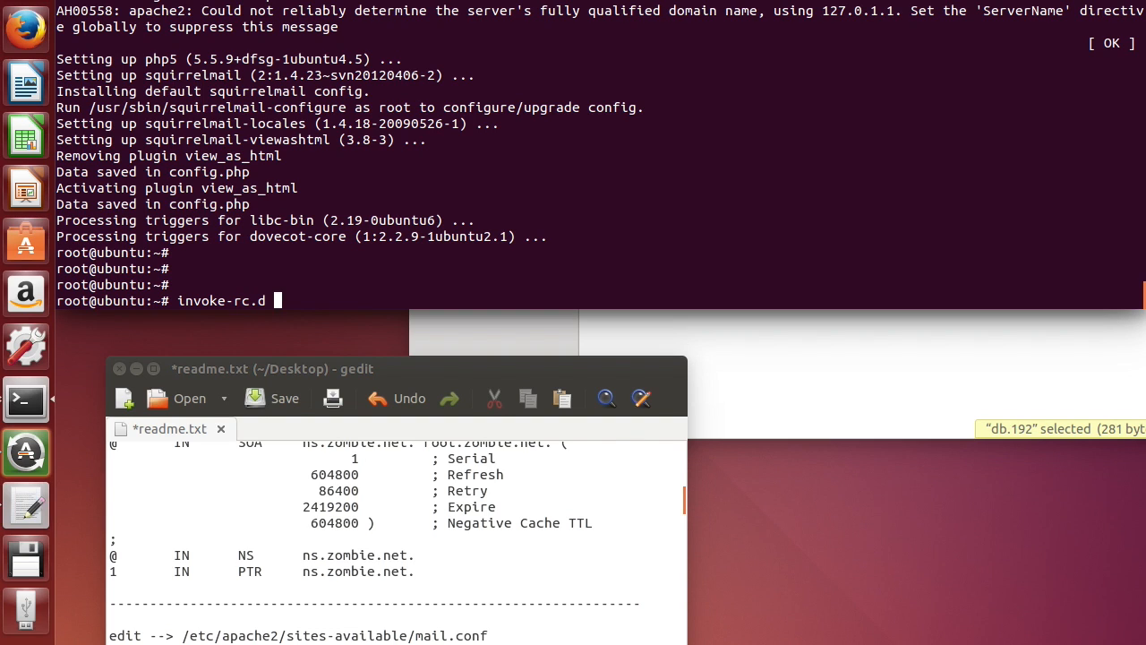
type("bind")
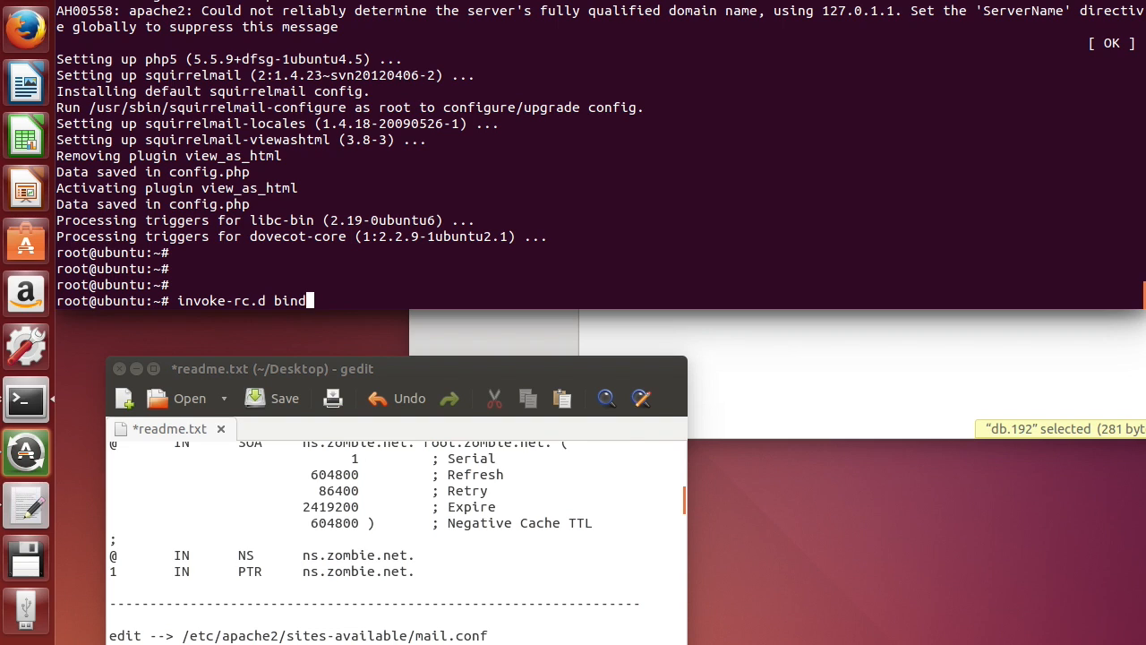
type("9")
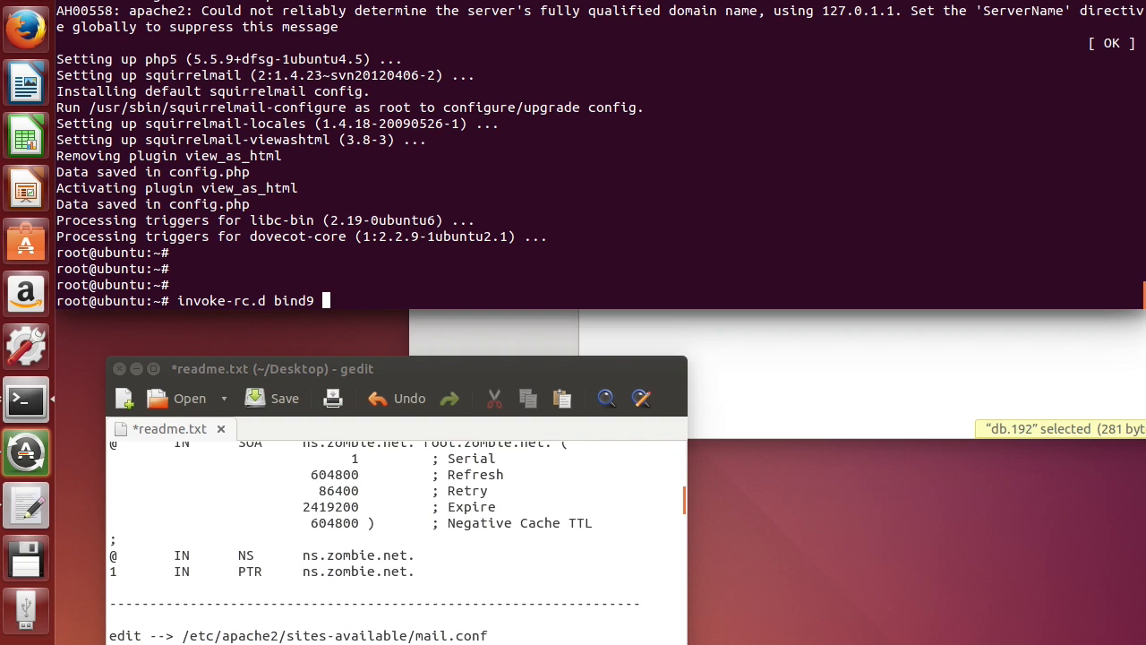
type("resr")
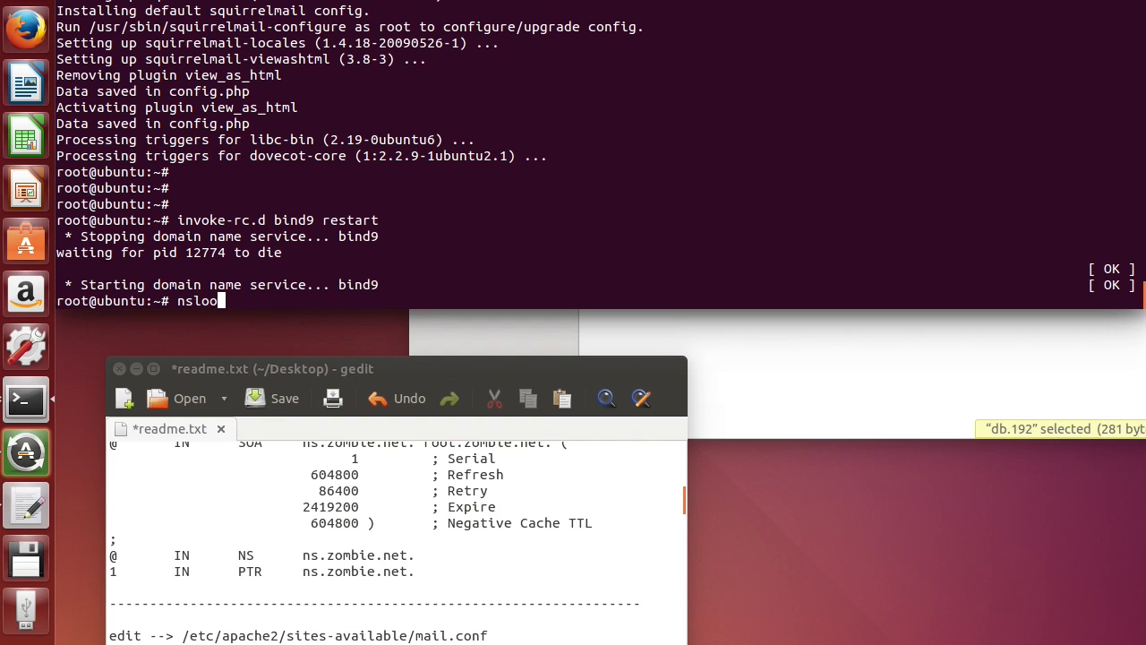
Look up mail.zombie.net with nslookup, then begin a dig query for it
type("kup")
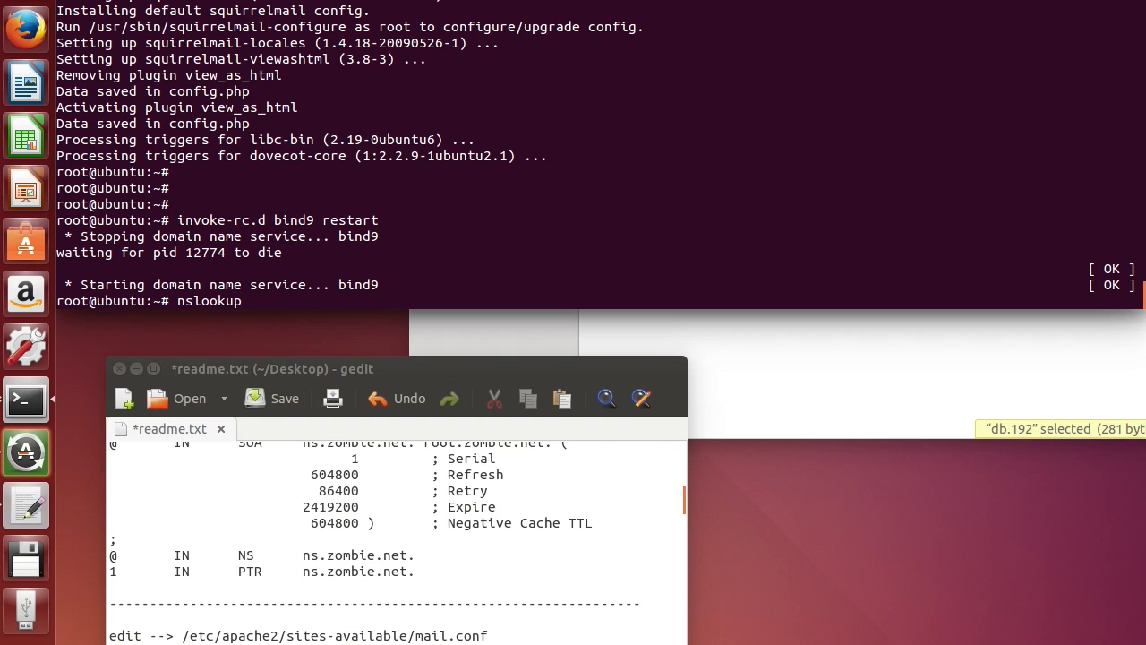
type("mail")
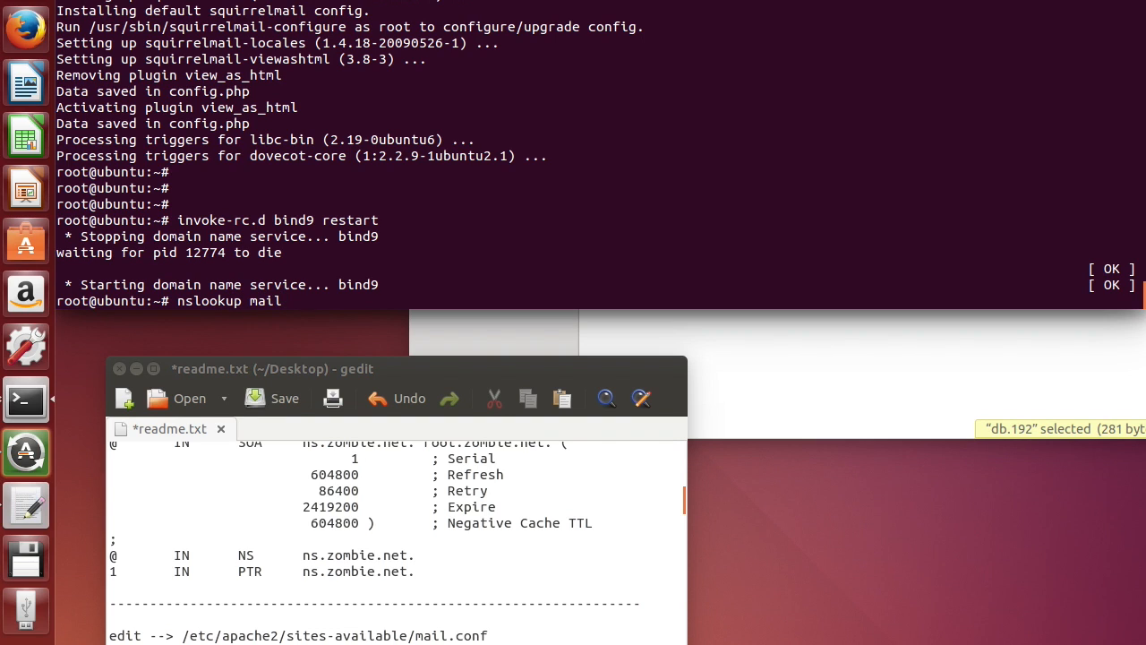
type(".")
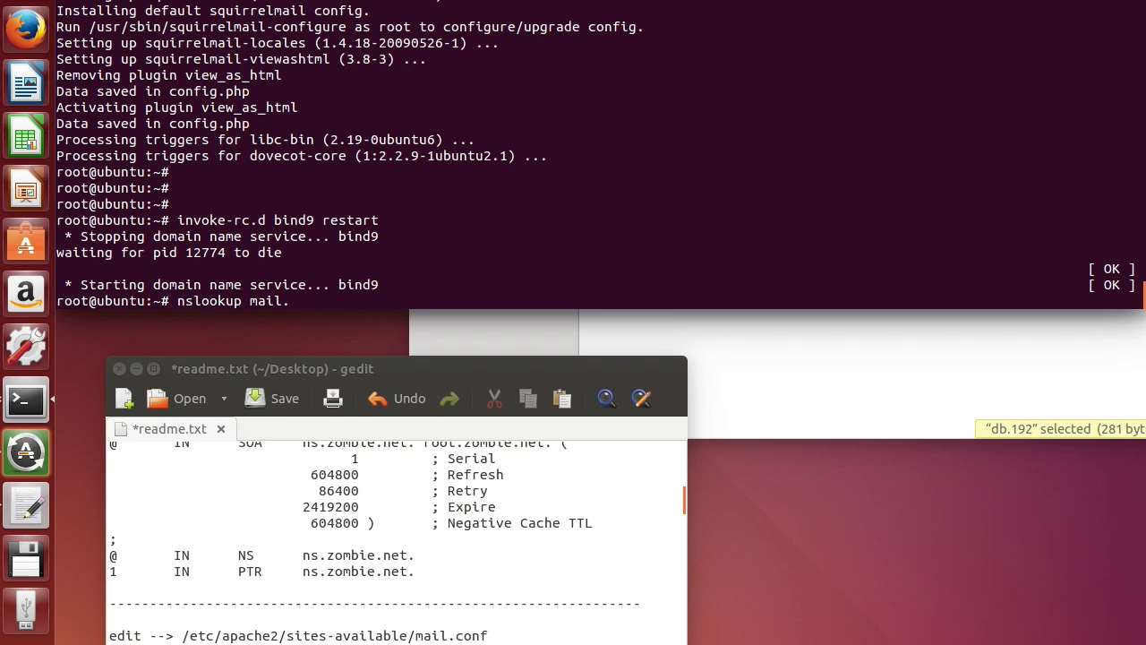
type("zombie.net")
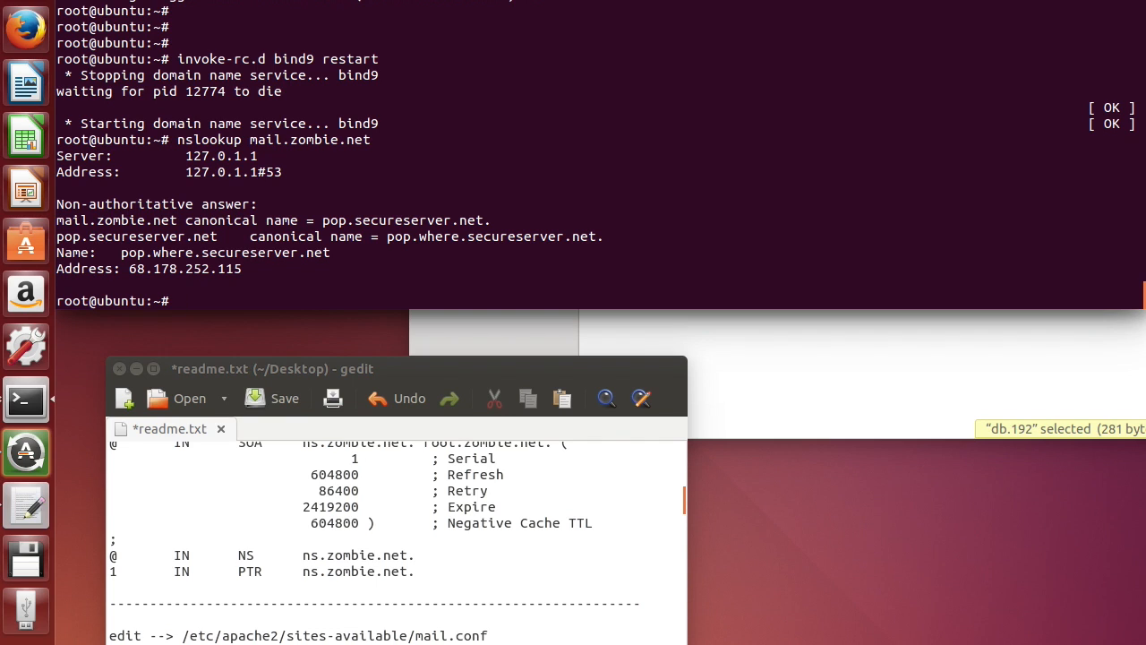
type("dig m")
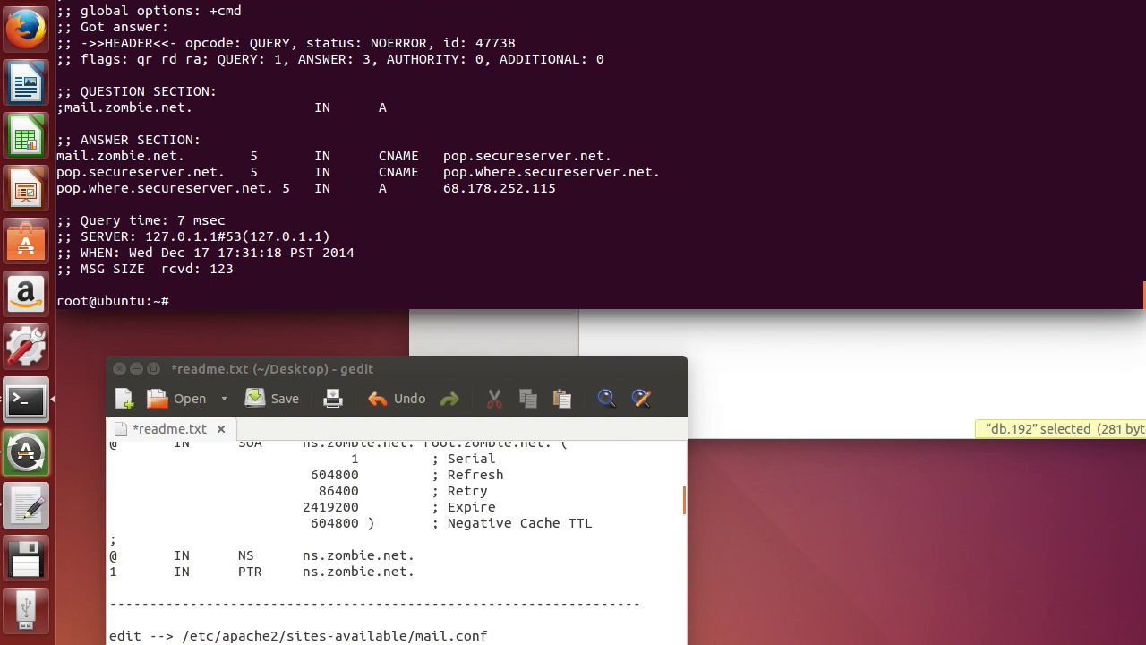
Change the Terminal directory to /etc/apache2/sites-available
type("cd /")
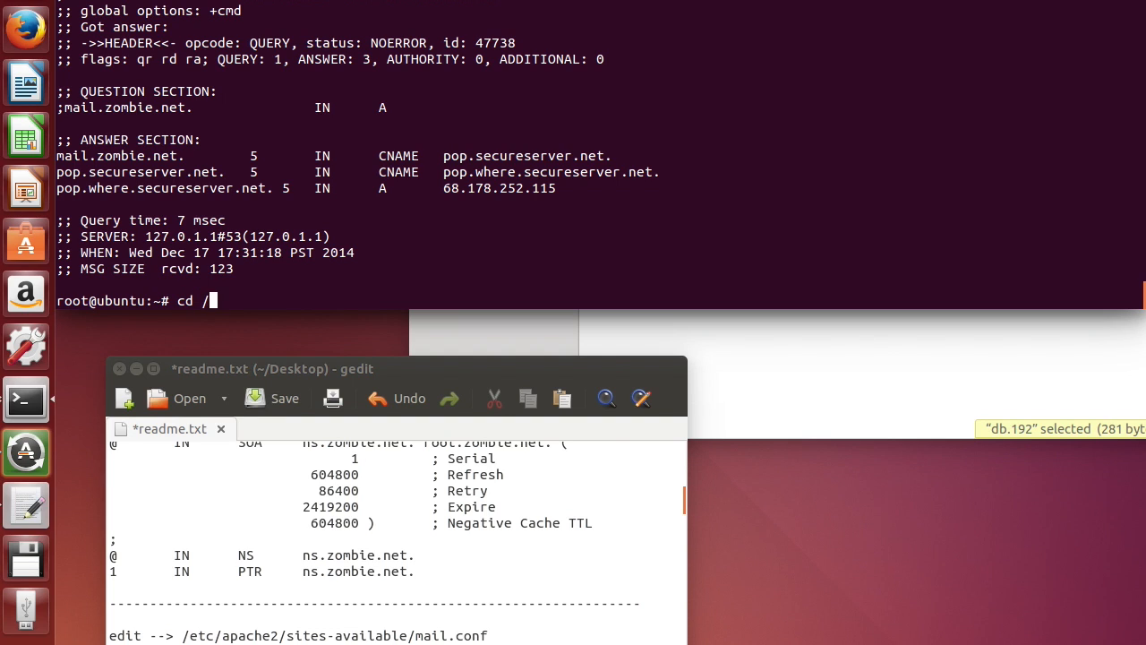
type("etc")
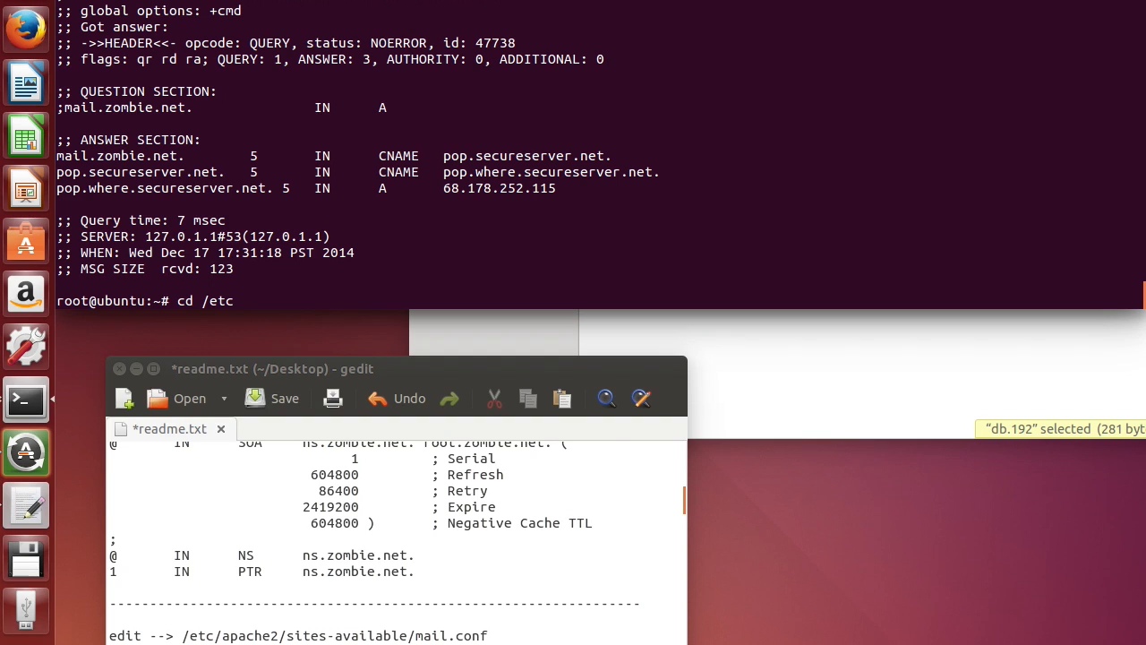
type("/apa")
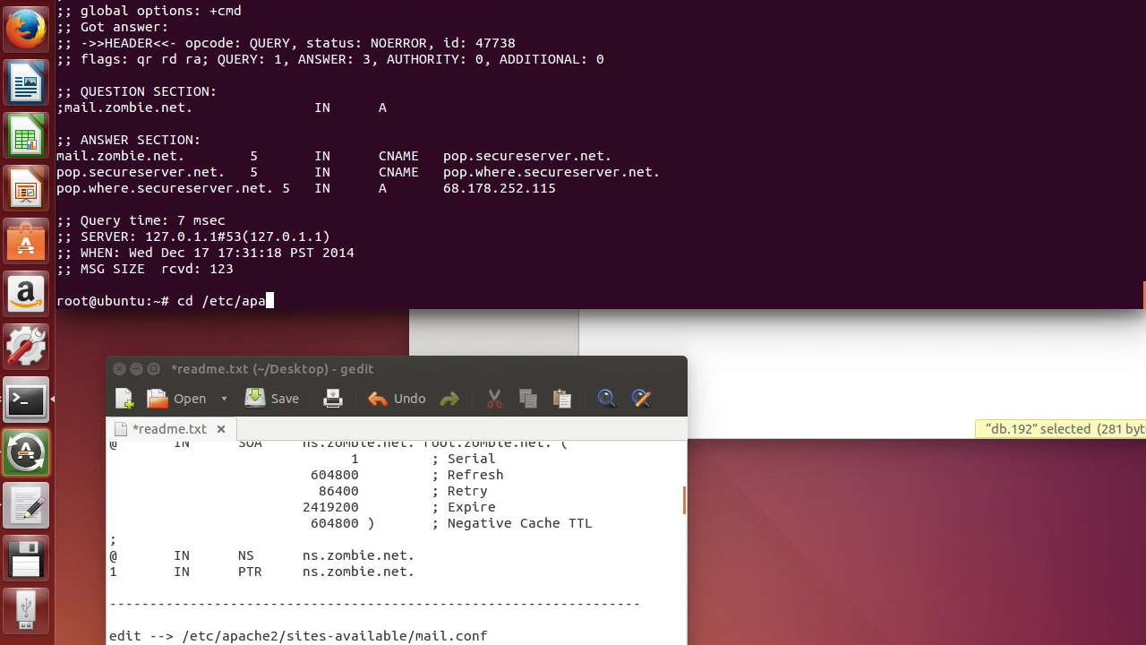
type("che2")
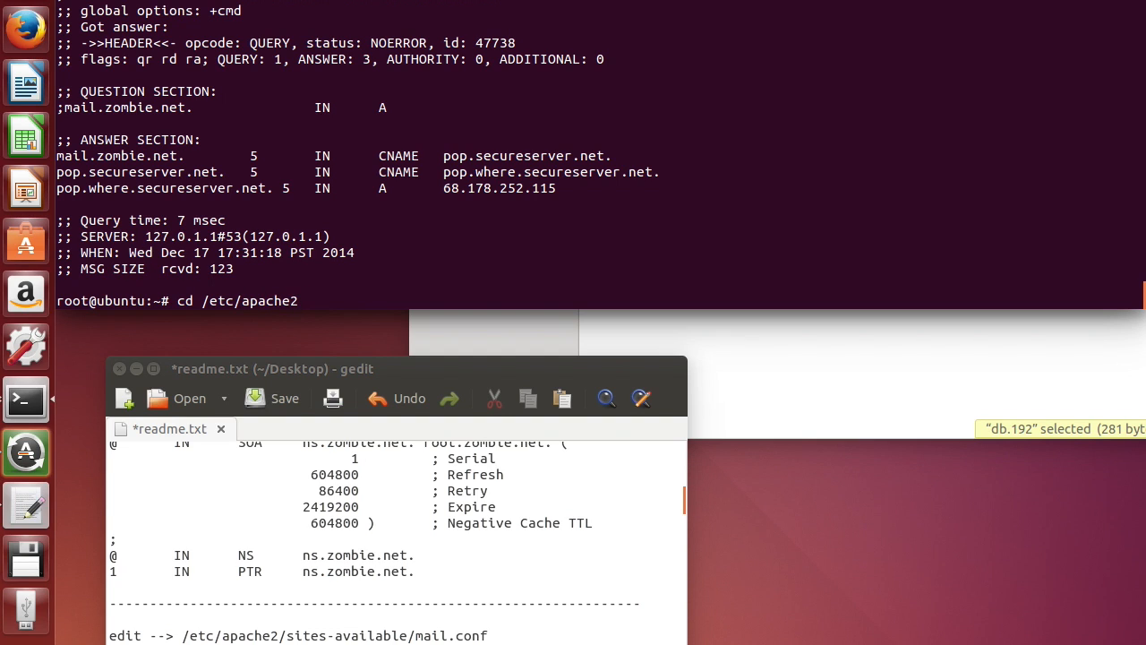
type("site")
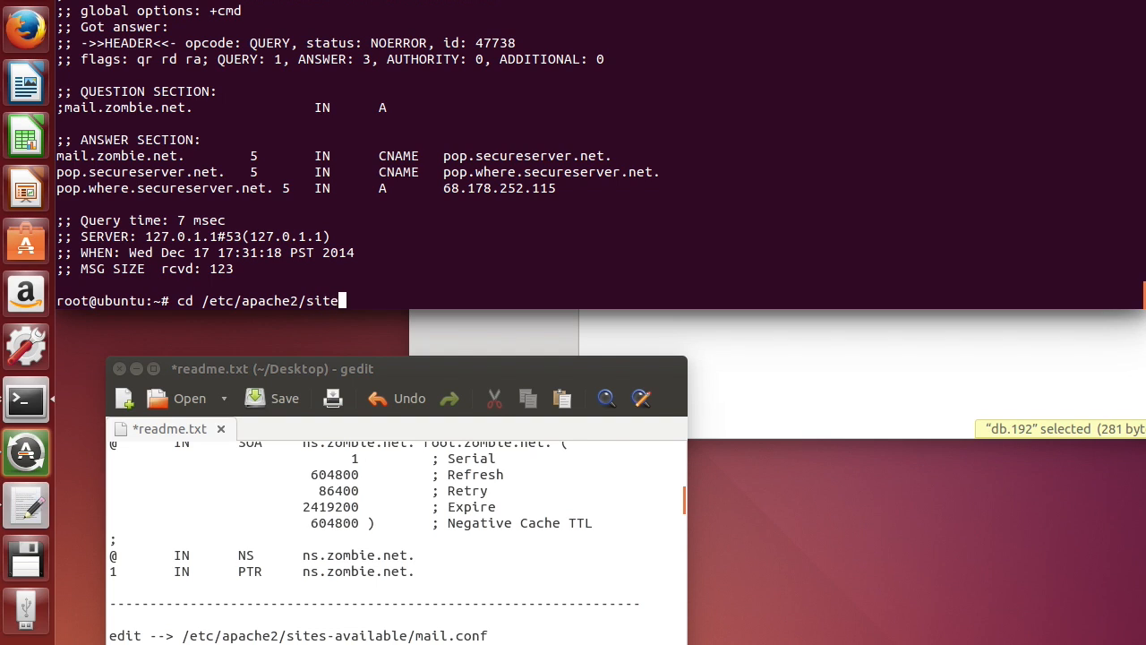
type("s-availab")
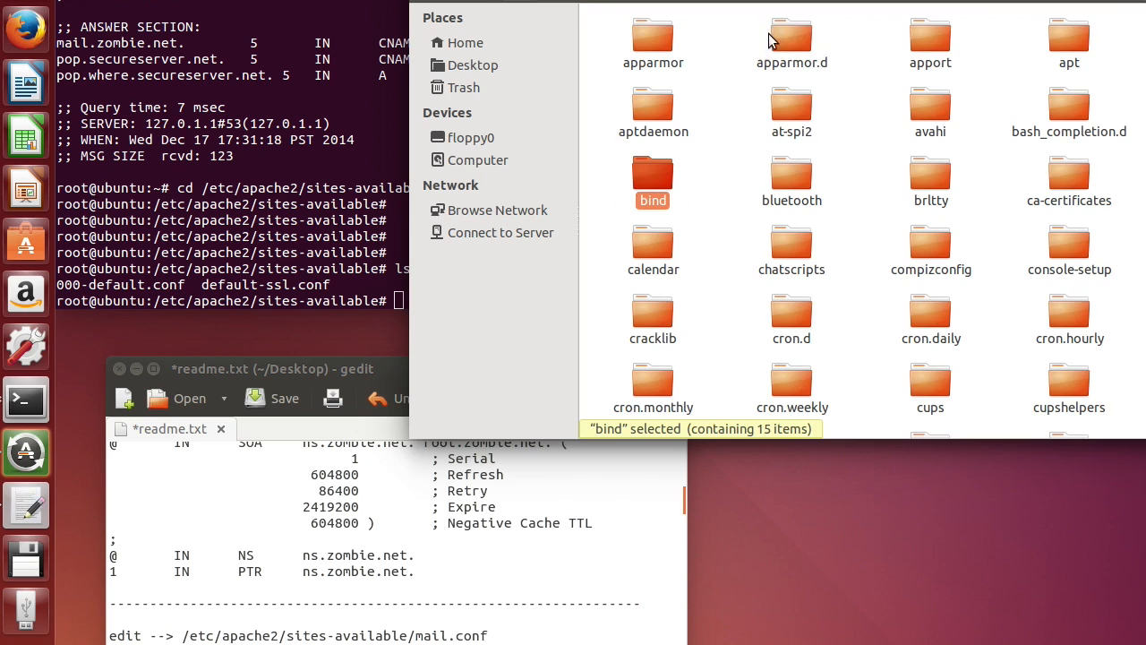
mouse_move(1016, 51)
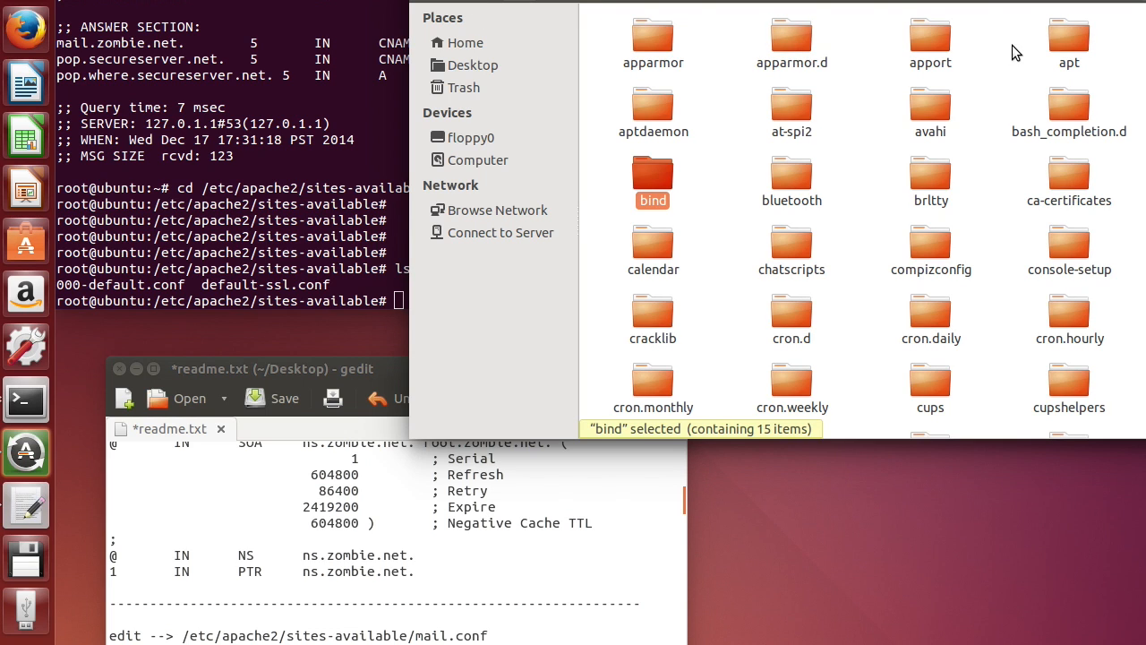
mouse_move(826, 153)
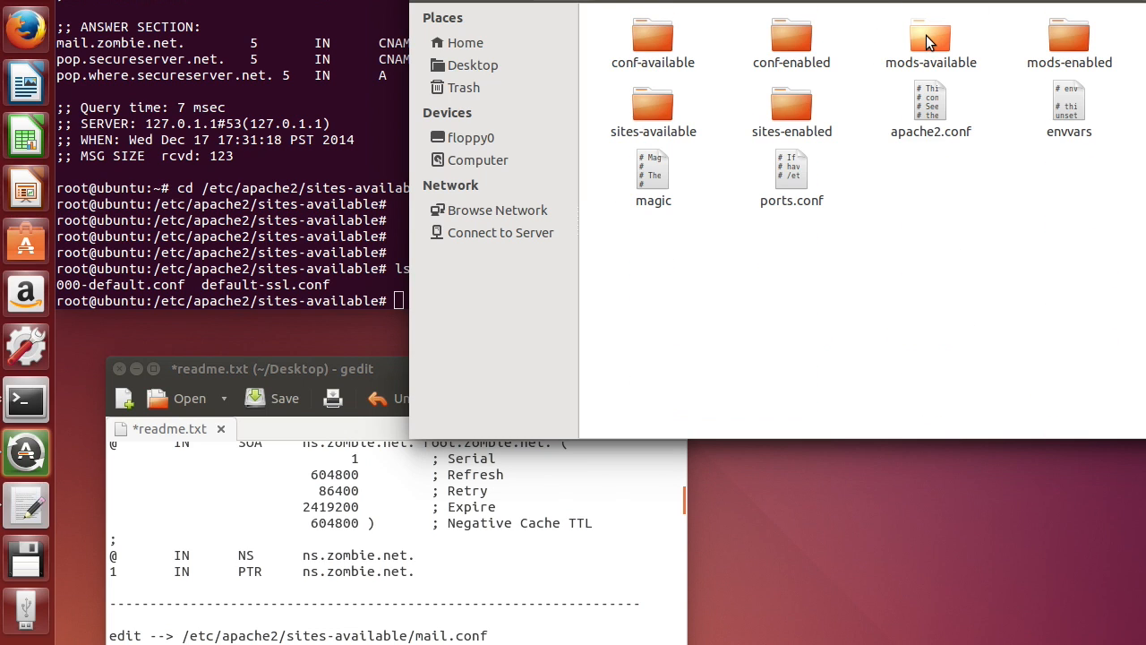
mouse_move(681, 79)
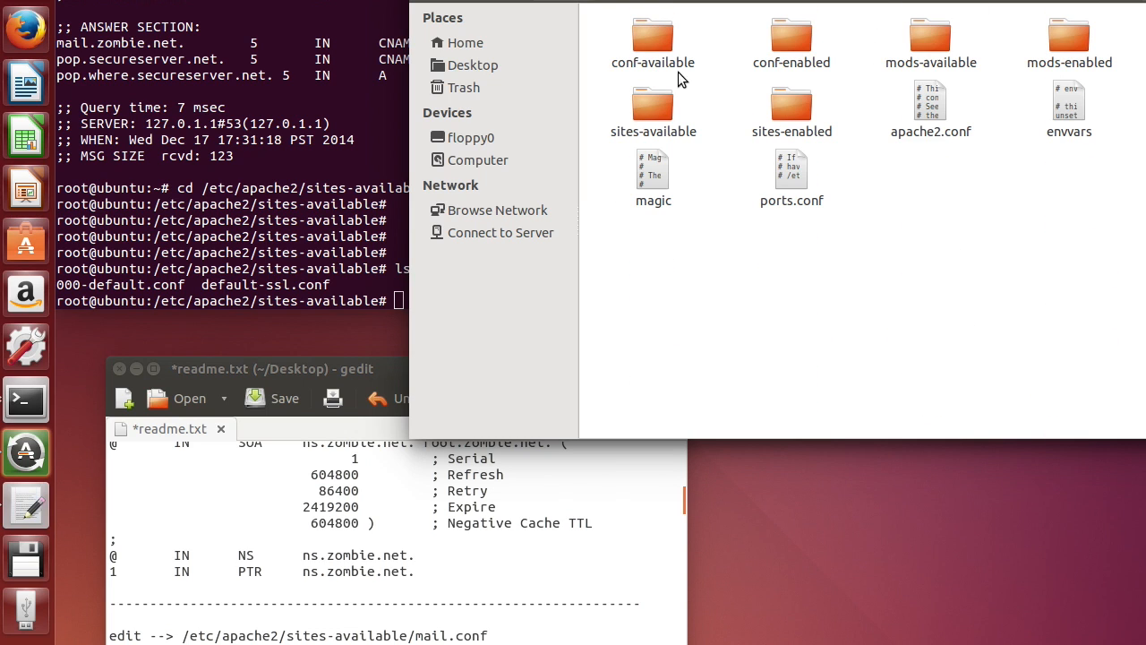
Duplicate default-ssl.conf inside the sites-available folder
double_click(653, 103)
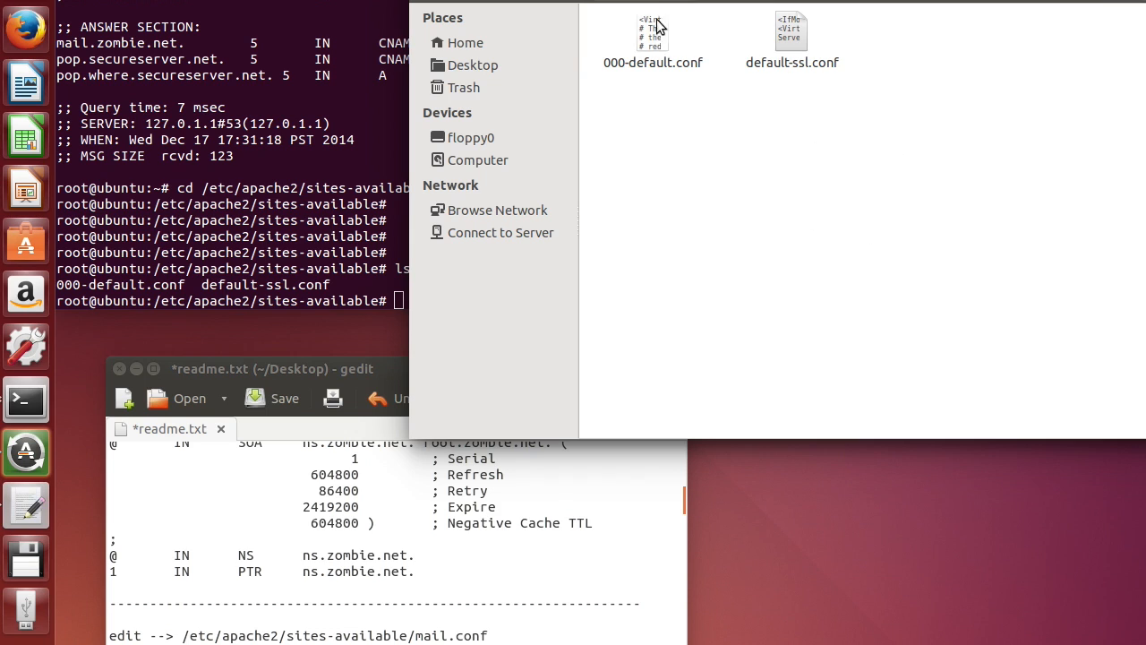
left_click(790, 35)
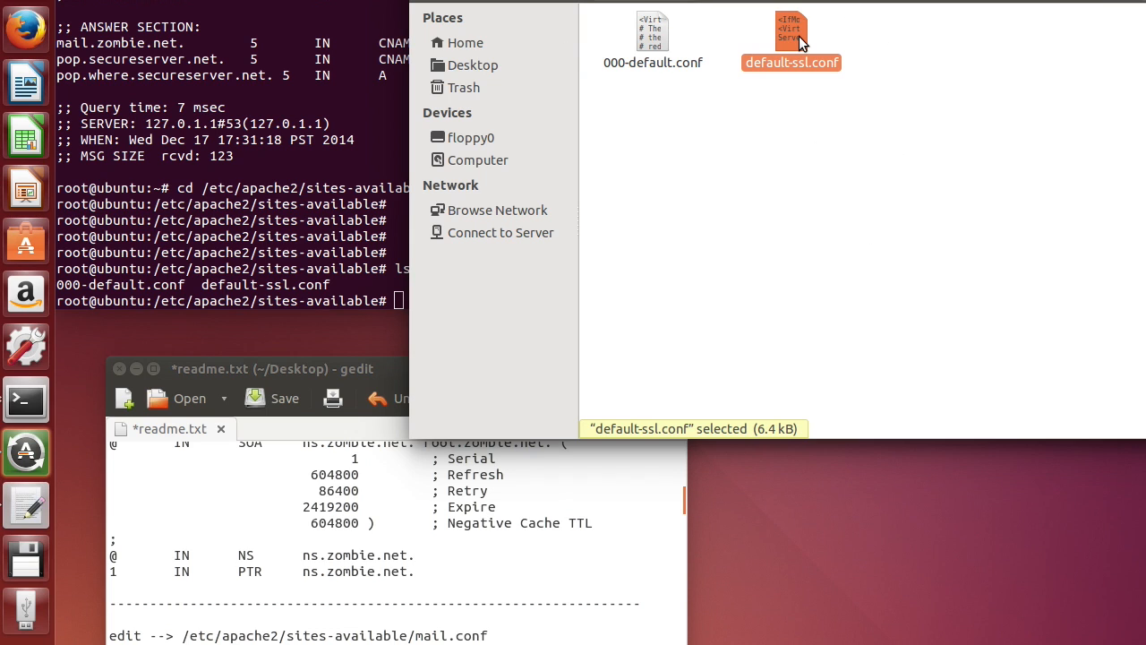
right_click(913, 202)
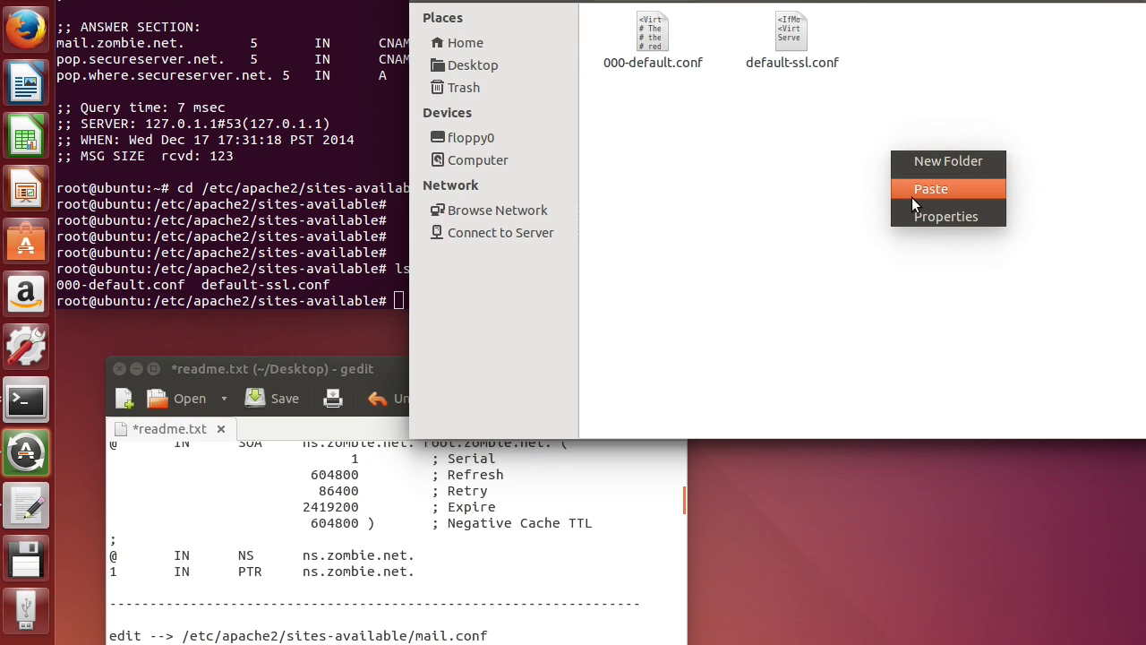
left_click(930, 189)
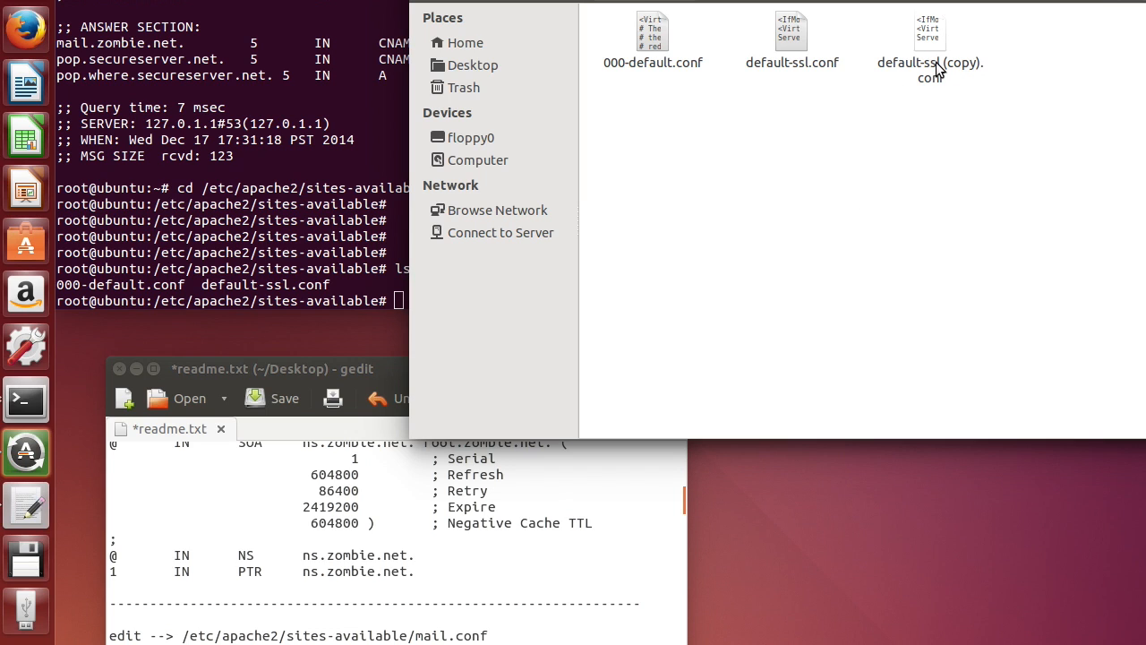
Rename the copied config file to email.conf
right_click(929, 36)
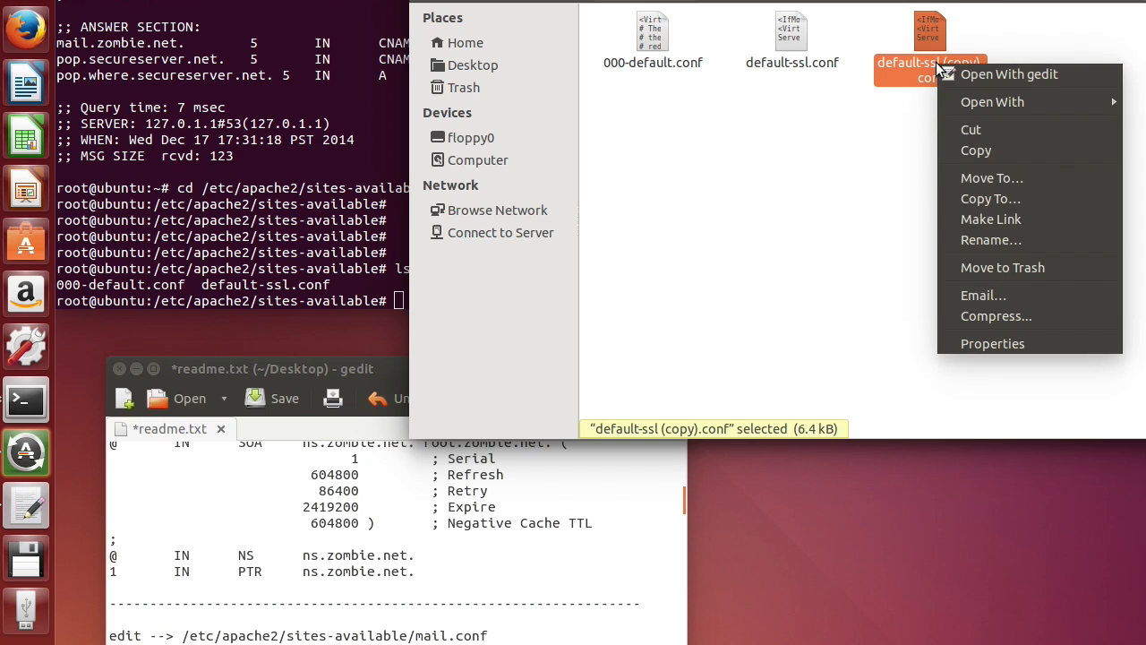
mouse_move(991, 240)
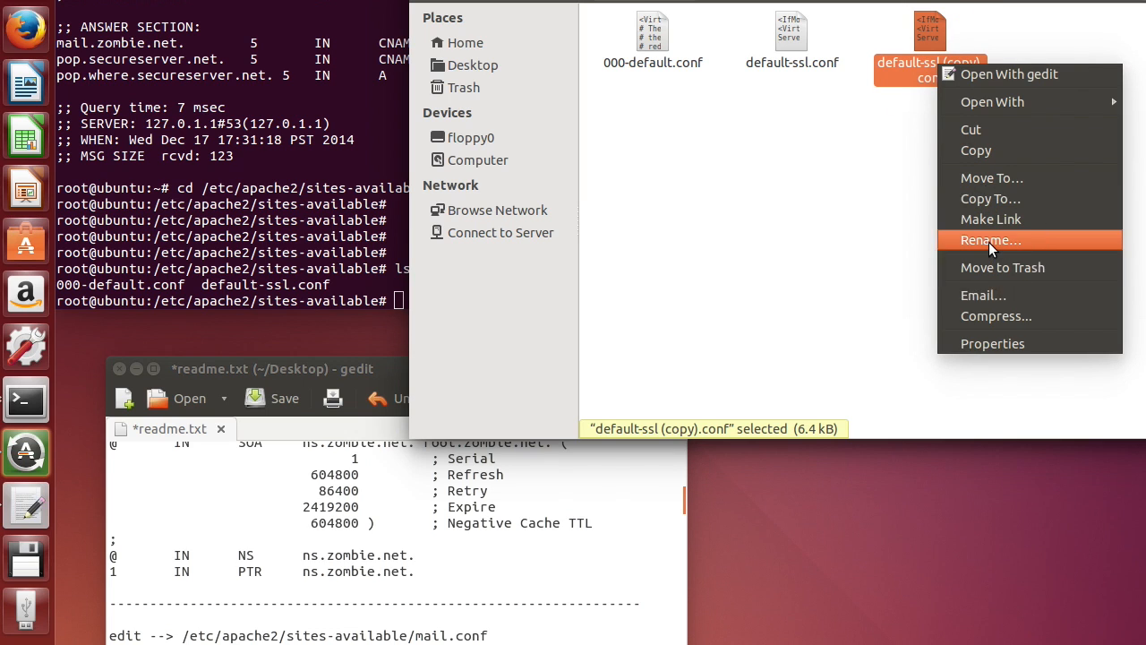
left_click(990, 240)
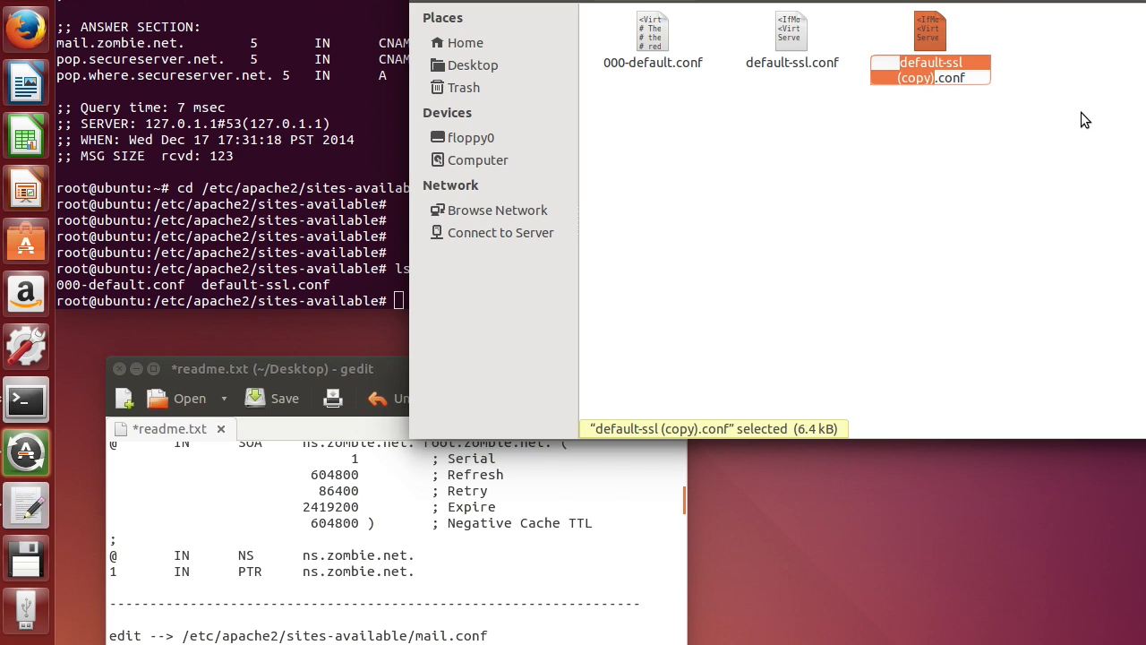
type("email.conf")
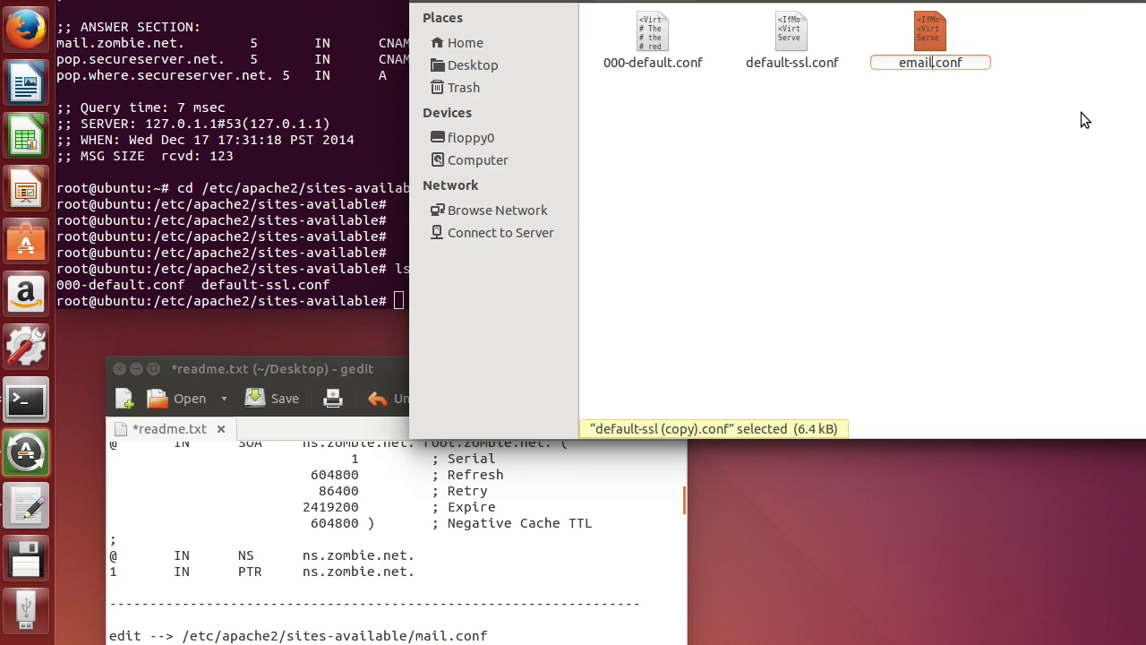
left_click(930, 61)
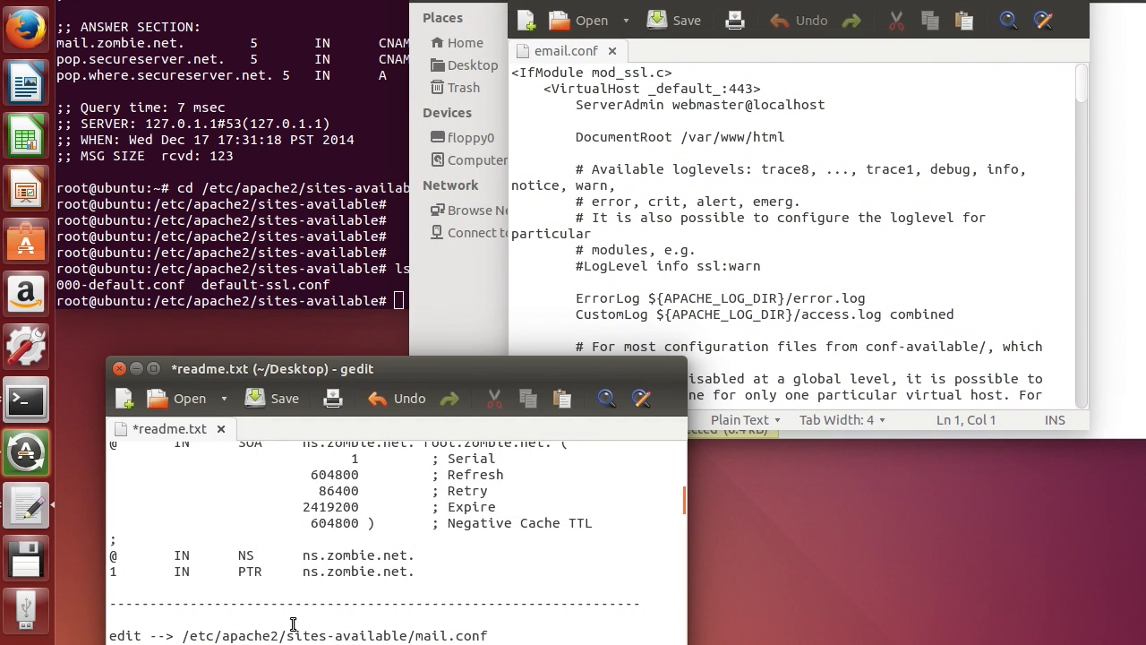
Select the mail VirtualHost block in readme.txt
scroll("down", 3)
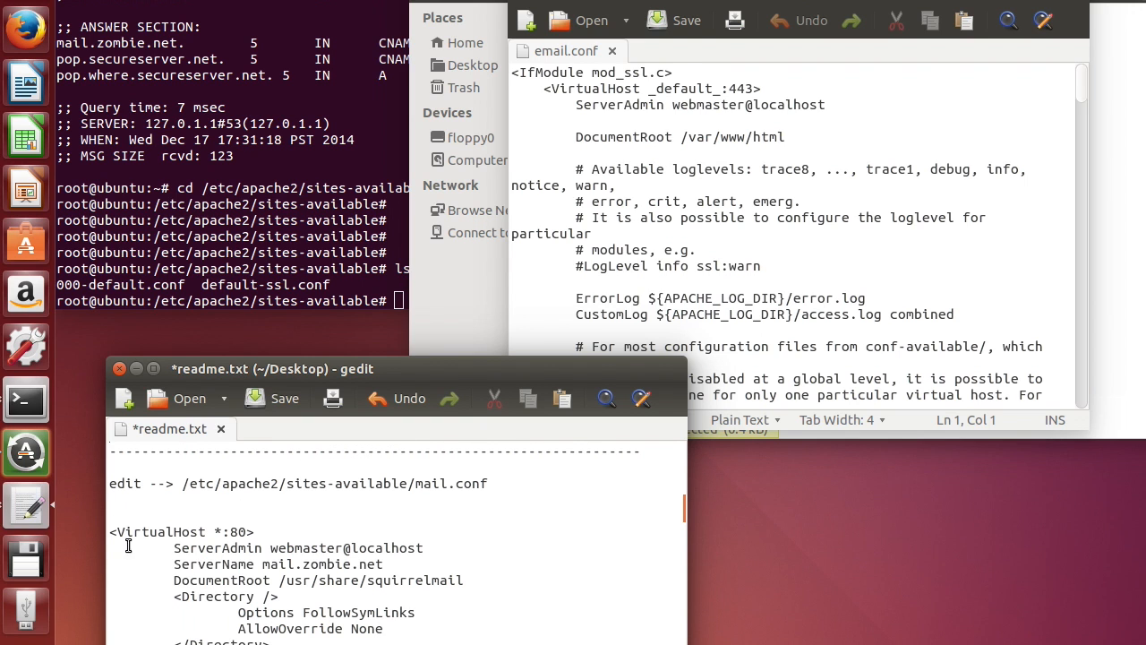
left_click_drag(109, 531, 179, 573)
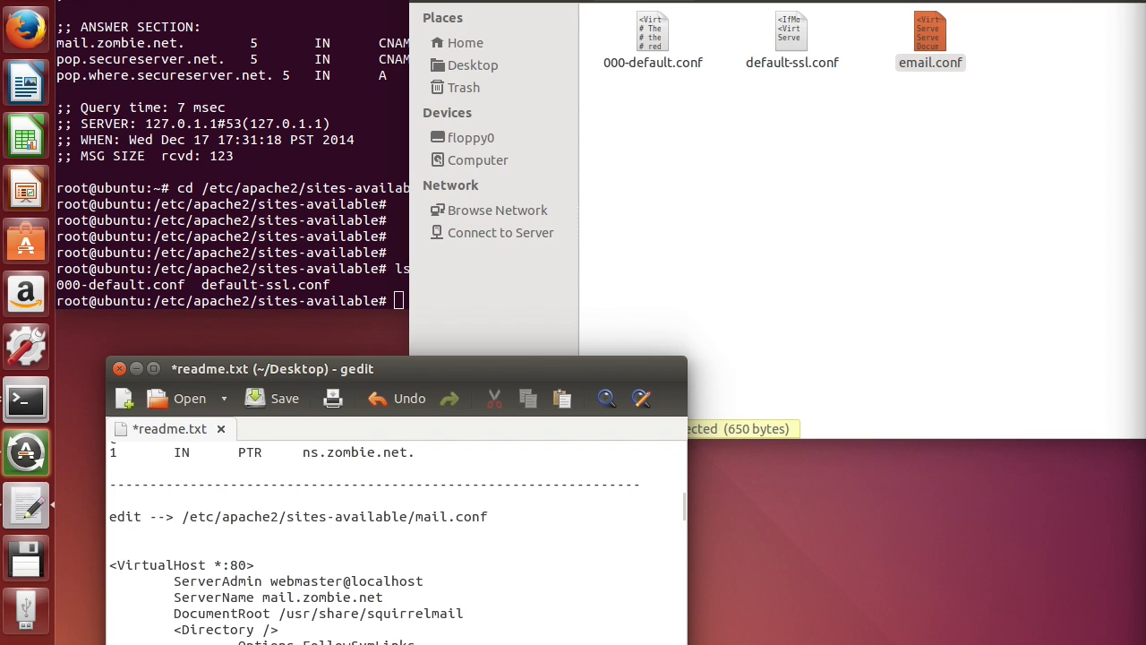
mouse_move(627, 282)
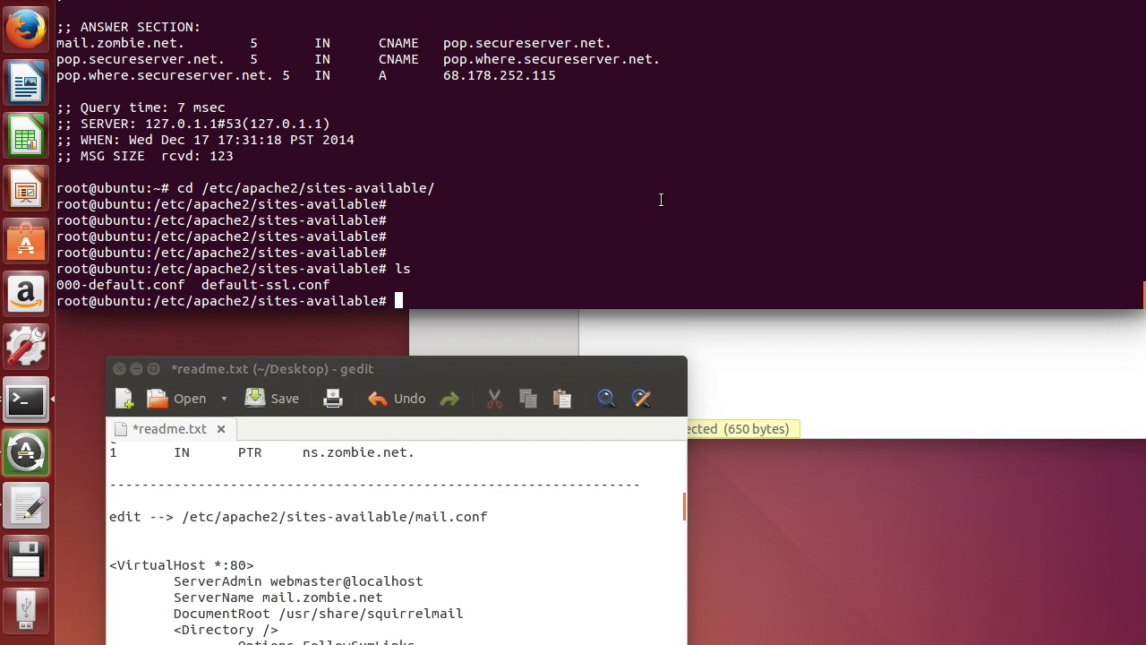
Try a2ensite mail.conf, then bring up email.conf's actions in Nautilus to rename it
type("a2e")
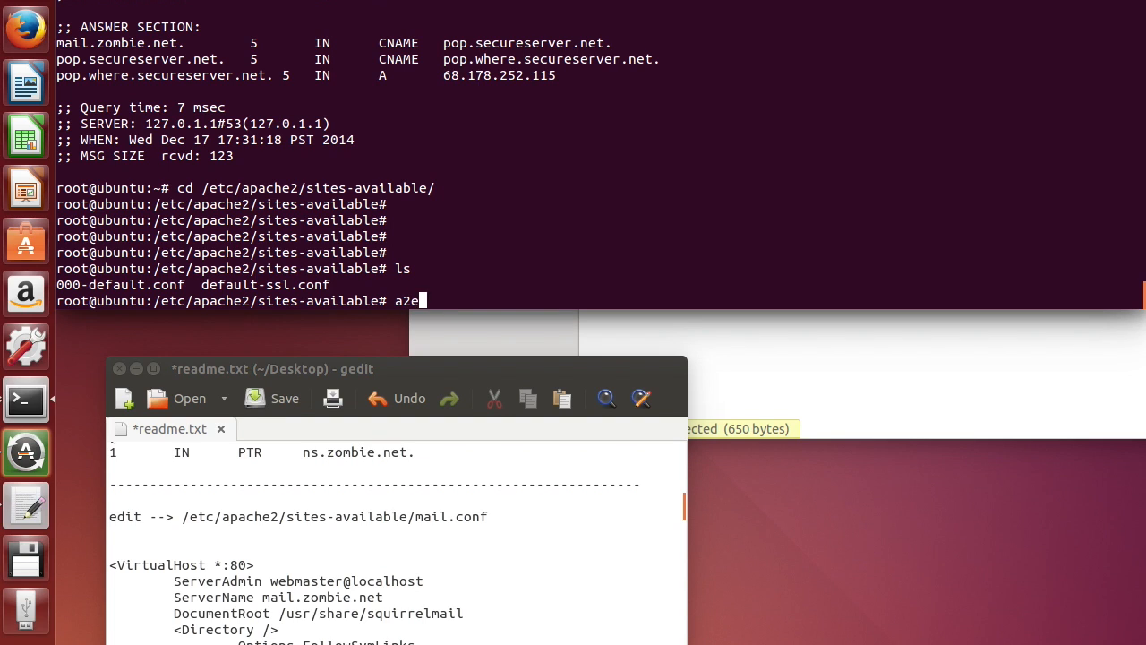
type("nsite mail.con")
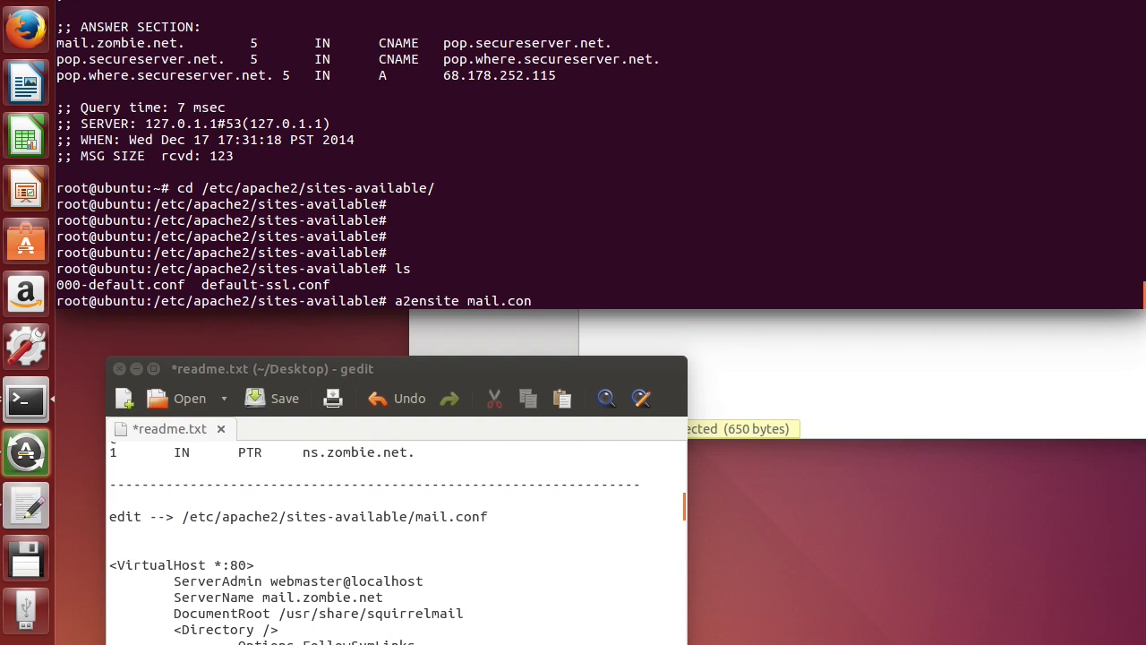
type("f")
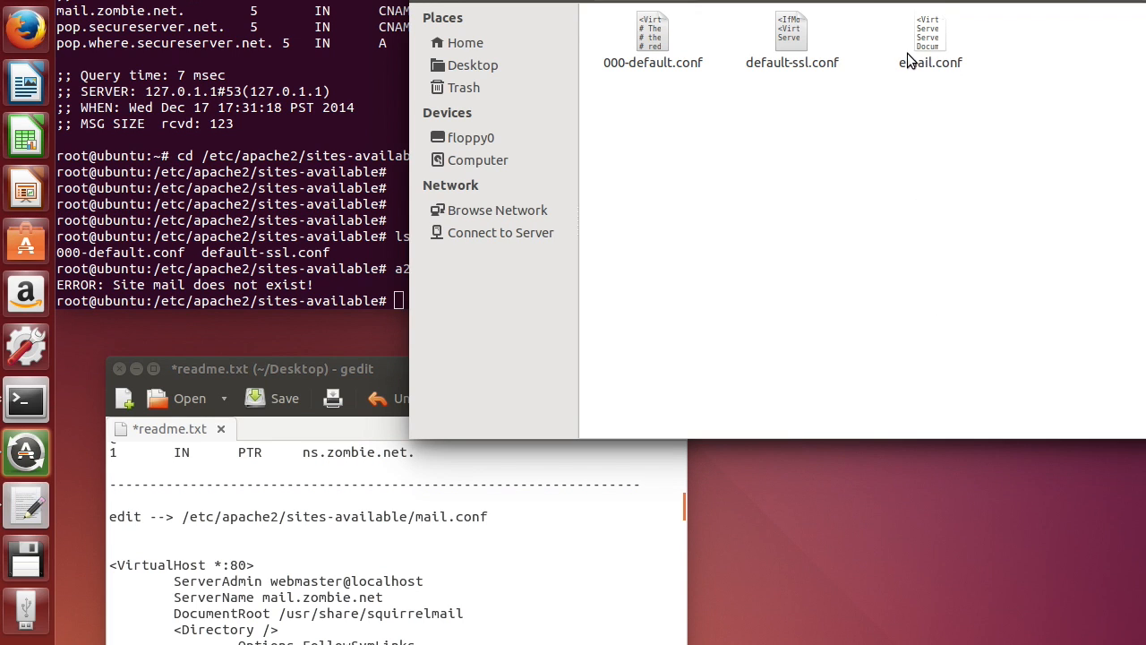
right_click(930, 40)
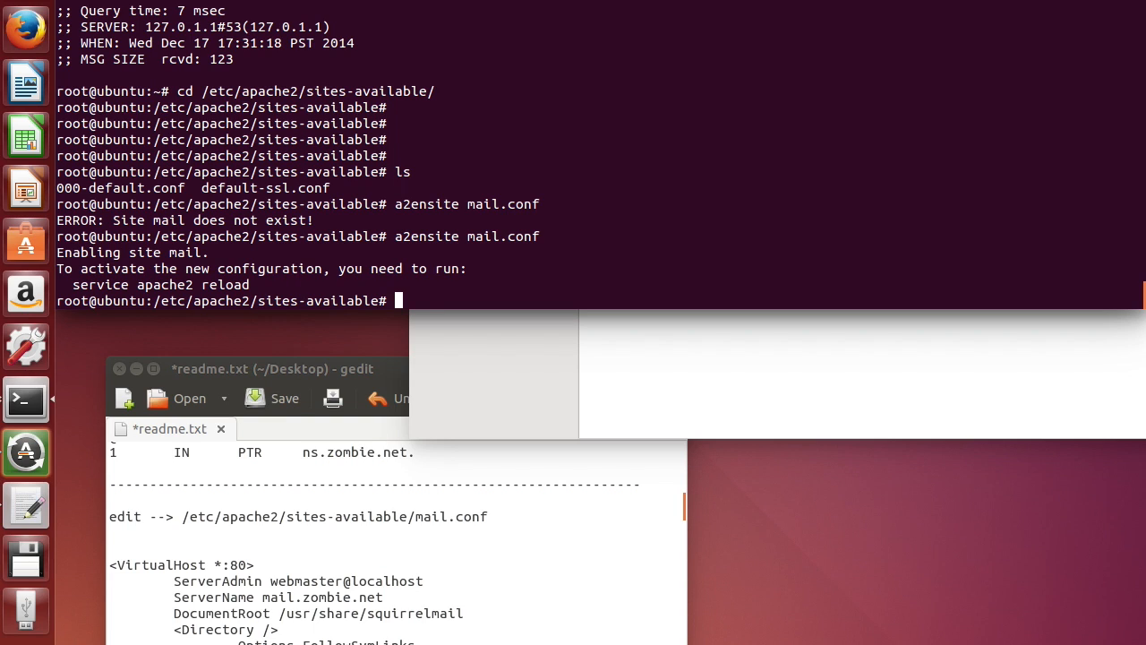
Restart Apache with invoke-rc.d apache2 restart
type("in")
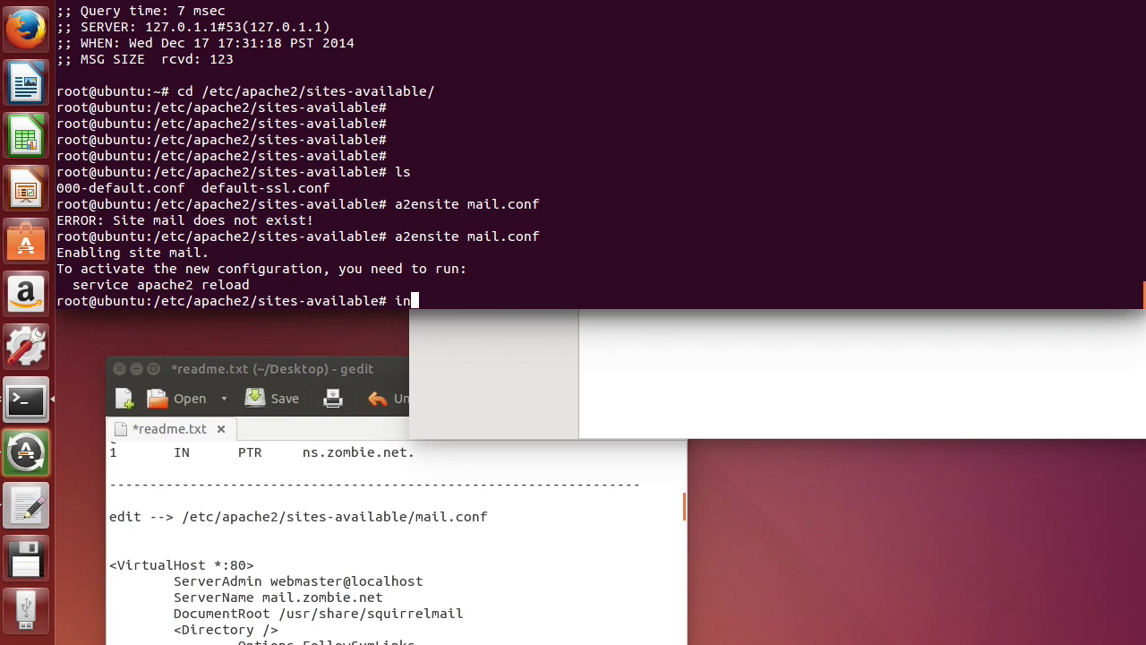
type("voke-")
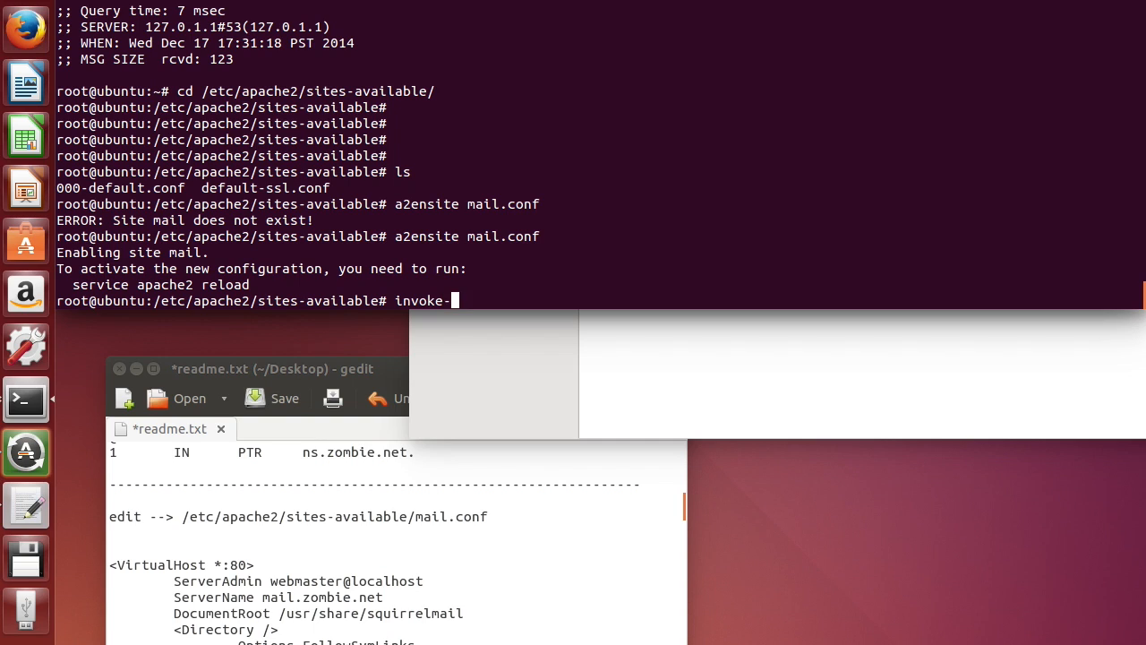
type("rc.d")
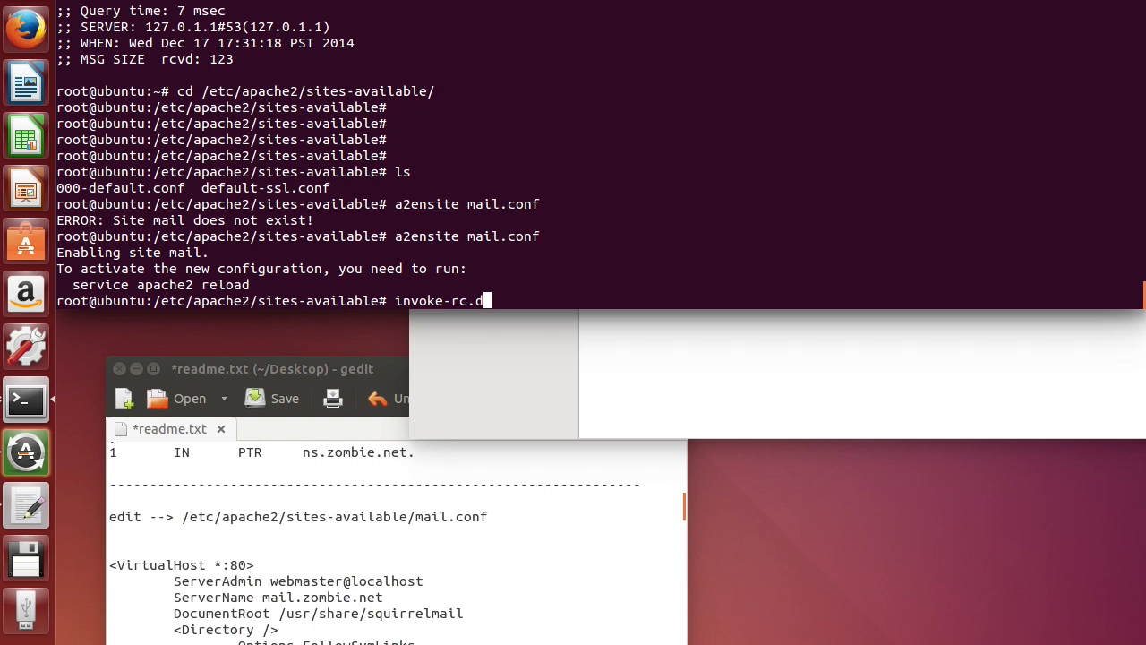
type("apache2 resr")
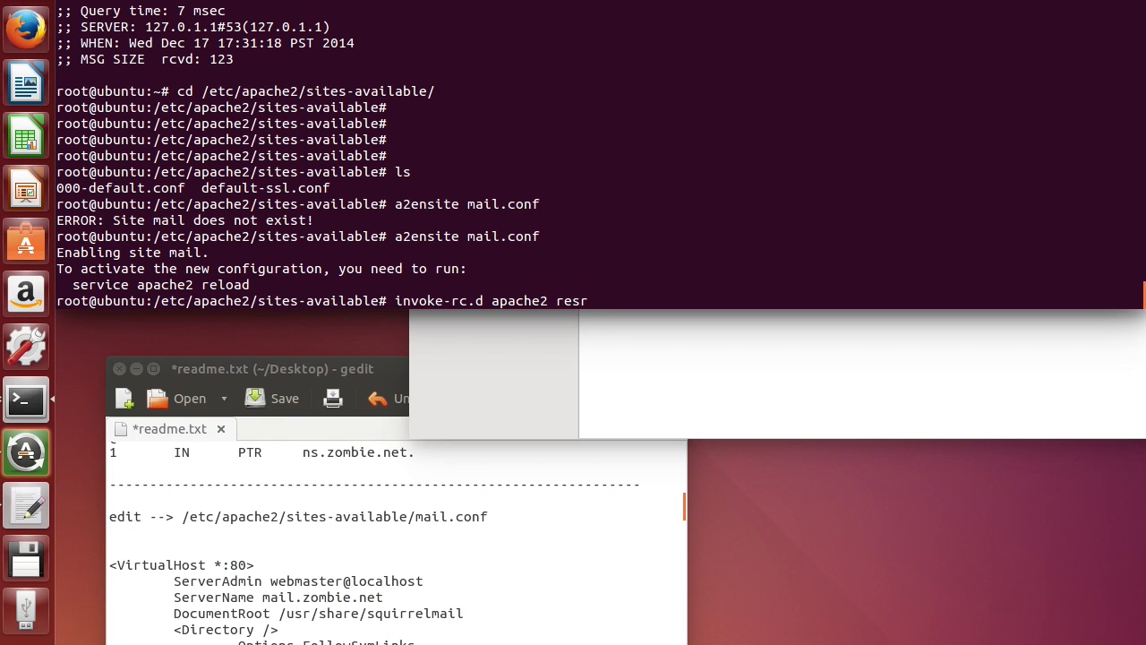
type("tart")
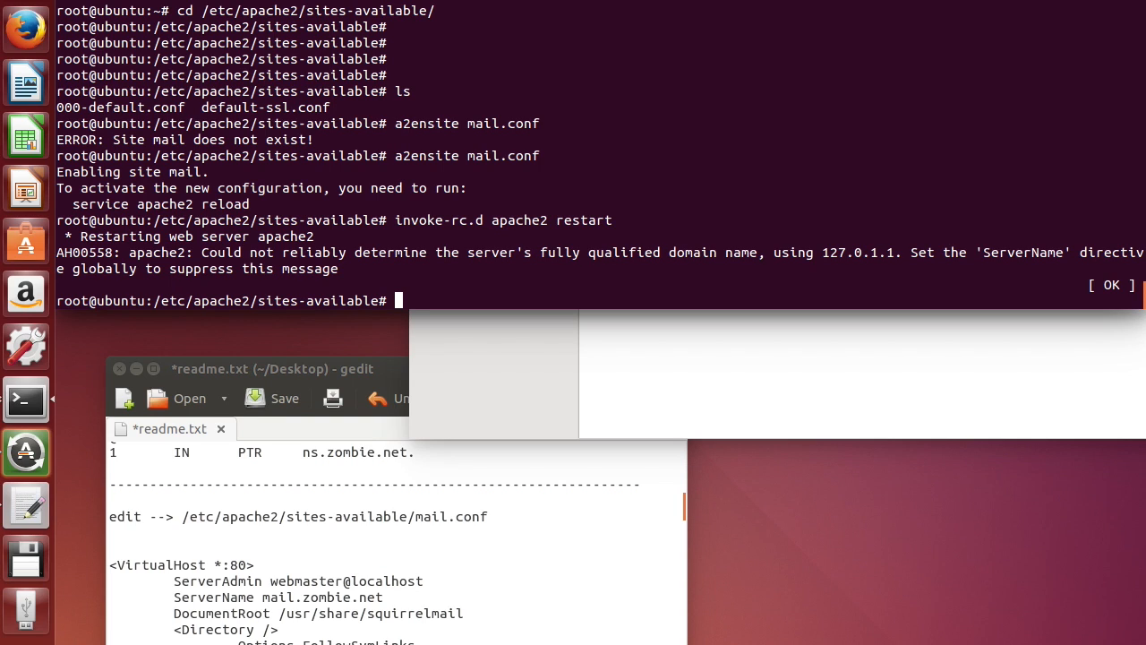
Launch dpkg-reconfigure postfix
type("d")
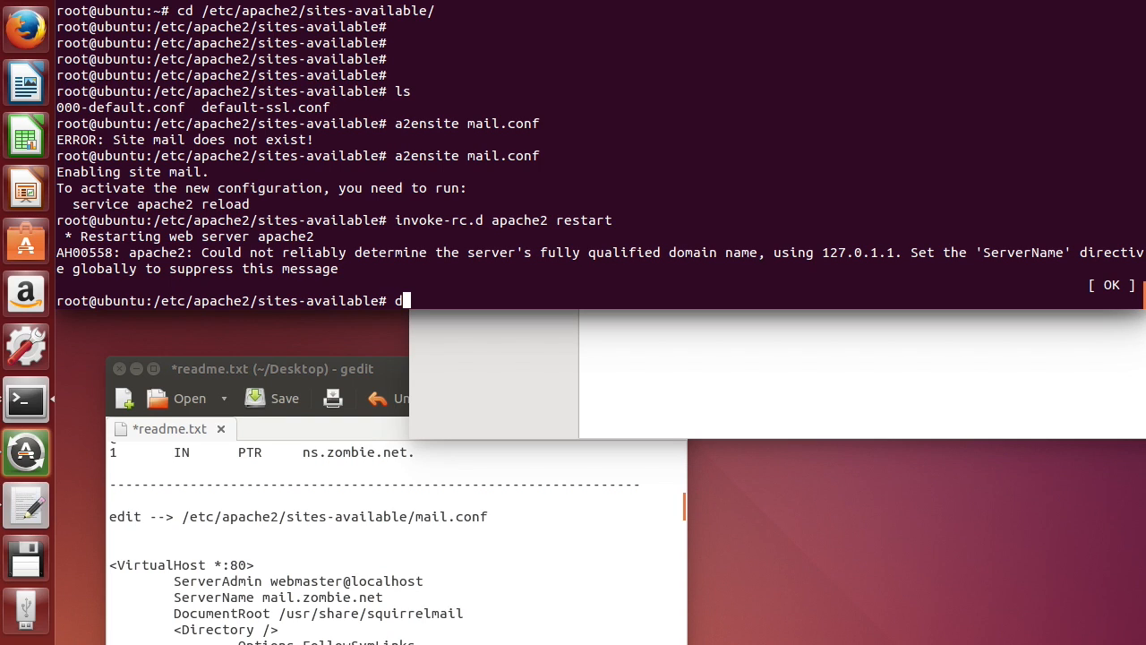
type("pkg")
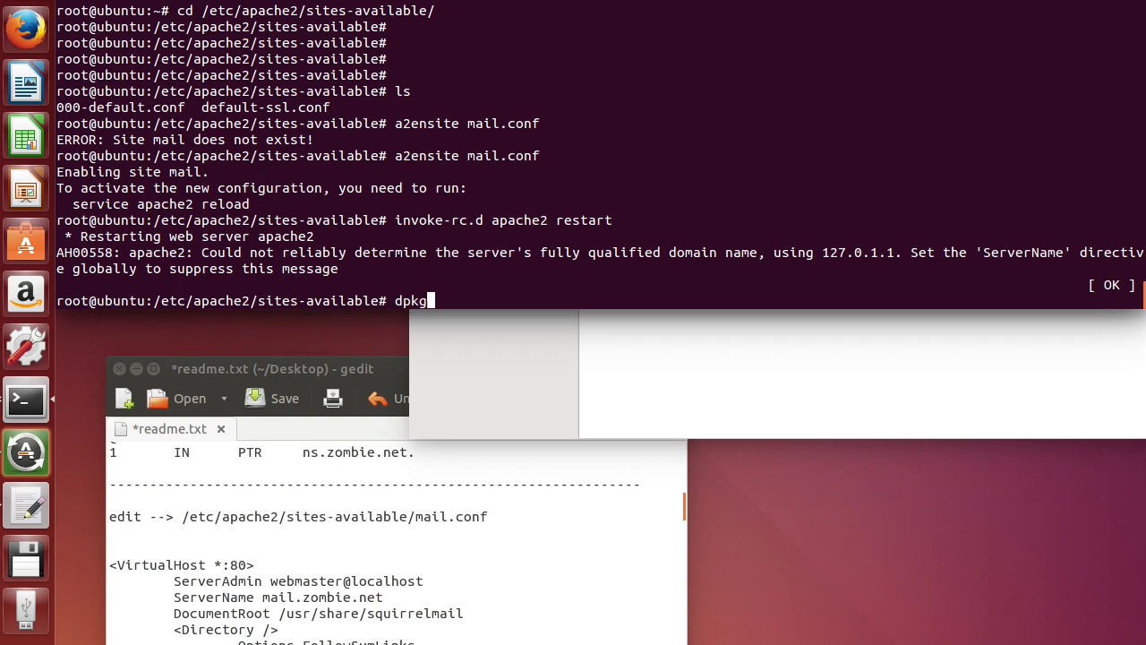
type("-rec")
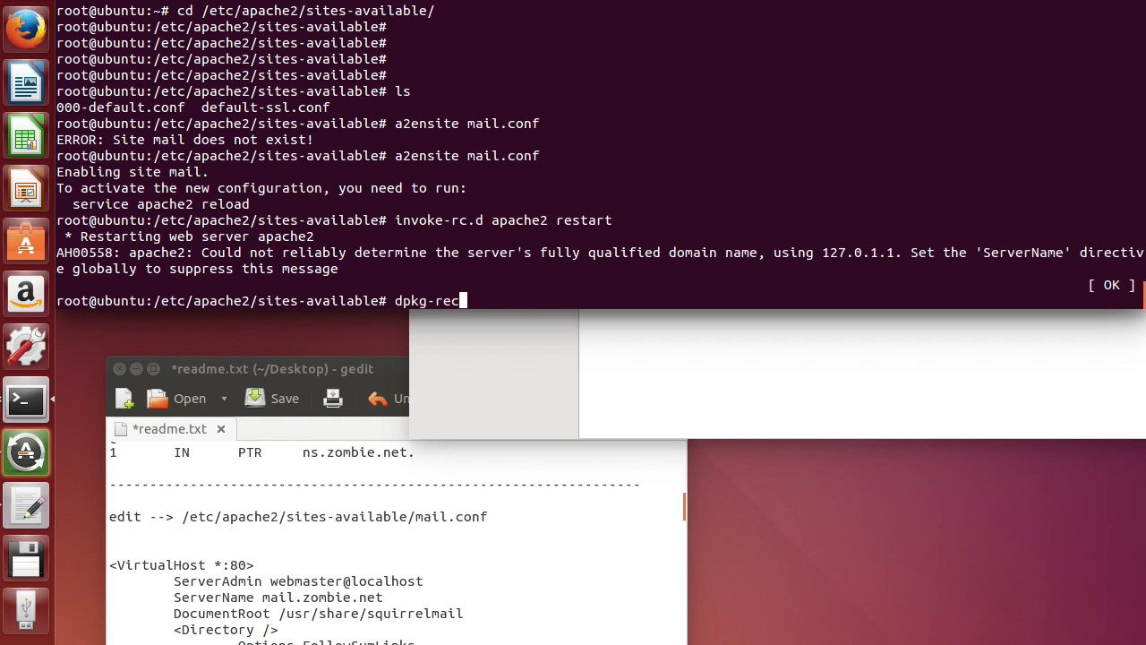
type("onfigure")
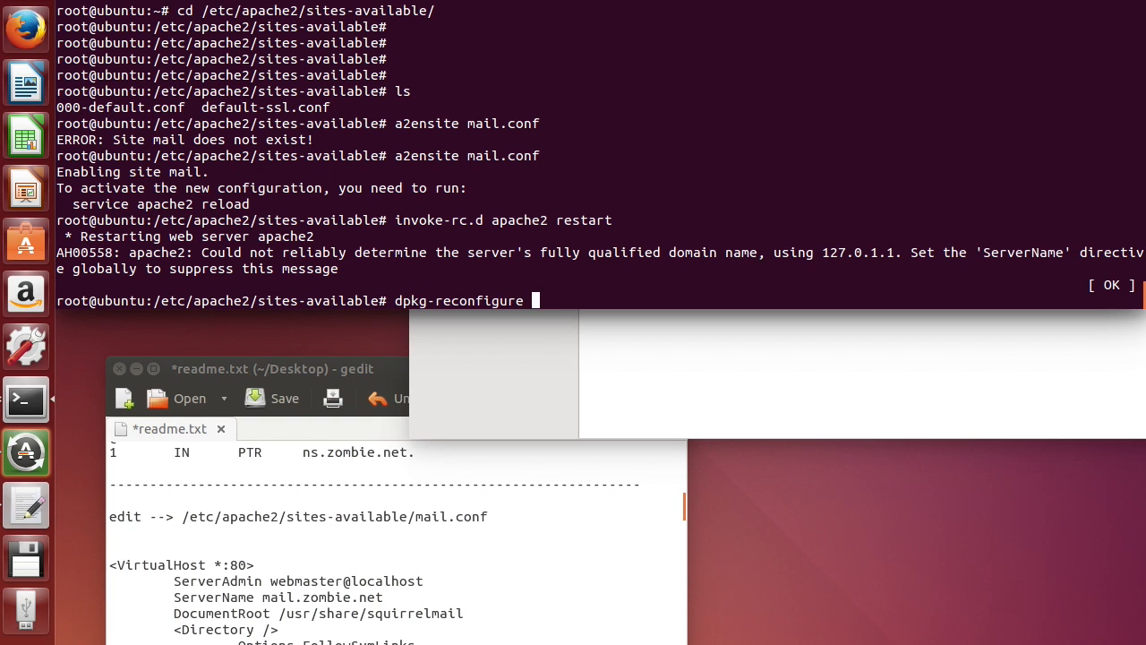
type("postfi")
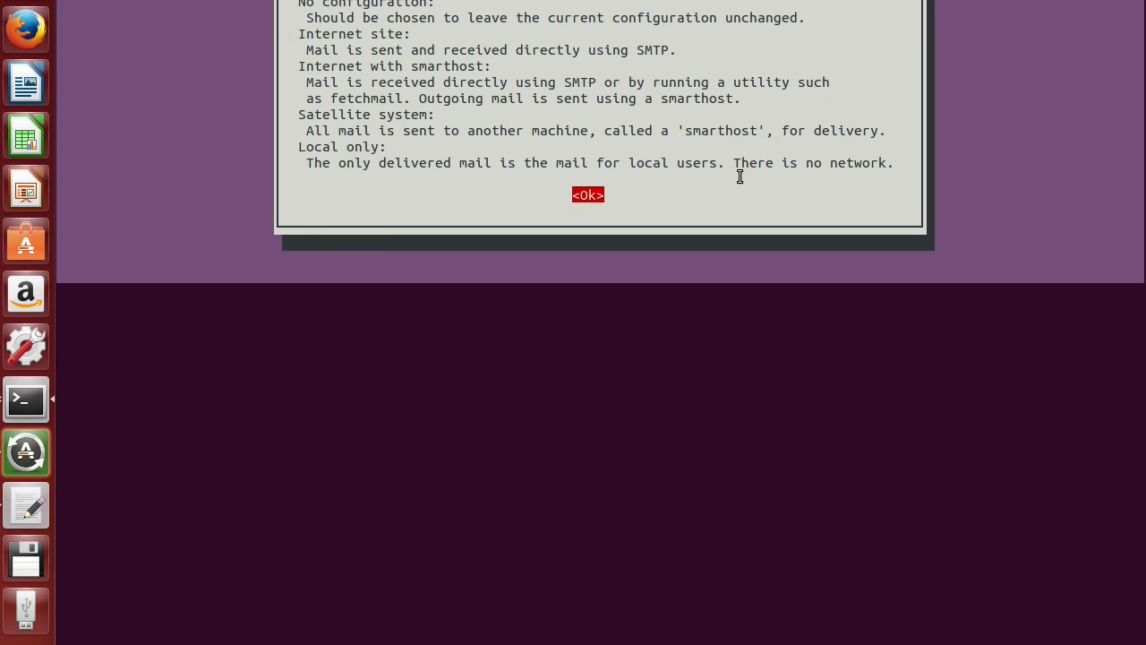
Choose Local only and set the system mail name to mail.zombie.net
left_click(588, 194)
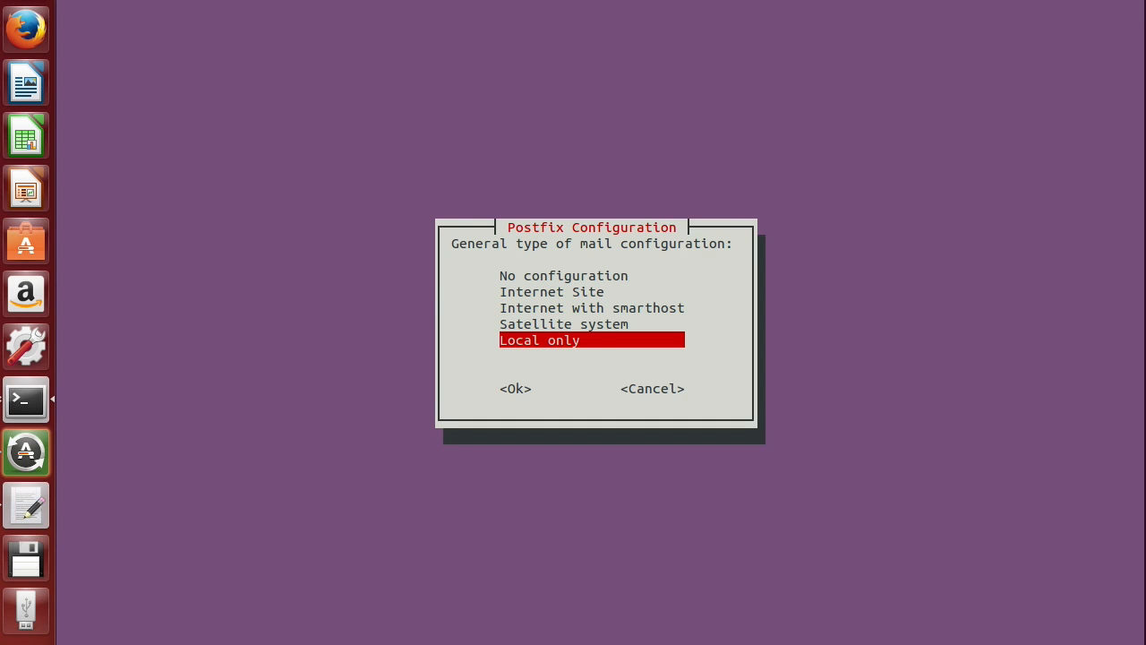
left_click(516, 388)
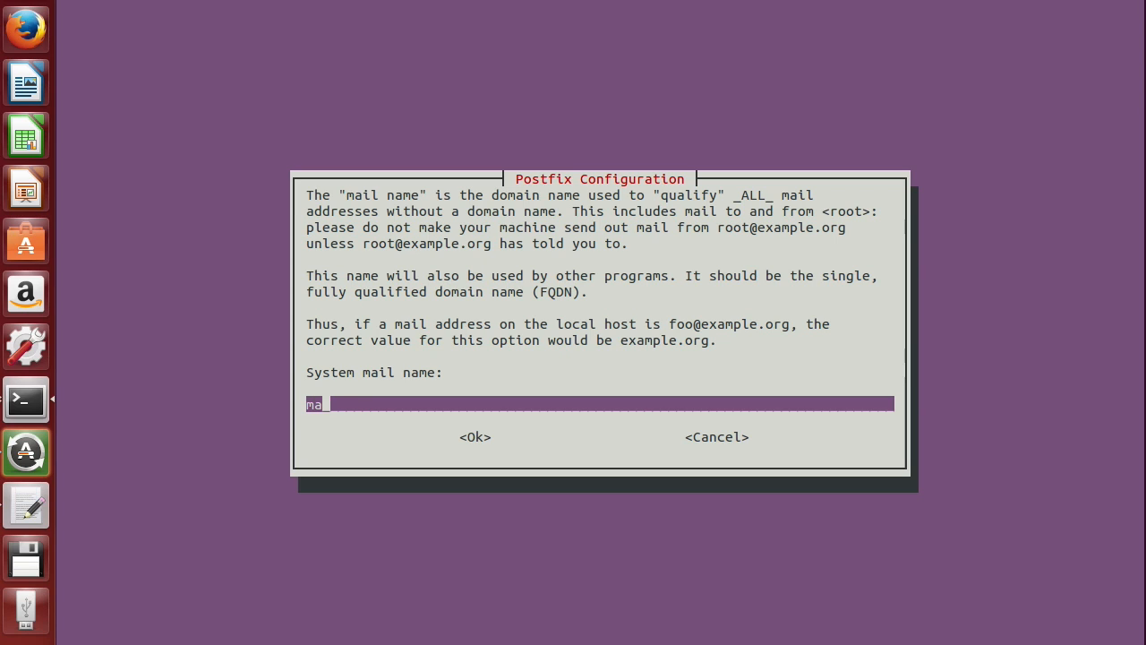
type("il")
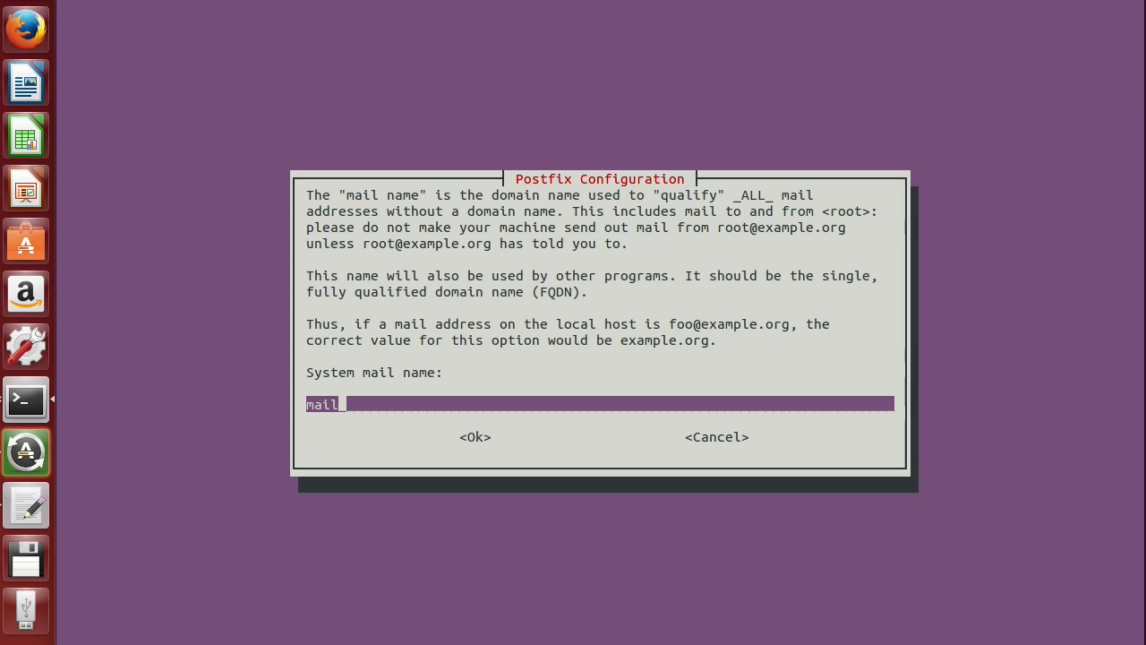
type(".zombie")
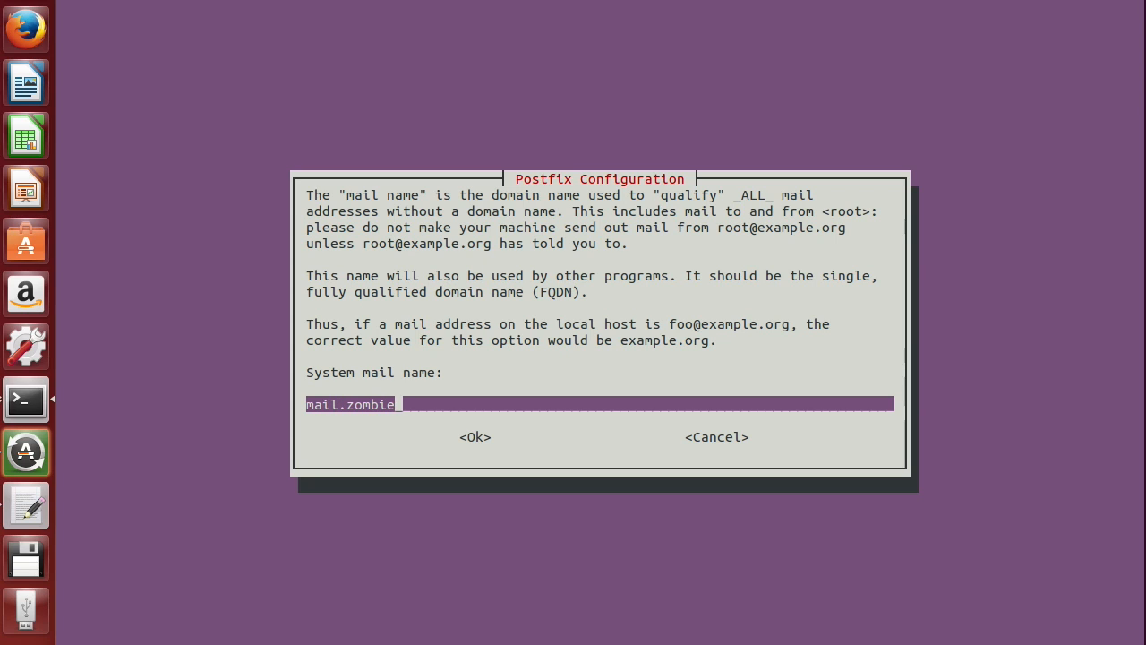
type("n")
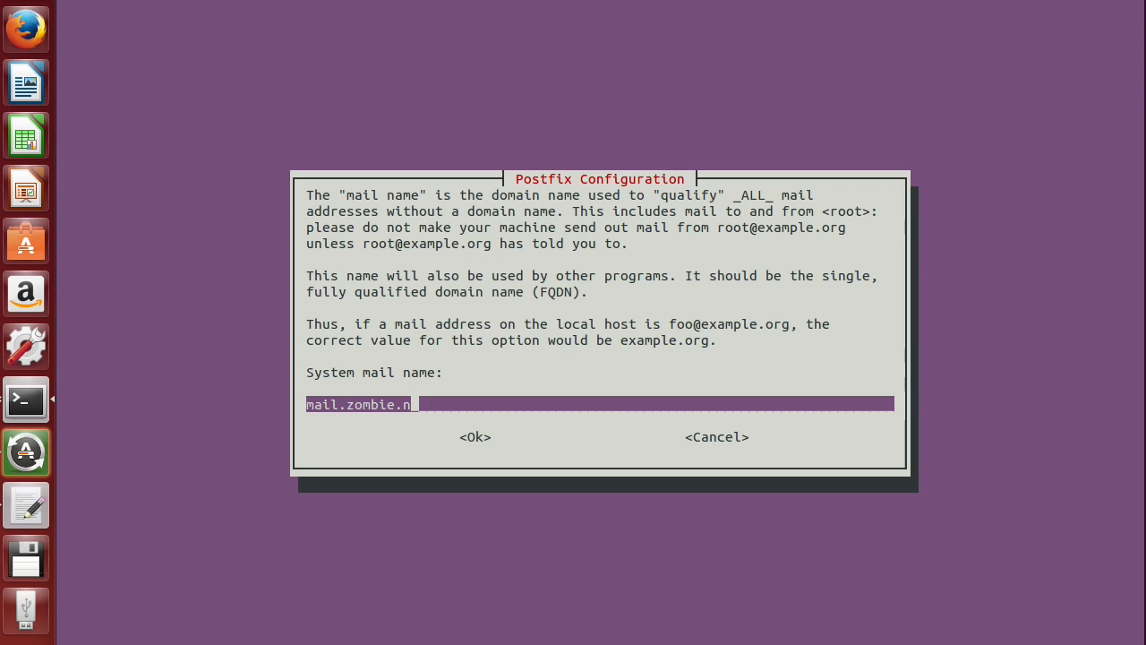
type("et")
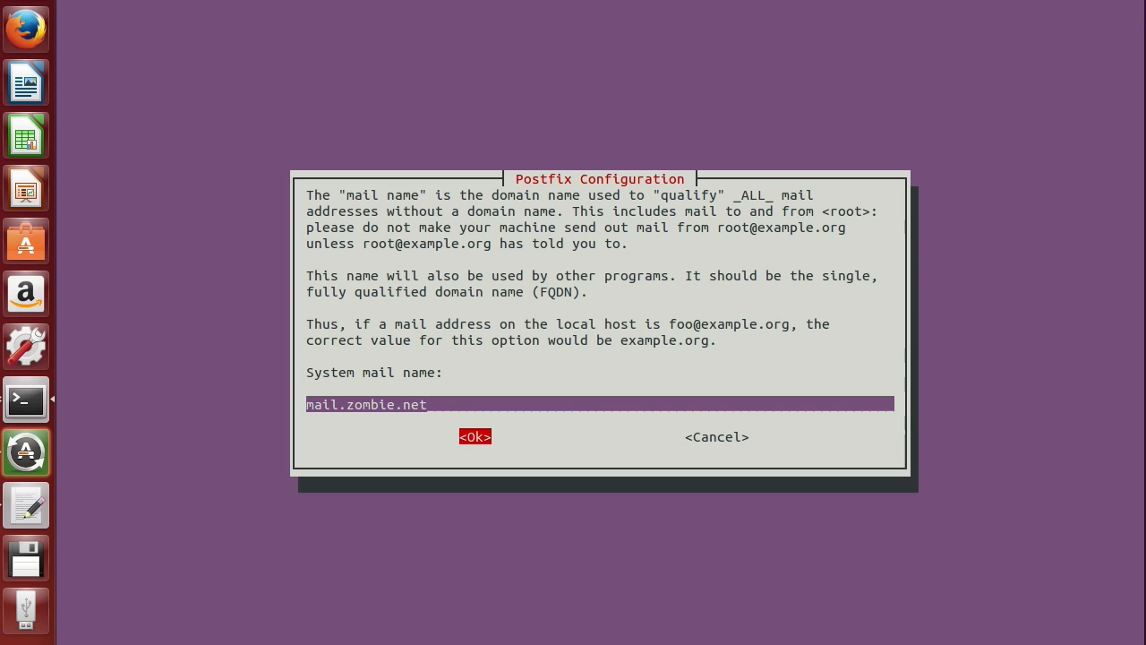
left_click(474, 437)
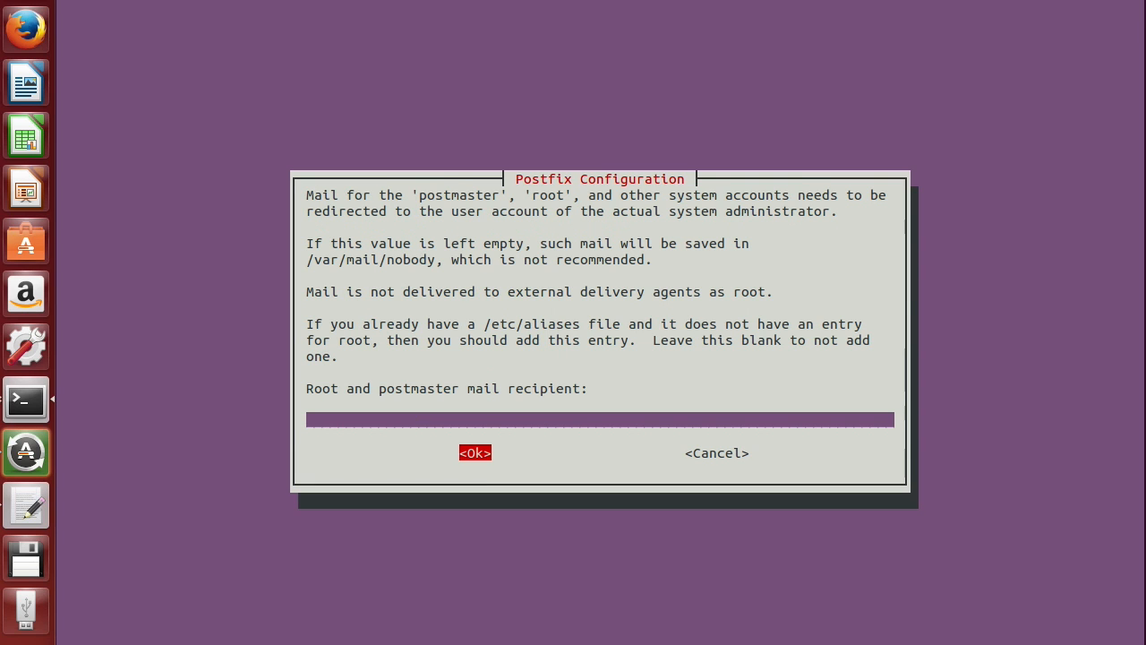
Leave the root recipient blank and prepend mail.zombie.net to accepted destinations
left_click(475, 452)
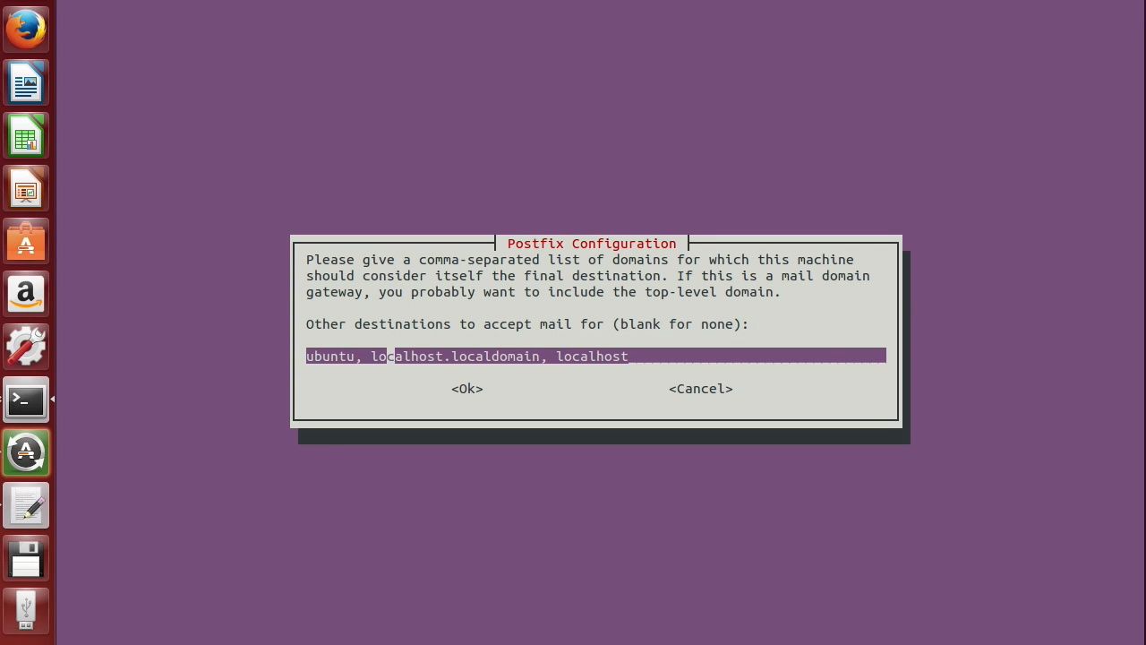
type("mail.zom")
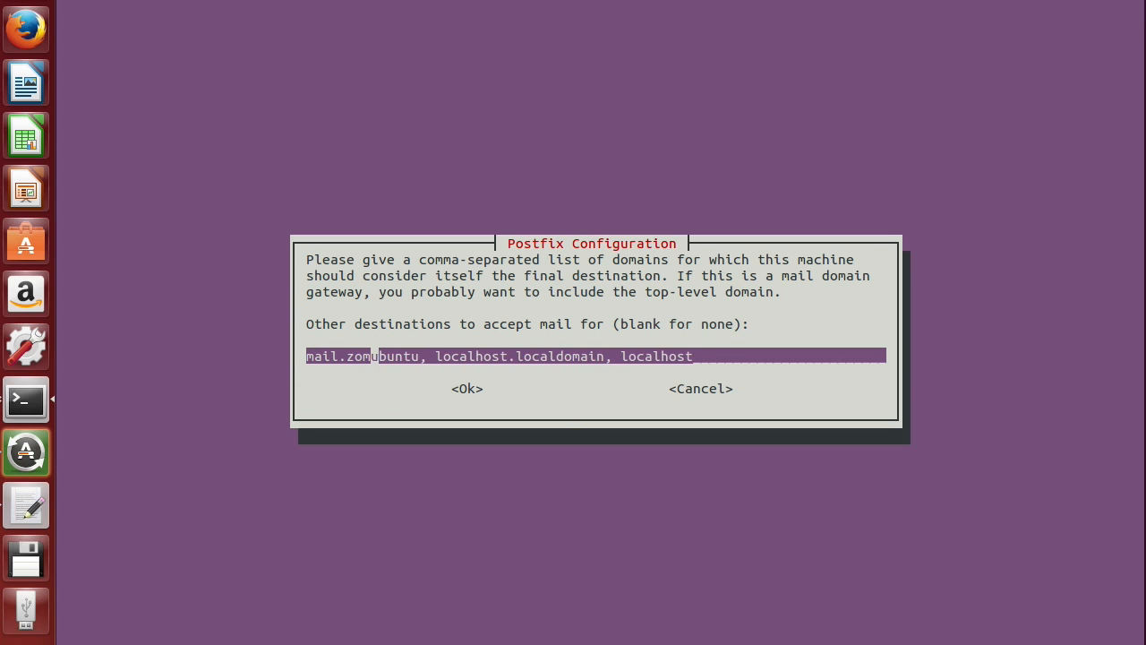
type("bie.net")
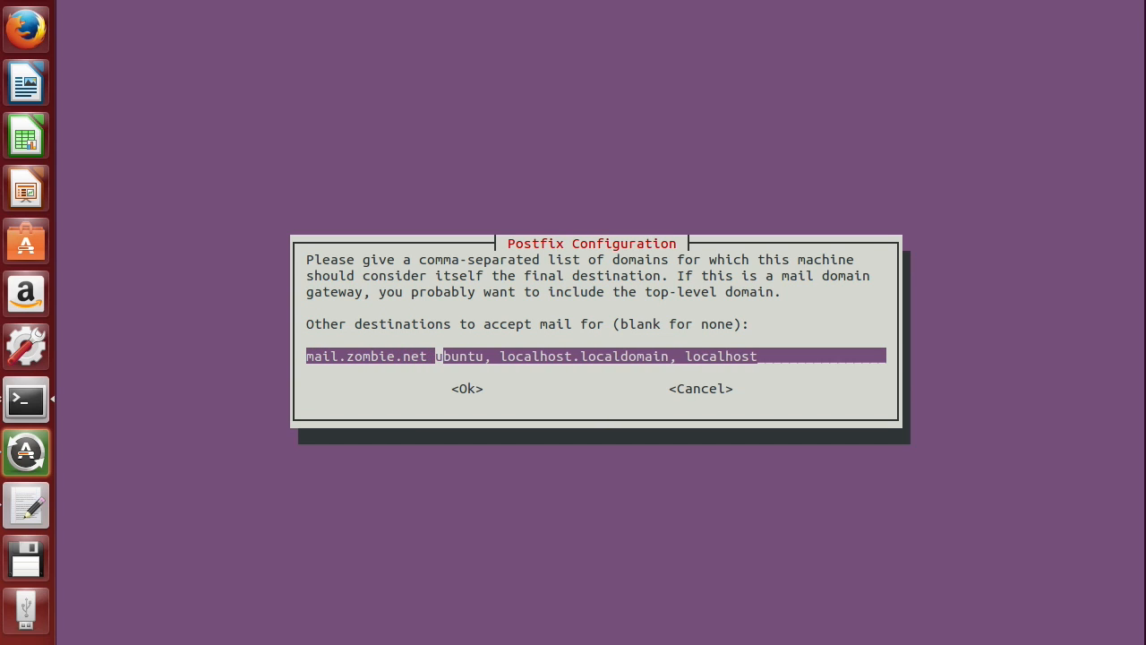
type(",")
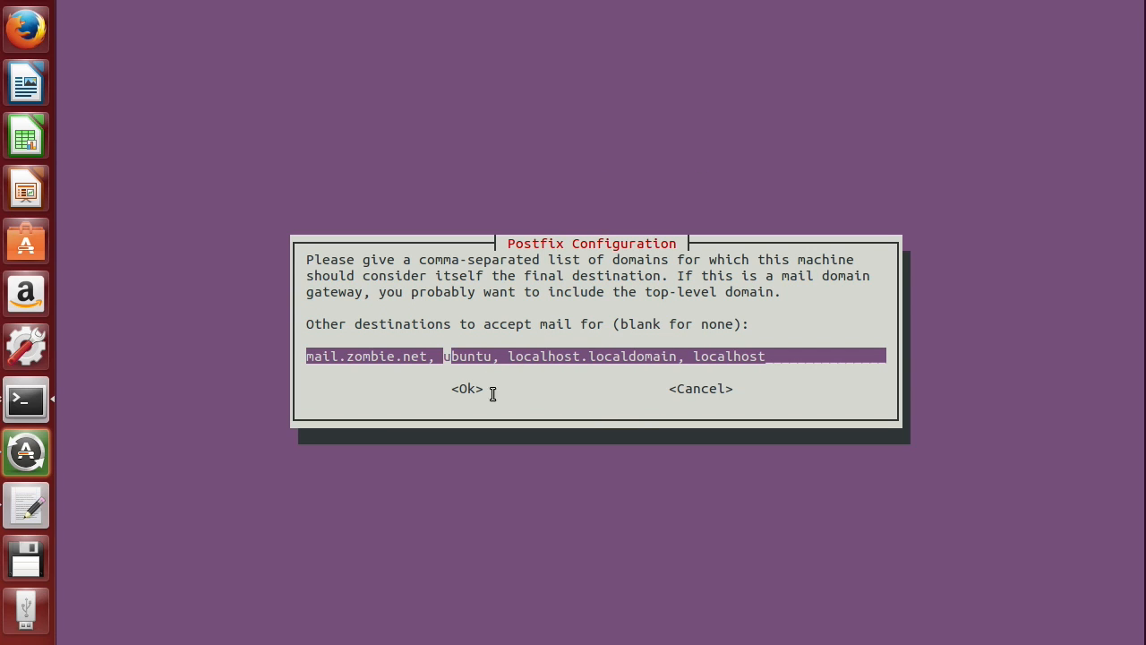
mouse_move(24, 401)
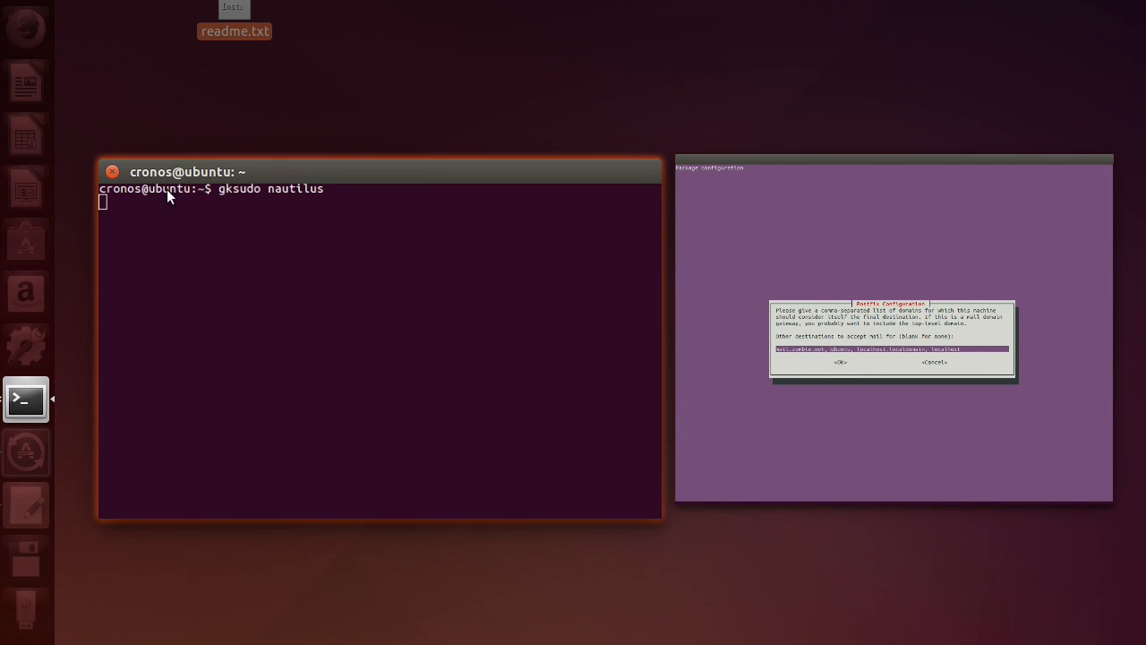
mouse_move(128, 198)
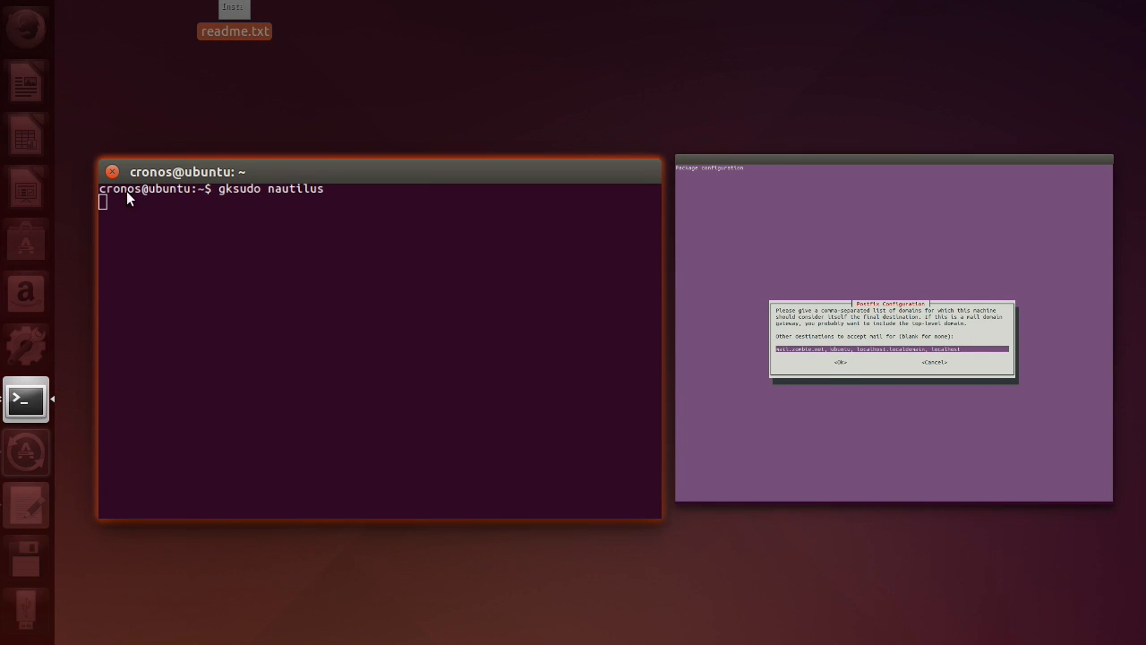
mouse_move(165, 200)
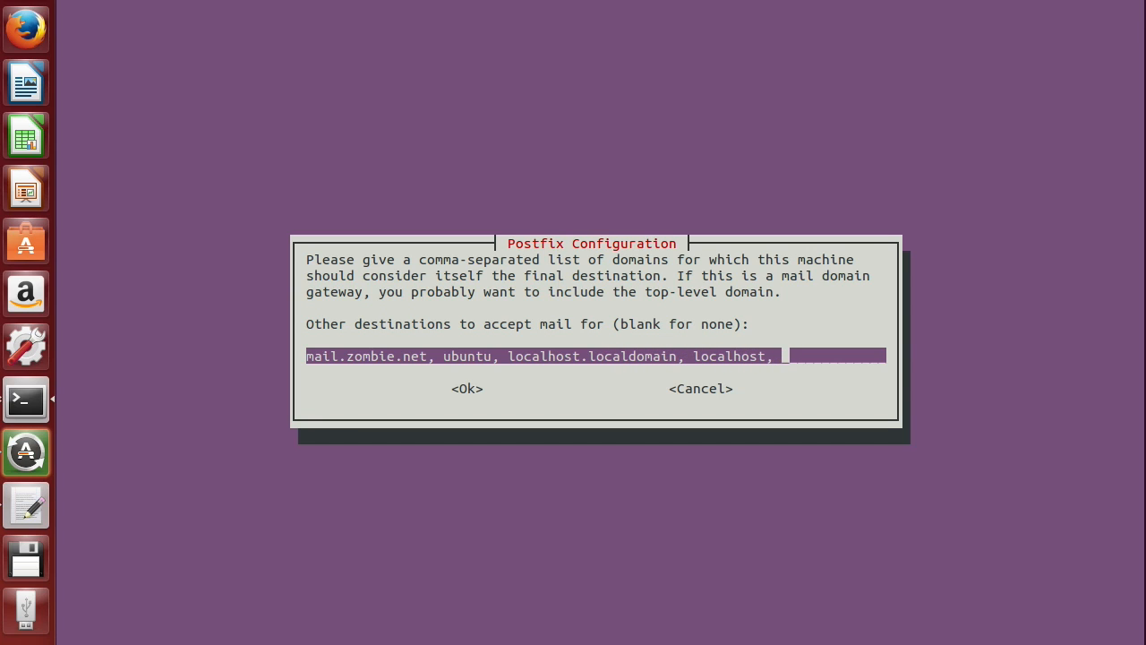
Add zombie.net to accepted destinations and decline synchronous queue updates
type("zombi")
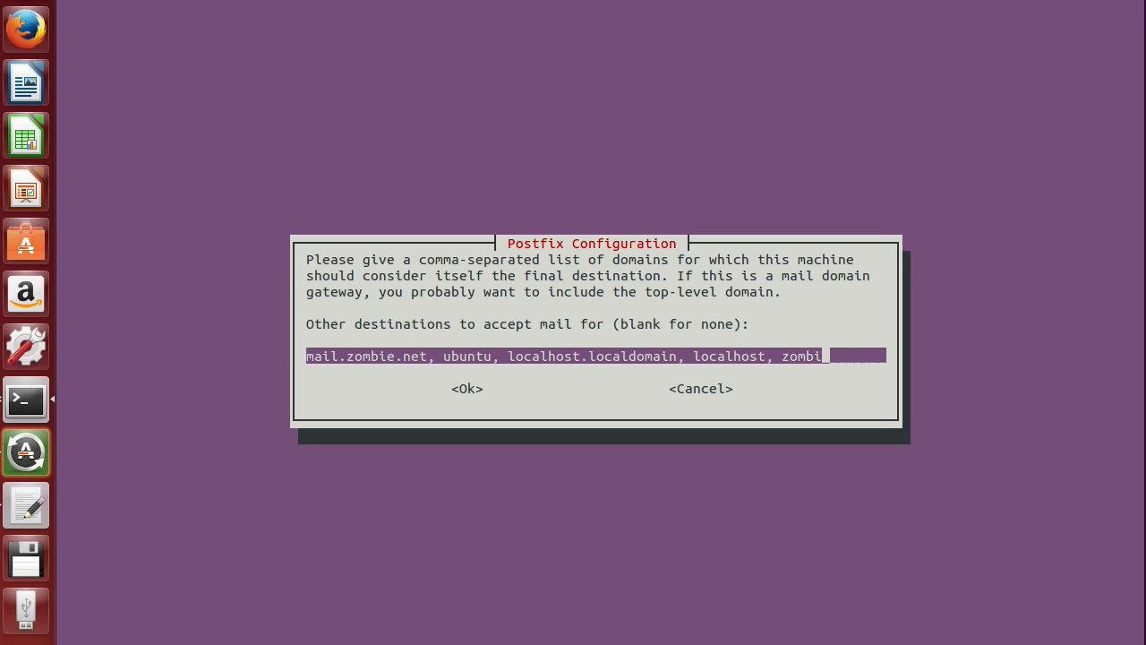
type("e.net")
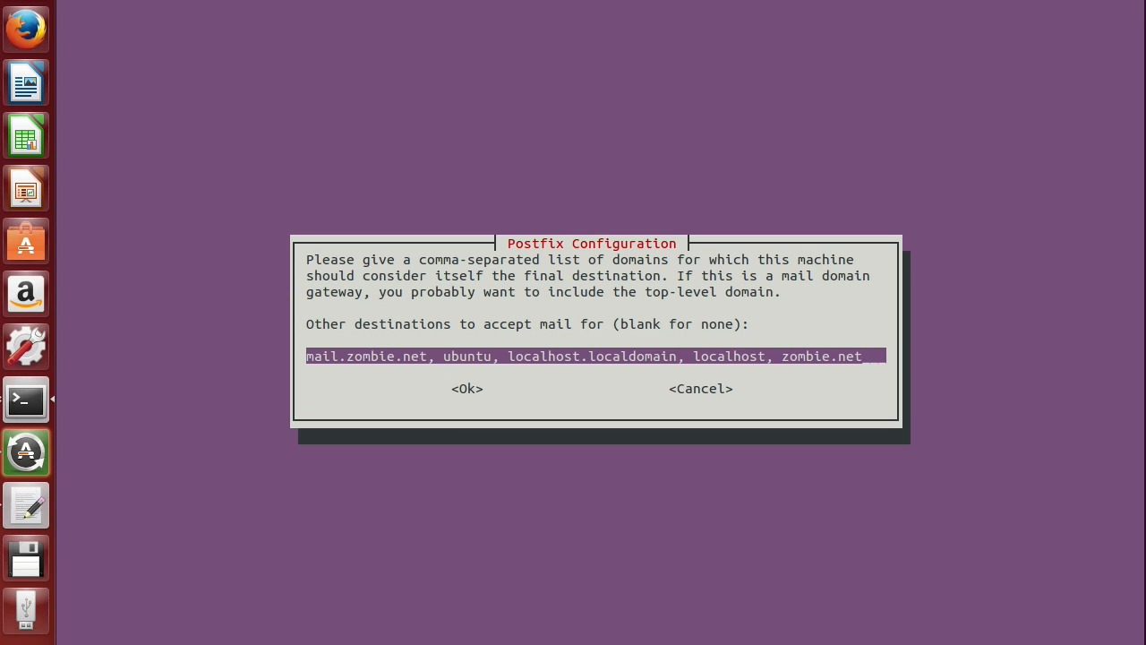
left_click(466, 387)
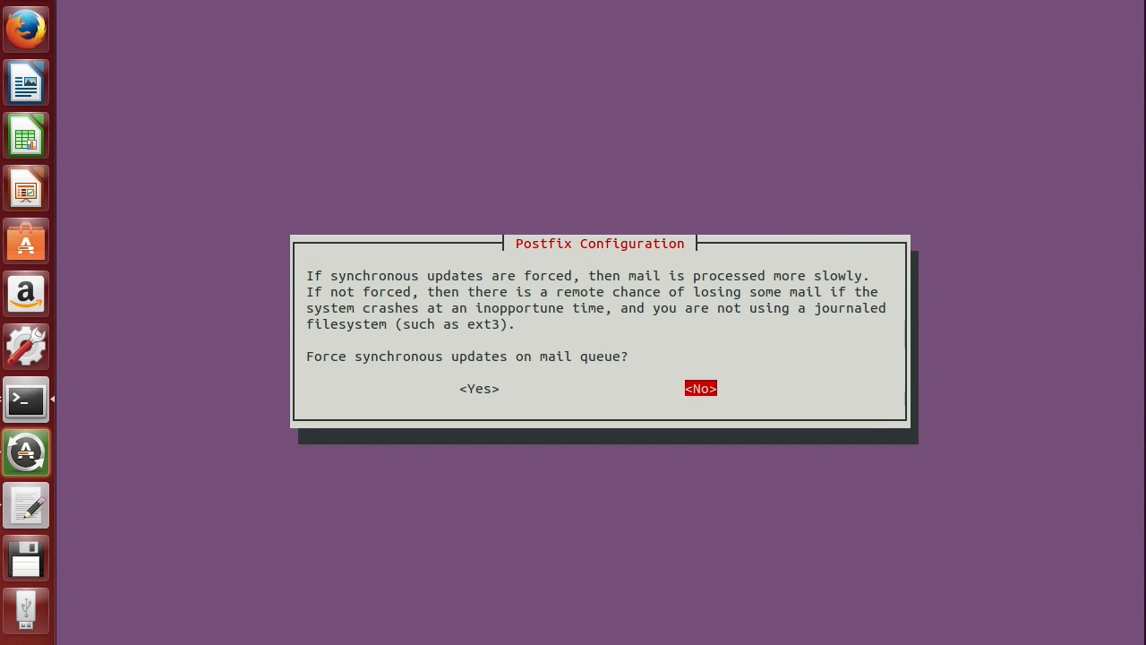
left_click(700, 388)
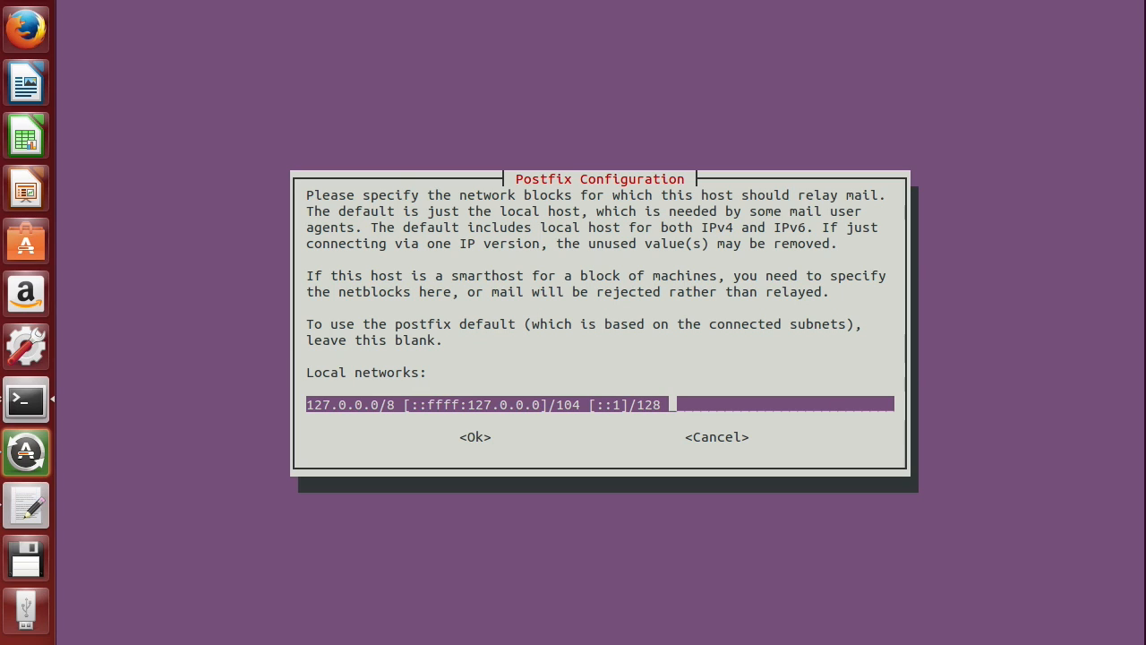
Add 192.168.0.0/24 to local networks, keep no size limit and all protocols, and finish
type("192.168.")
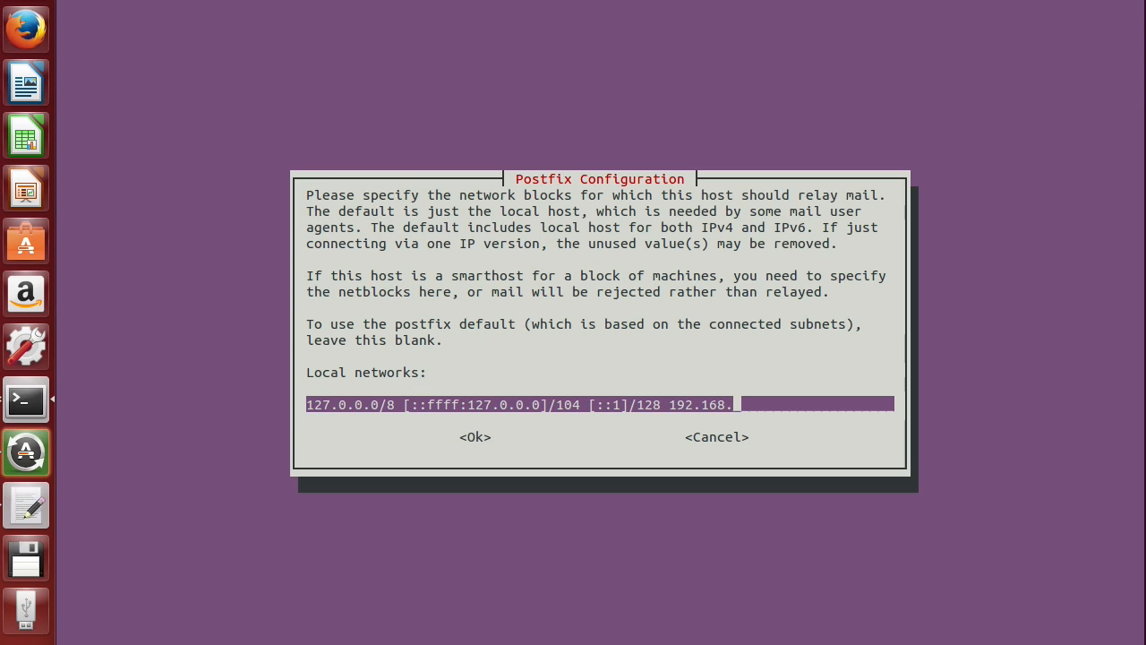
type("0.0")
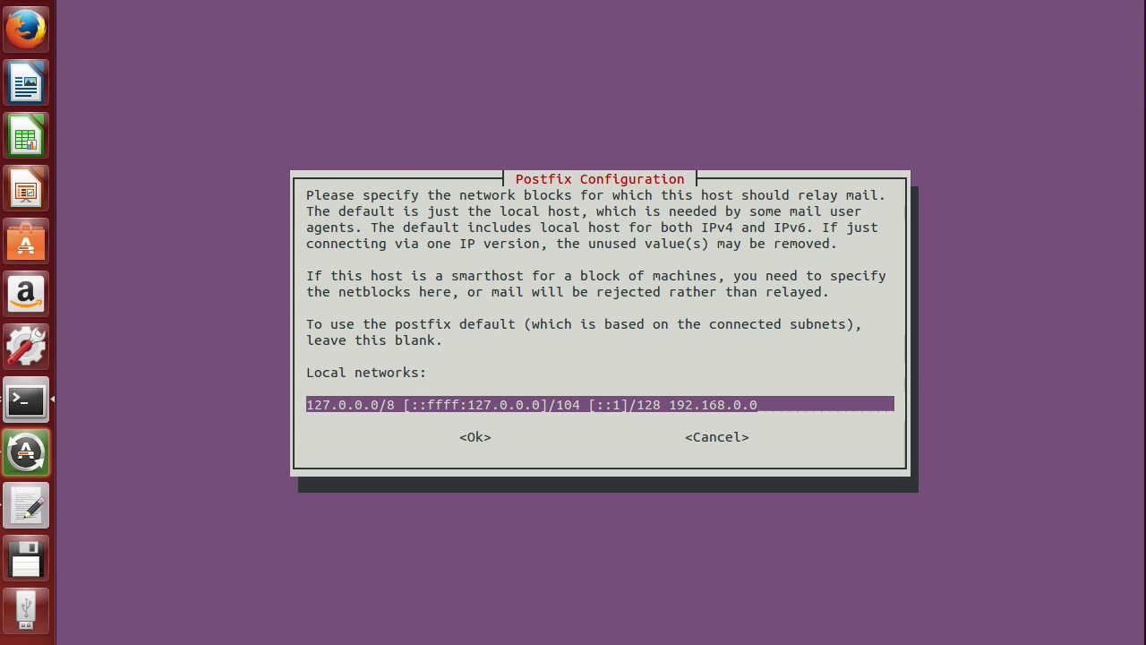
type("/24")
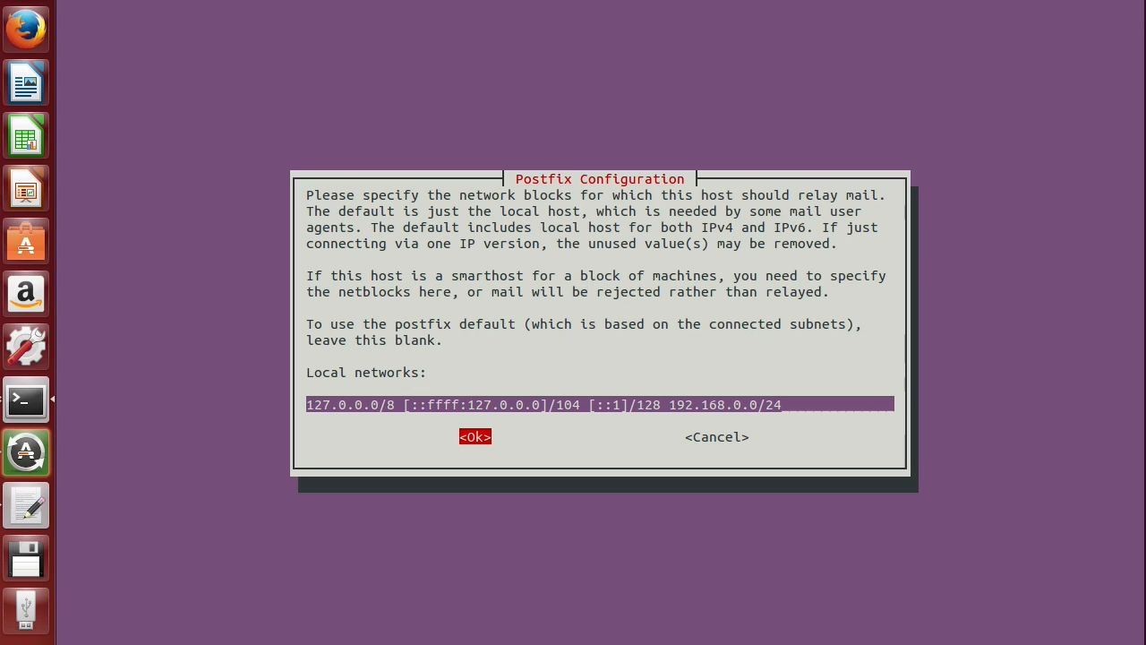
left_click(475, 436)
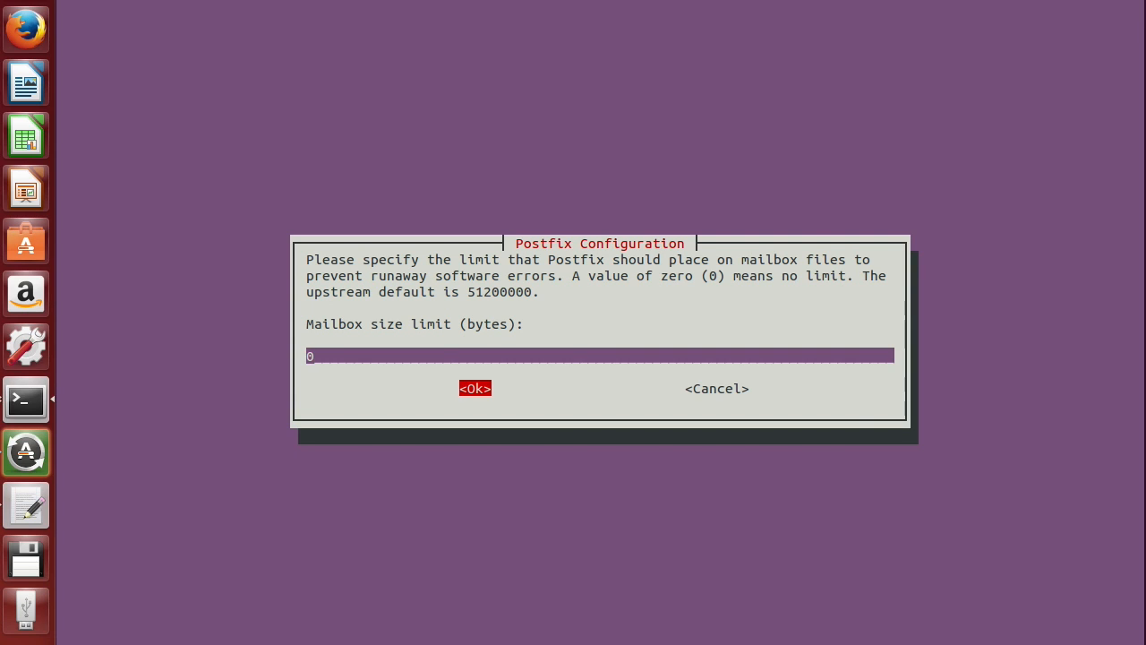
left_click(474, 387)
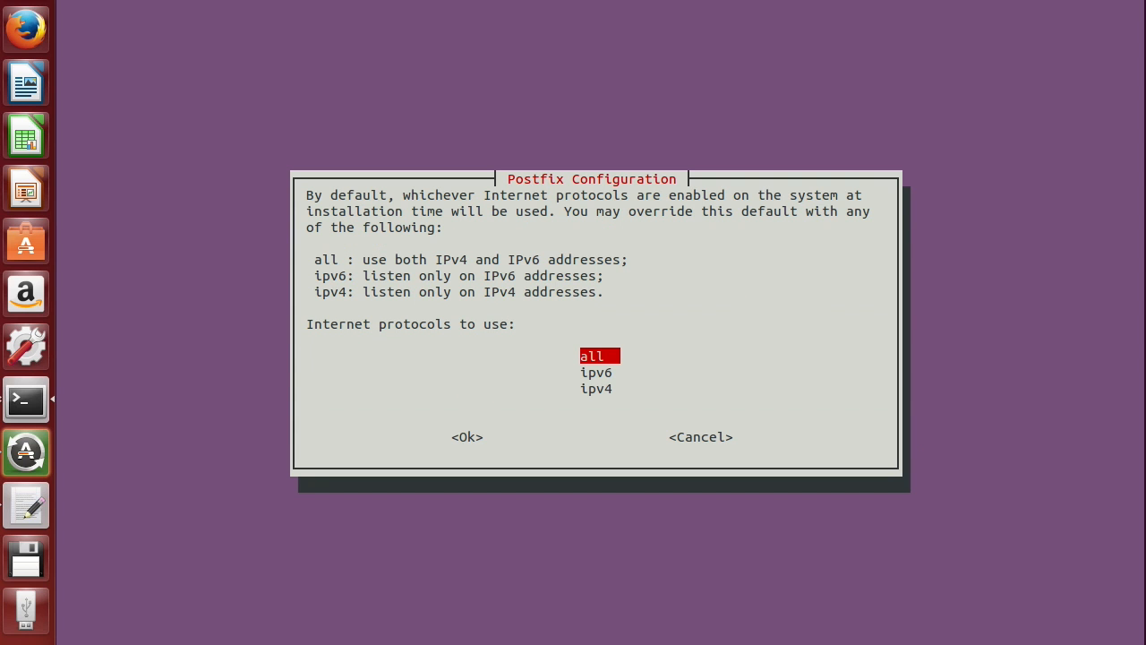
key("Tab")
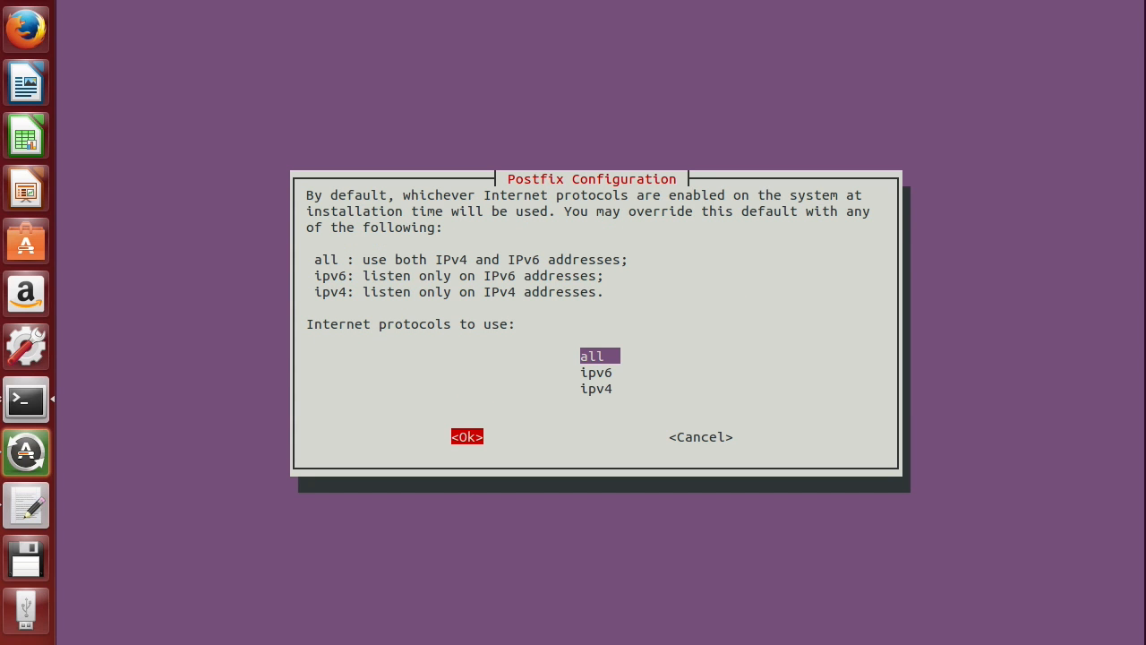
left_click(465, 436)
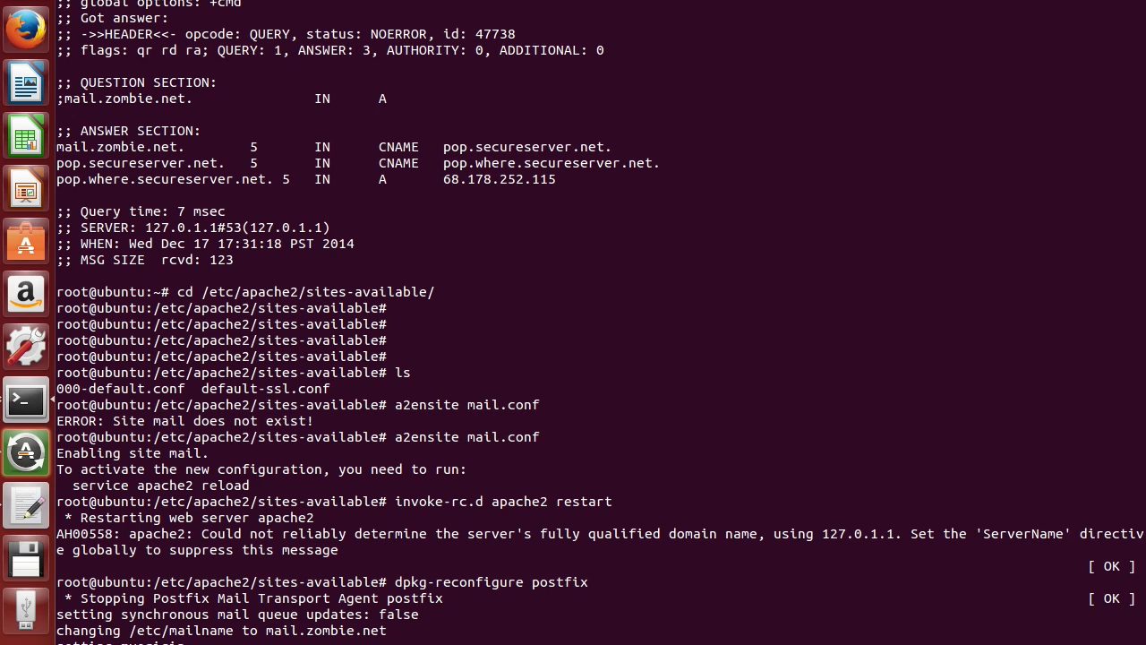
Scroll through the Postfix restart output, then scroll the readme to squirrelmail's apache.conf section
scroll("down", 3)
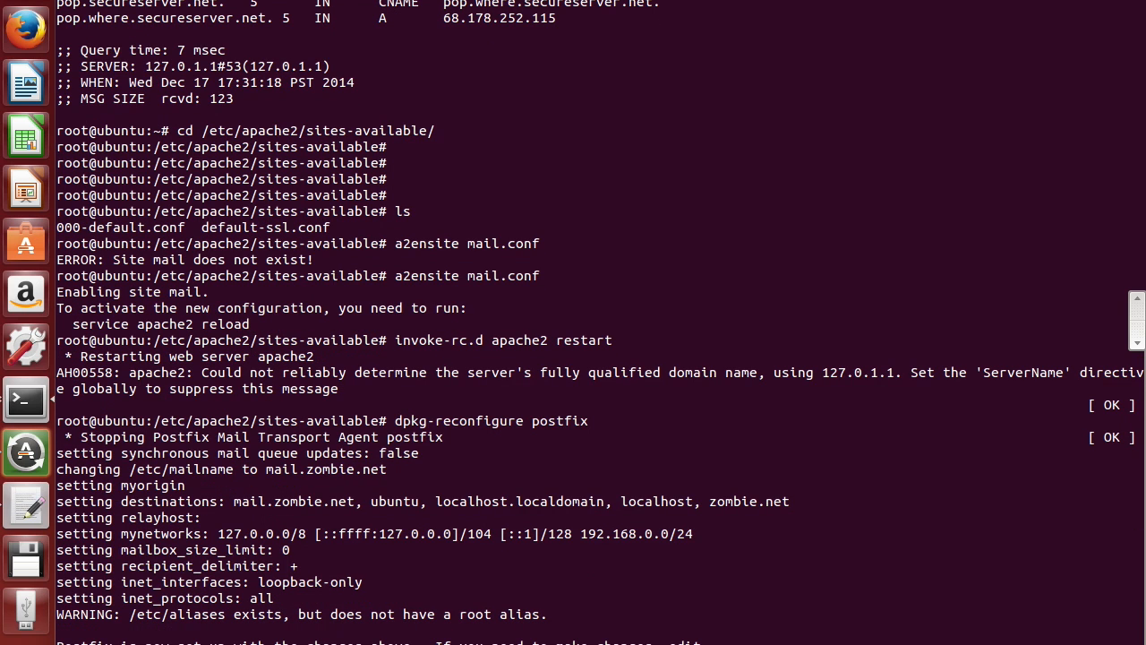
scroll("down", 3)
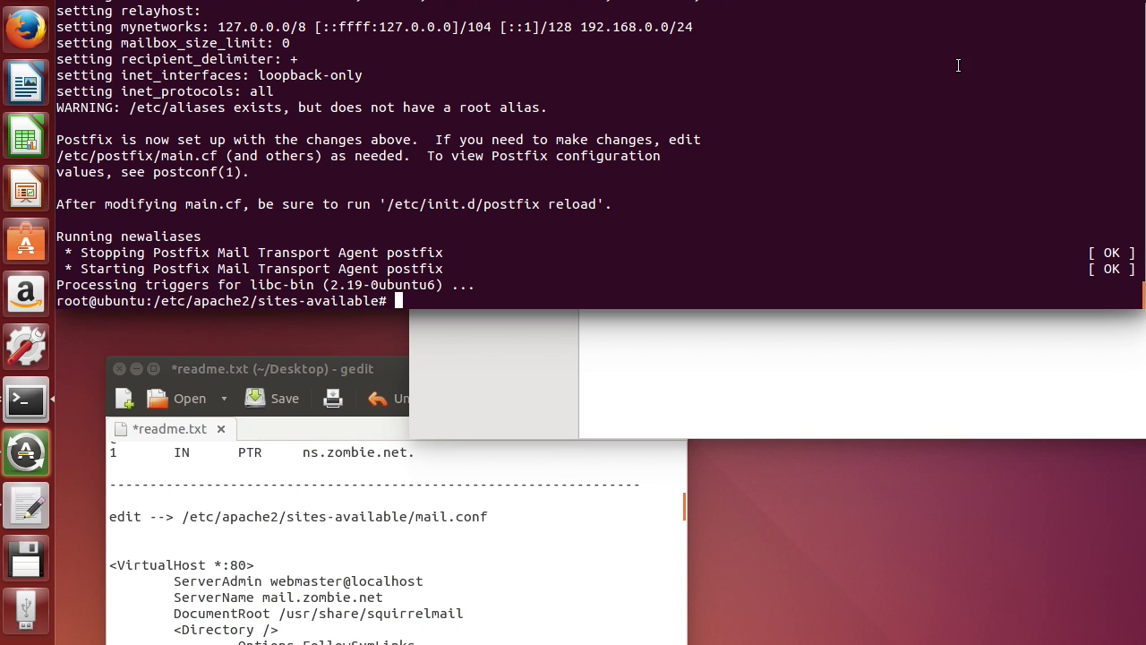
mouse_move(491, 361)
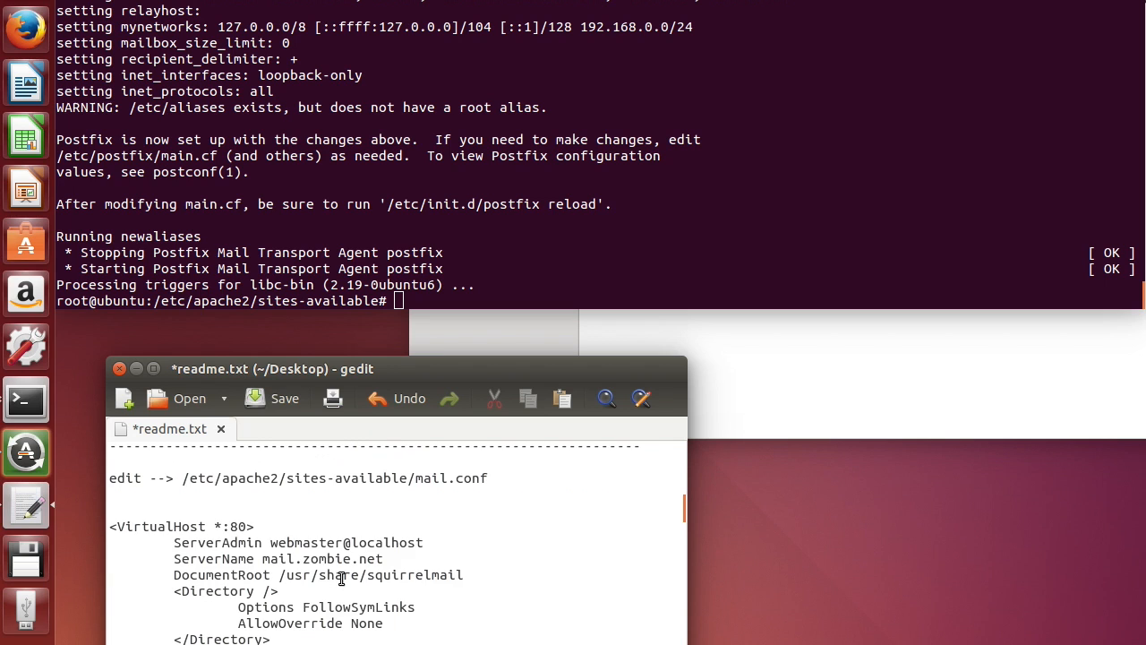
scroll("down", 3)
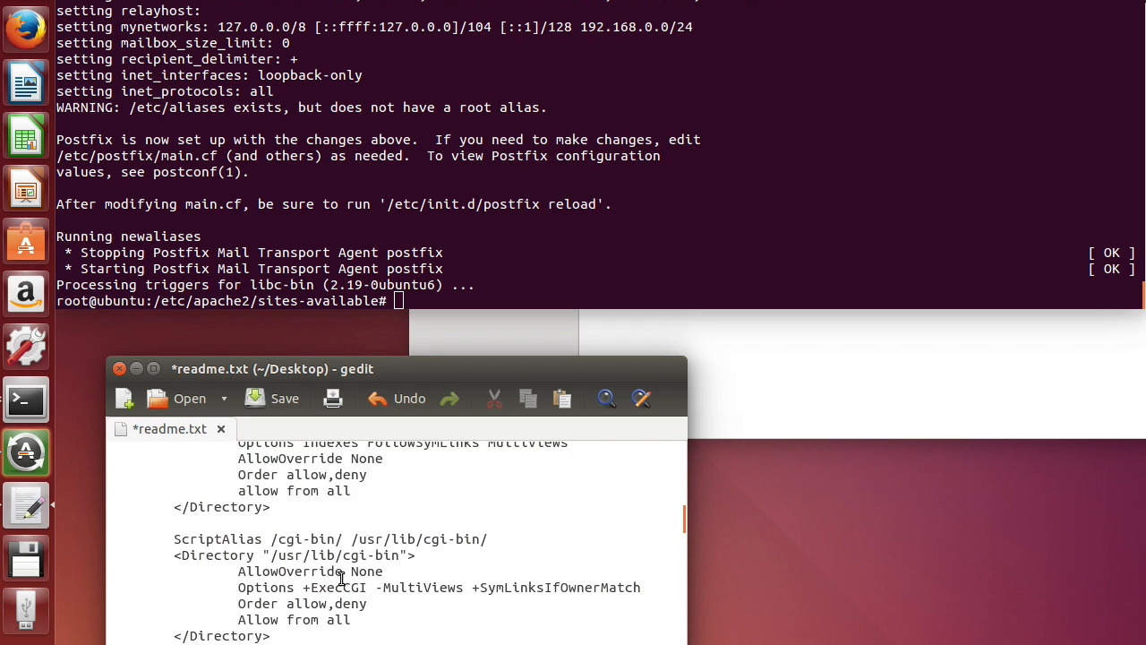
scroll("down", 3)
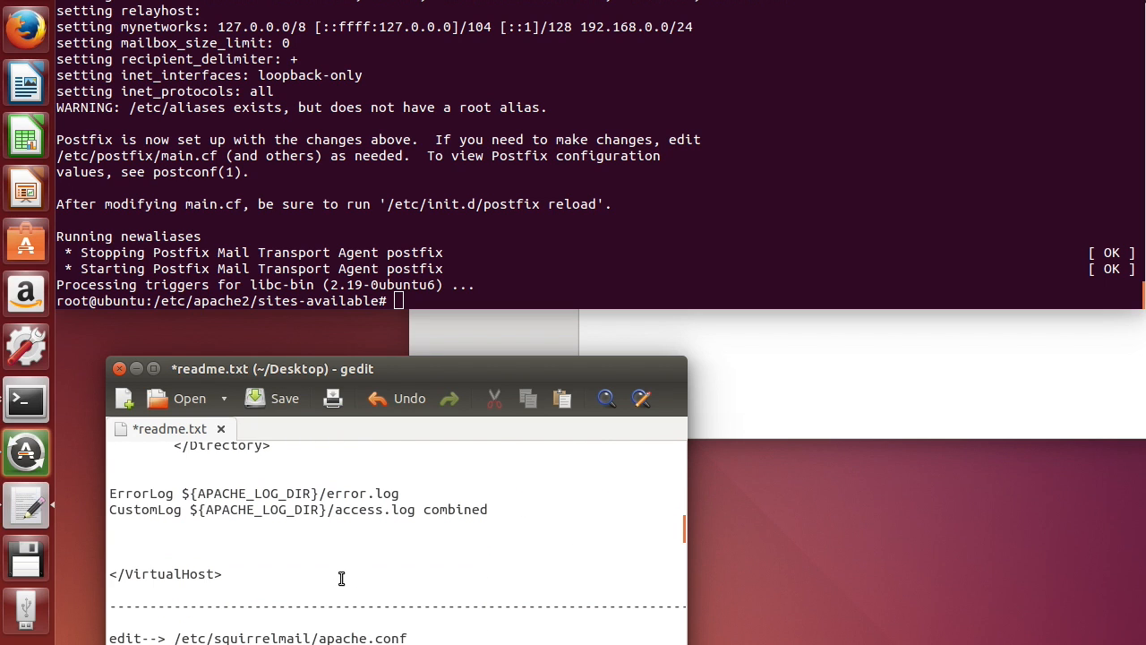
scroll("down", 3)
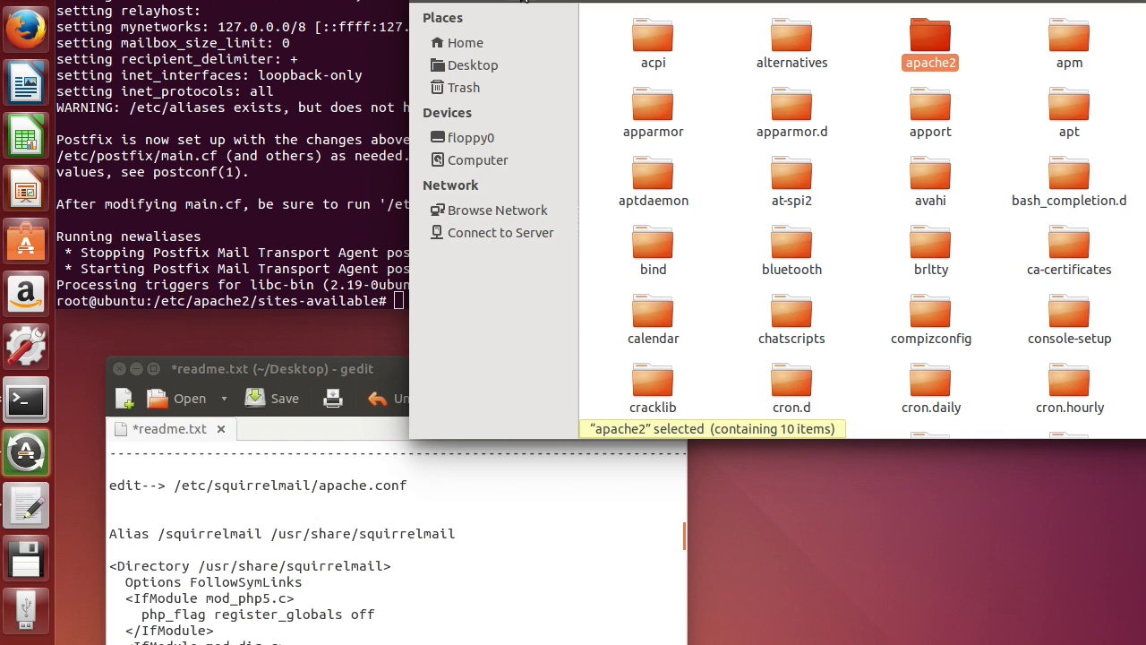
mouse_move(712, 240)
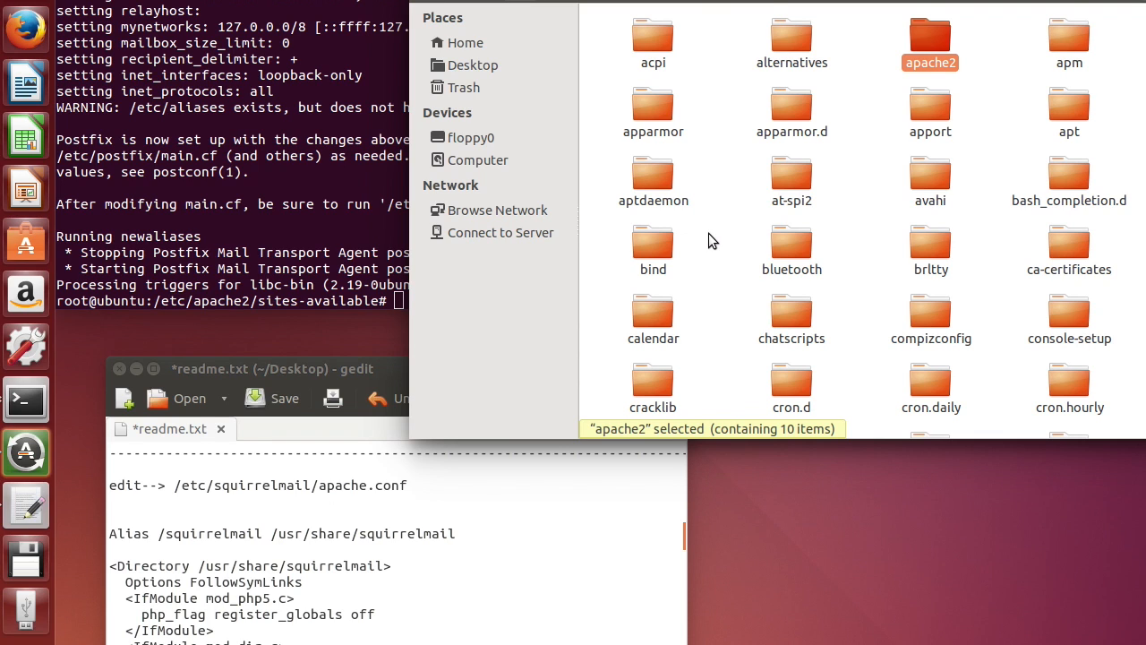
Paste the readme's block into /etc/squirrelmail/apache.conf, then go back to /etc
type("s")
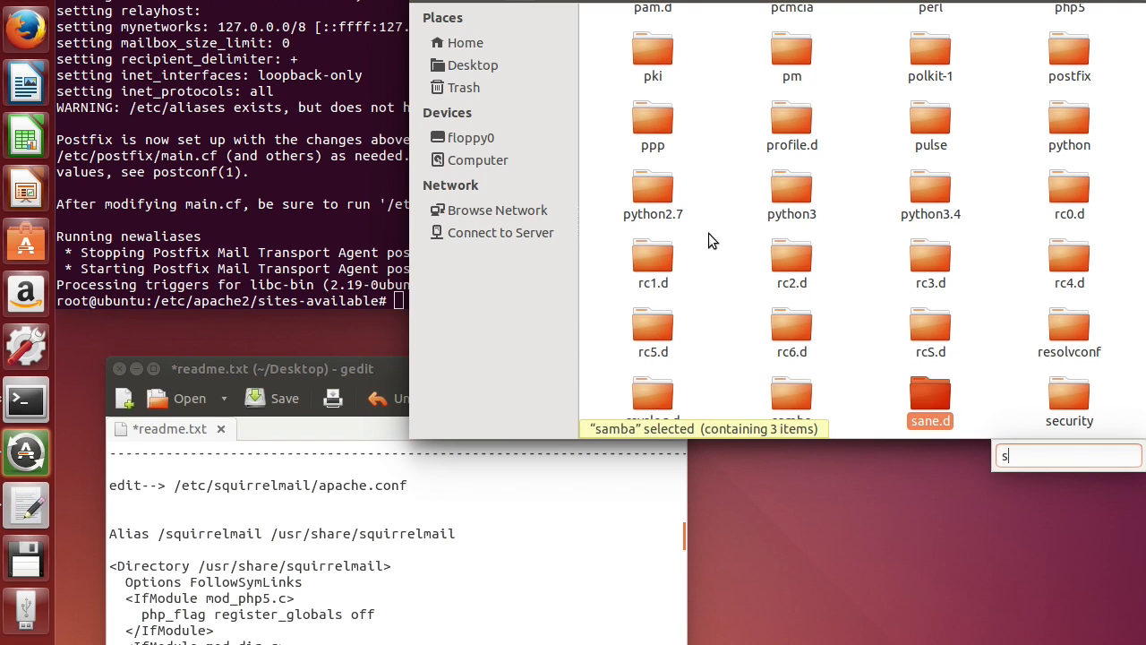
scroll("down", 3)
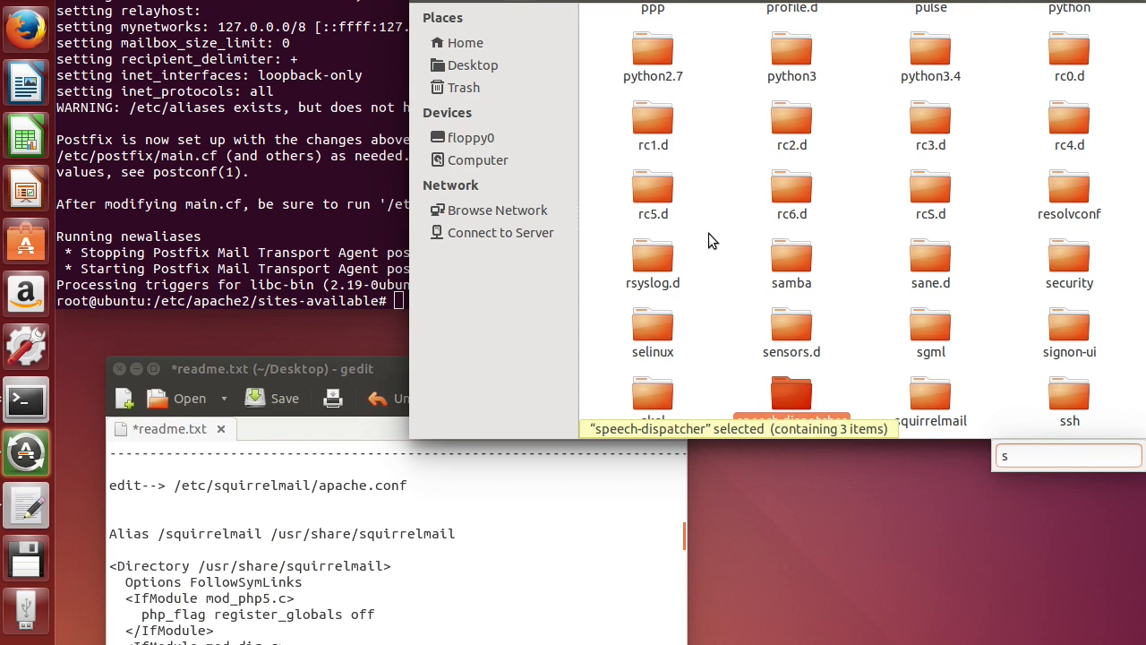
double_click(930, 394)
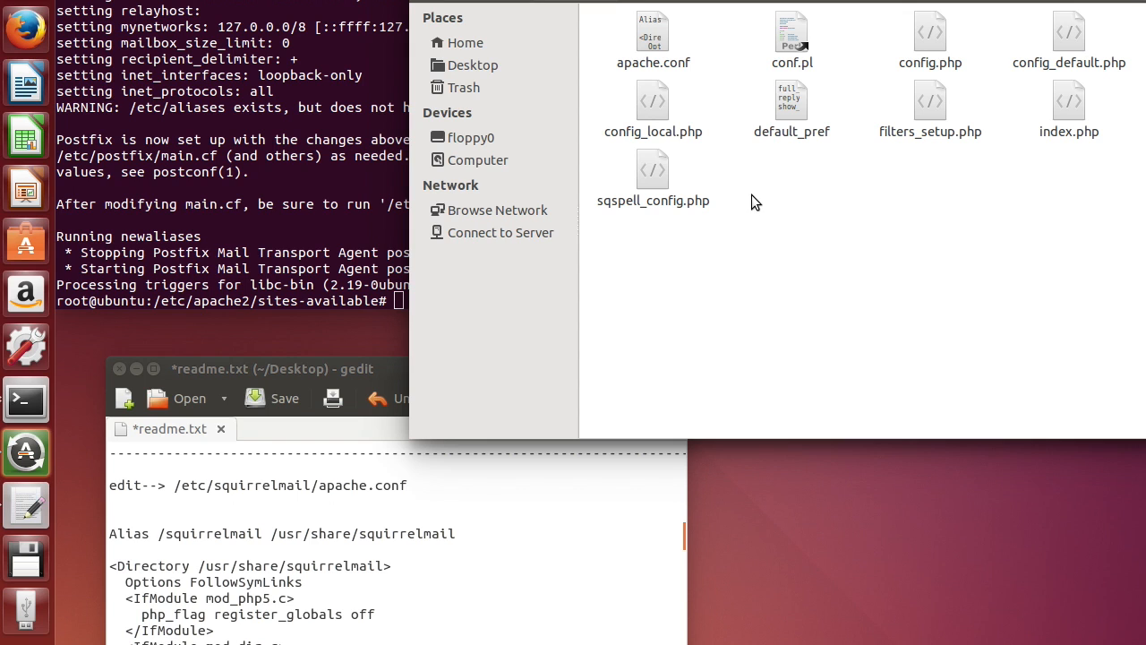
mouse_move(623, 35)
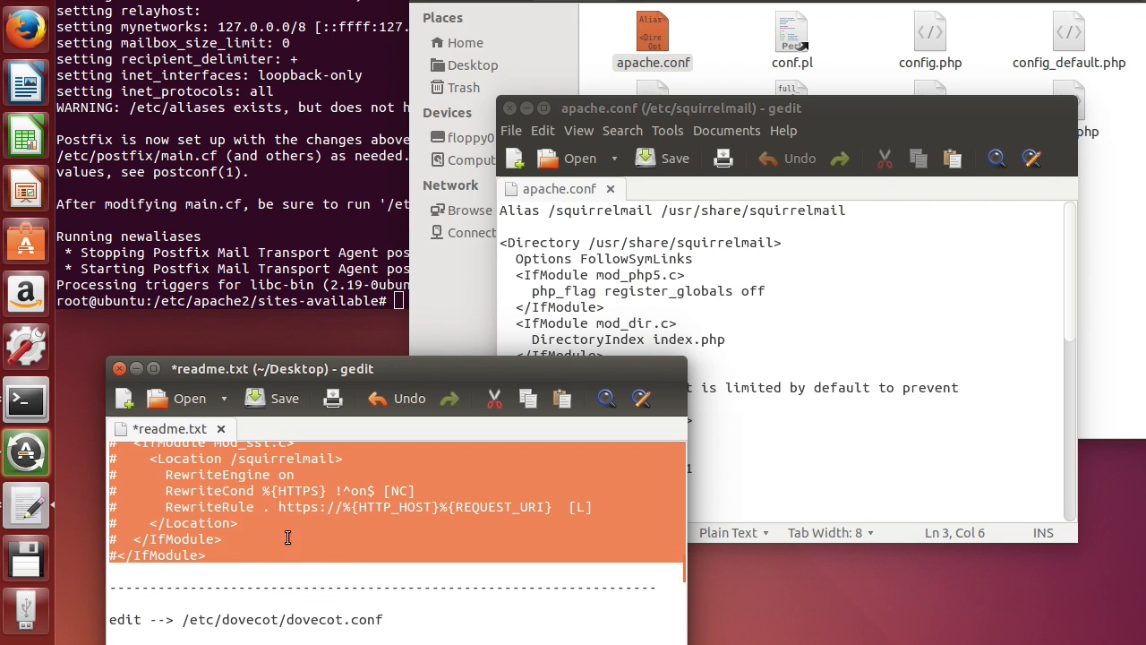
mouse_move(777, 389)
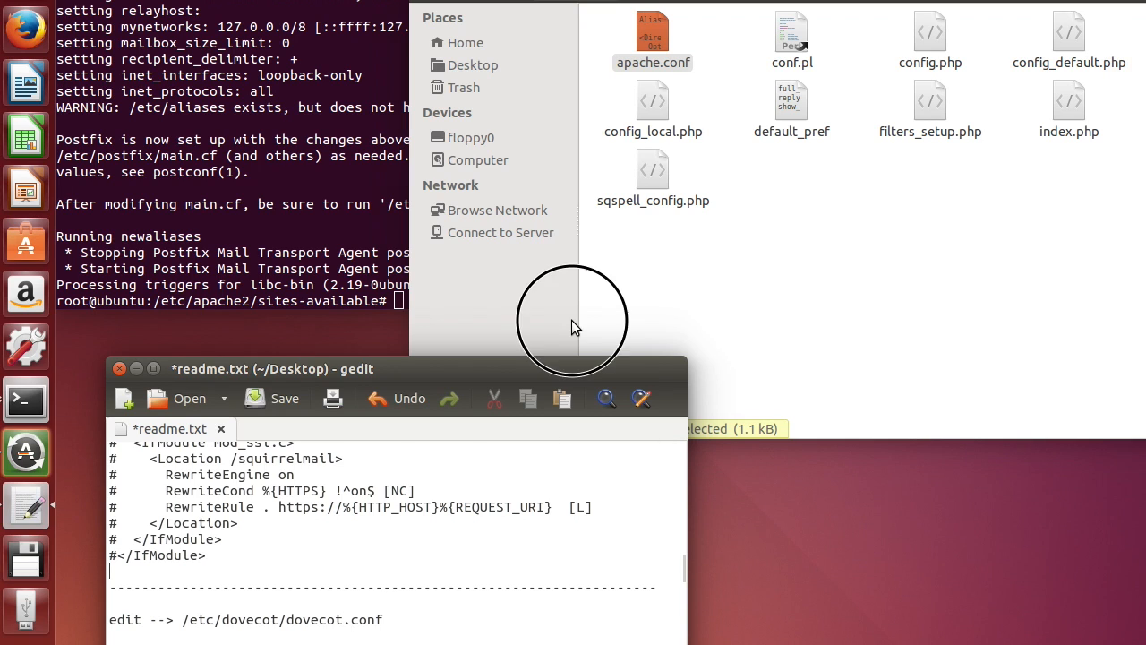
left_click(652, 40)
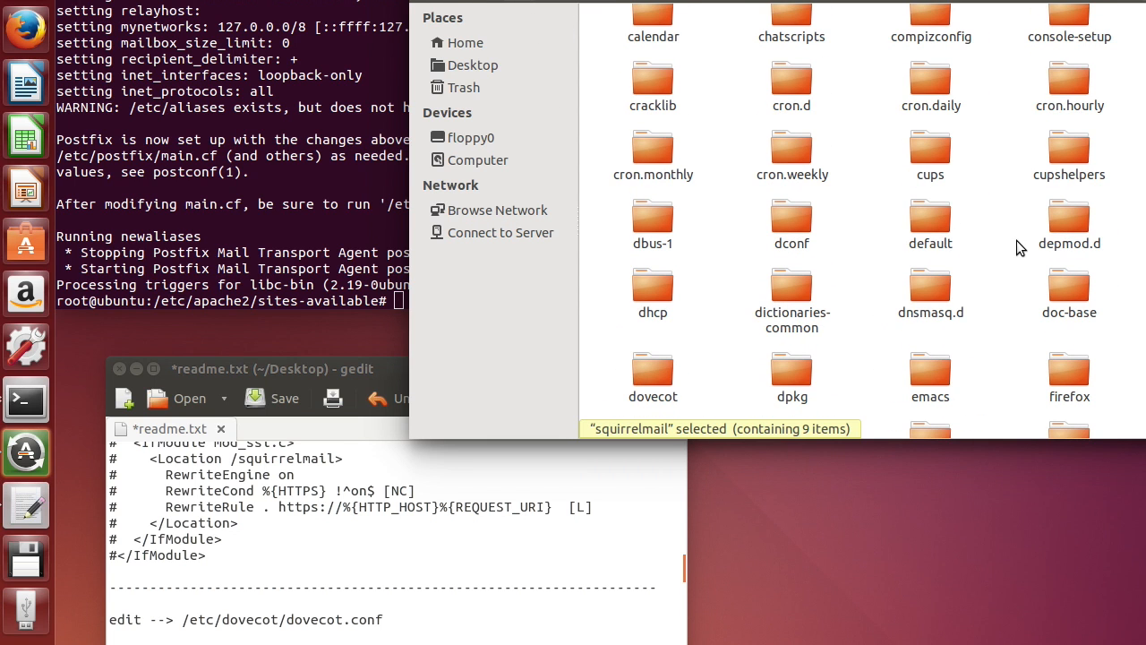
mouse_move(930, 287)
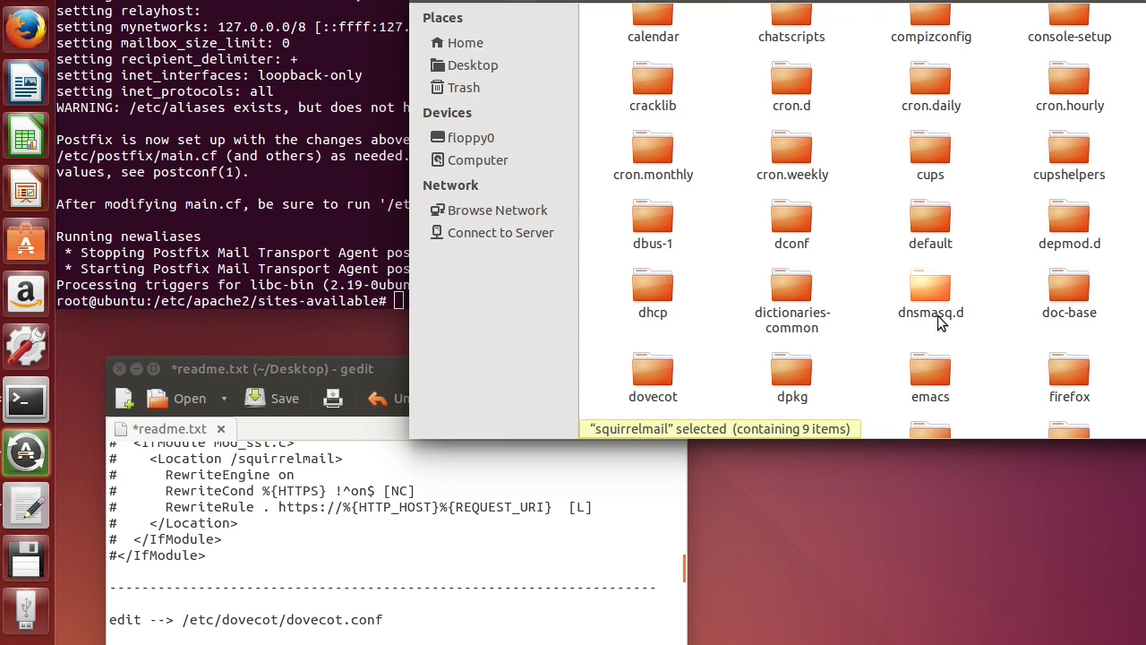
Append 'protocols imap pop3' and the maildir mail_location from the readme to /etc/dovecot/dovecot.conf
double_click(653, 367)
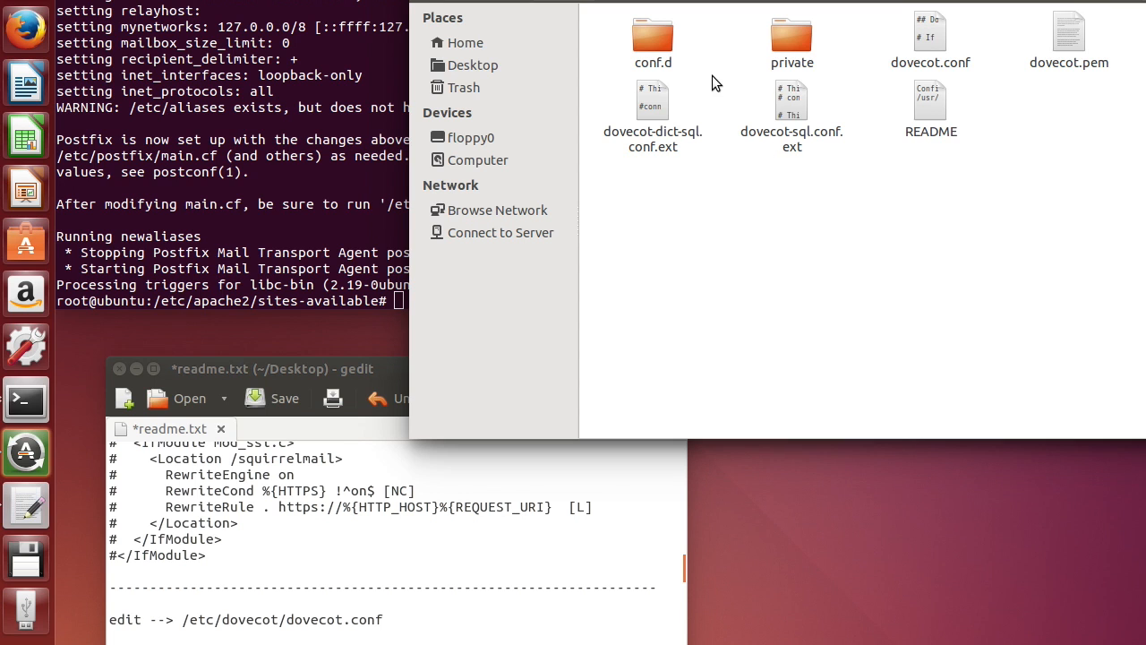
left_click(930, 35)
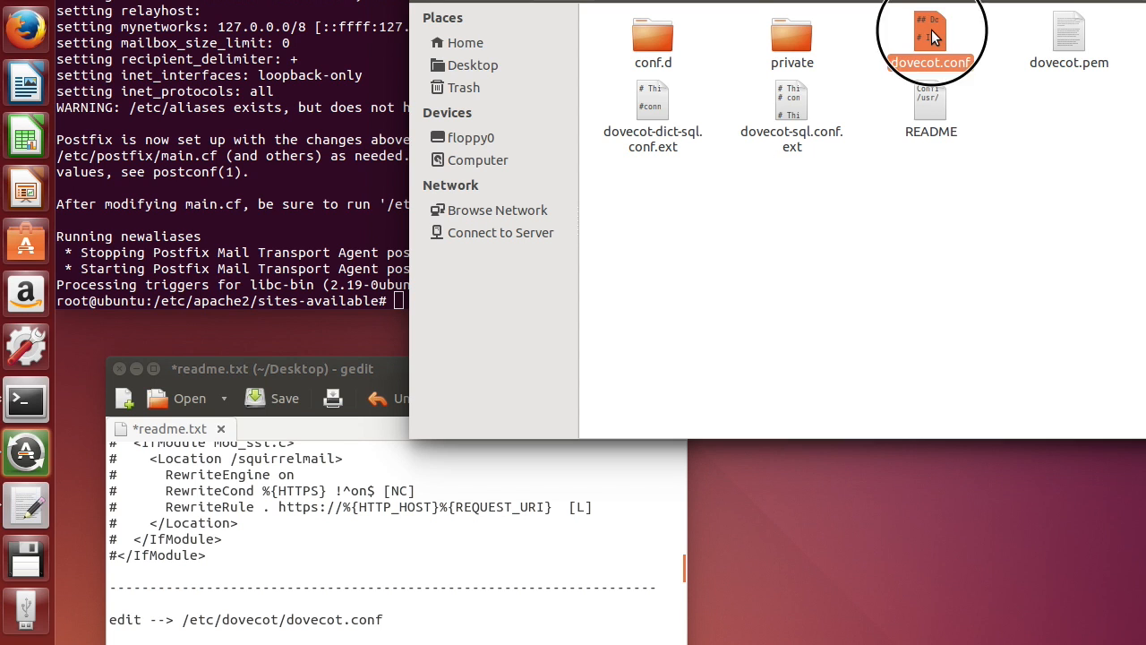
double_click(930, 36)
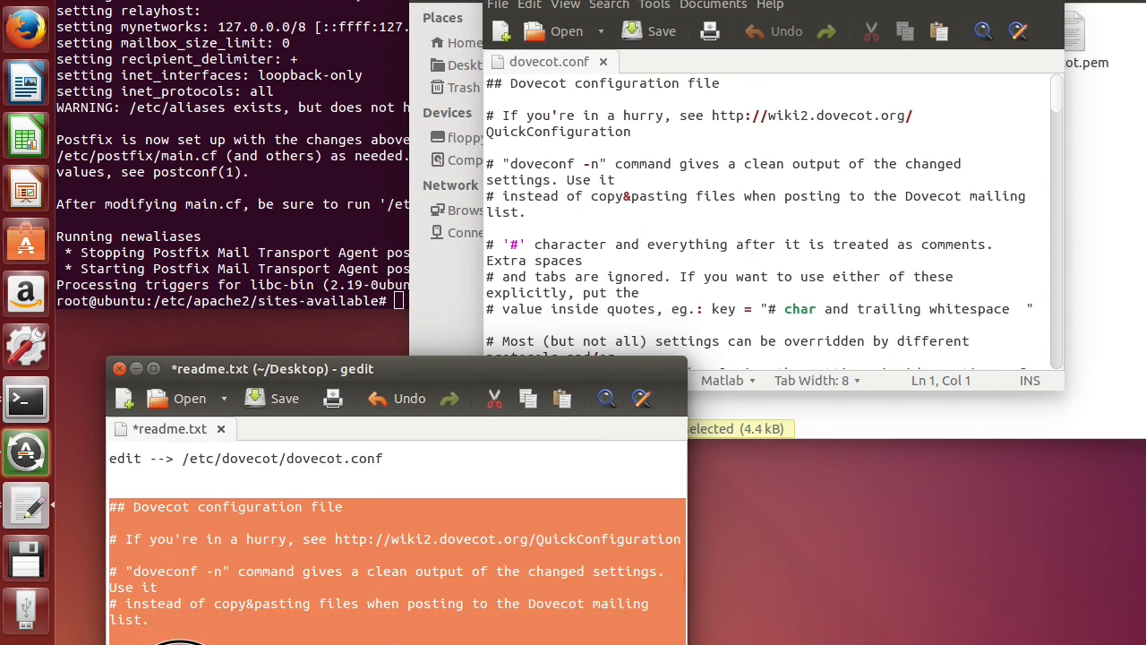
scroll("down", 3)
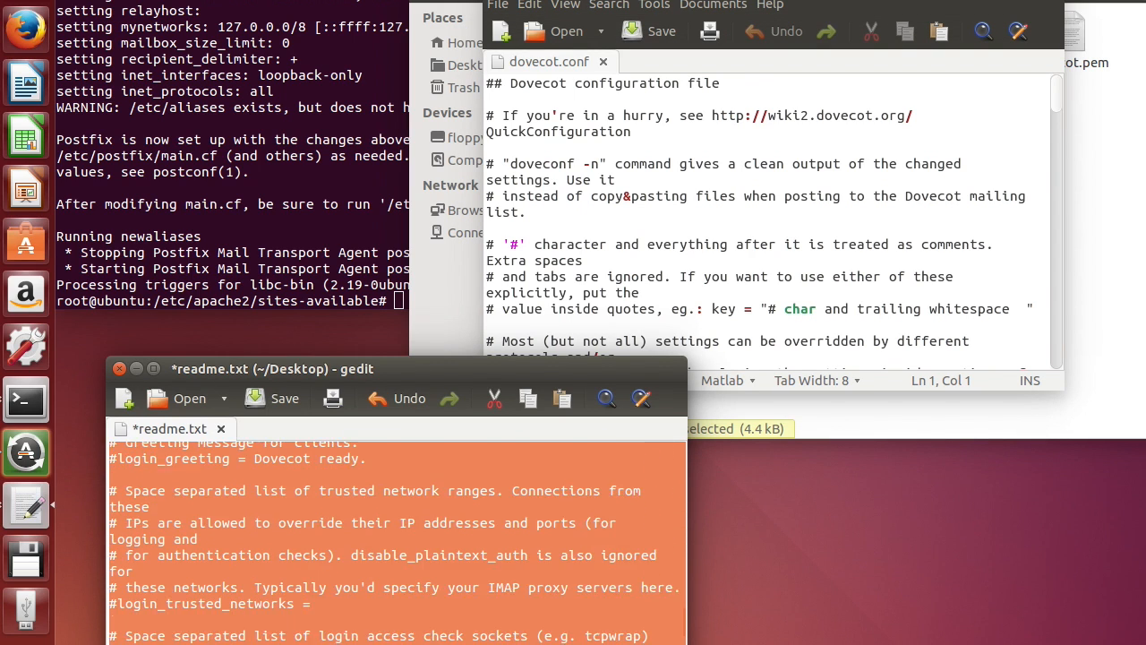
scroll("down", 3)
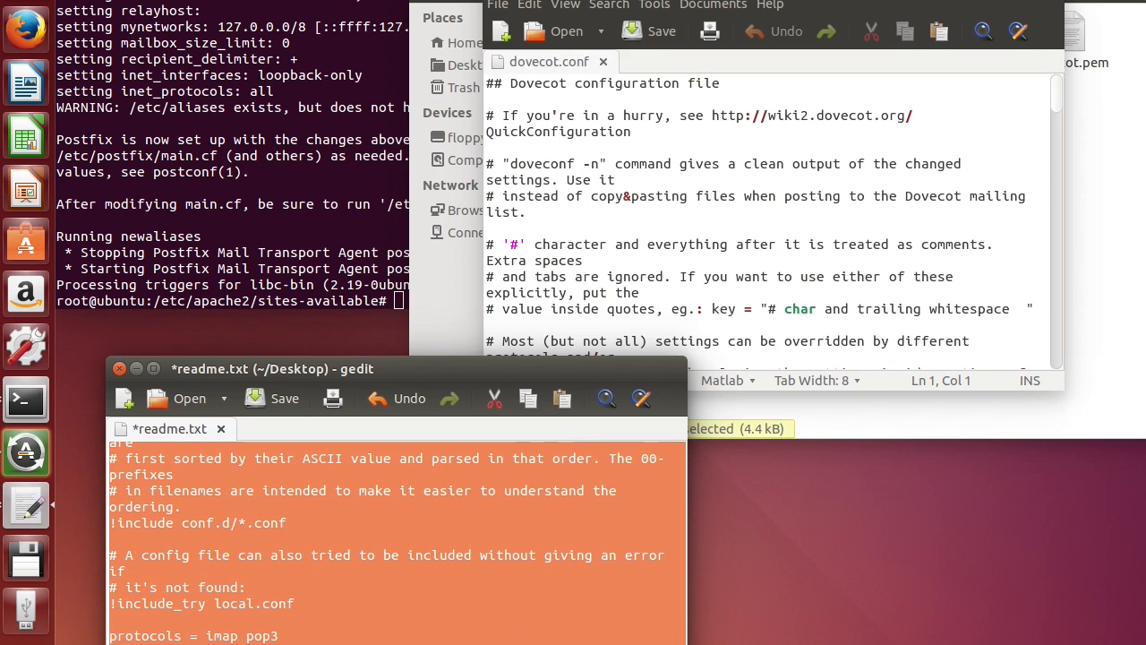
right_click(365, 555)
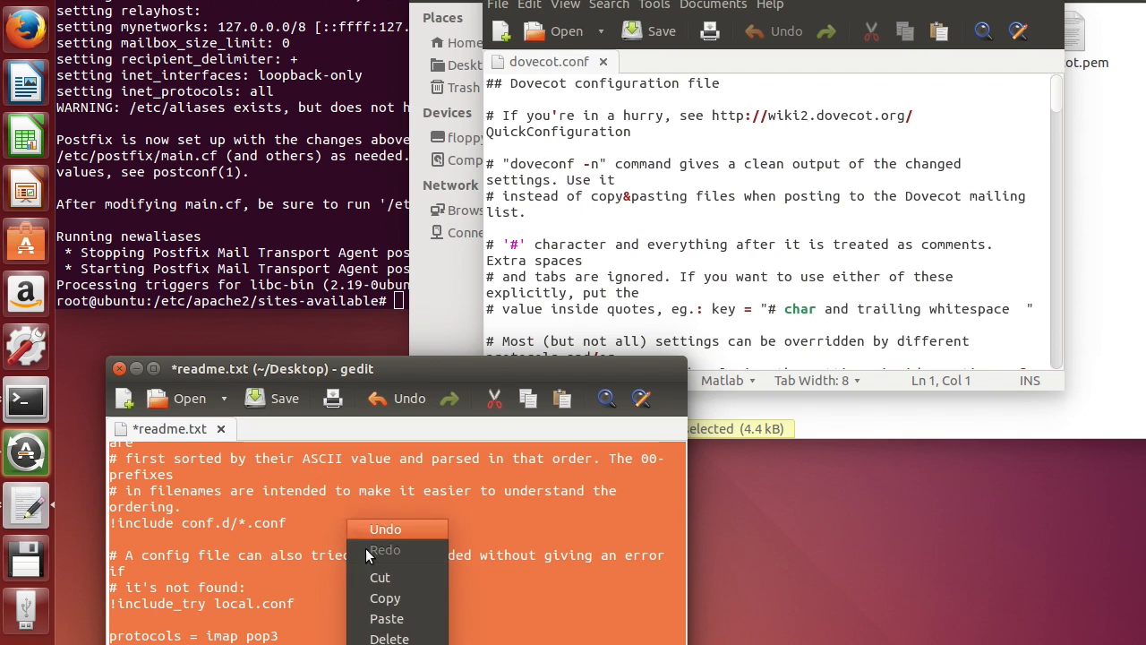
left_click(632, 180)
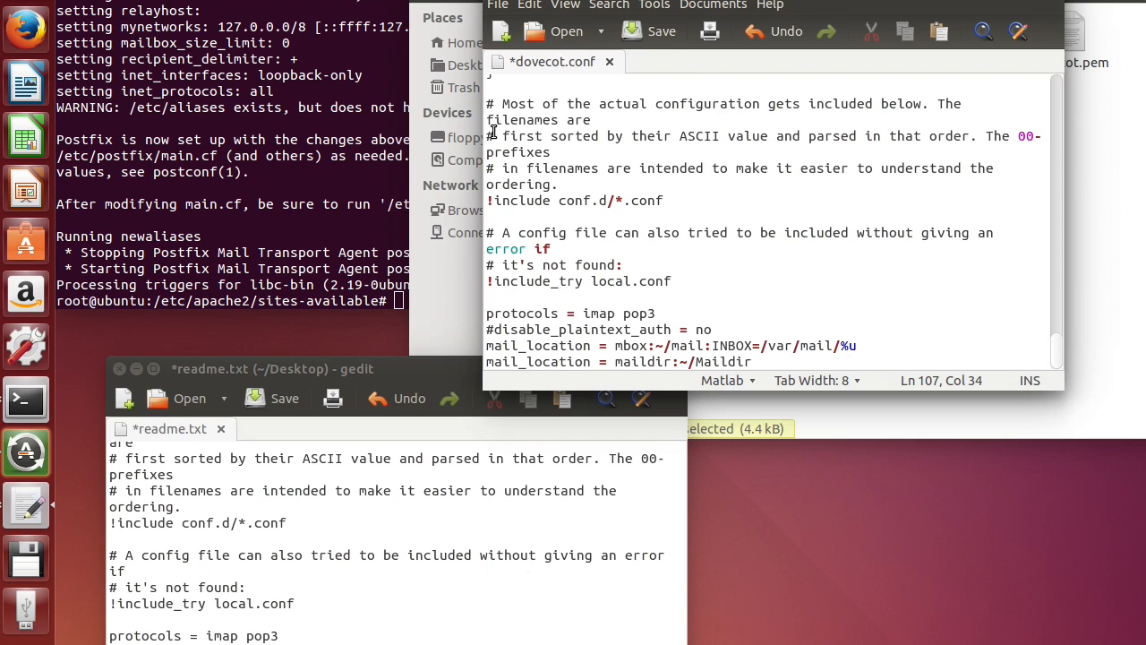
left_click(660, 30)
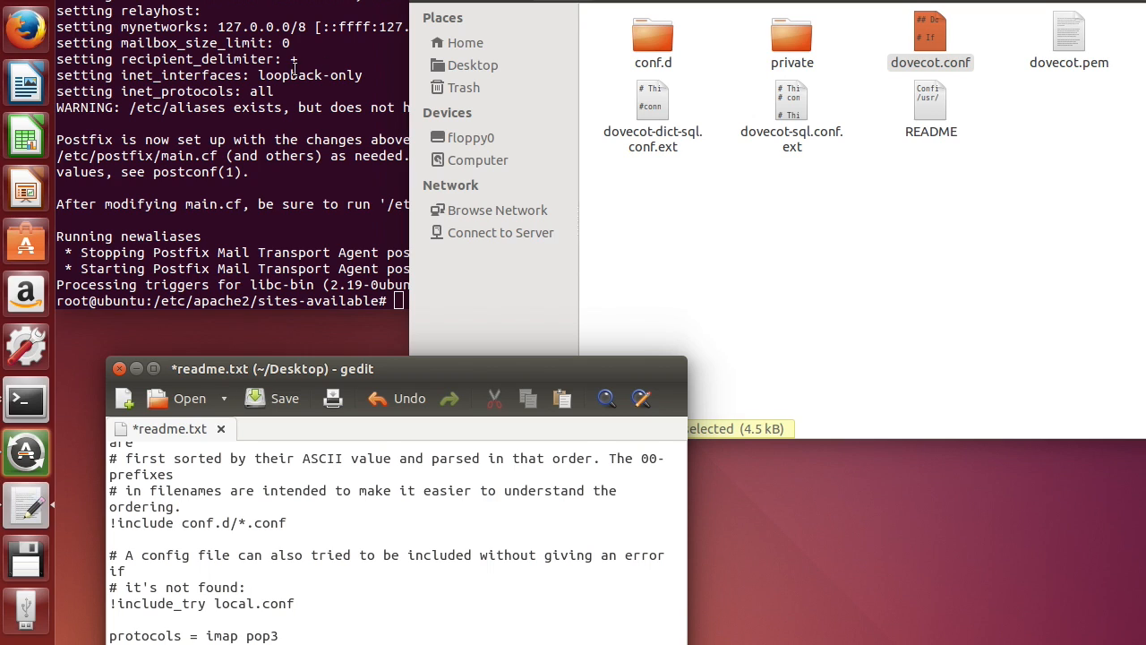
mouse_move(310, 74)
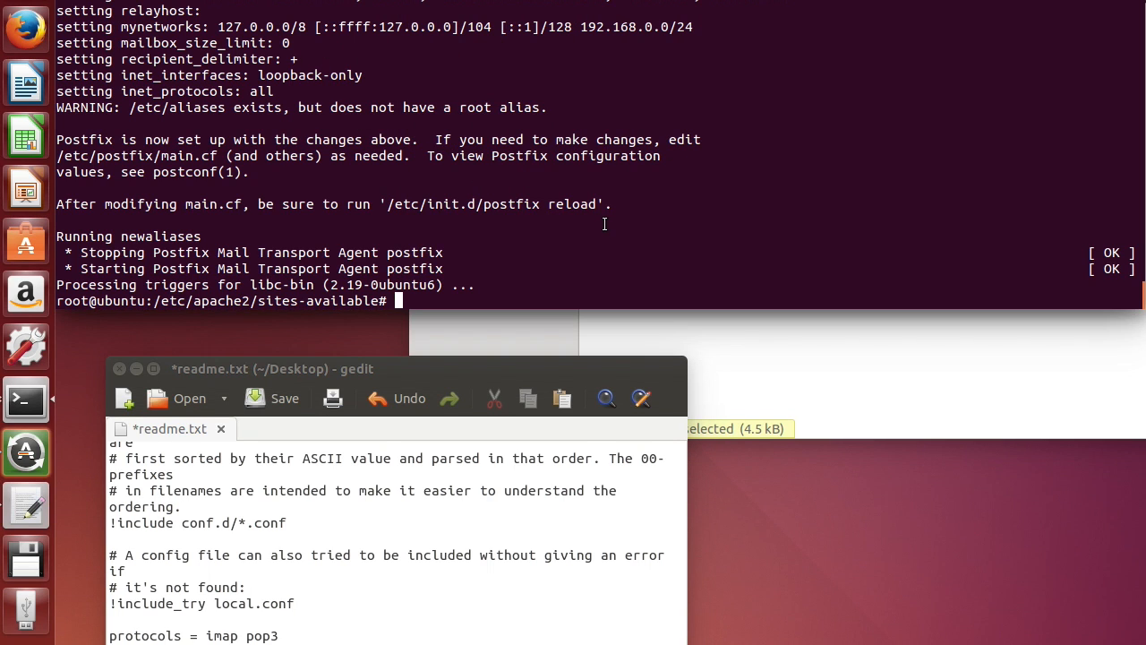
mouse_move(641, 258)
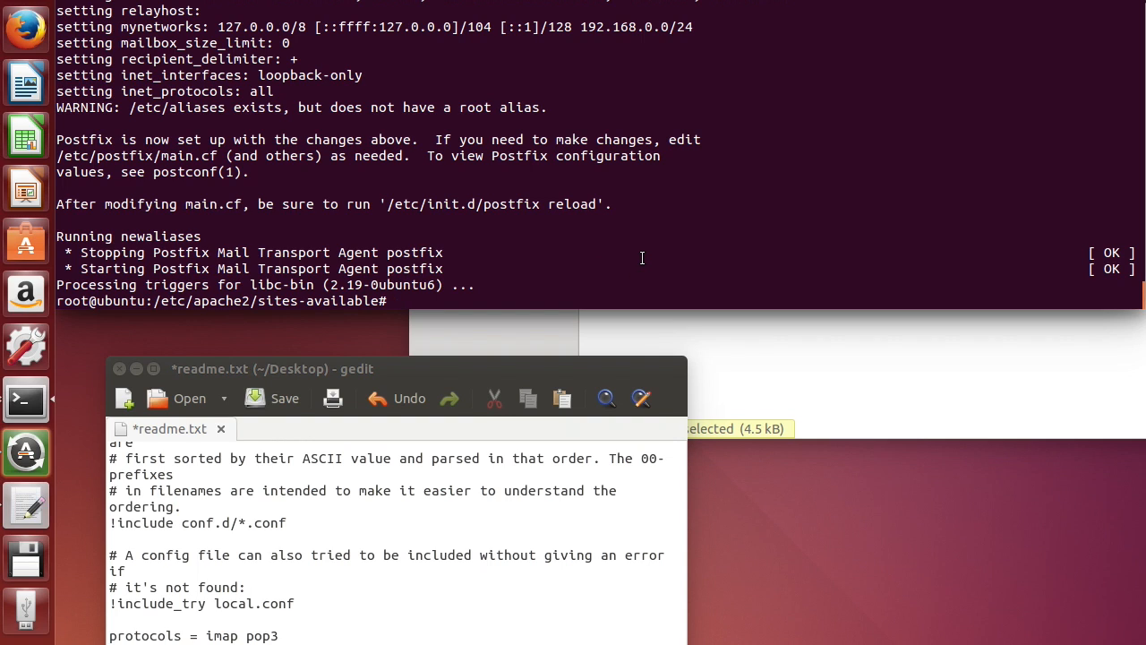
Run killall named, killall apache2 and killall dovecot
type("ki")
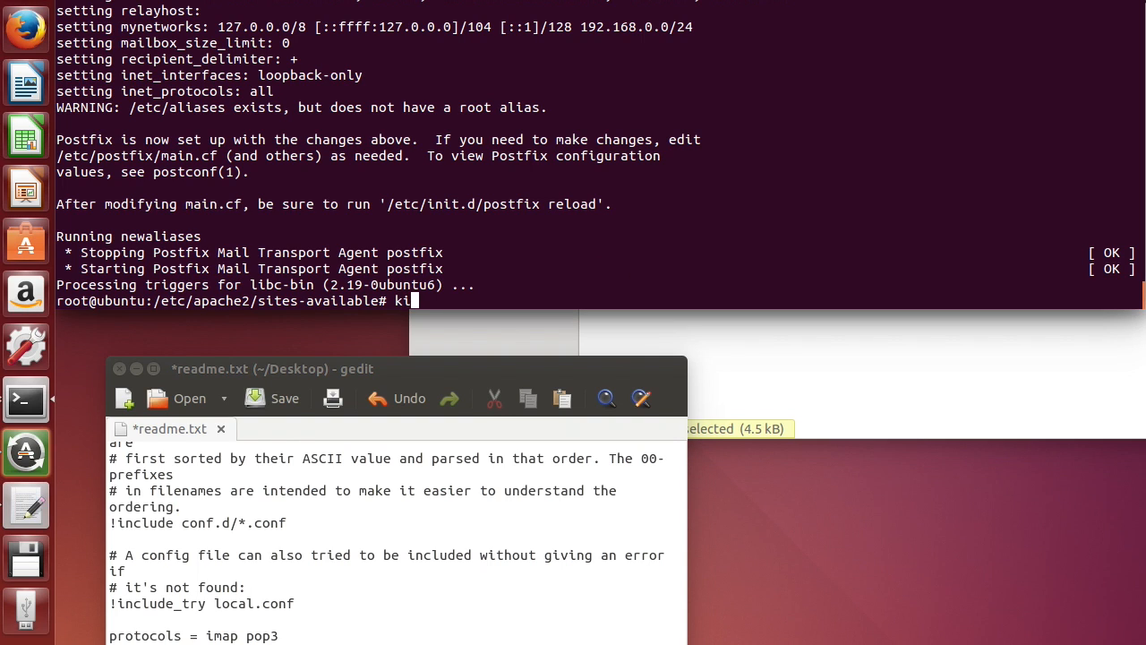
type("lla")
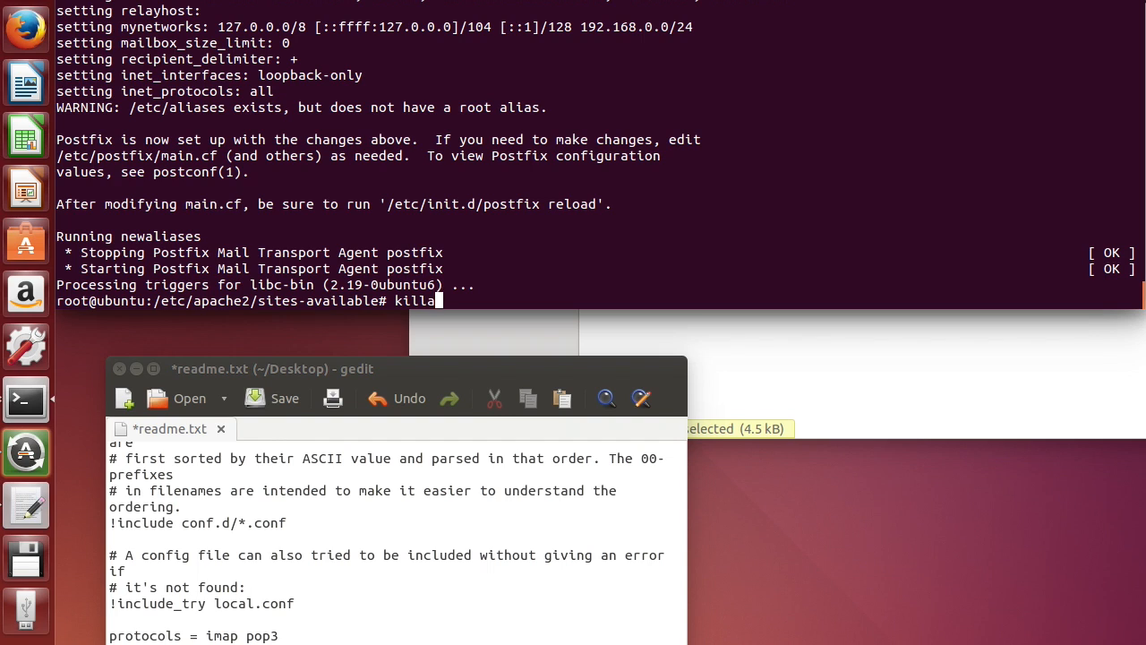
type("ll n")
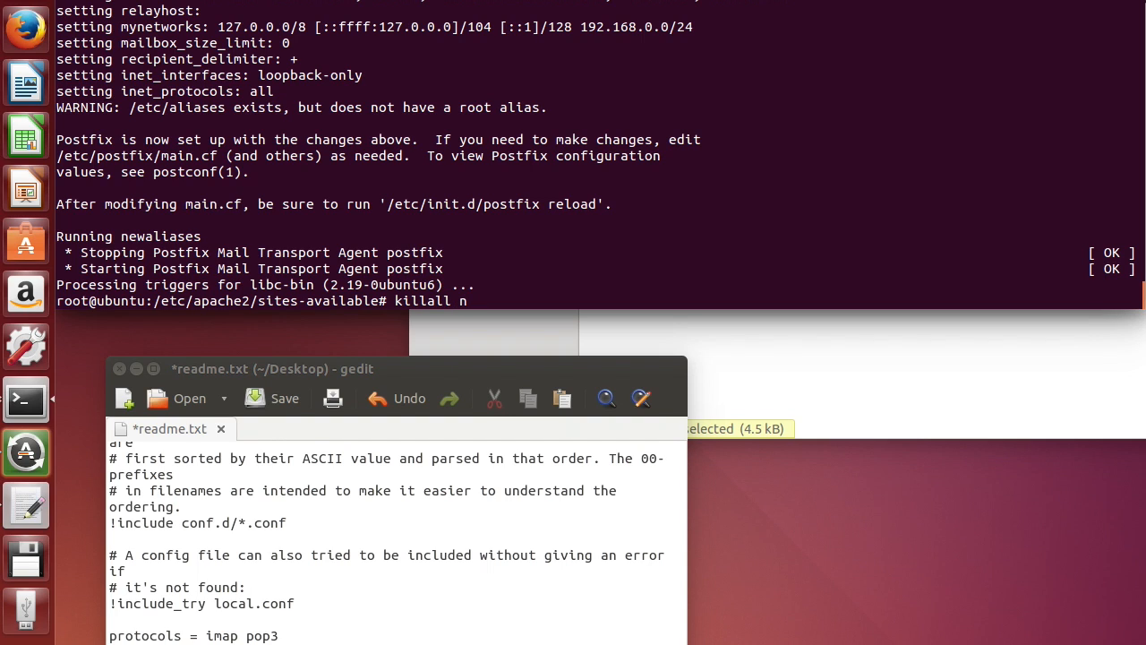
type("amed")
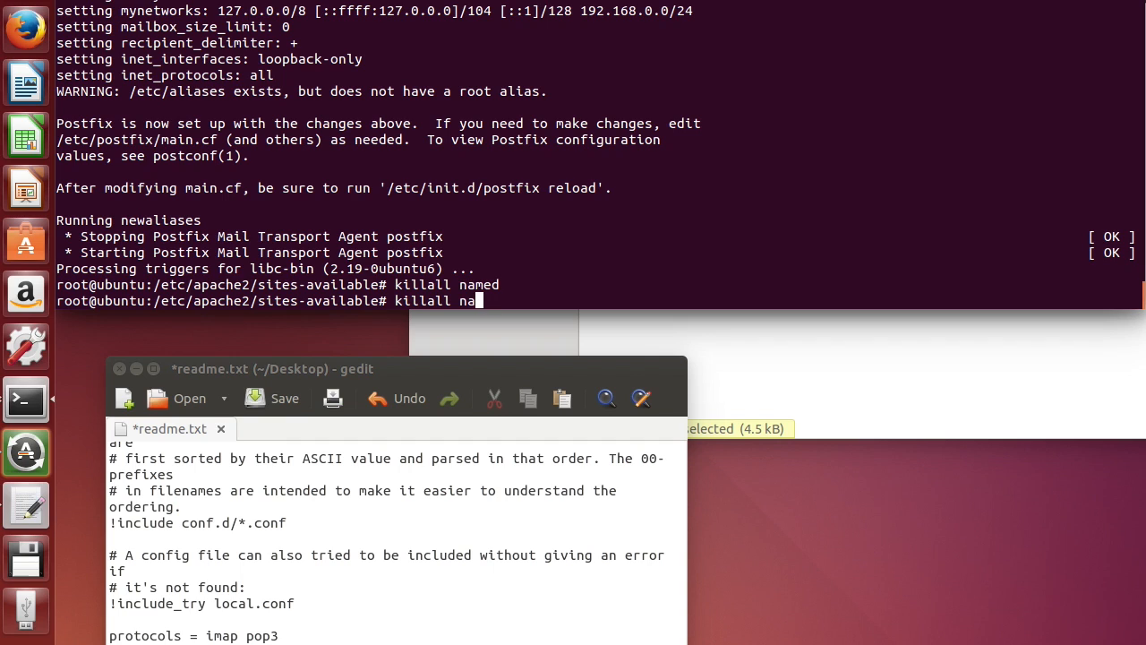
type("apache2")
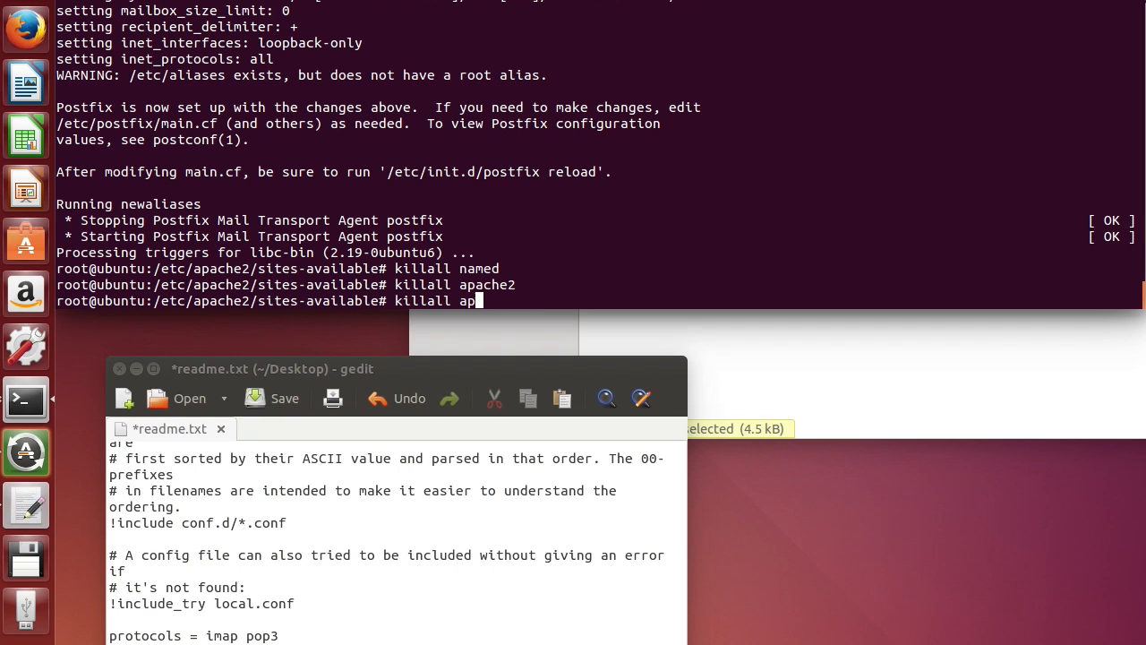
type("dovec")
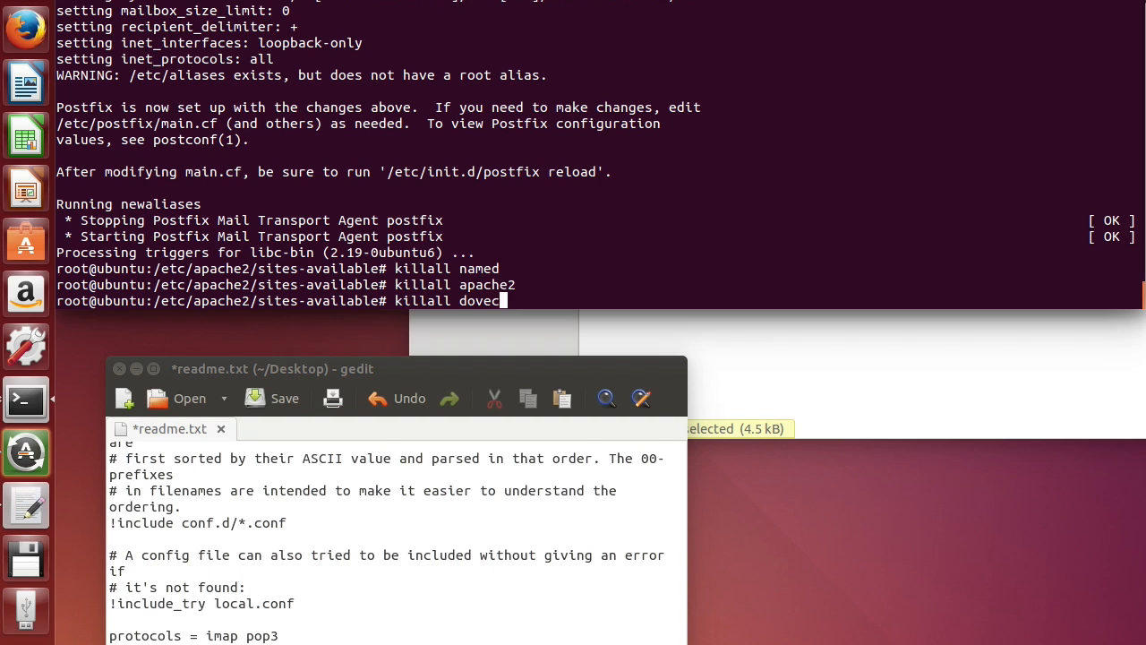
key("Return")
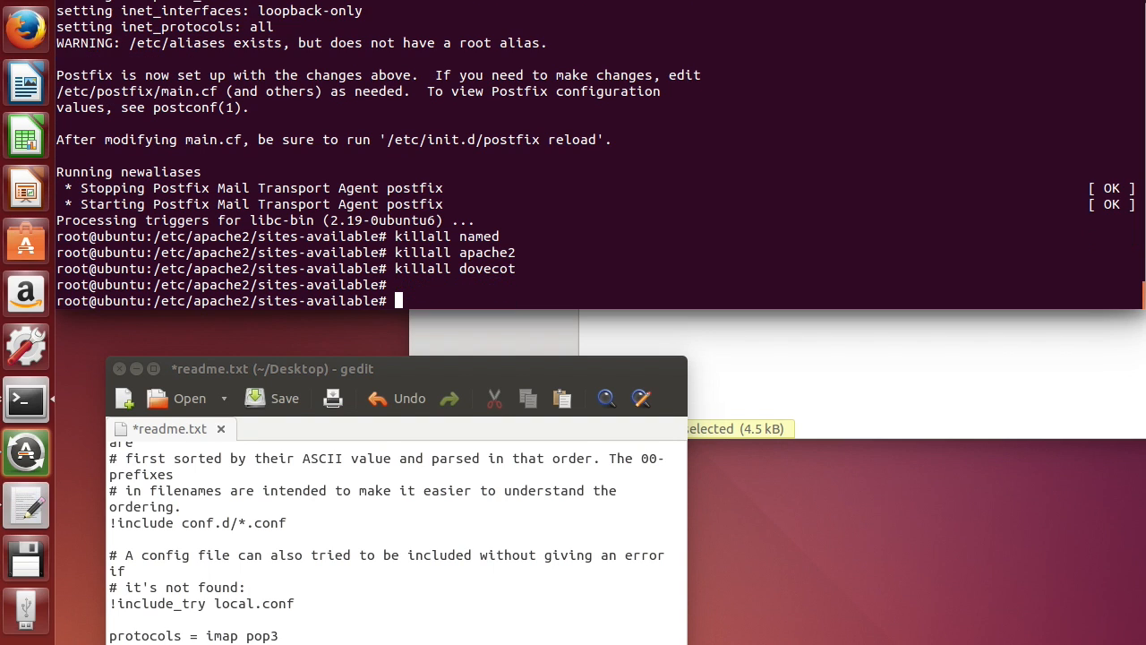
Configure eth0 as 192.168.0.1 netmask 255.255.255.0 with ifconfig and bring it up
type("i")
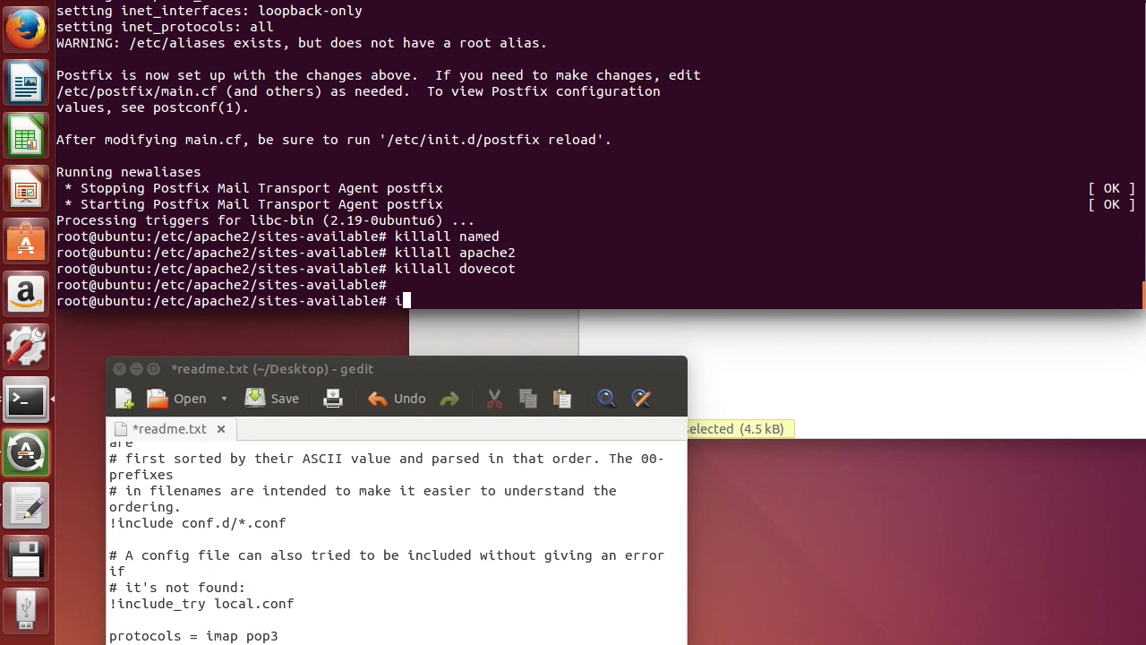
type("fcon")
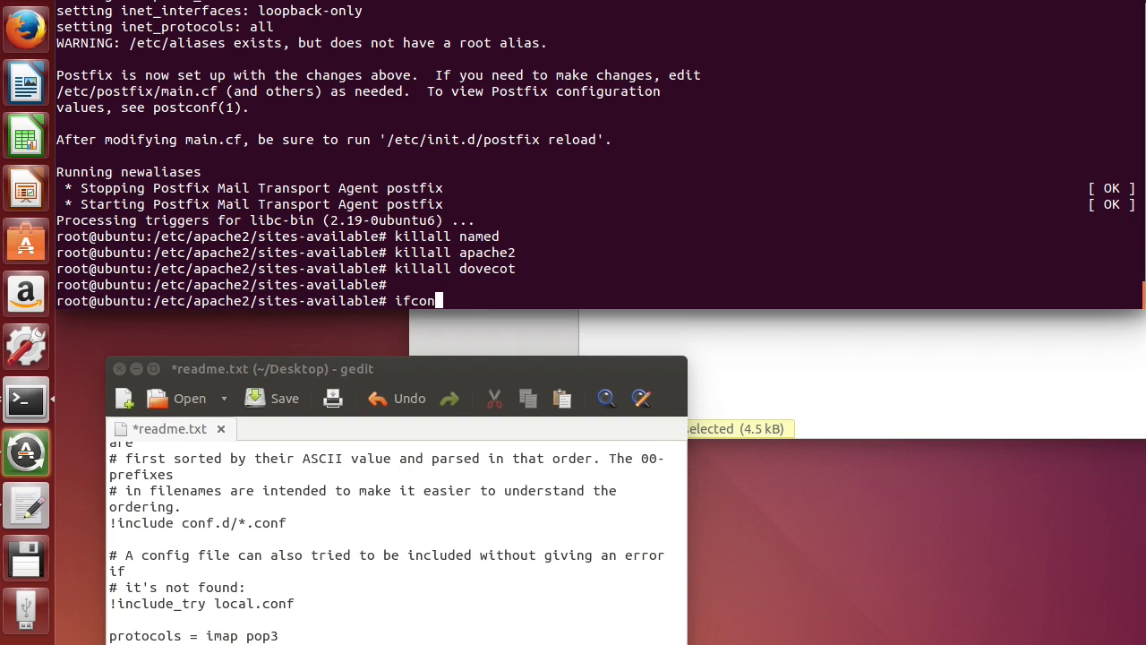
type("fig")
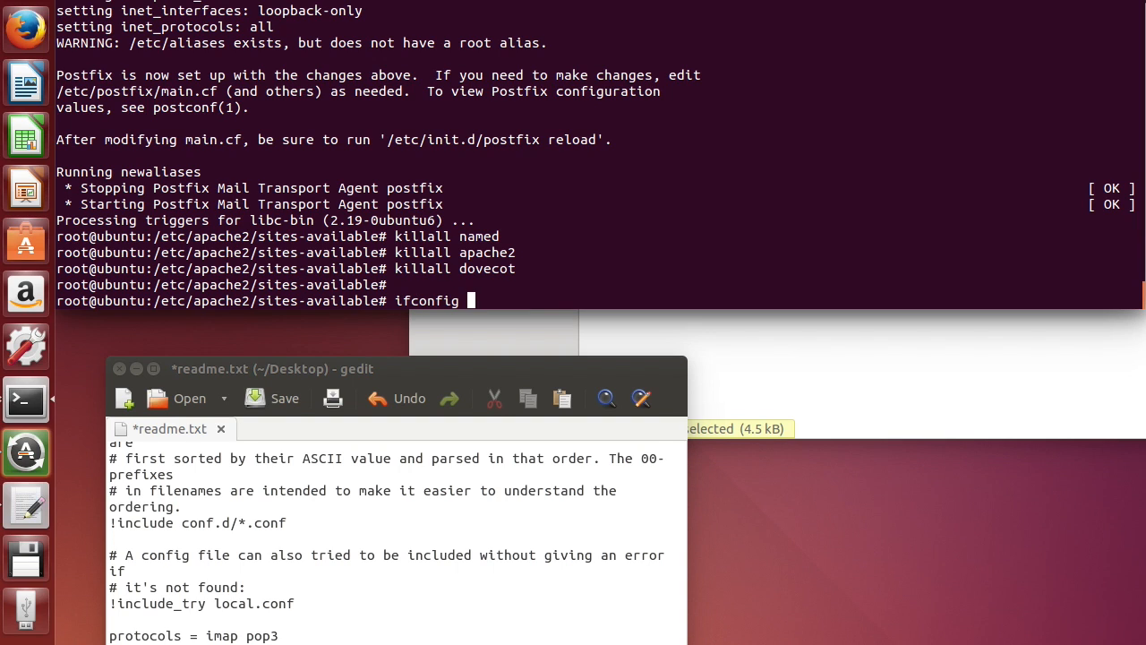
type("eth0")
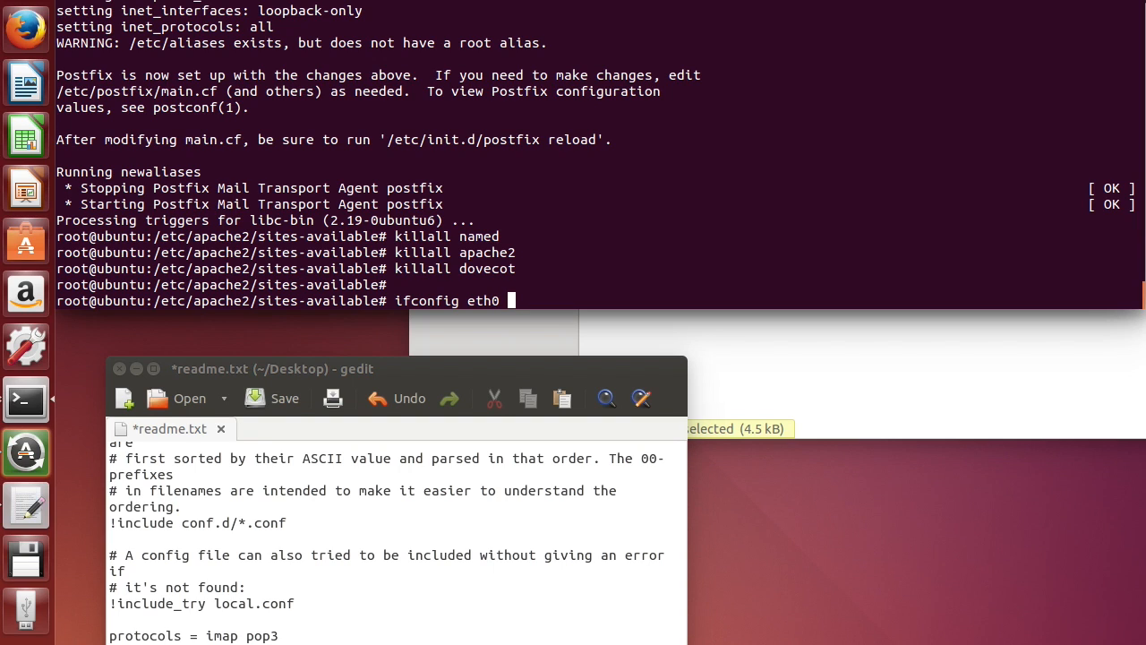
type("192.")
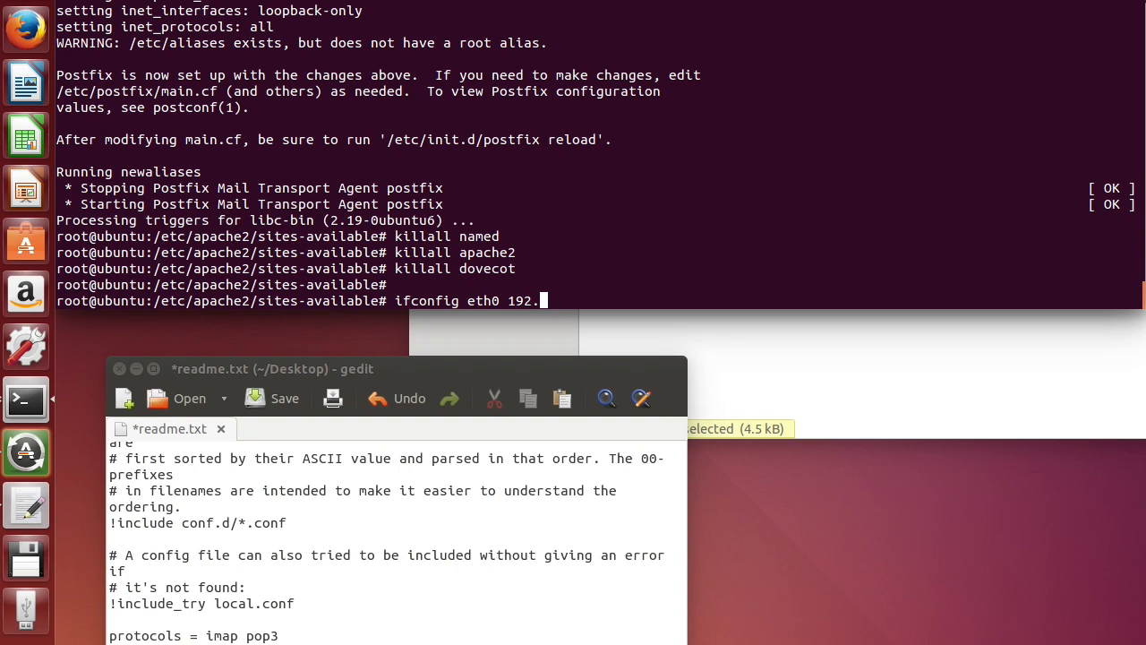
type("168")
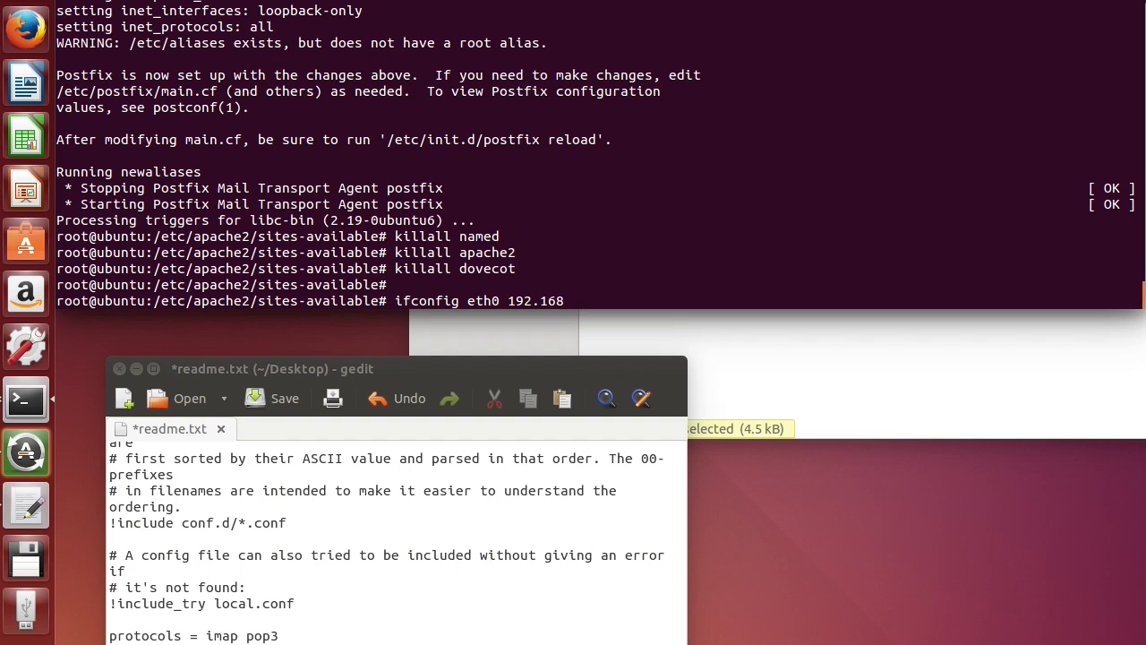
type(".0.1")
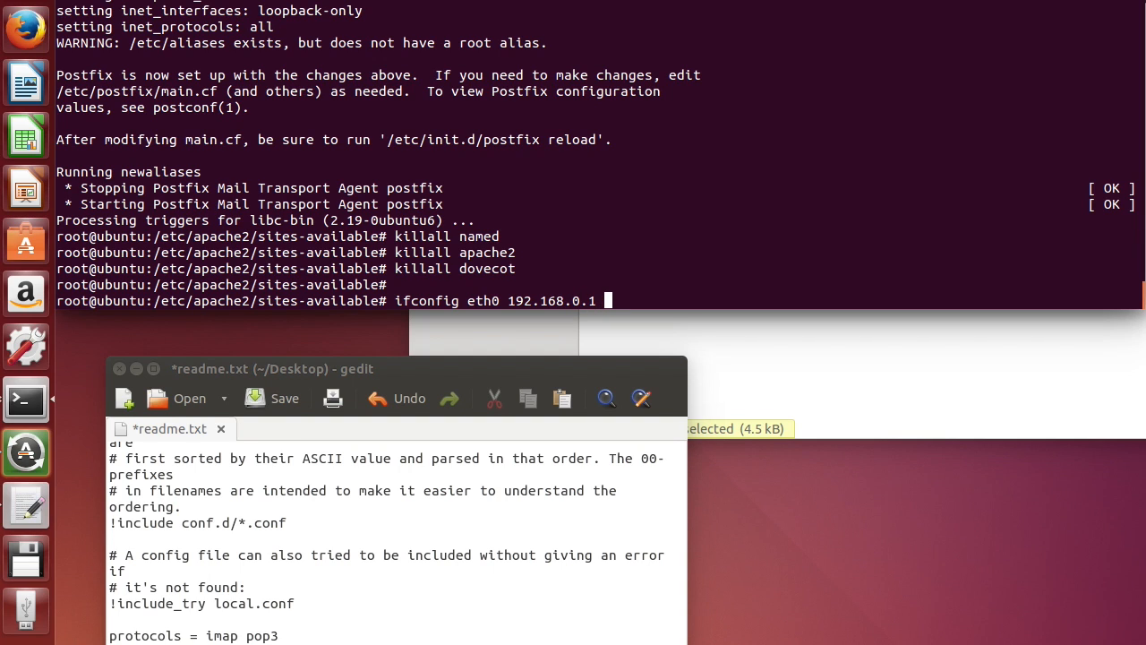
type("netmask 2")
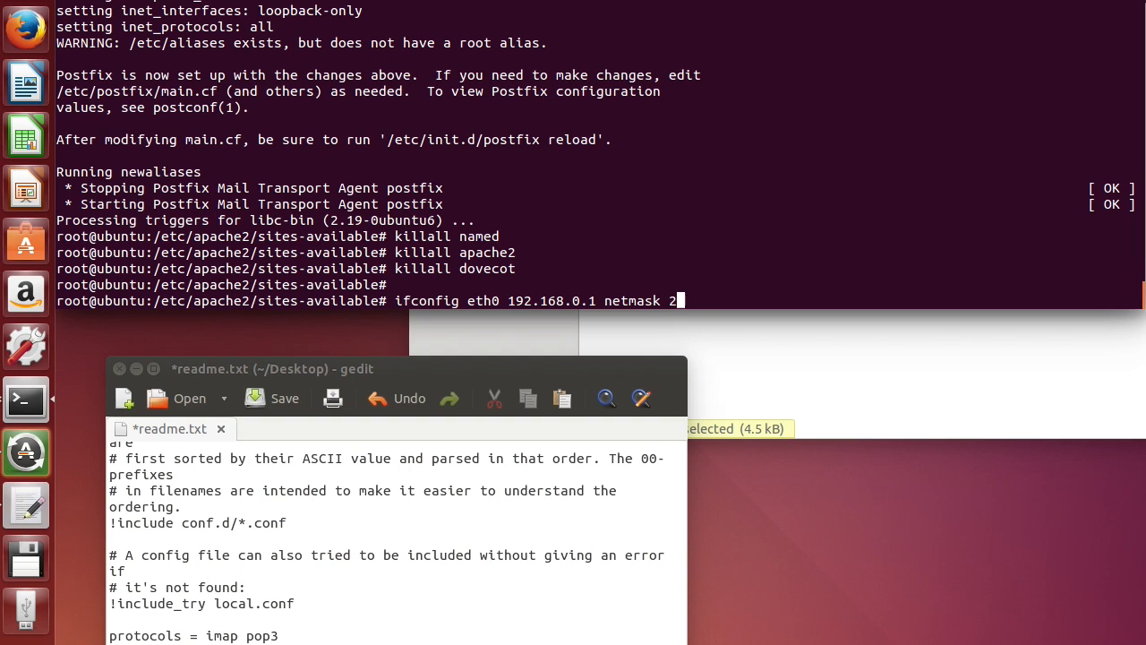
type("55.255.255.0")
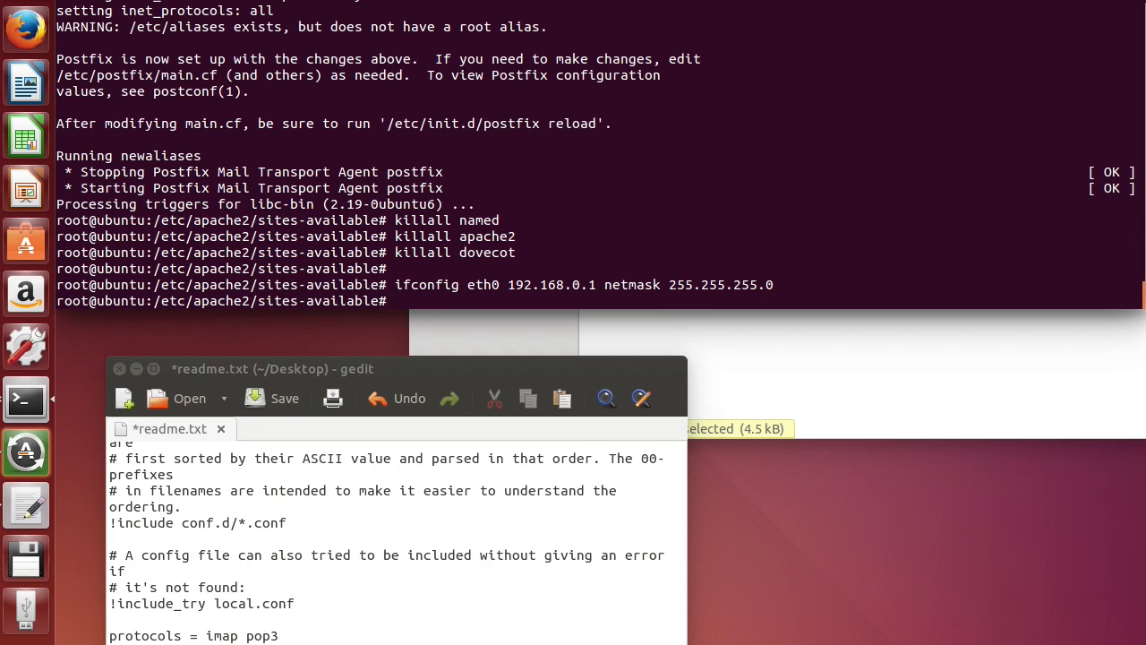
type("ifconfig eth0 192.168.0.1 netma")
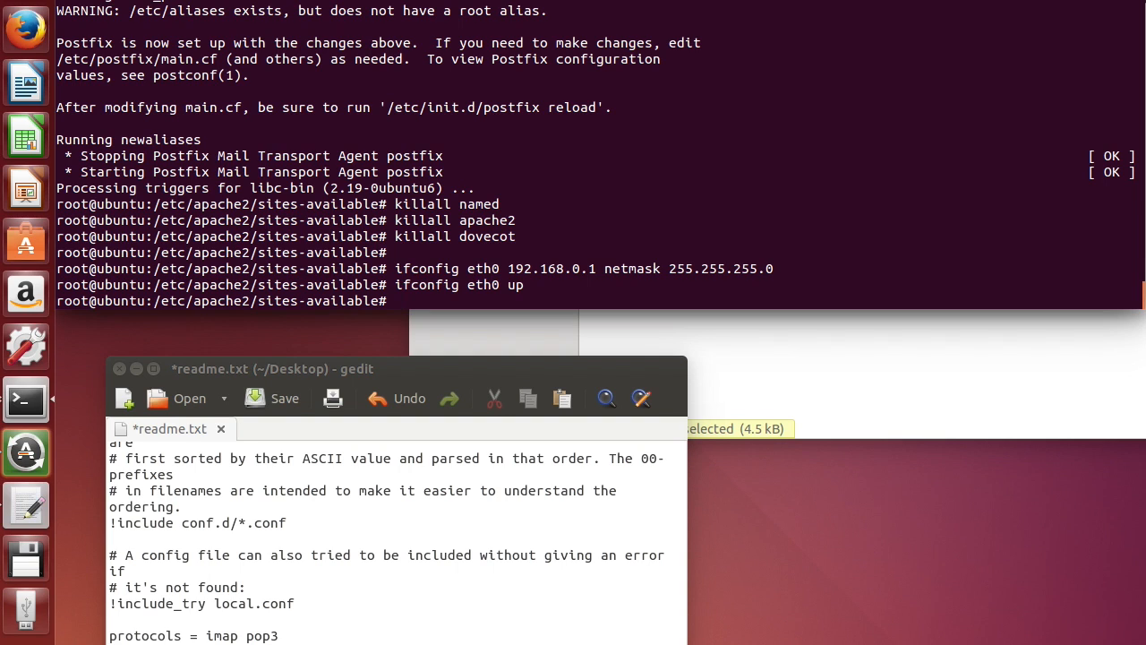
Run invoke-rc.d restart for bind9, apache2, postfix and dovecot
type("invo")
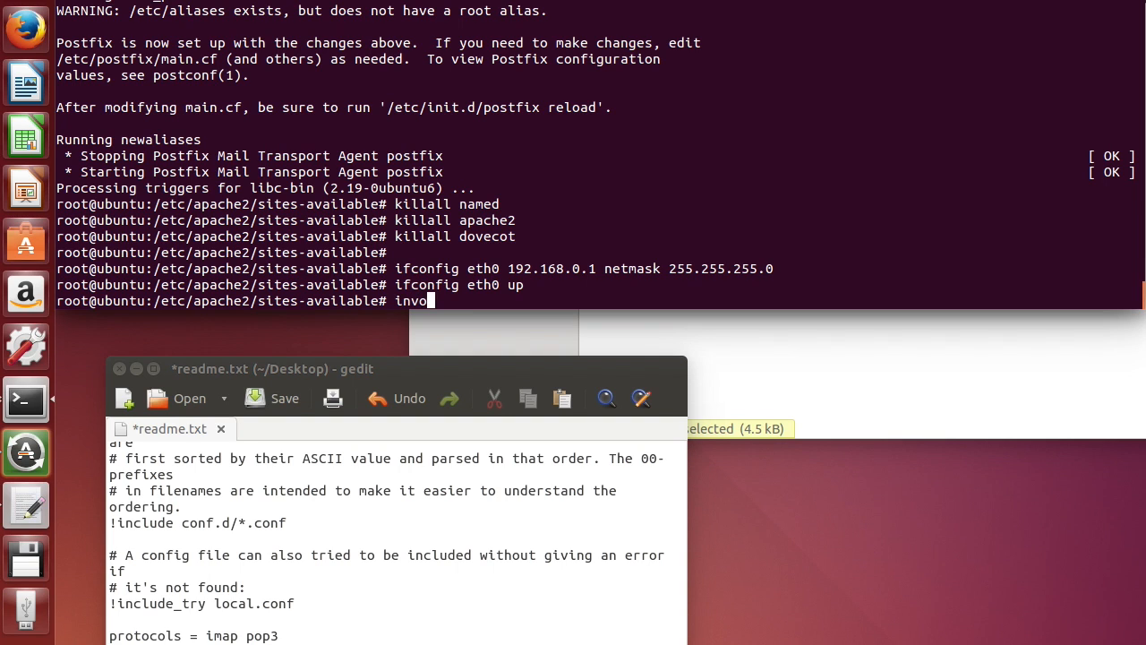
type("ke-")
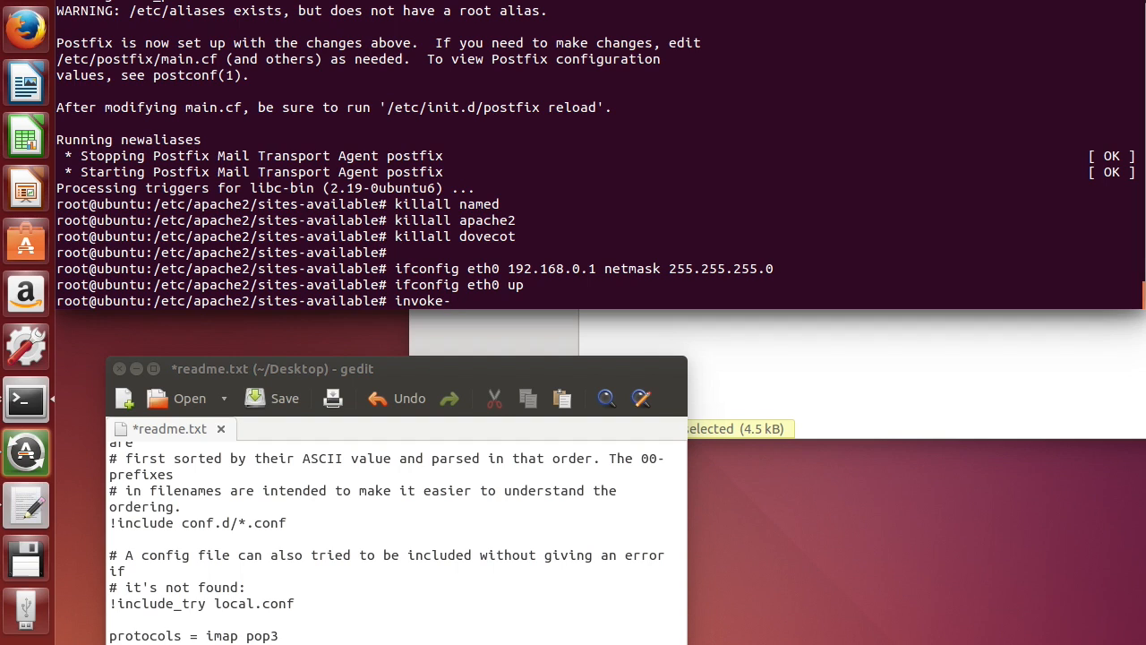
type("rc.d bi")
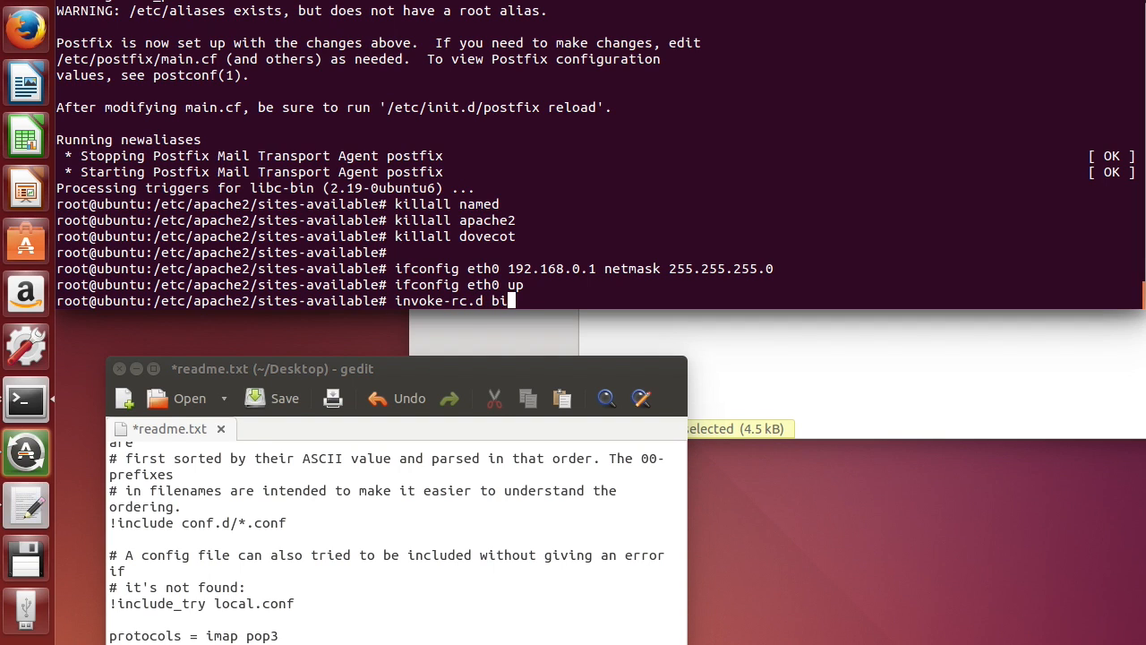
type("nd9")
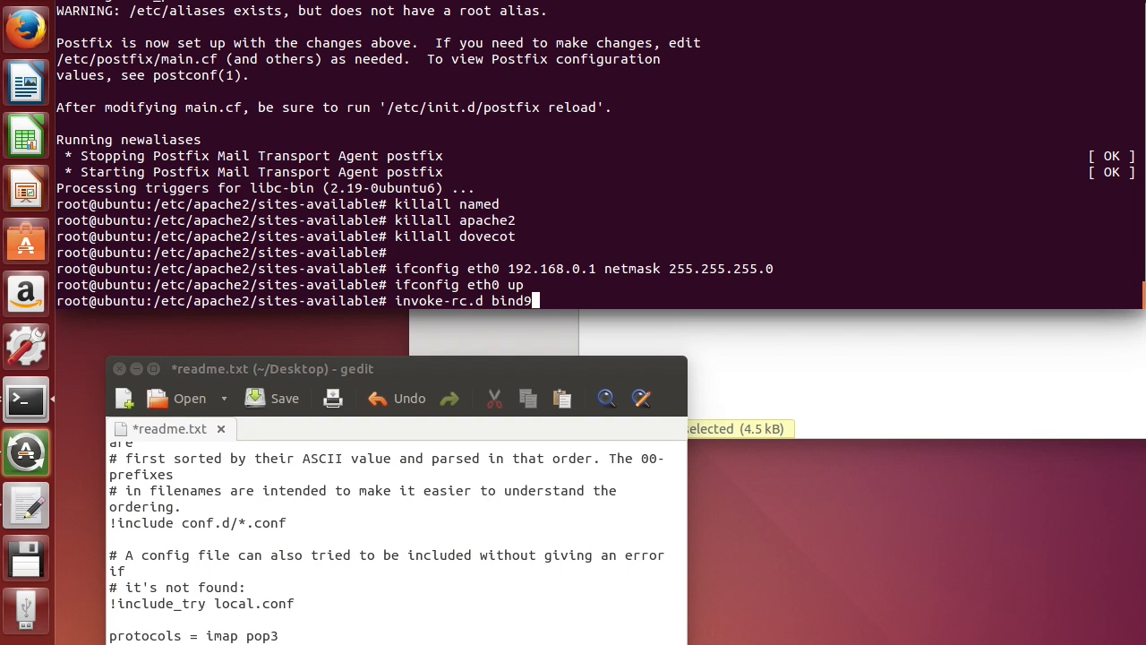
type("restart")
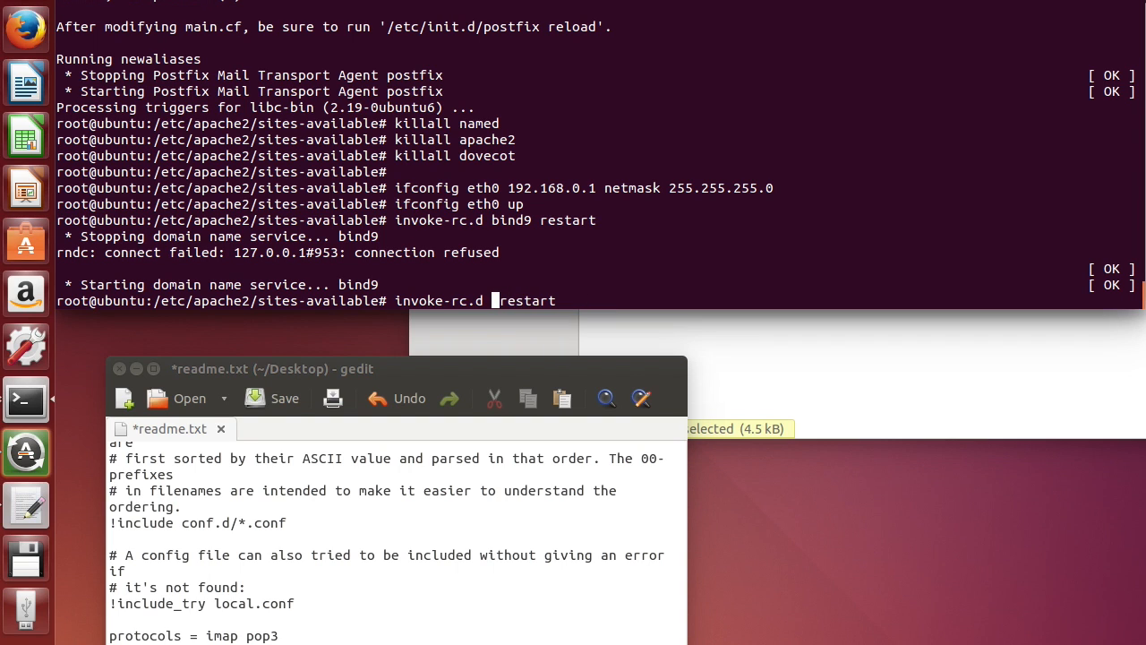
type("apache2")
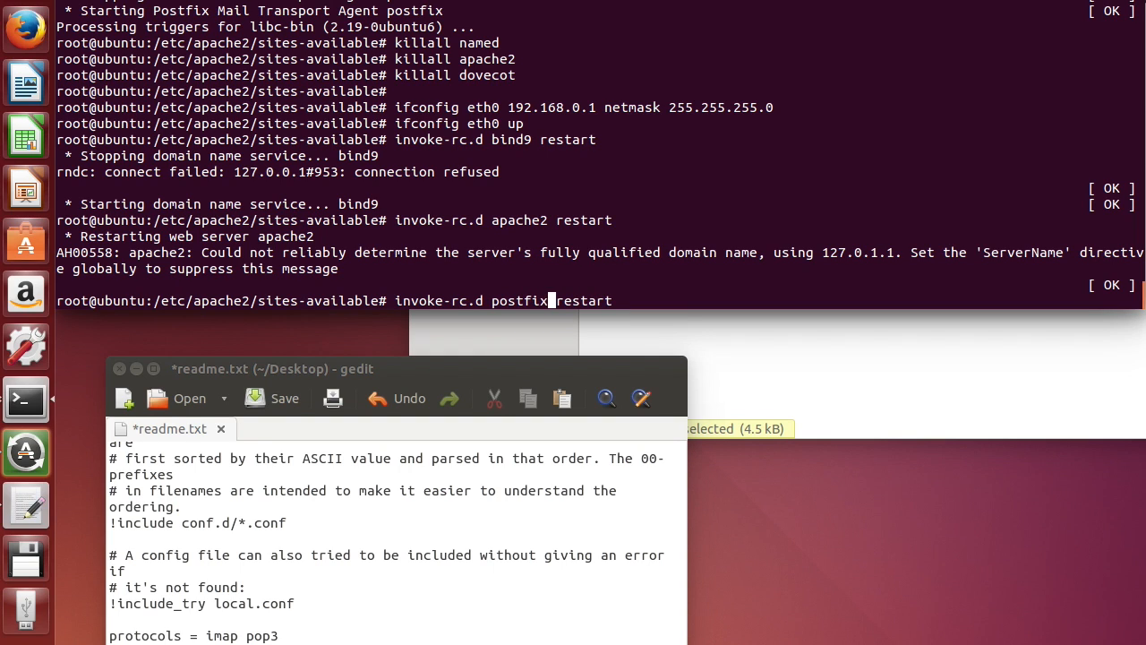
key("Return")
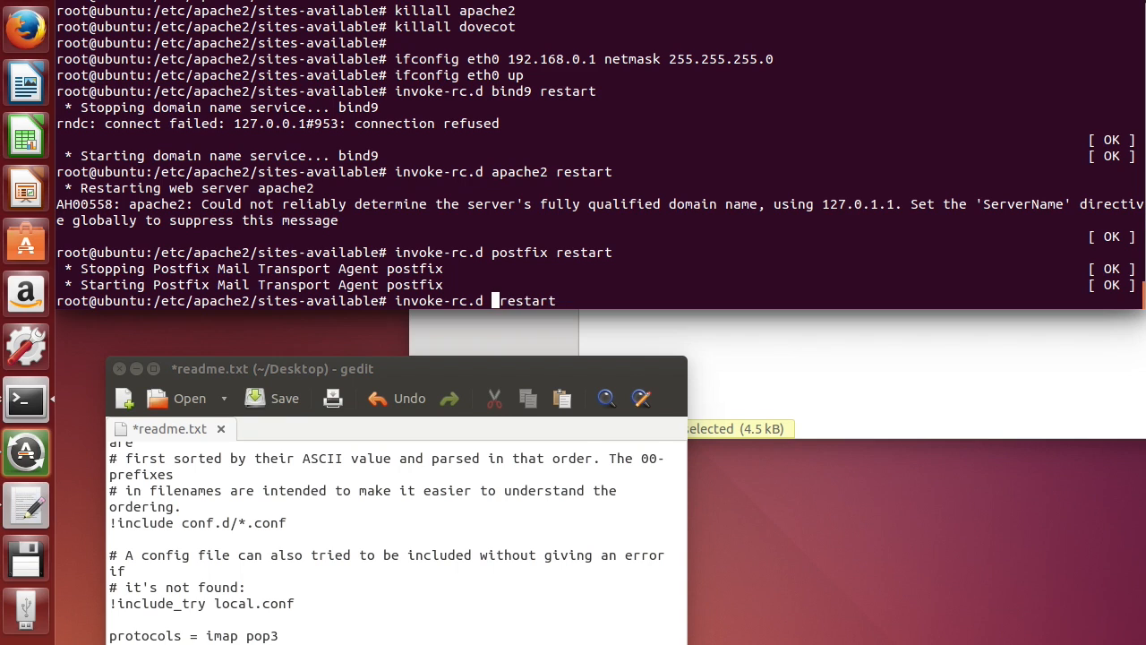
type("dovecot")
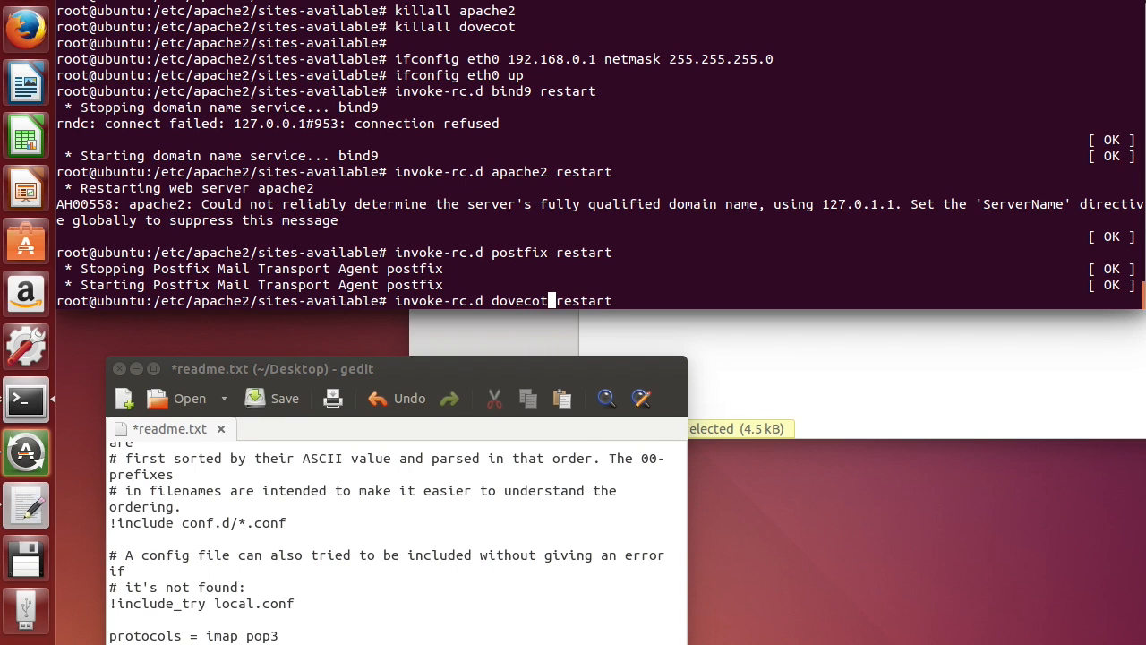
key("Return")
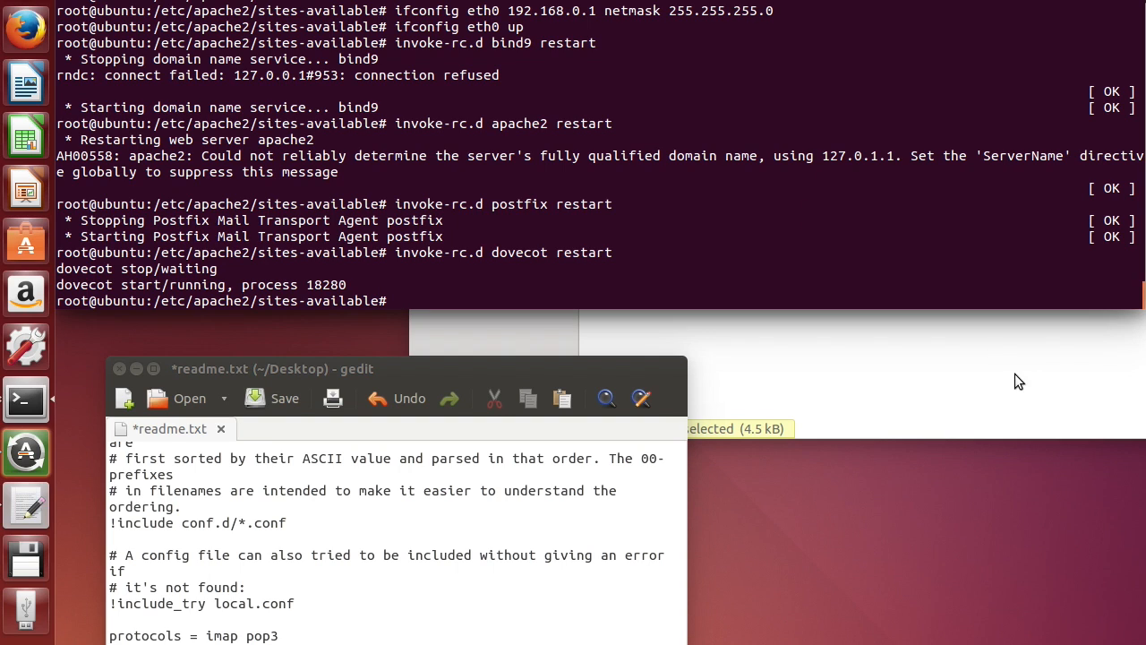
mouse_move(829, 279)
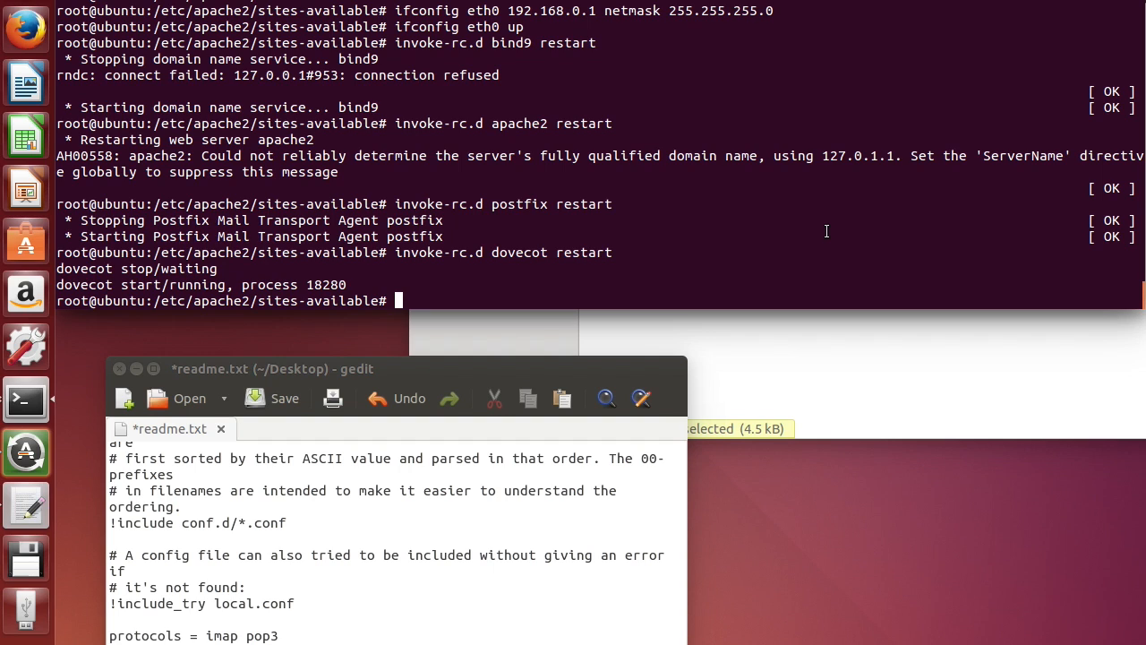
Create user maria with adduser, setting her password and full name Maria
type("a")
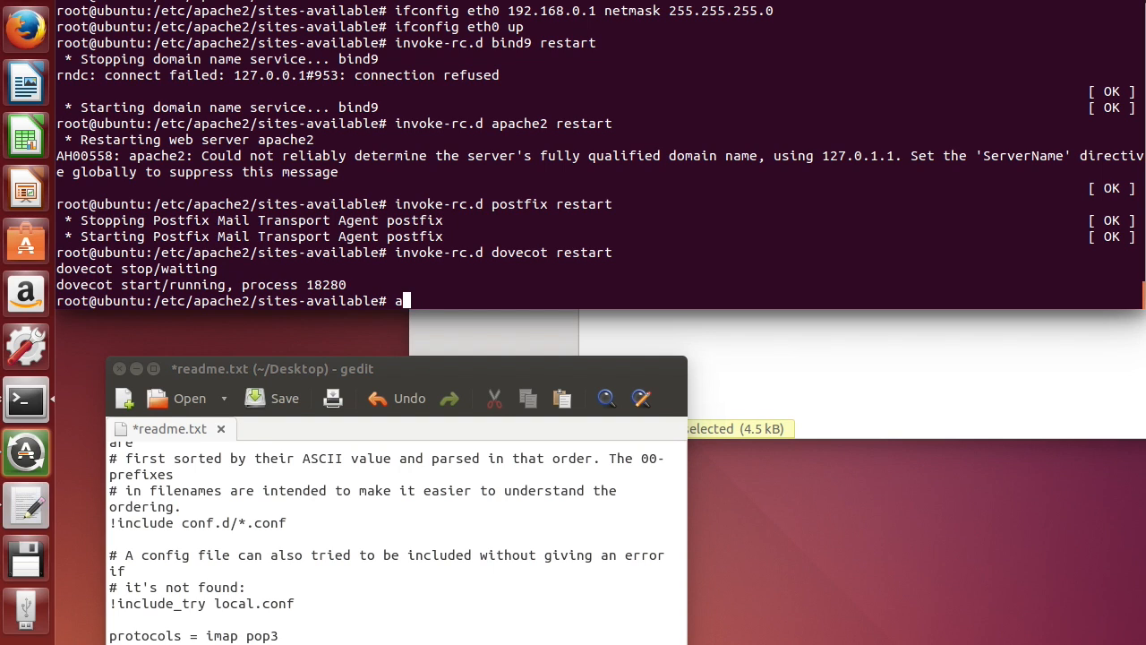
type("dduser maria")
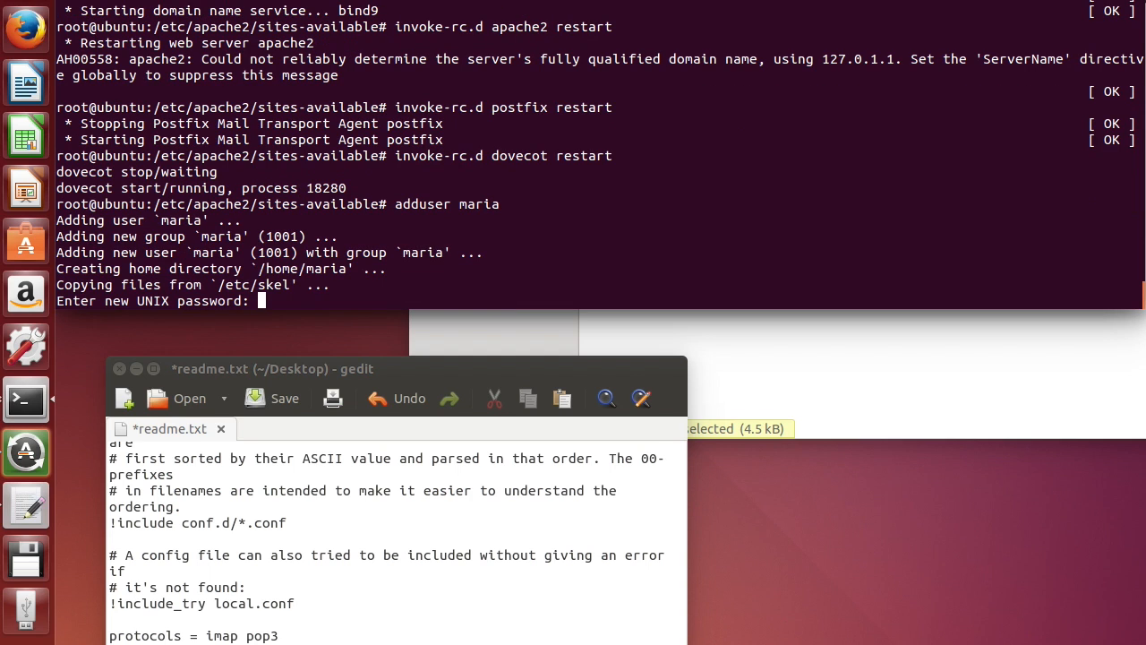
key("Return")
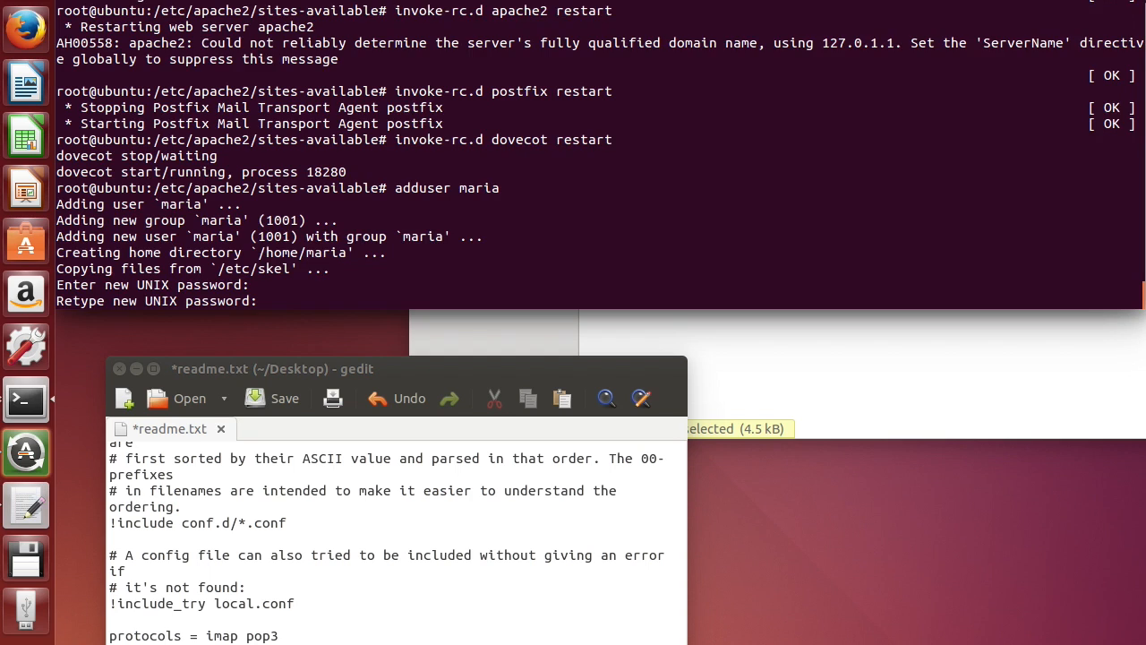
type("M")
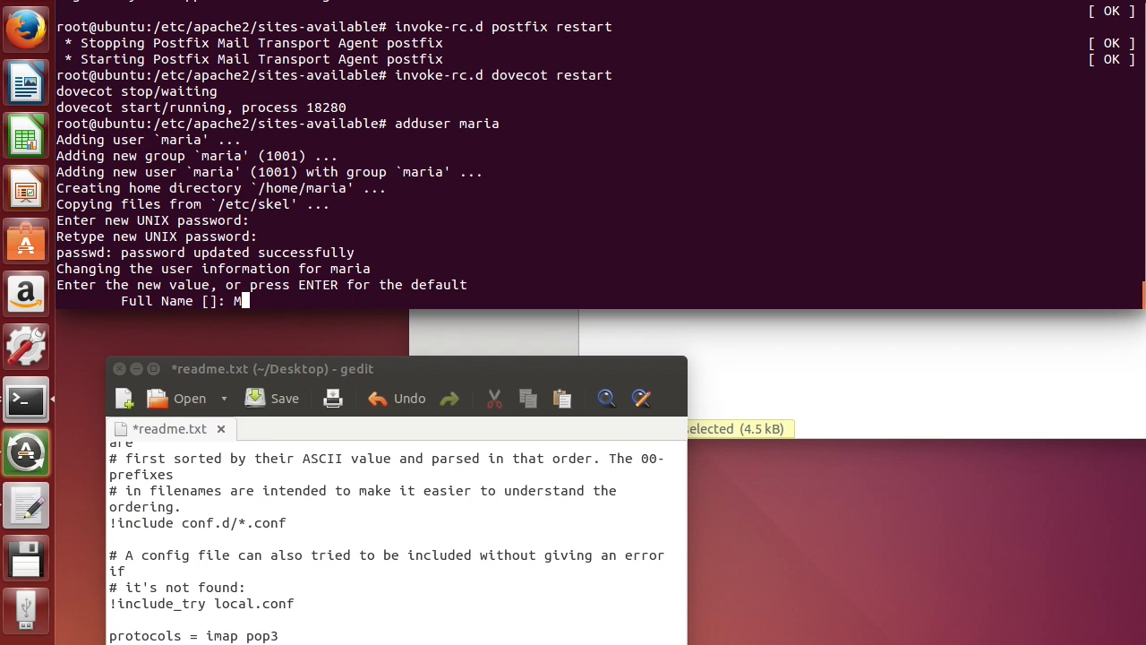
type("aria")
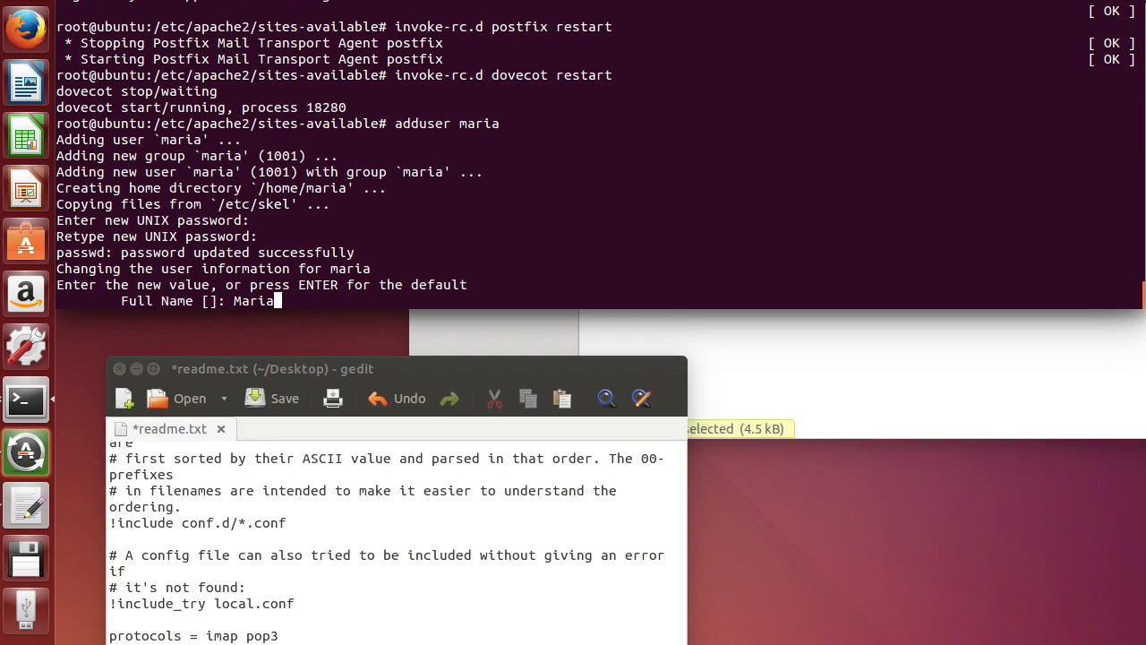
key("Return")
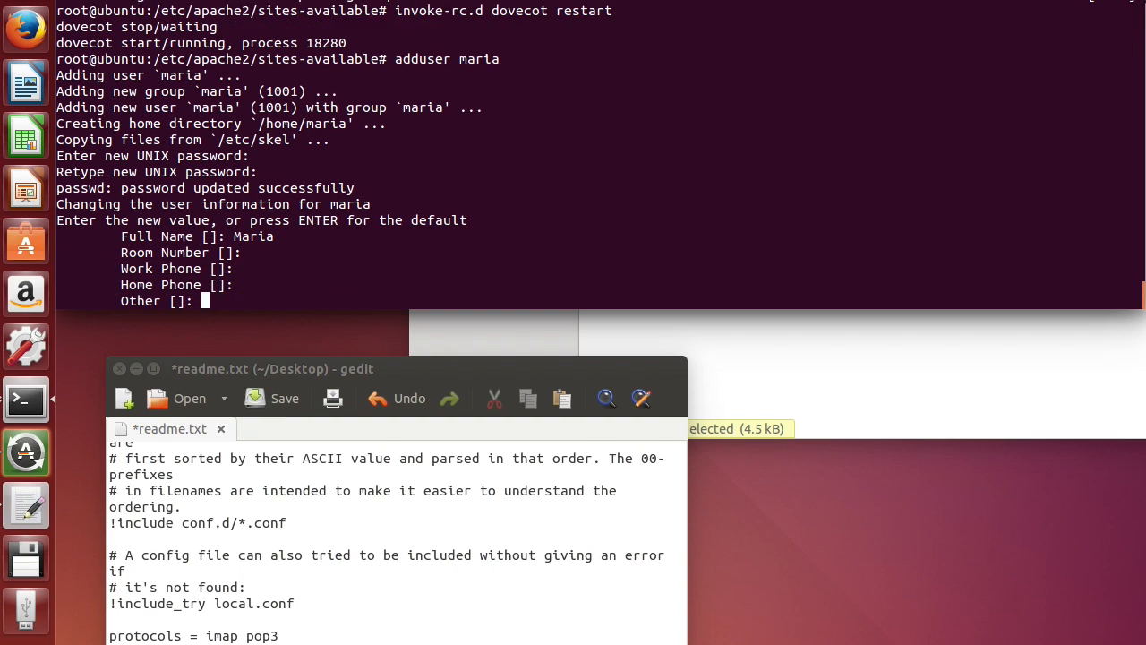
type("y")
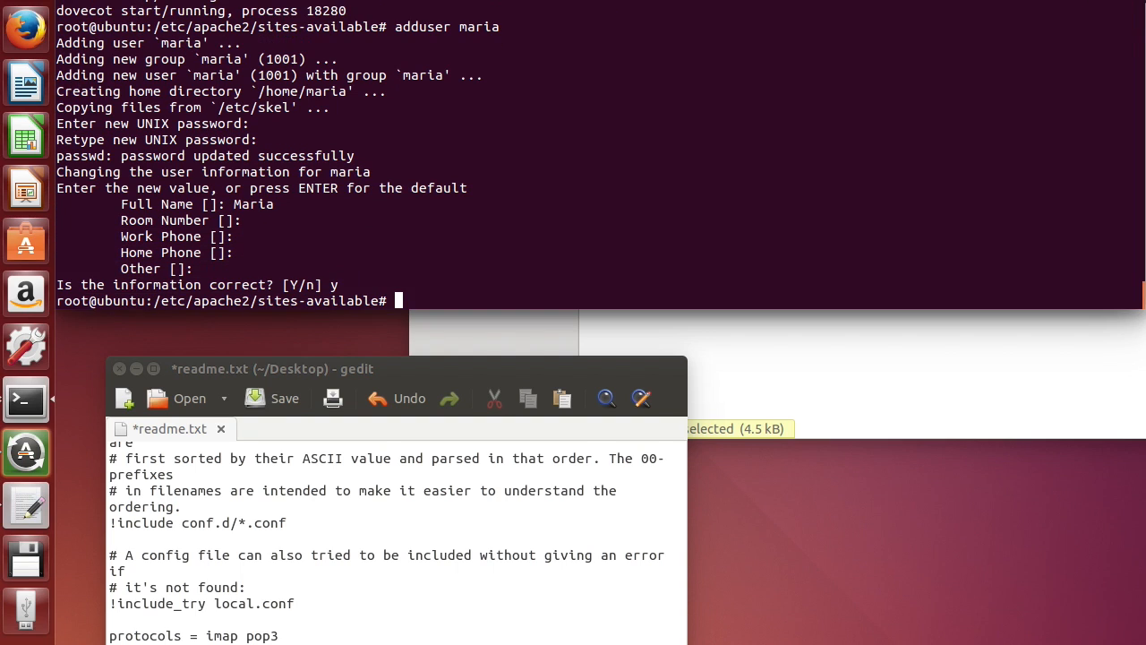
Add the second user jose with adduser, entering his details
type("adduser maria")
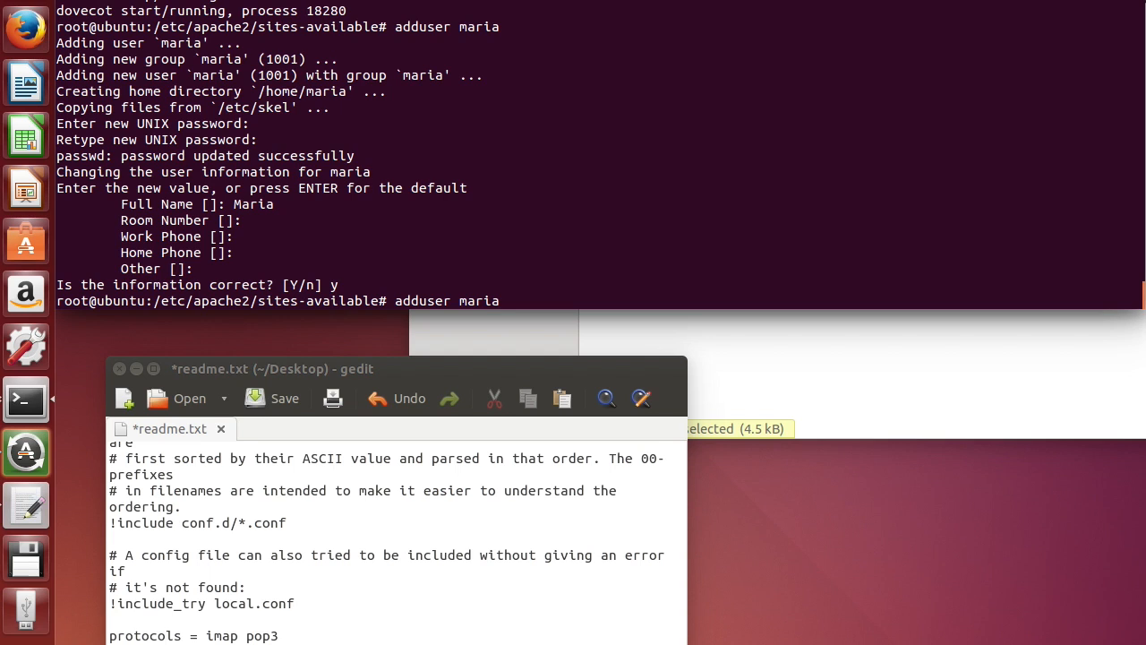
type("jose")
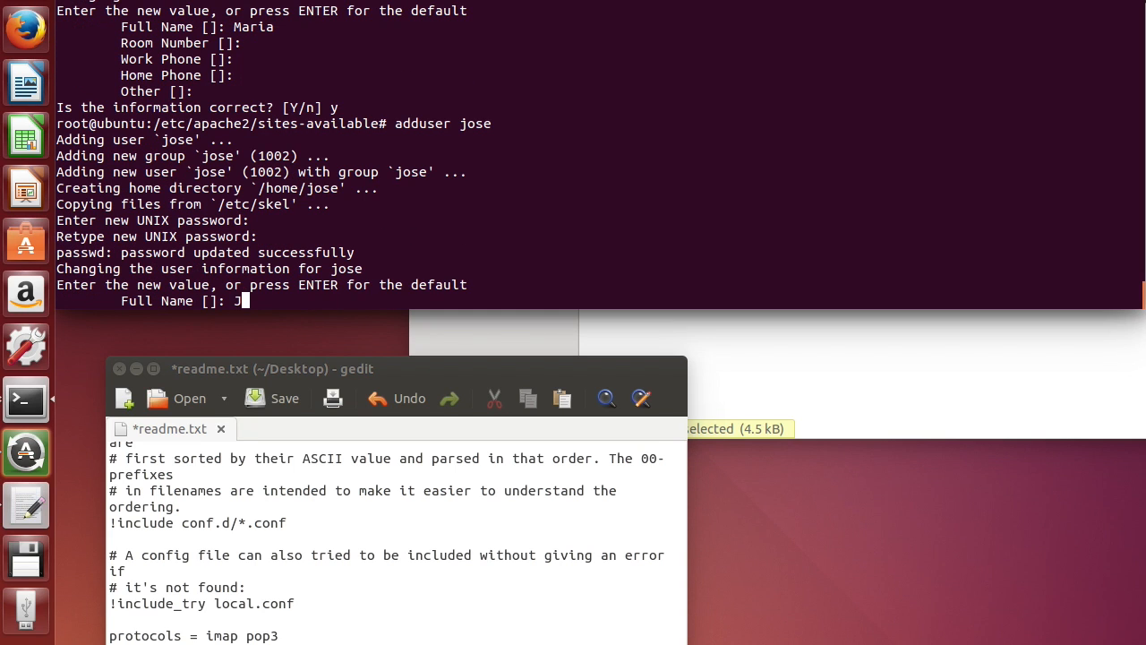
type("ose")
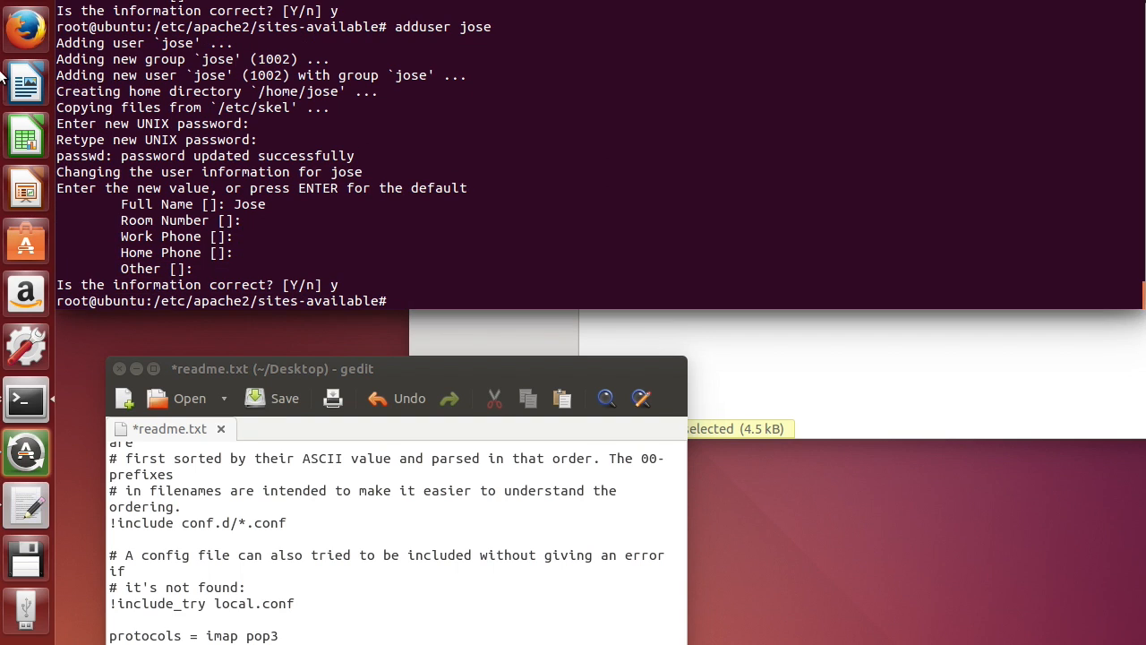
mouse_move(25, 29)
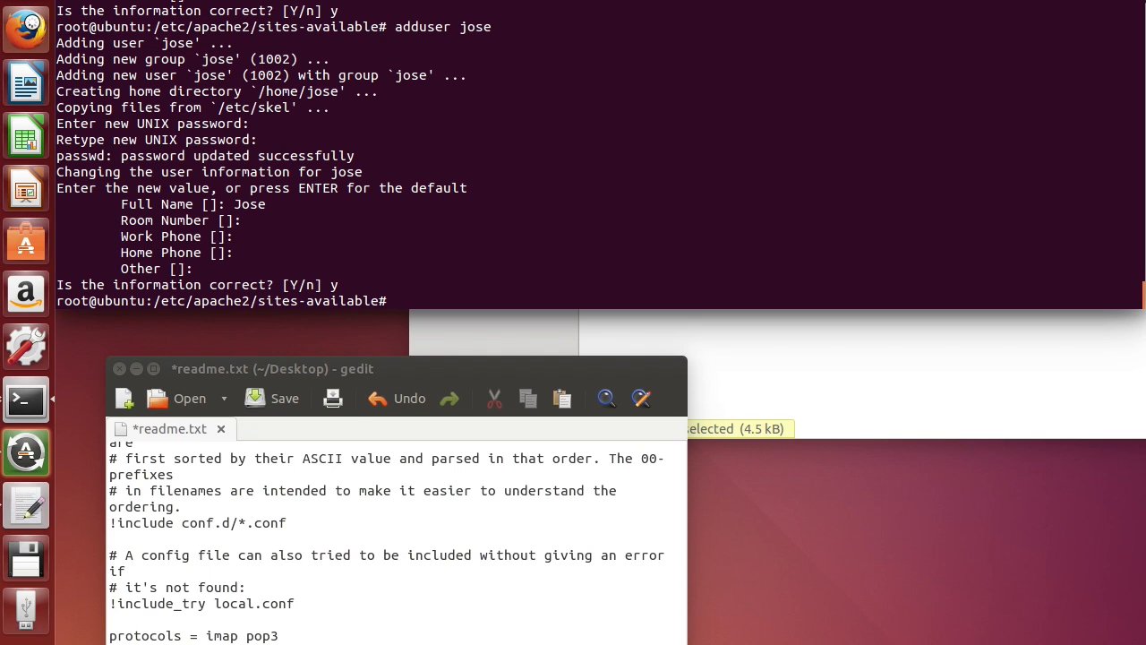
Launch Firefox and load localhost to check the Apache default page
left_click(25, 29)
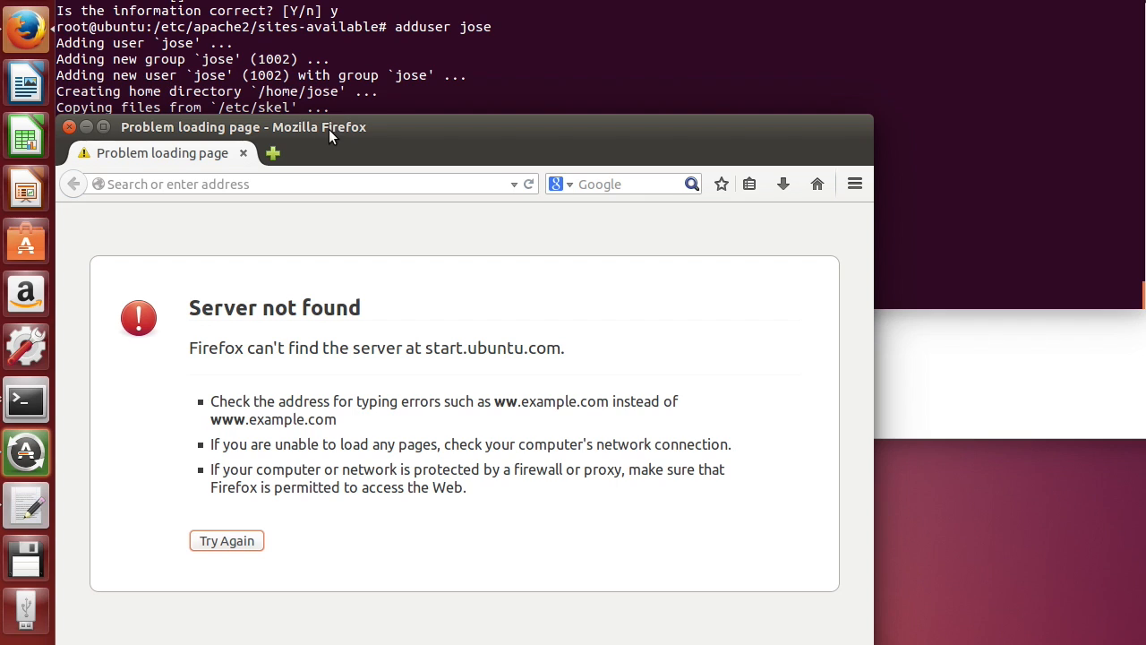
left_click(305, 184)
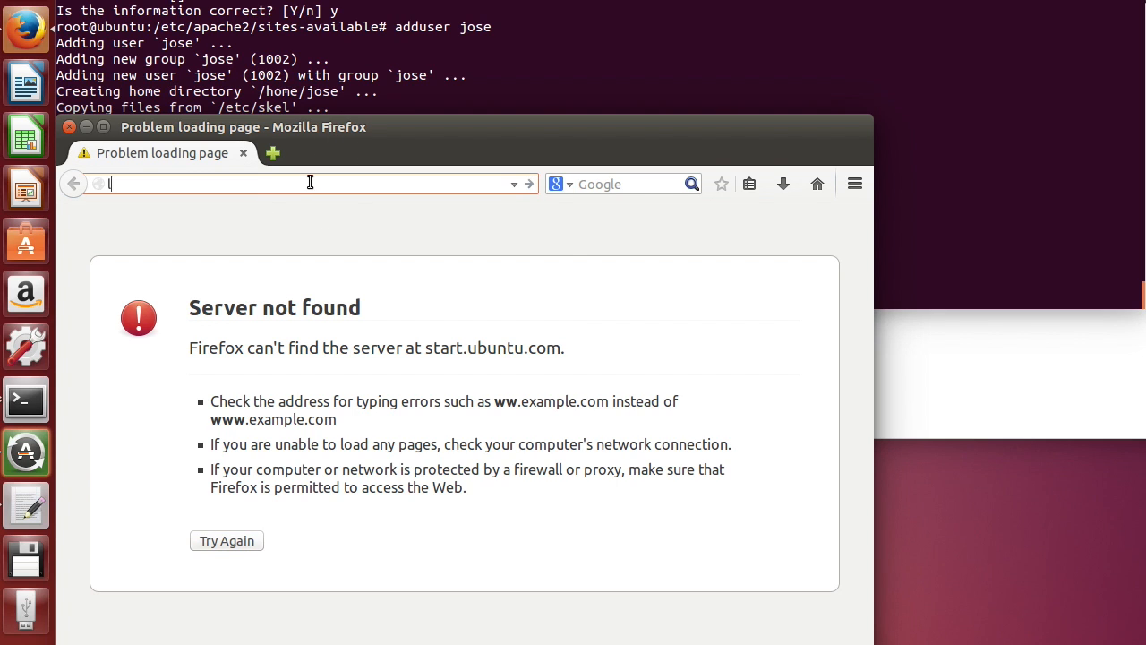
type("localhost")
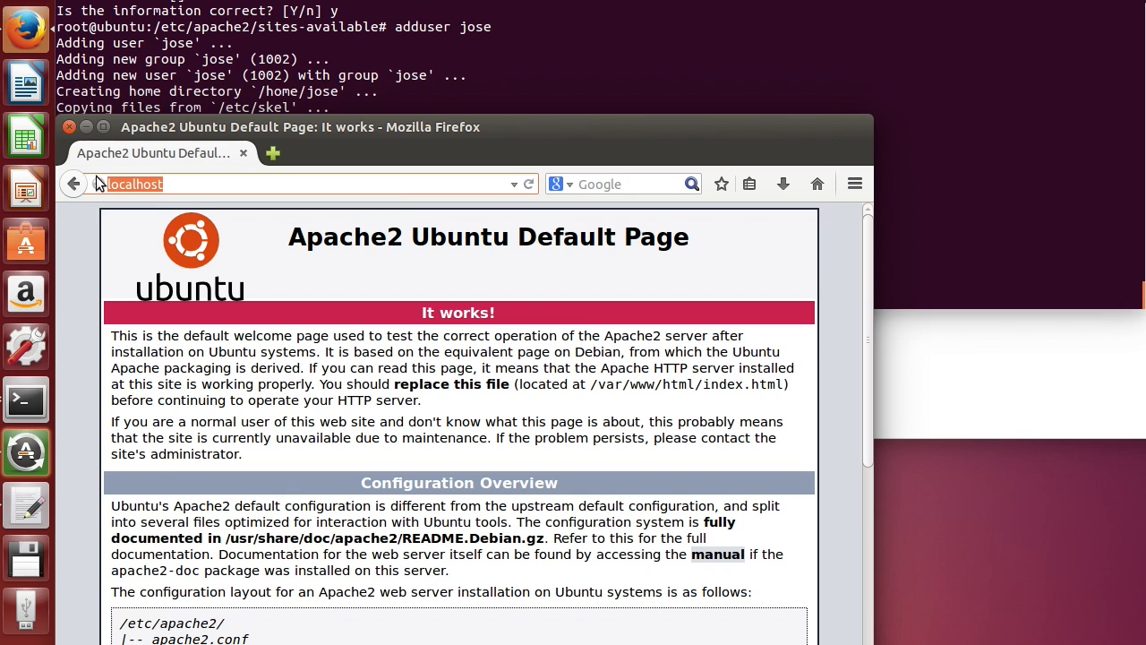
mouse_move(98, 184)
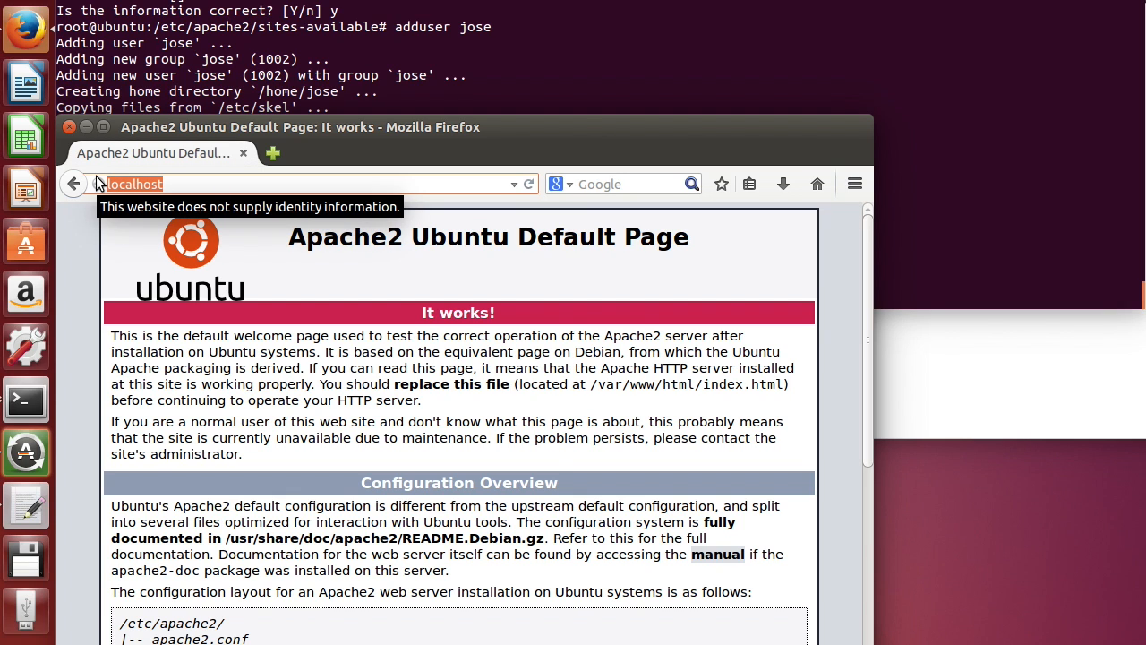
Browse to mail.zombie.net to reach the SquirrelMail login page
type("m")
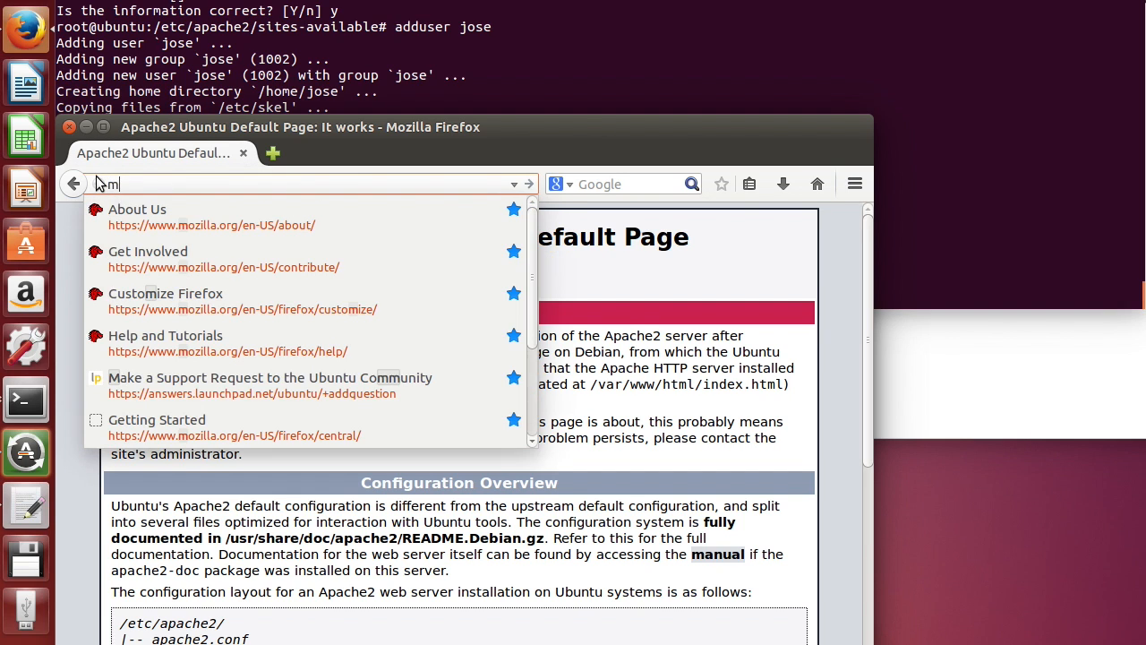
type("ail.")
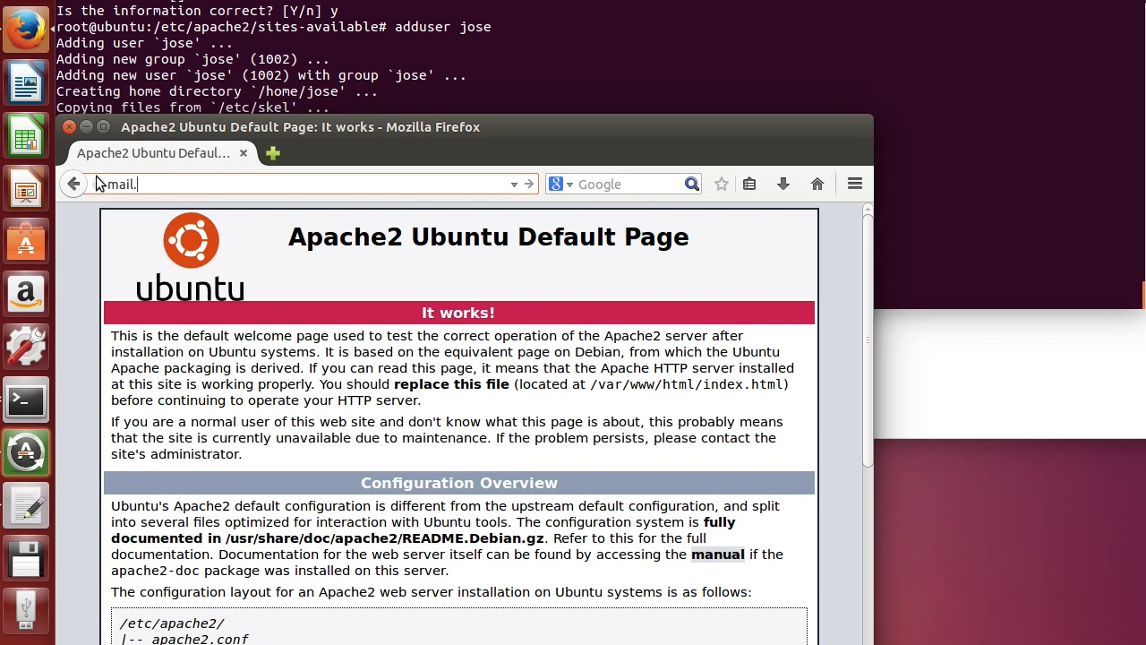
type("zombie.net/src/login.php")
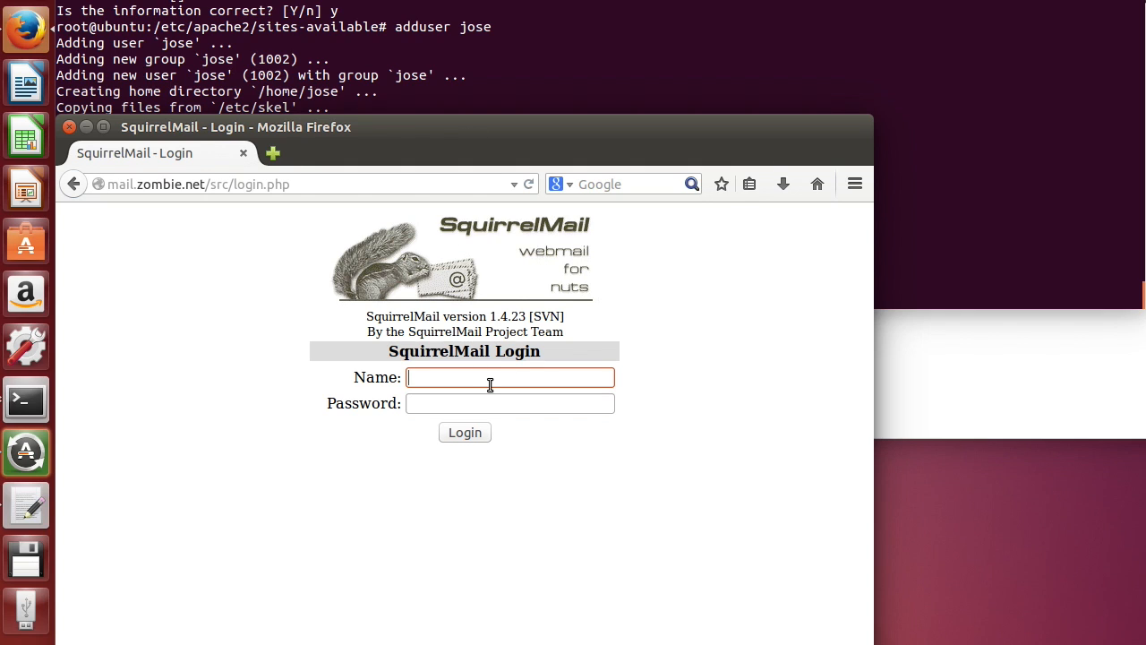
type("j")
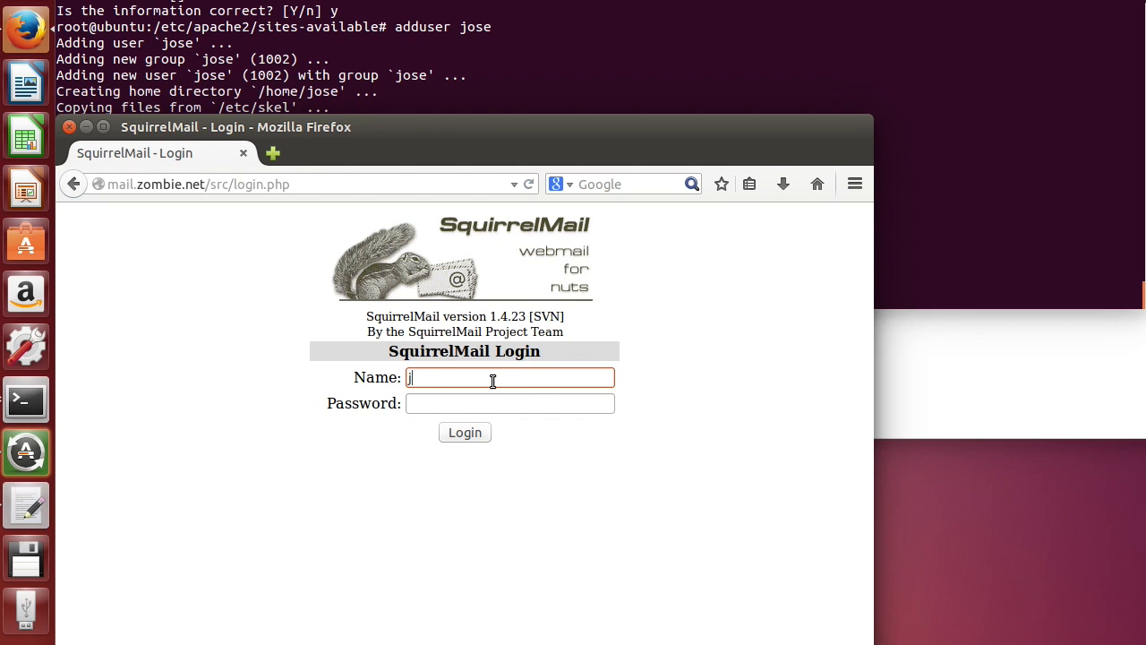
Log into SquirrelMail as maria and decline saving her password in Firefox
type("maria")
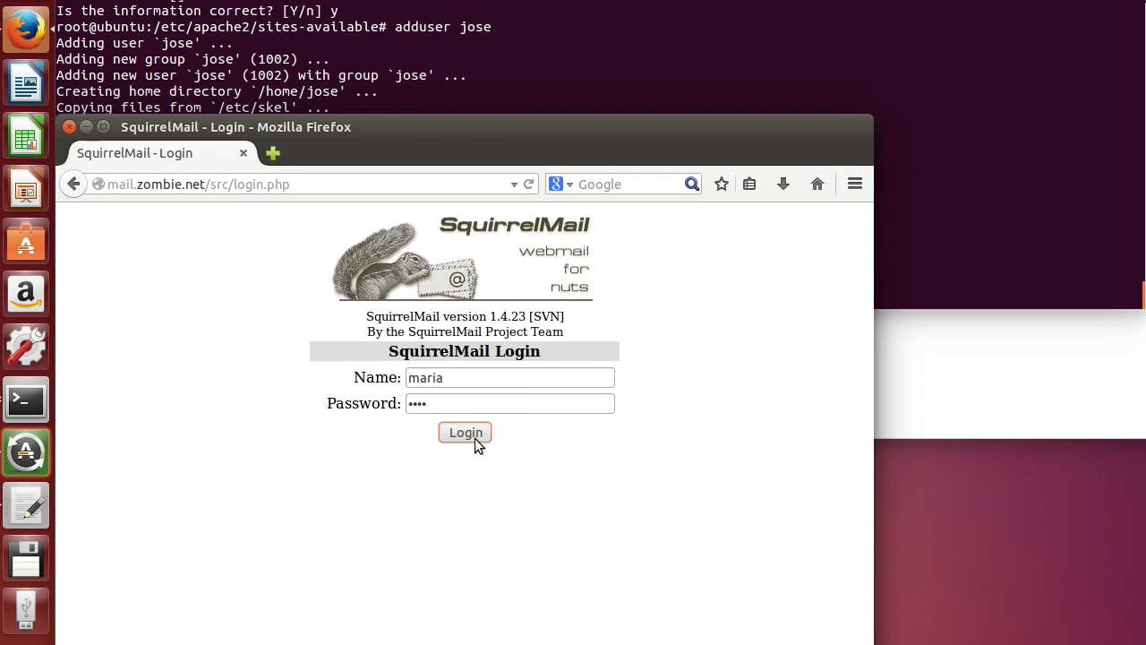
left_click(465, 432)
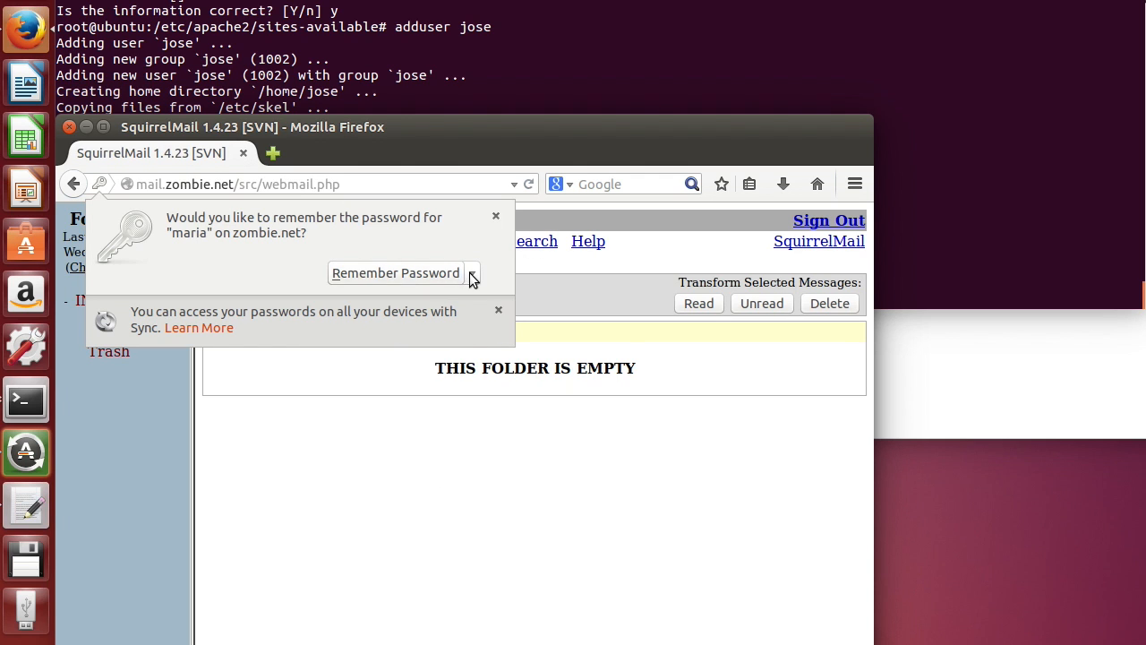
left_click(472, 273)
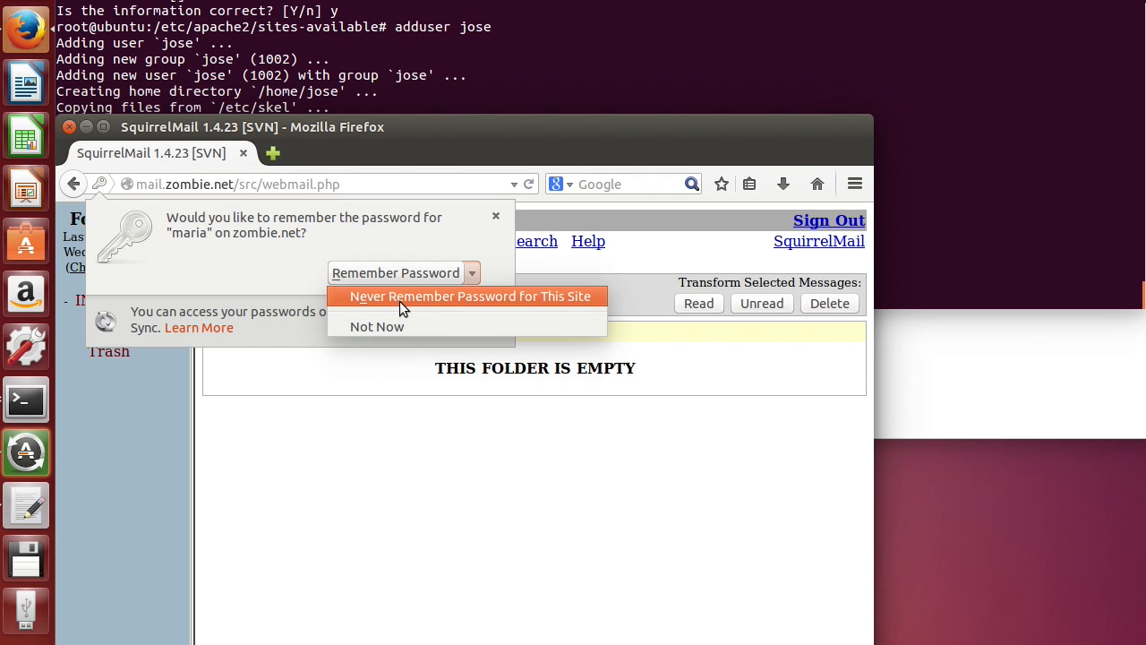
mouse_move(421, 306)
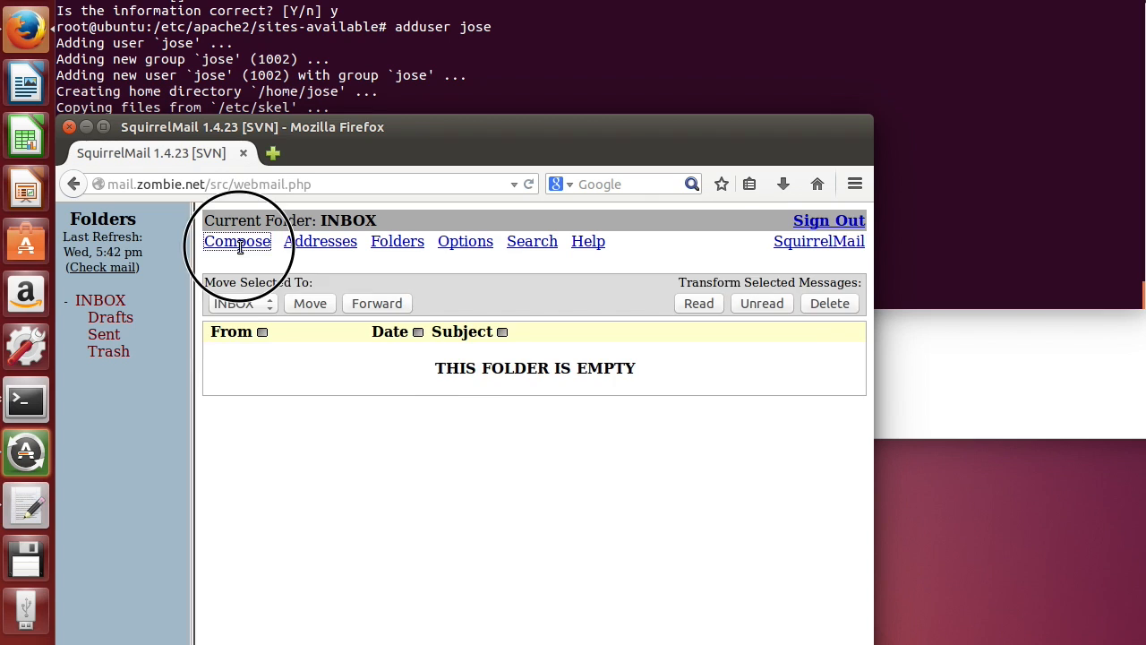
Compose a message to jose with subject 'test' and body 'from maria'
left_click(238, 241)
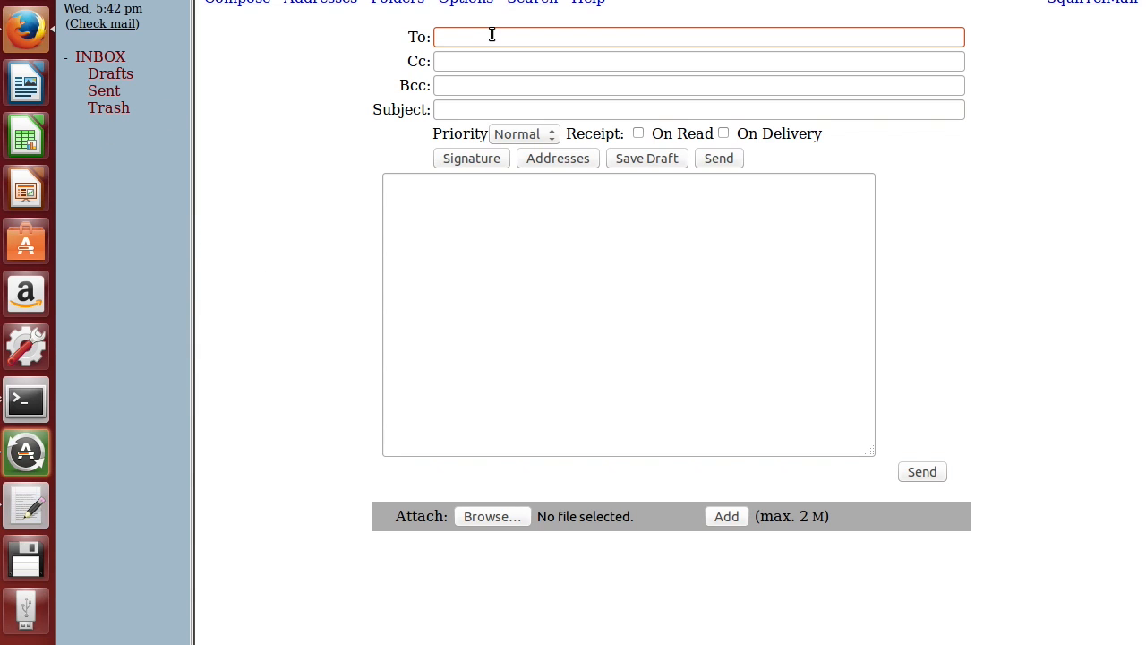
type("jose")
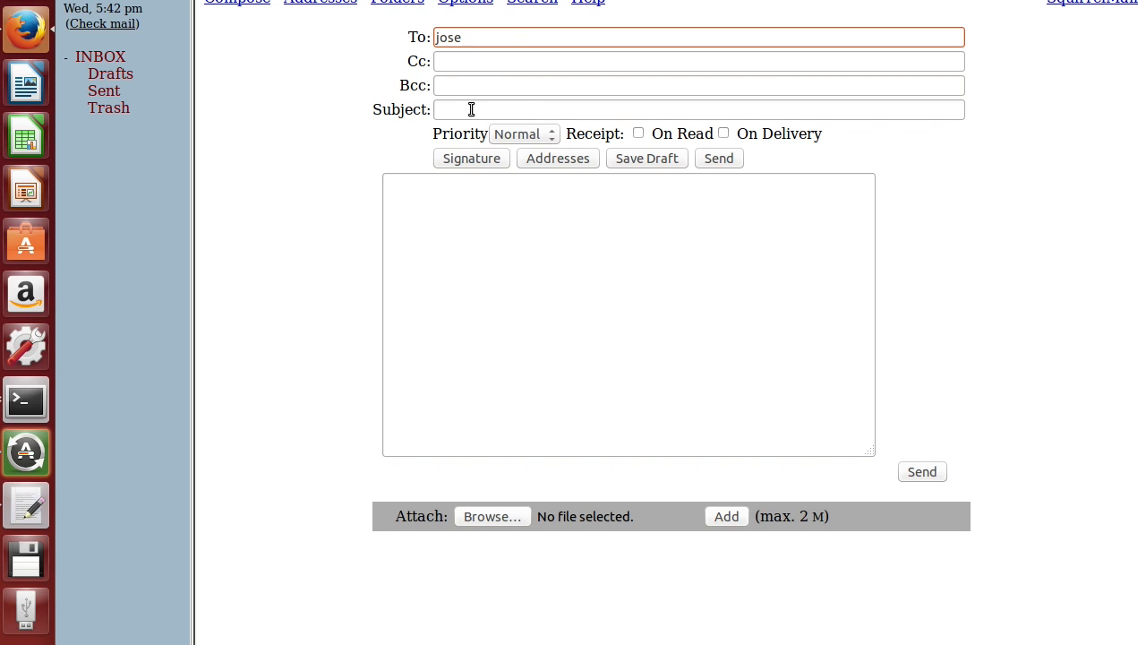
type("test")
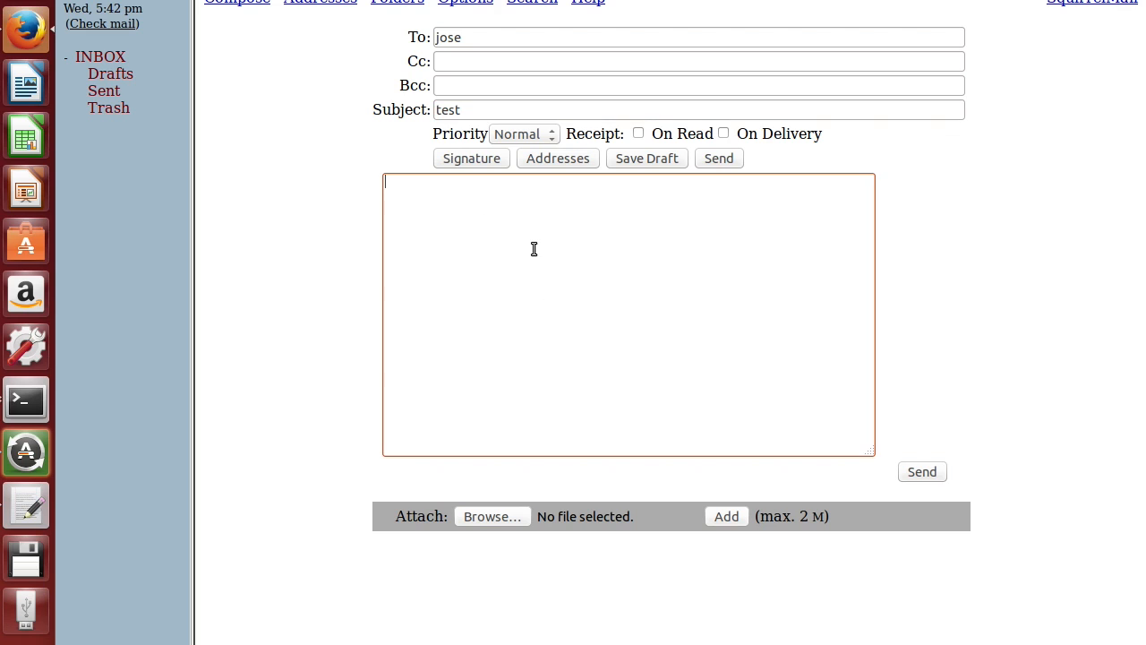
type("from")
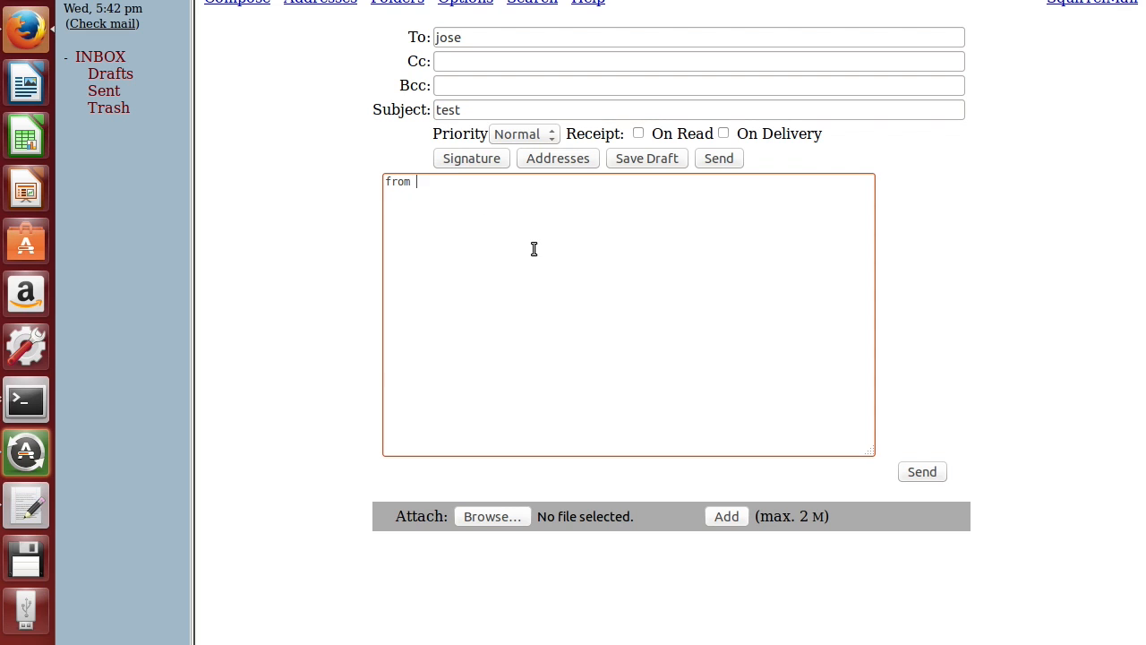
type("maria")
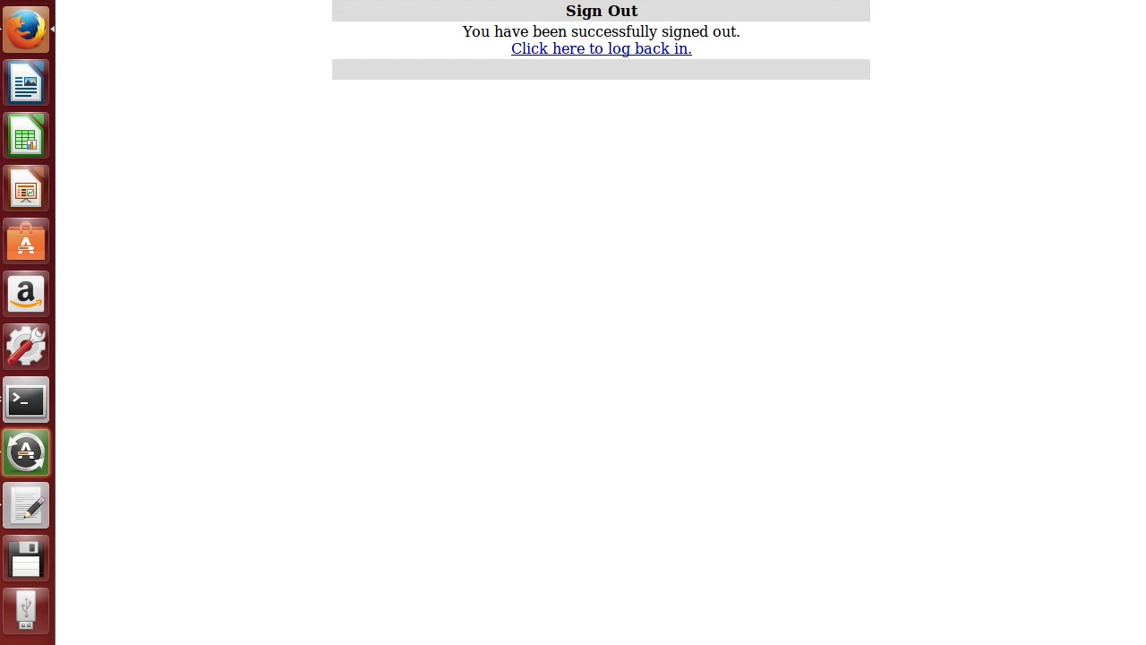
mouse_move(602, 57)
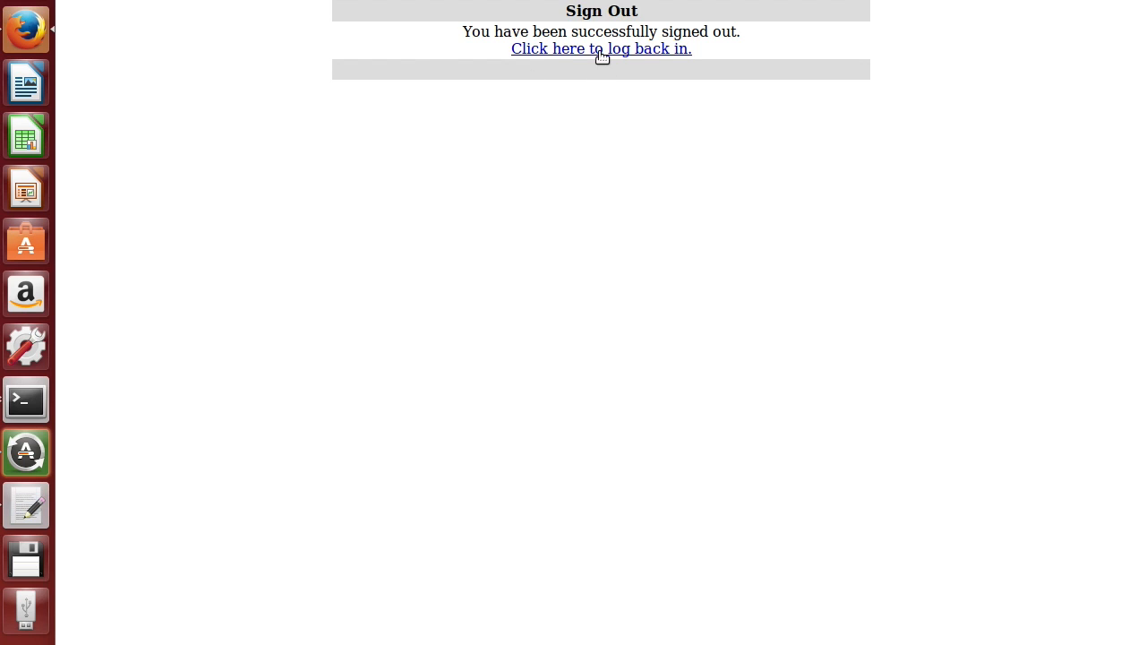
Return to the SquirrelMail login page and sign in as jose
left_click(600, 48)
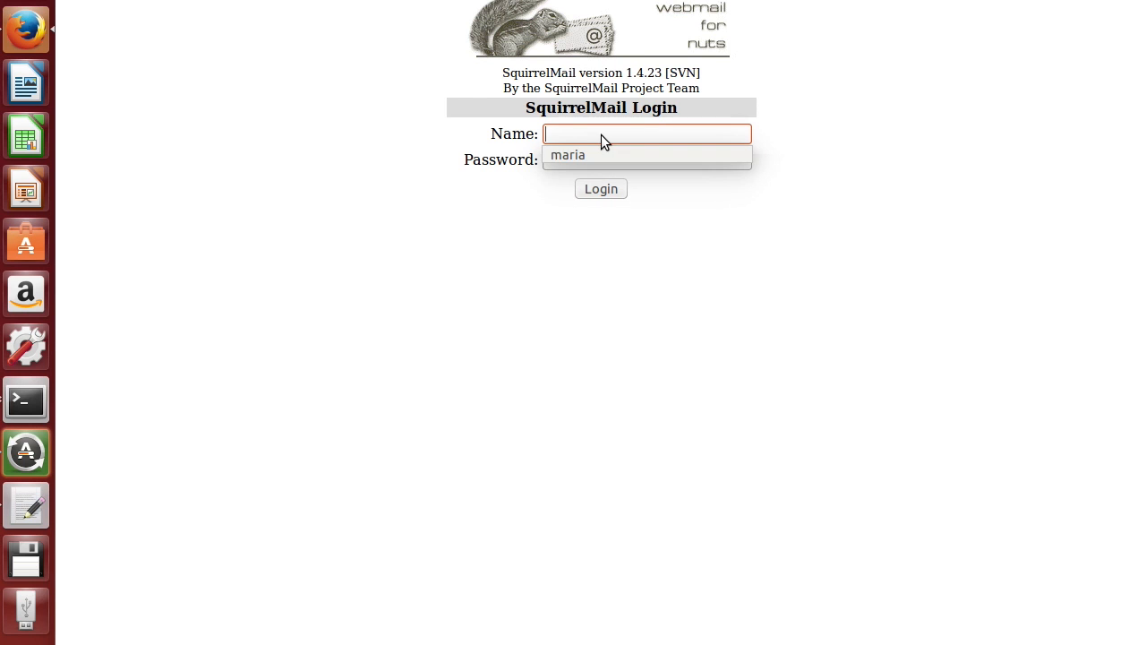
type("jose")
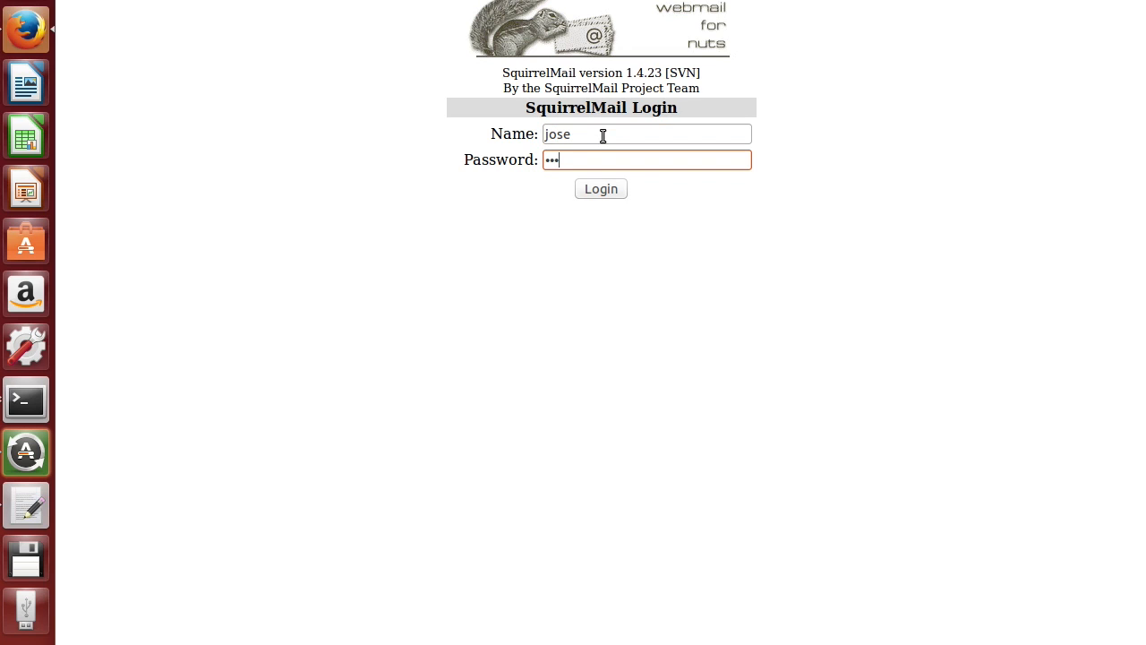
left_click(599, 189)
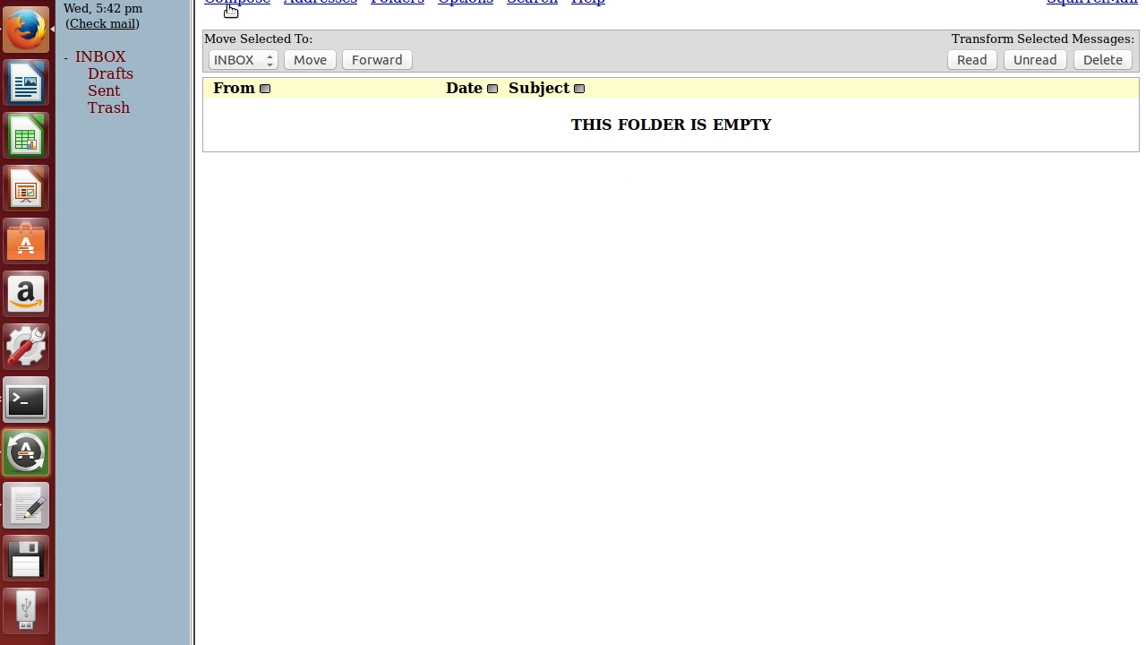
Send maria a message with subject 'test' and body 'from jose'
left_click(236, 2)
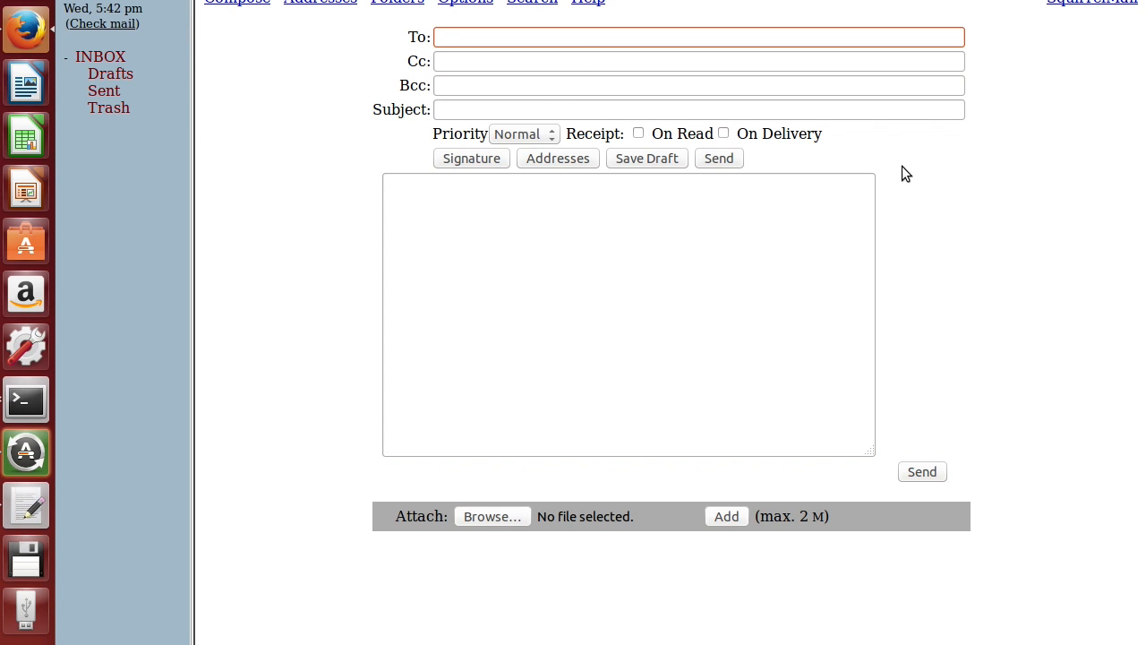
type("maria")
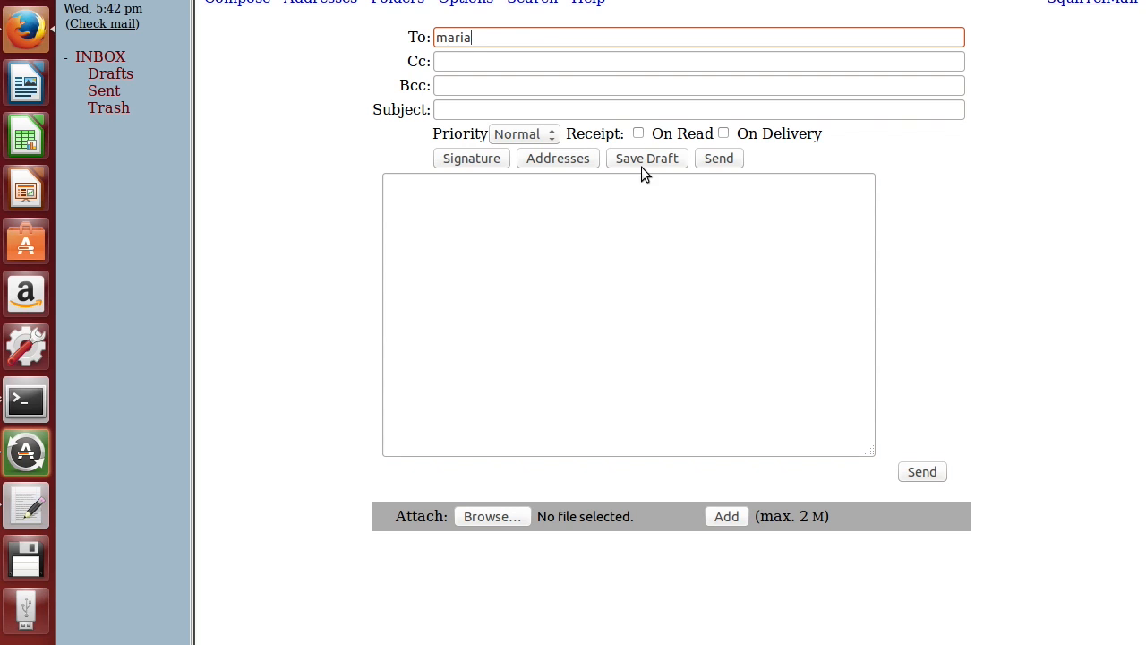
type("test")
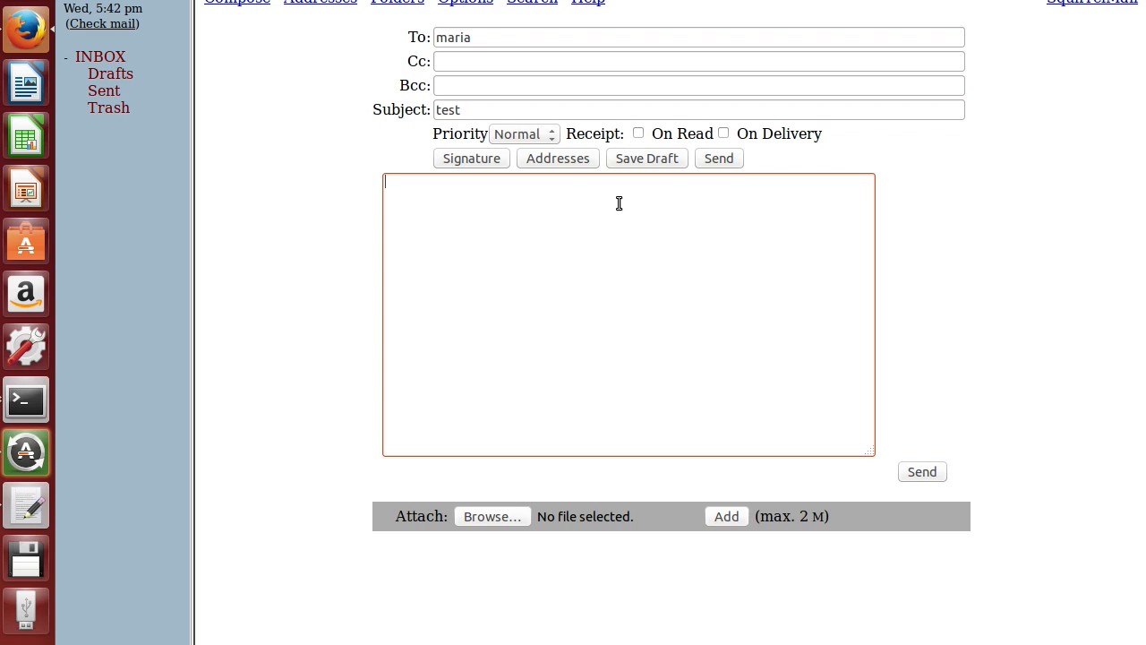
type("from mar")
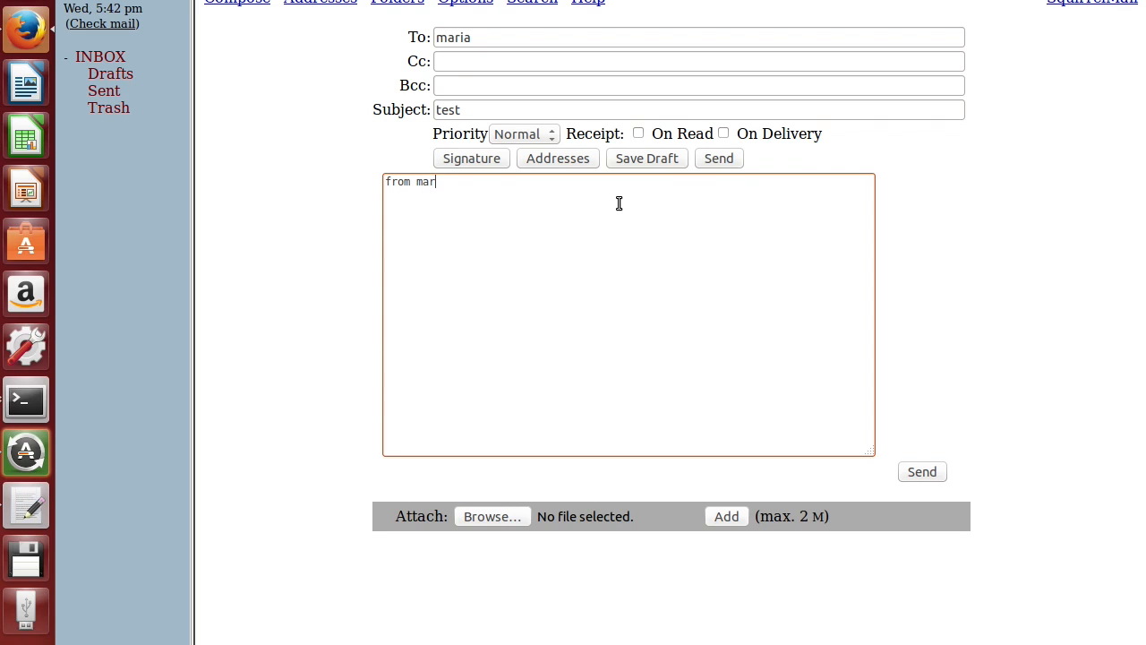
type("ia")
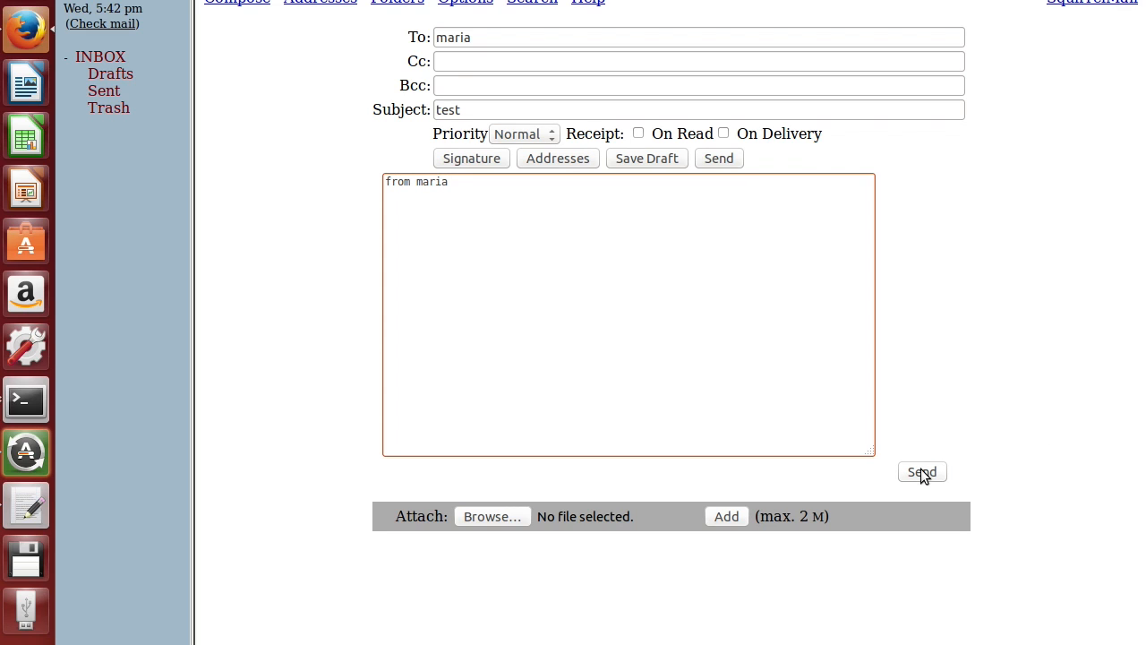
mouse_move(532, 84)
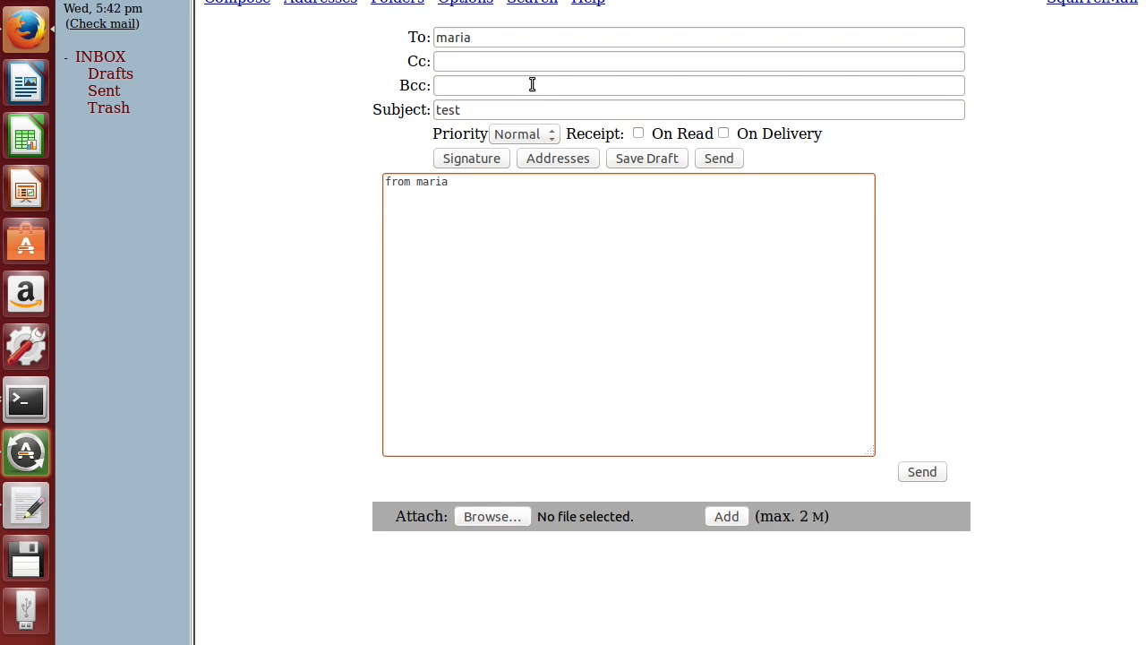
key("BackSpace")
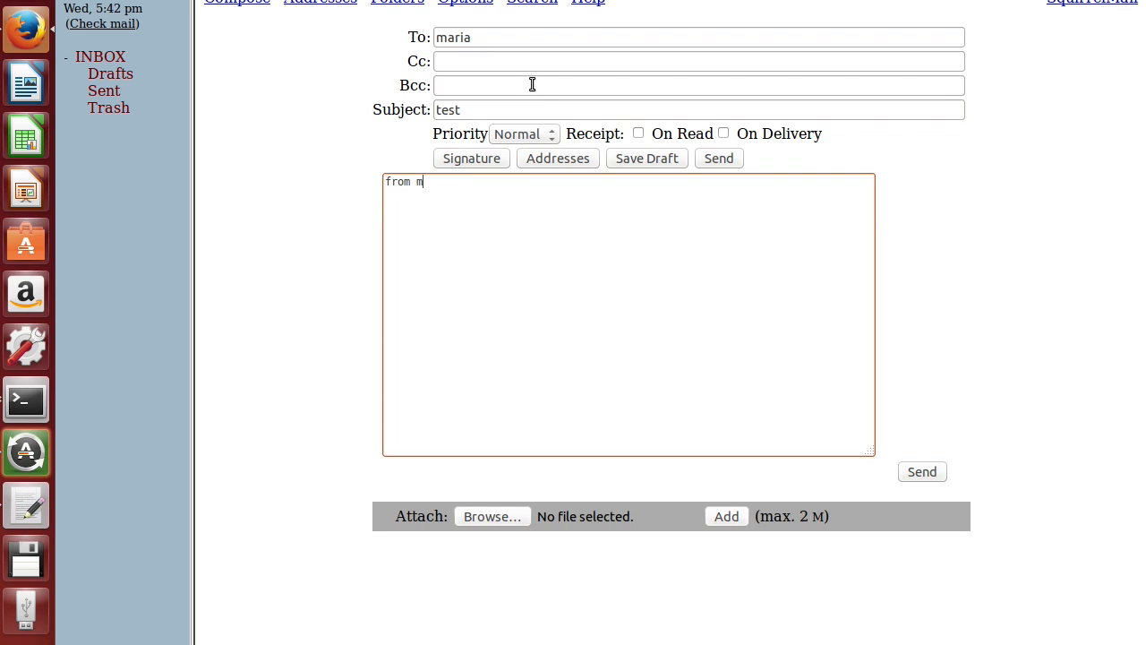
type("jose")
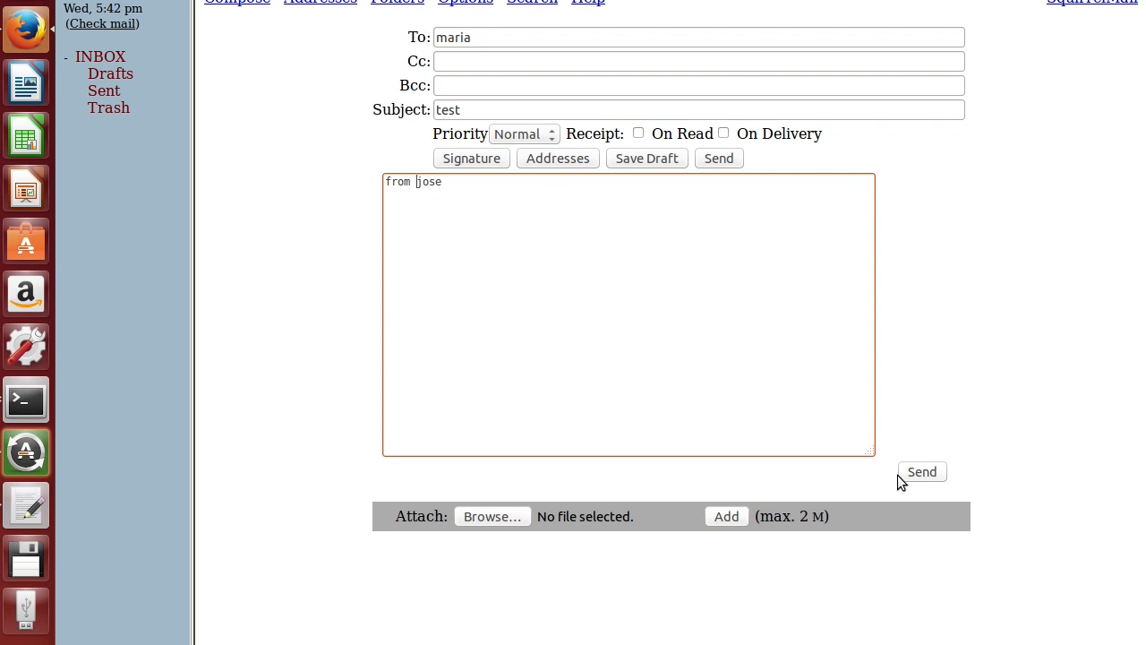
left_click(921, 471)
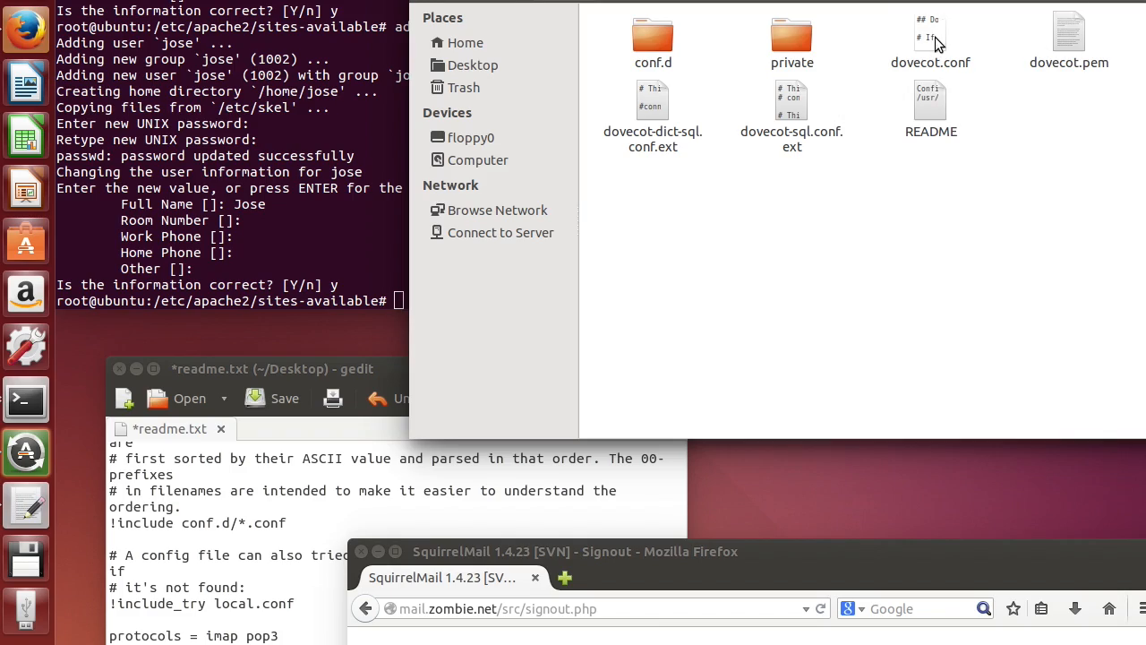
Prefix the maildir mail_location line in dovecot.conf with # and save, leaving mbox active
double_click(930, 36)
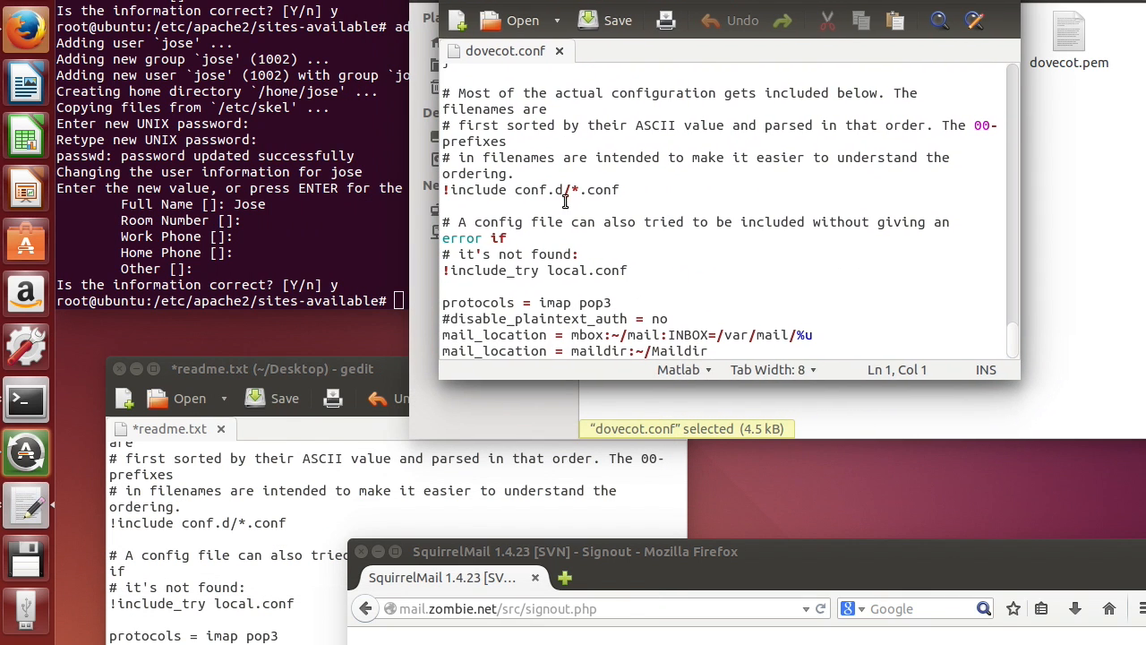
mouse_move(445, 351)
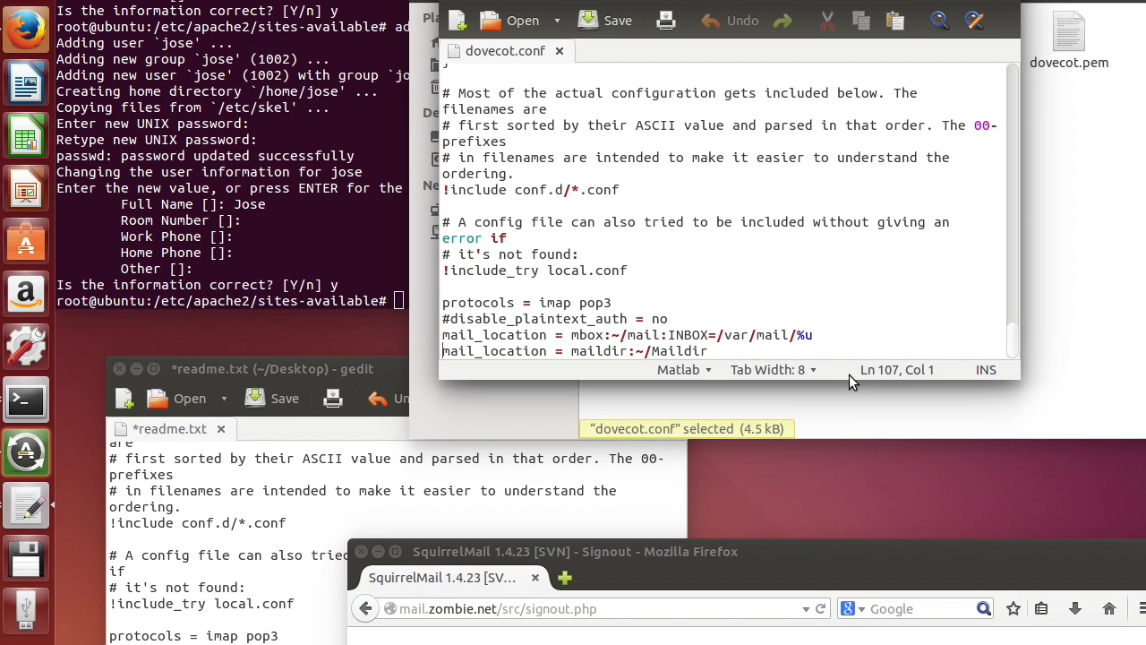
type("#")
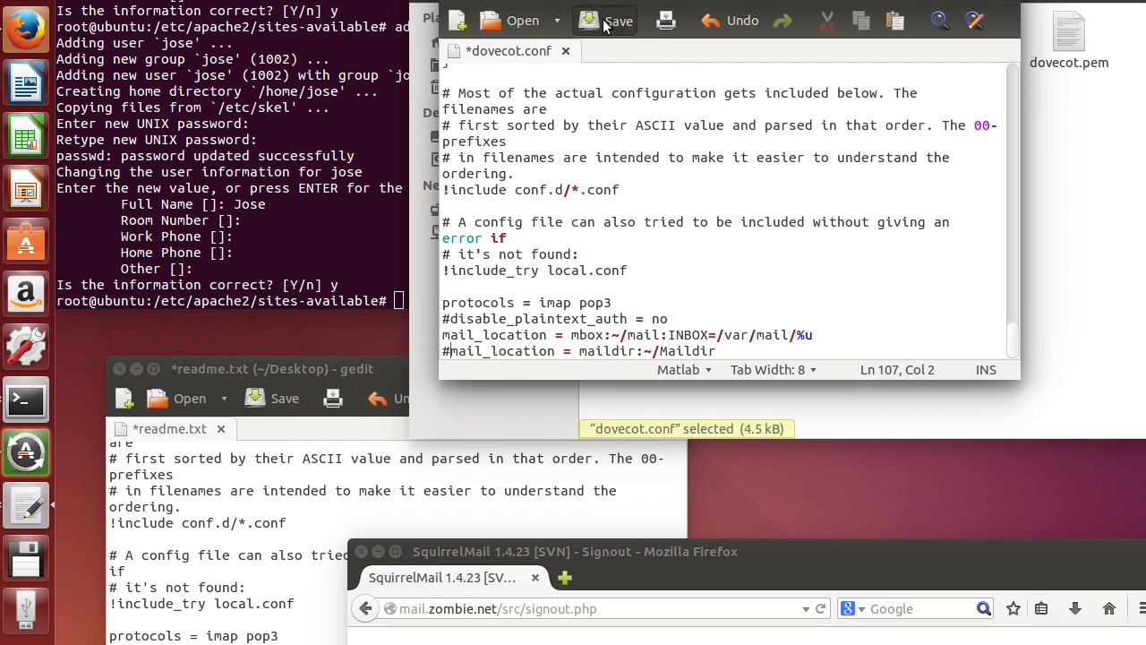
left_click(606, 20)
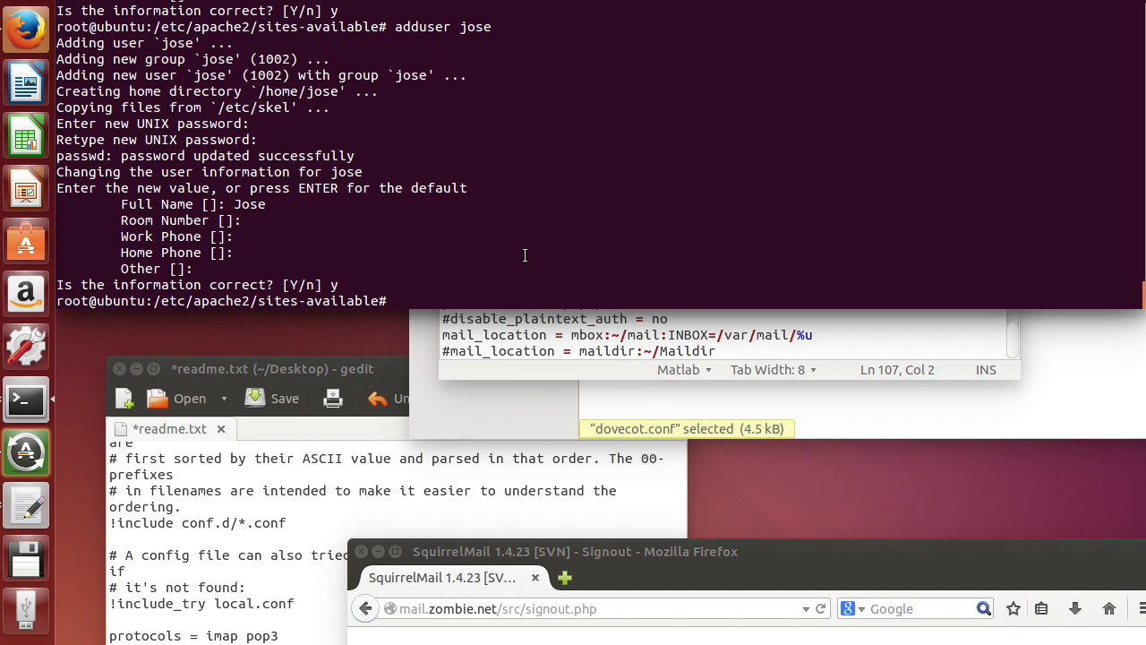
Restart bind9, apache2 and postfix with invoke-rc.d in the root terminal
type("ifconfig eth0 up")
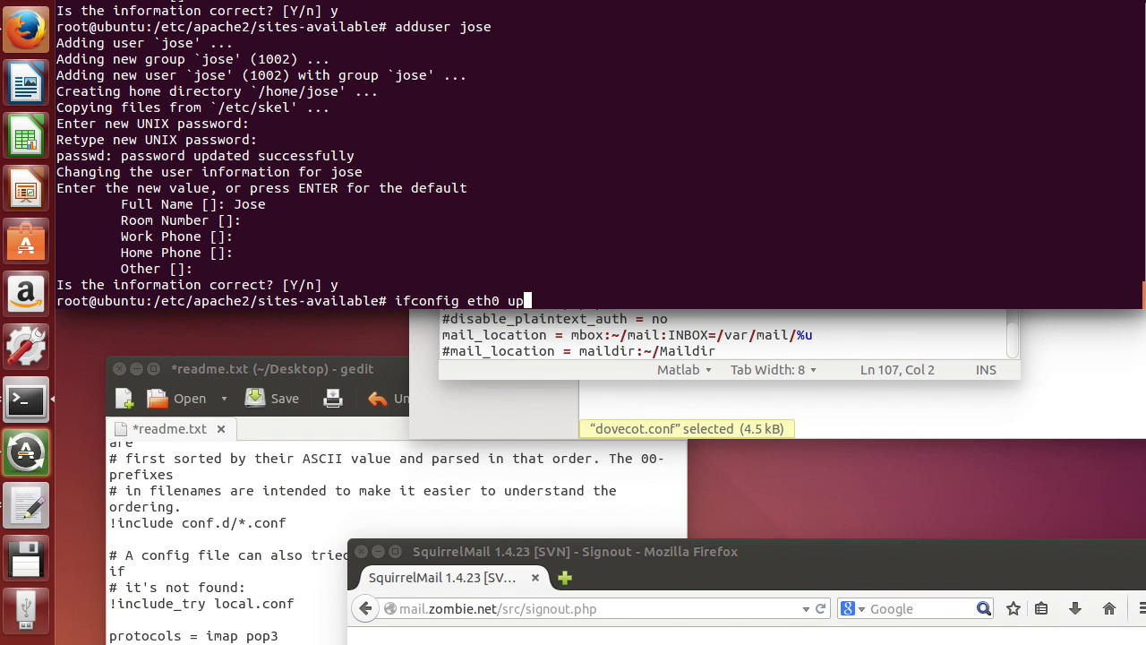
type("192.168.0.1 netmask 255.255.255.0")
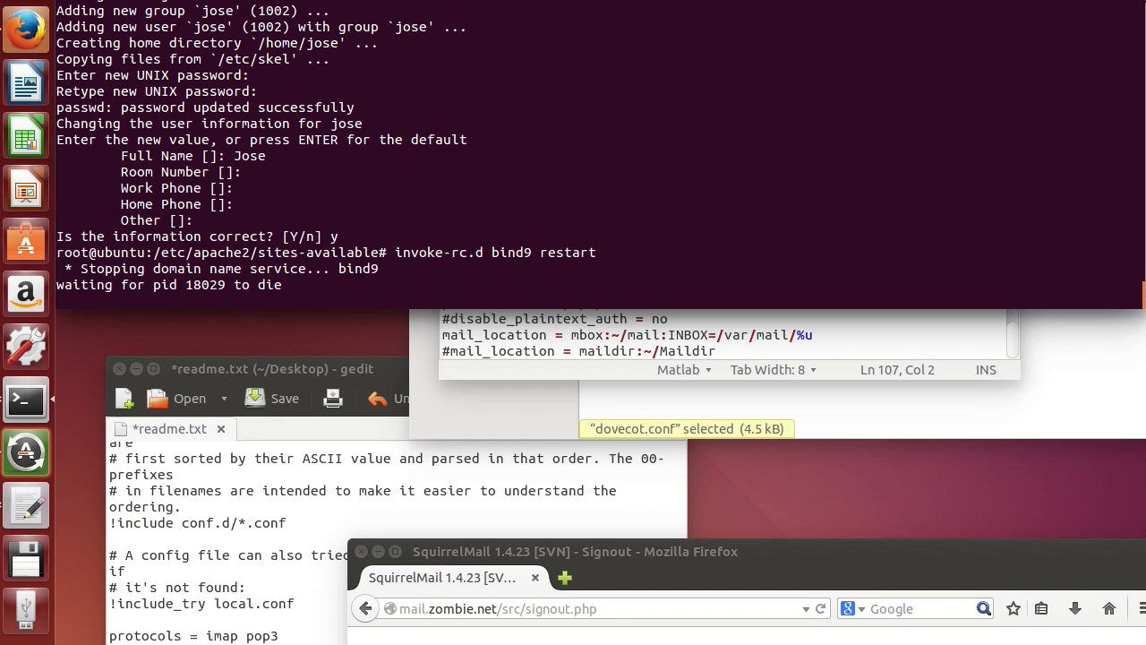
type("adduser maria")
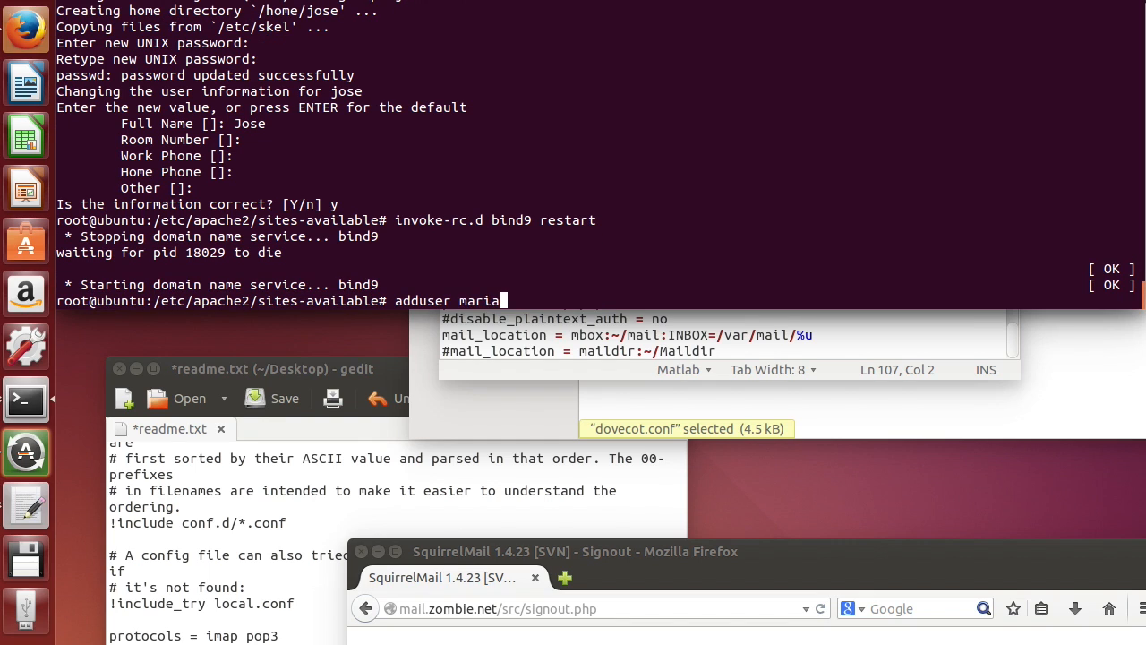
type("invoke-rc.d apache2 restart")
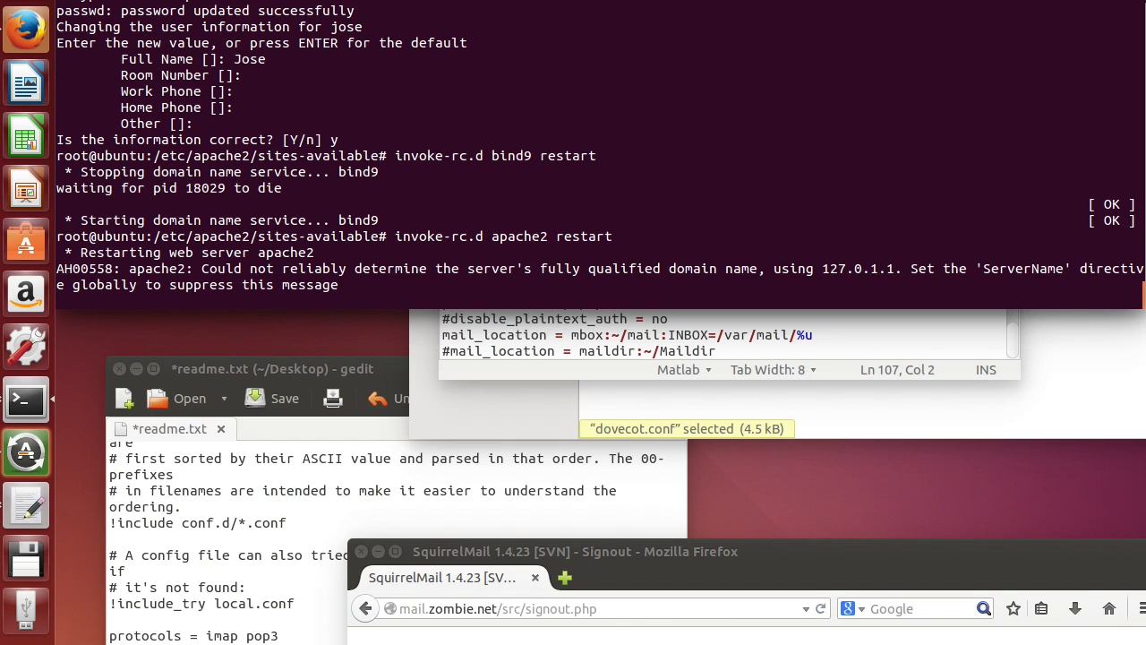
type("adduser maria")
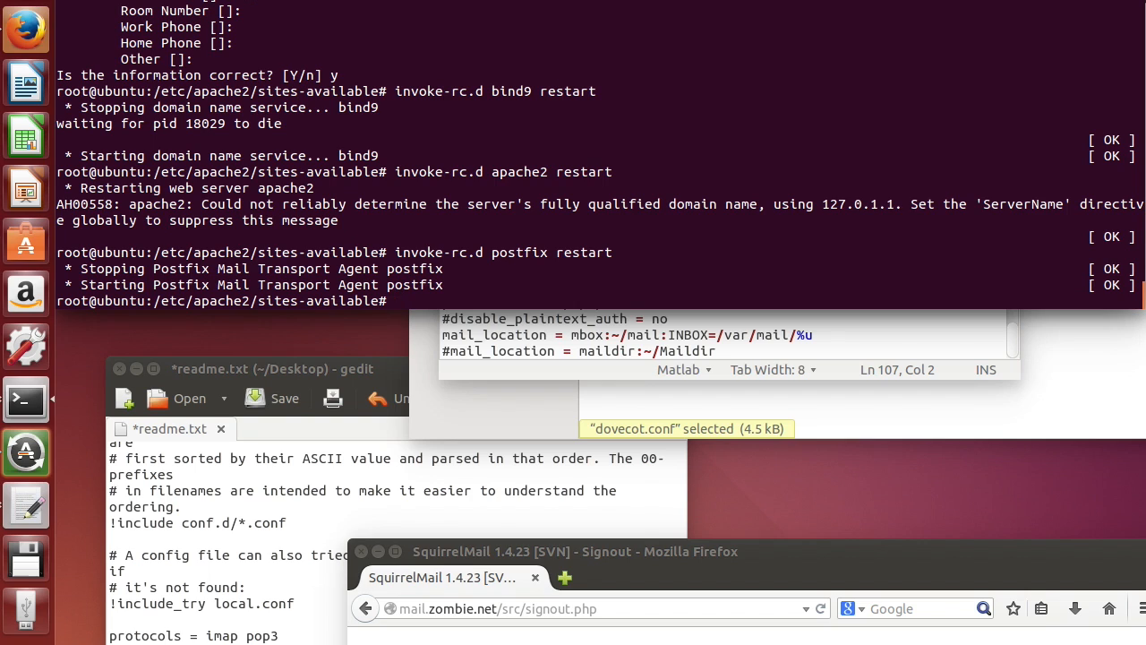
type("adduser jose")
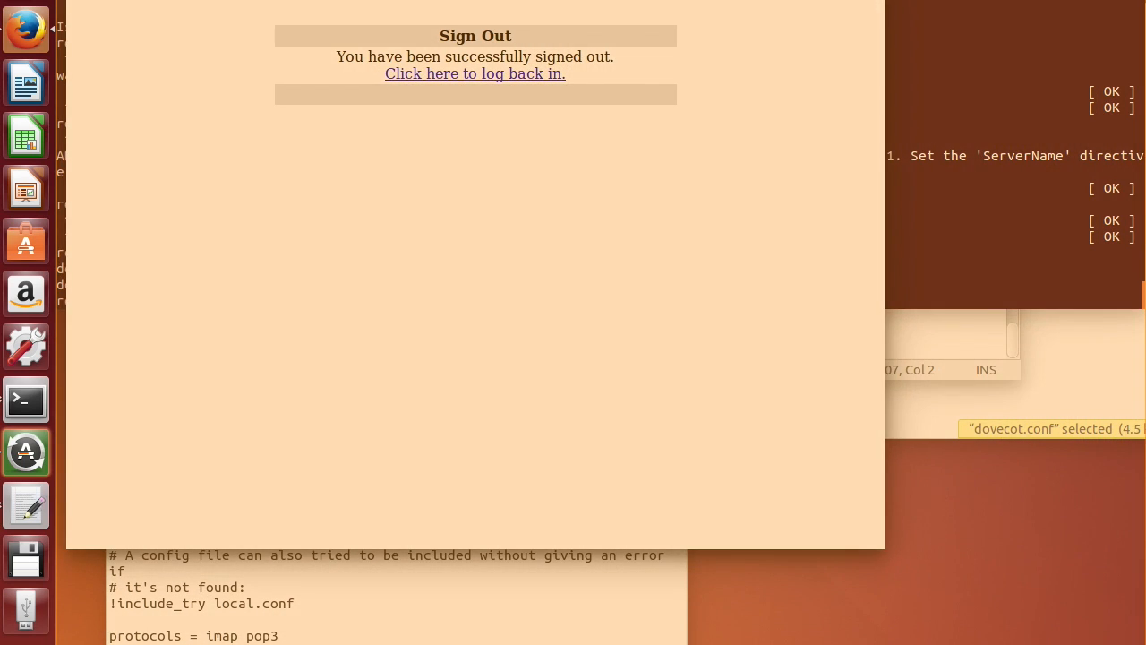
Log back into SquirrelMail as maria and open jose's test message
left_click(475, 74)
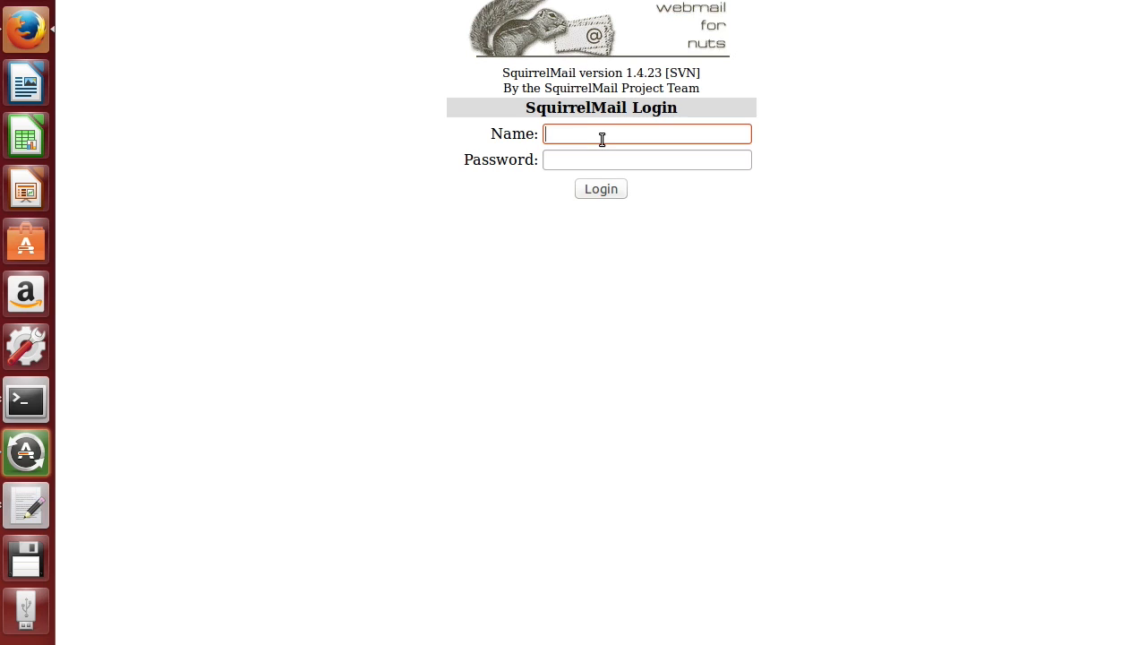
type("mar")
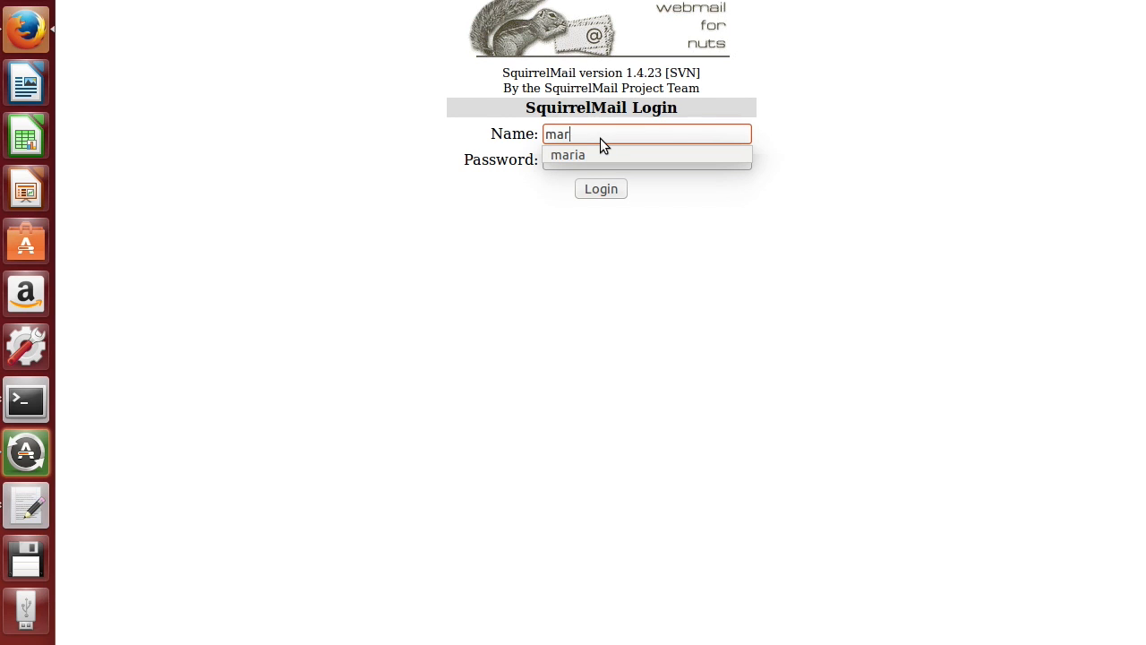
type("•••")
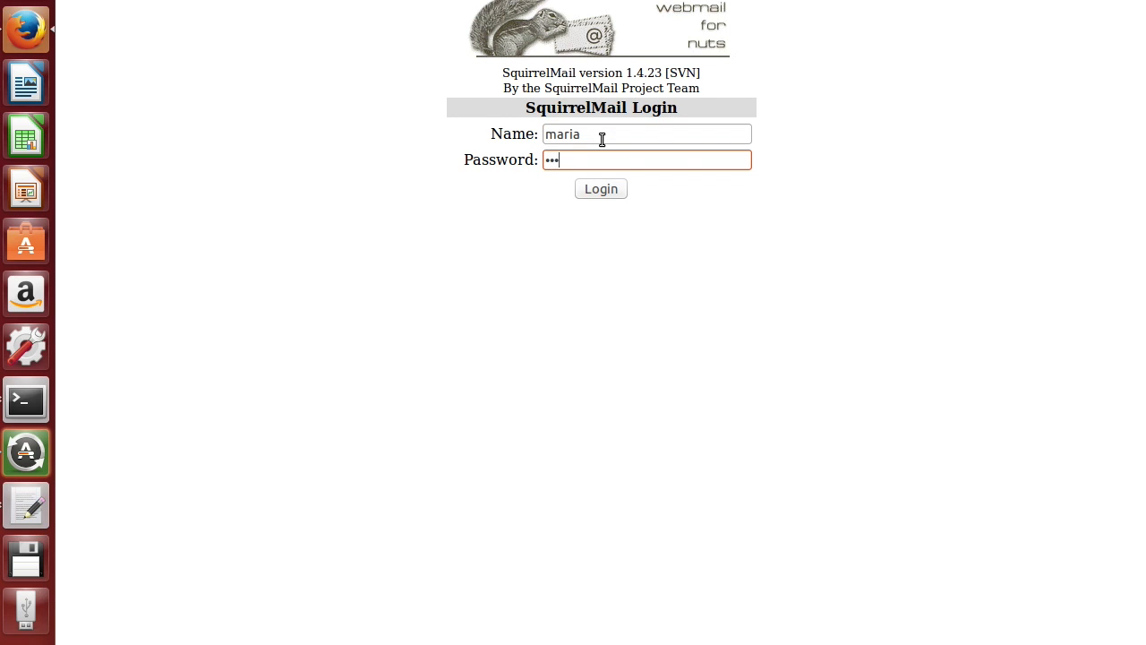
type("•")
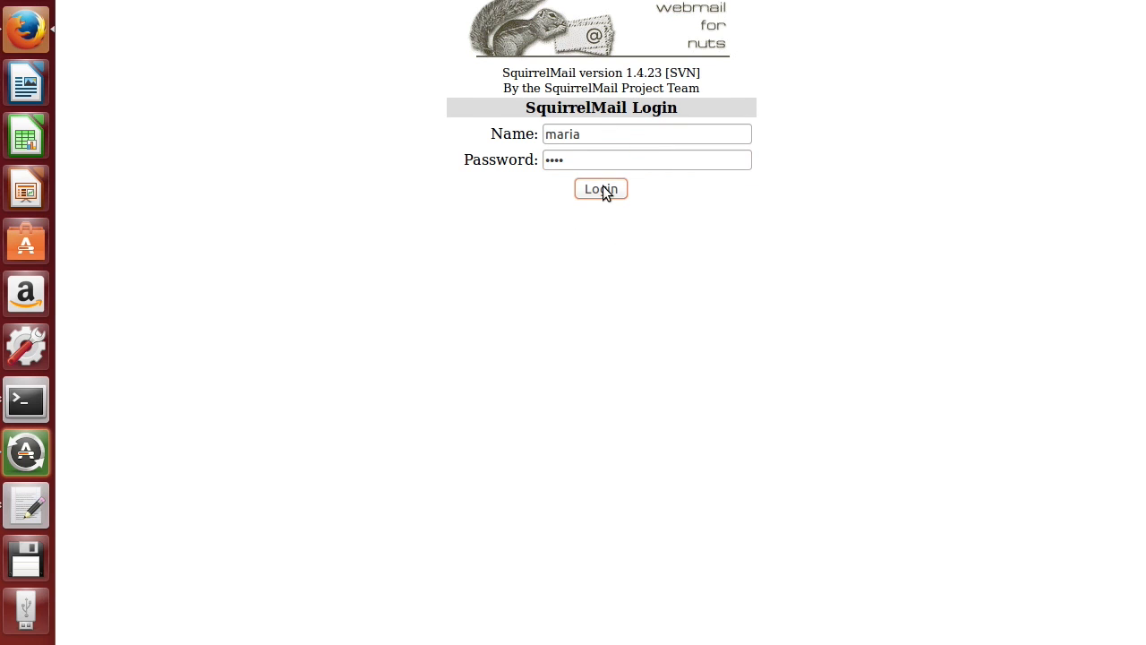
left_click(600, 189)
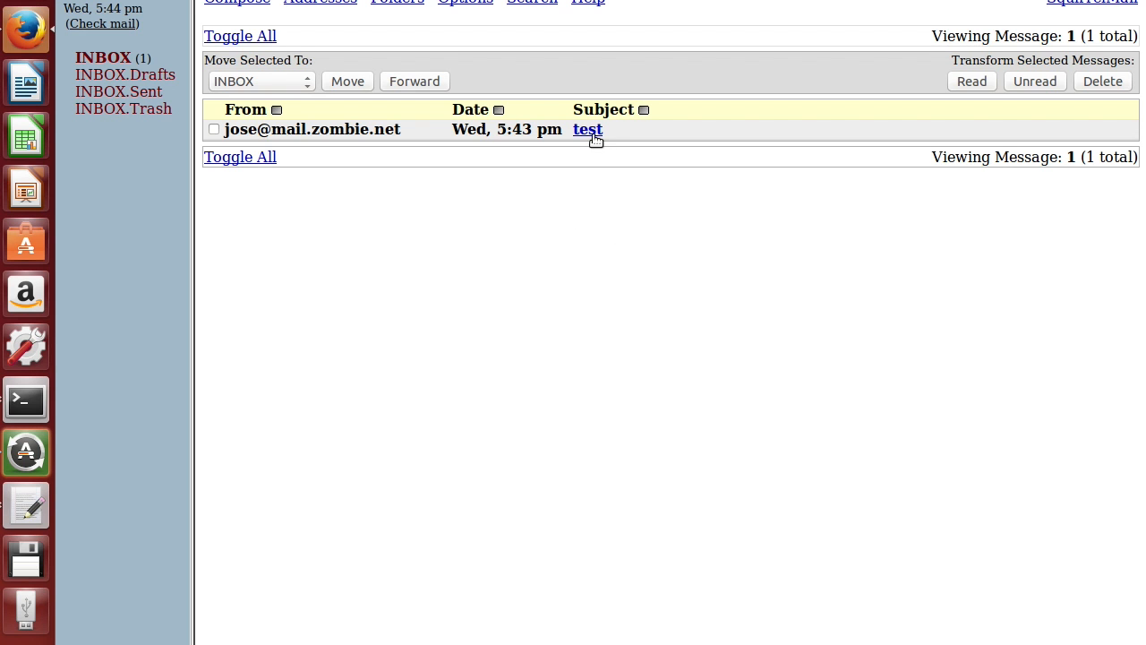
left_click(587, 129)
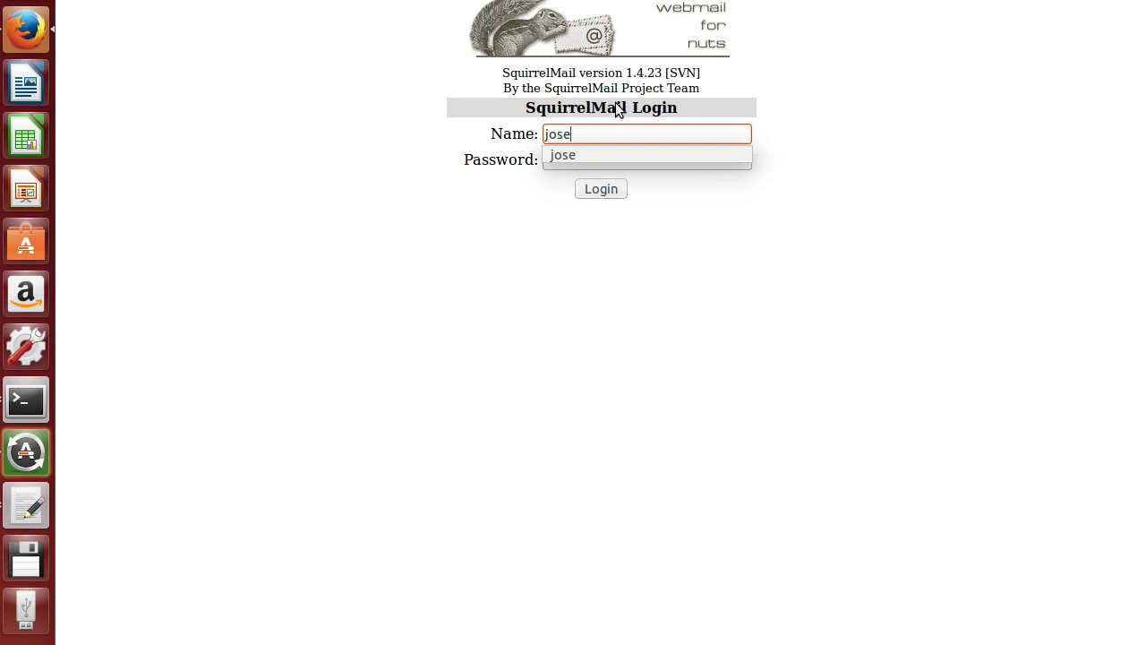
Log in as jose and read maria's 'test' message saying "from maria"
left_click(647, 160)
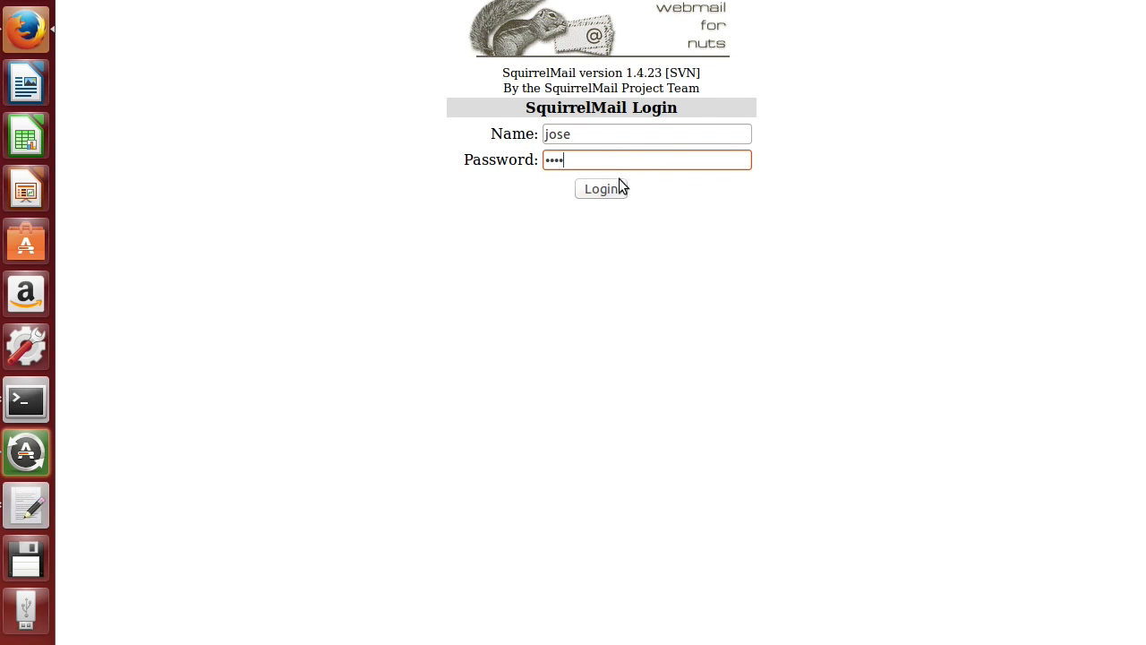
left_click(602, 188)
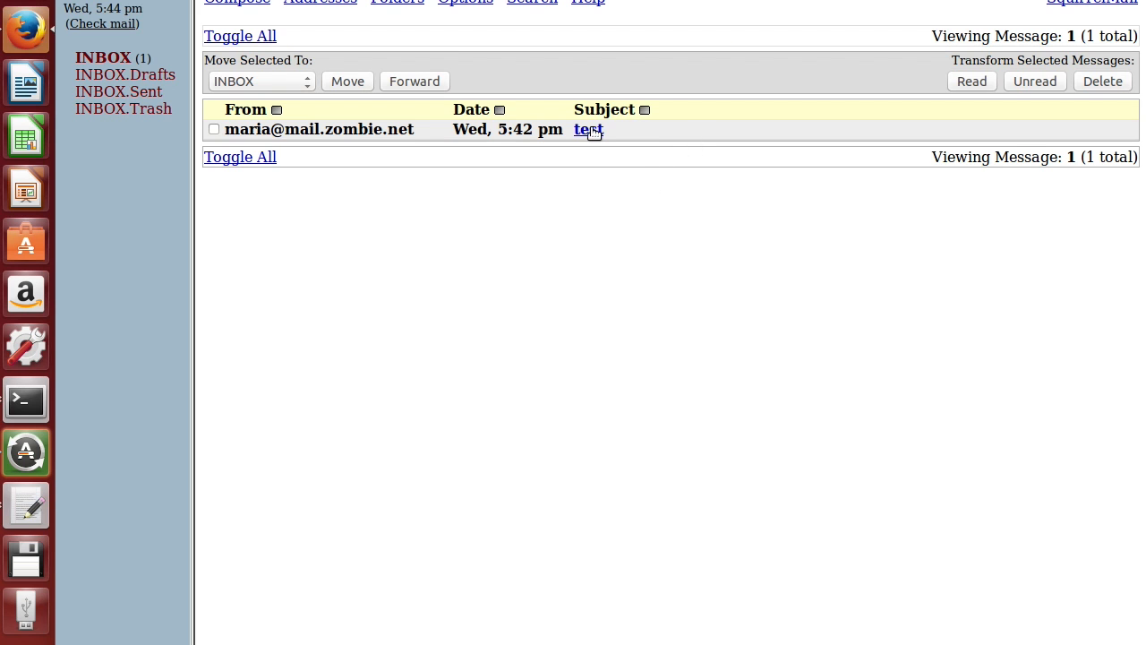
left_click(588, 129)
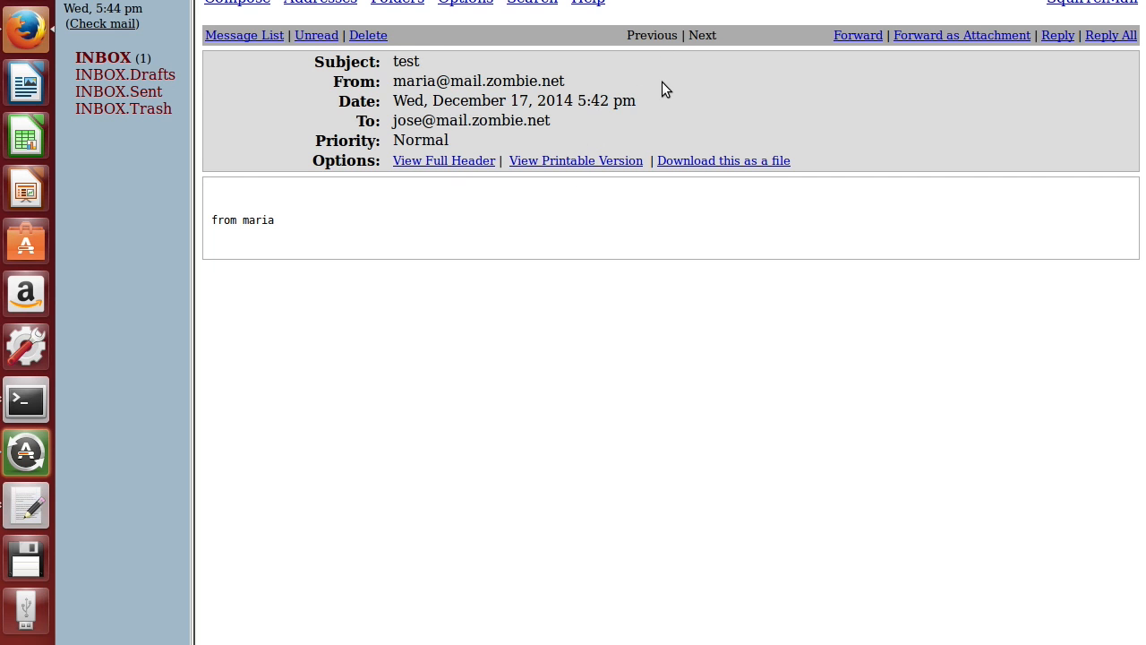
mouse_move(1143, 562)
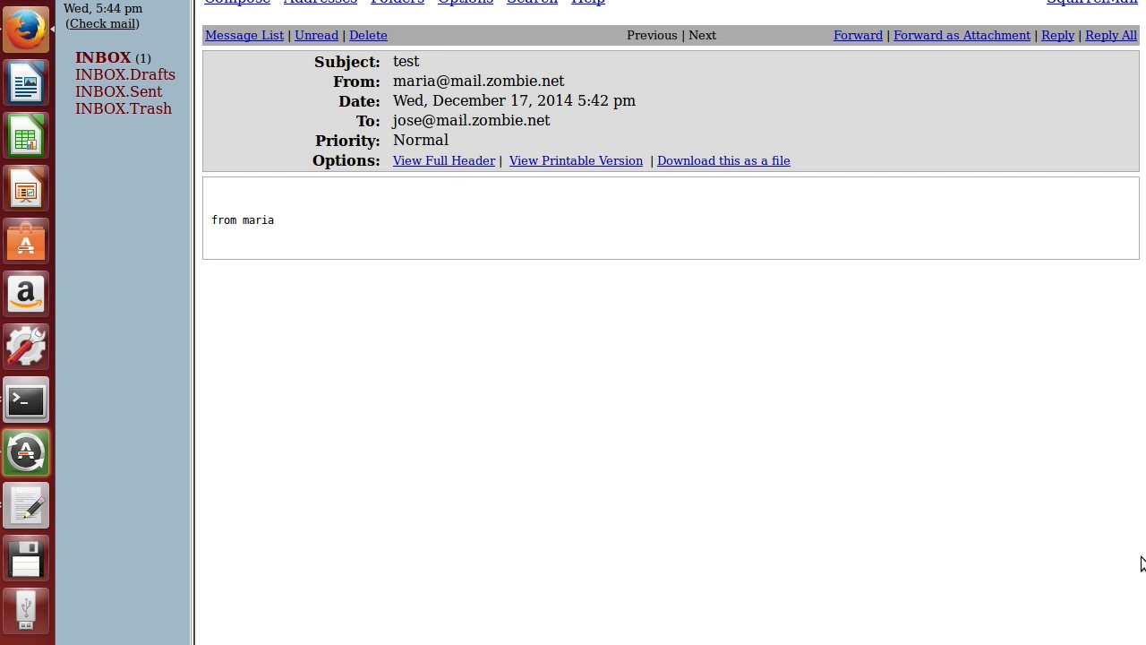